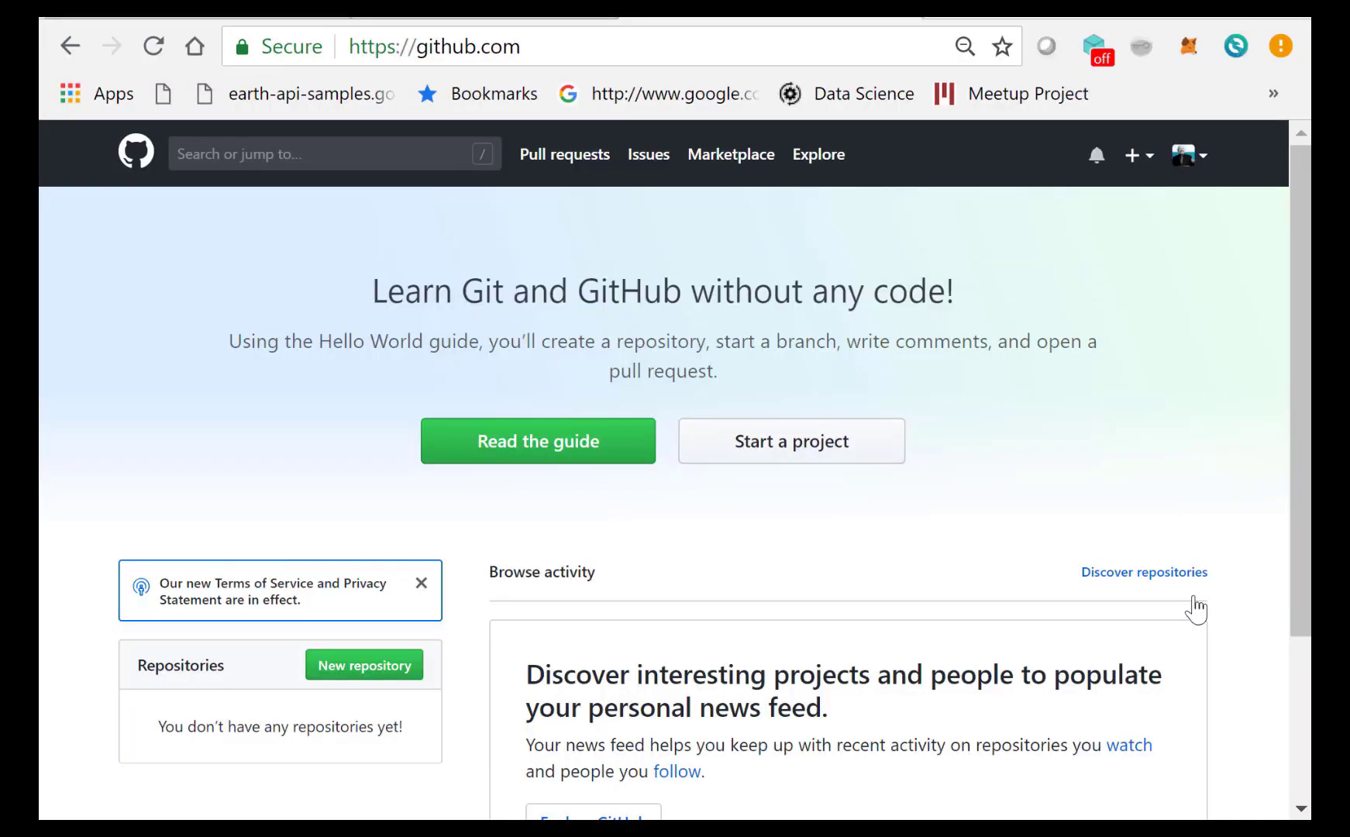
pyautogui.moveTo(1145, 362)
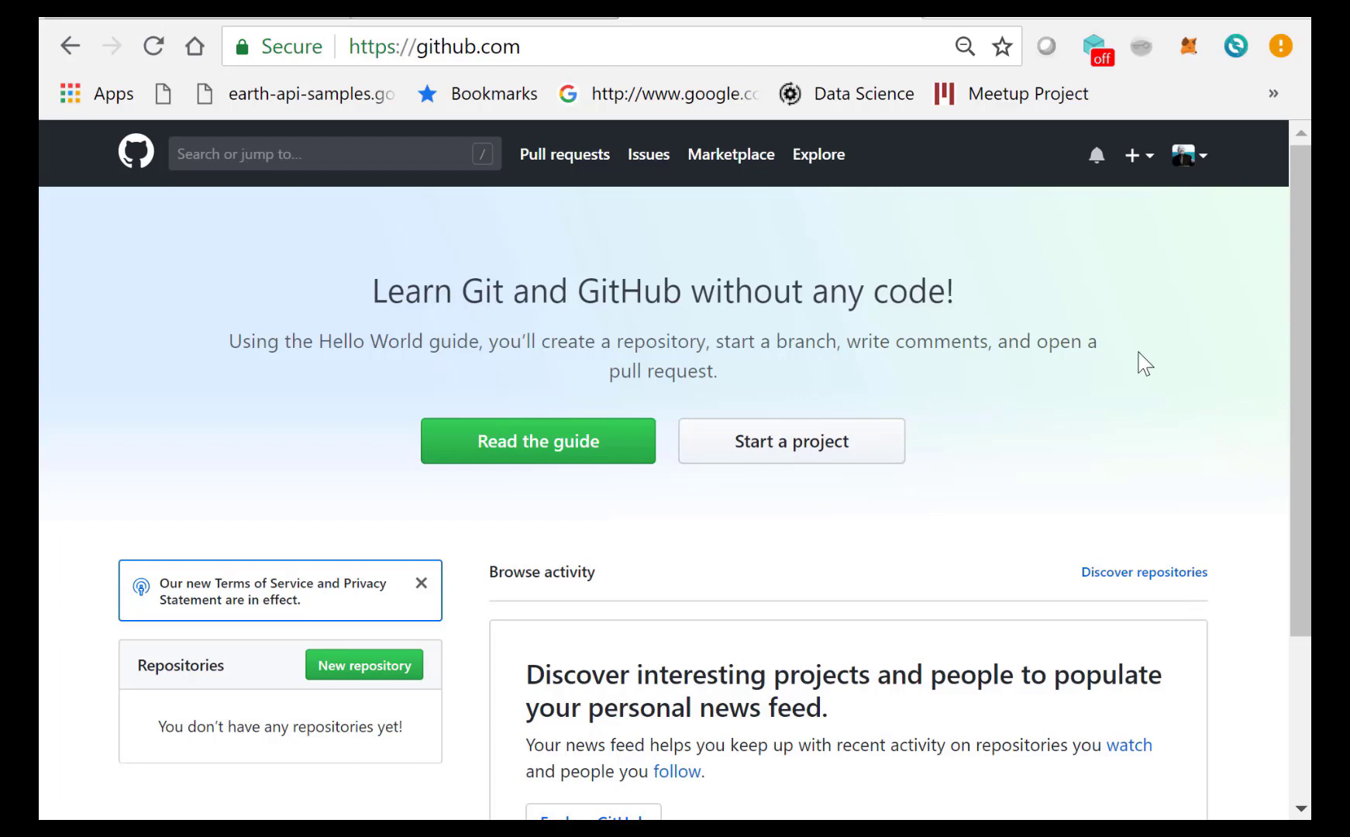
pyautogui.moveTo(1192, 172)
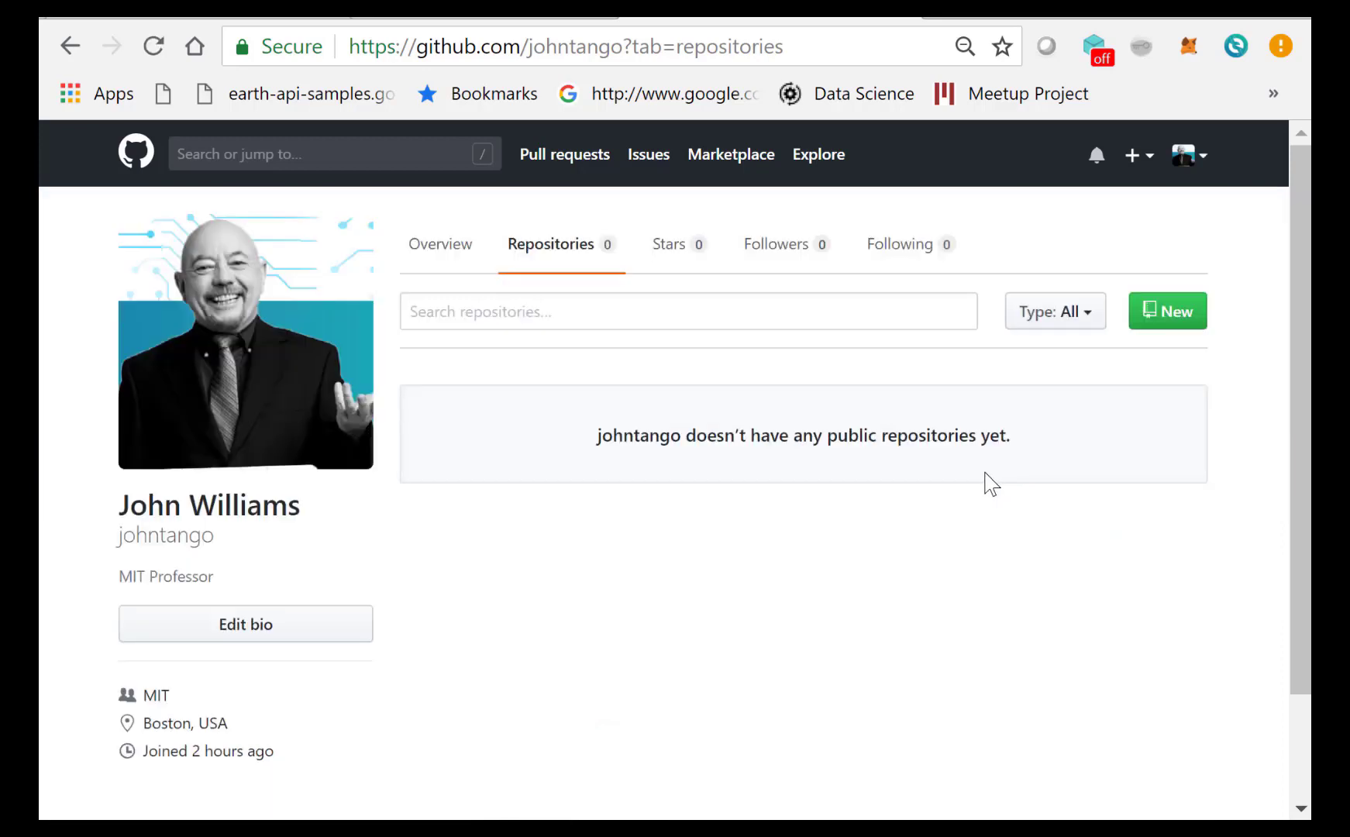
pyautogui.moveTo(721, 417)
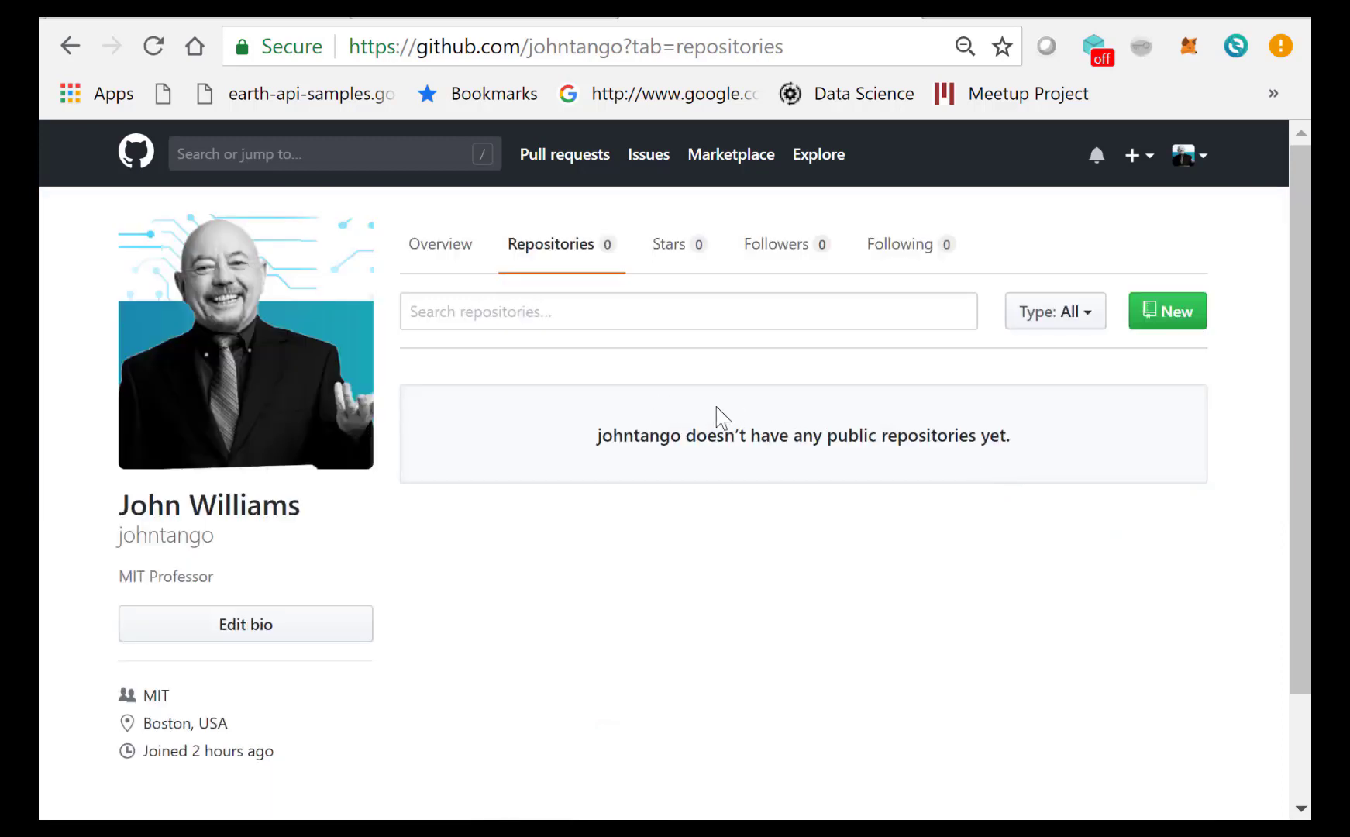
pyautogui.moveTo(485, 463)
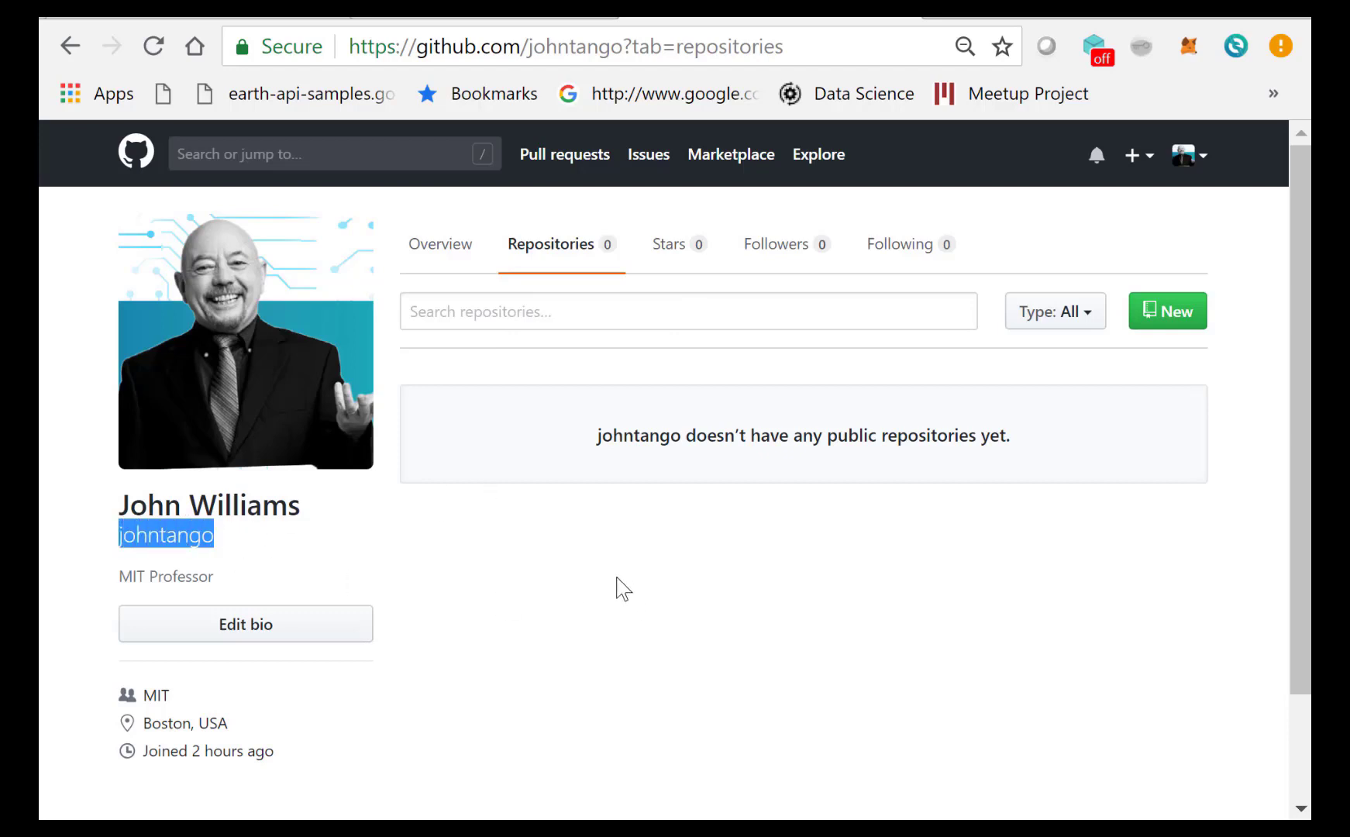
pyautogui.moveTo(575, 258)
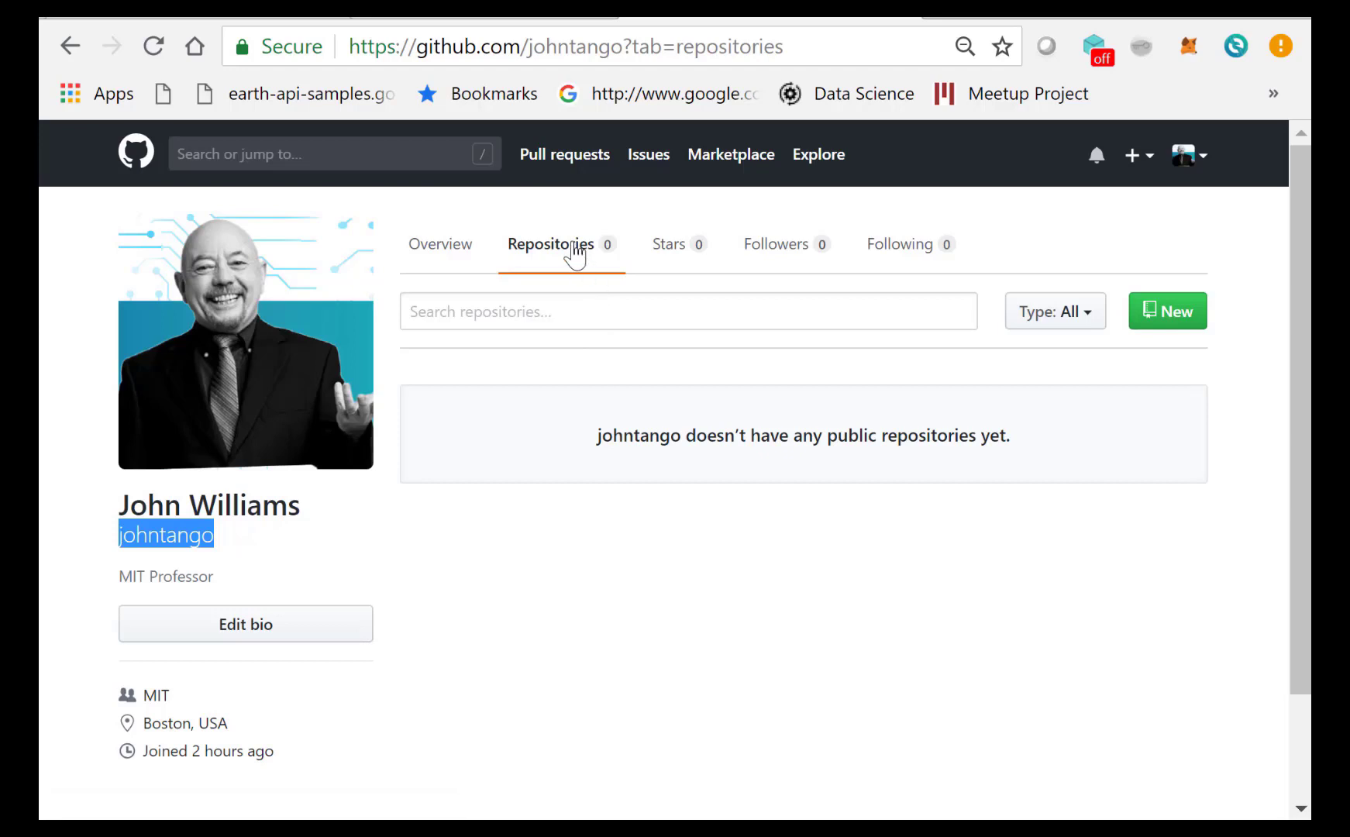
pyautogui.moveTo(1167, 311)
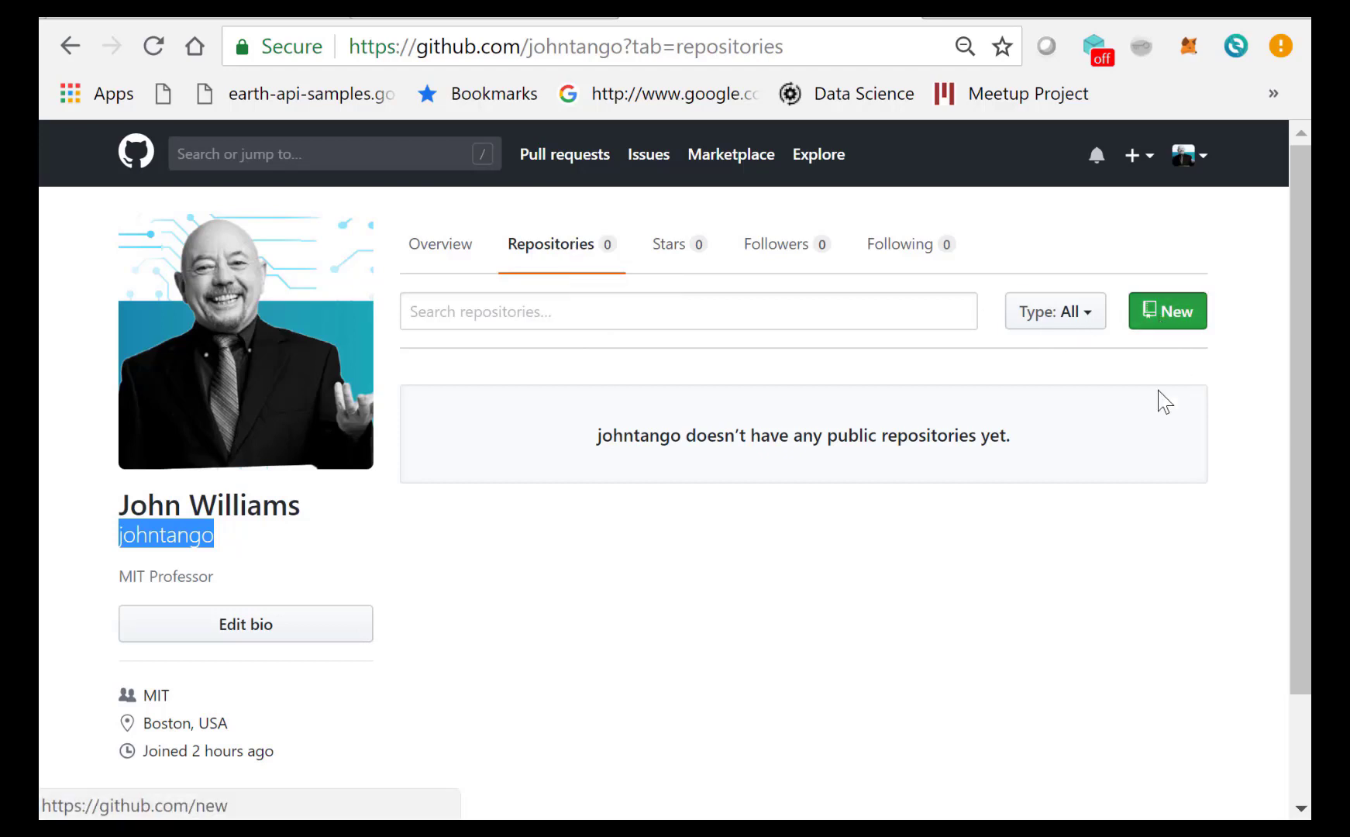
# Name the new repository johntango.github.io and give it the description 'Website'
pyautogui.click(1166, 311)
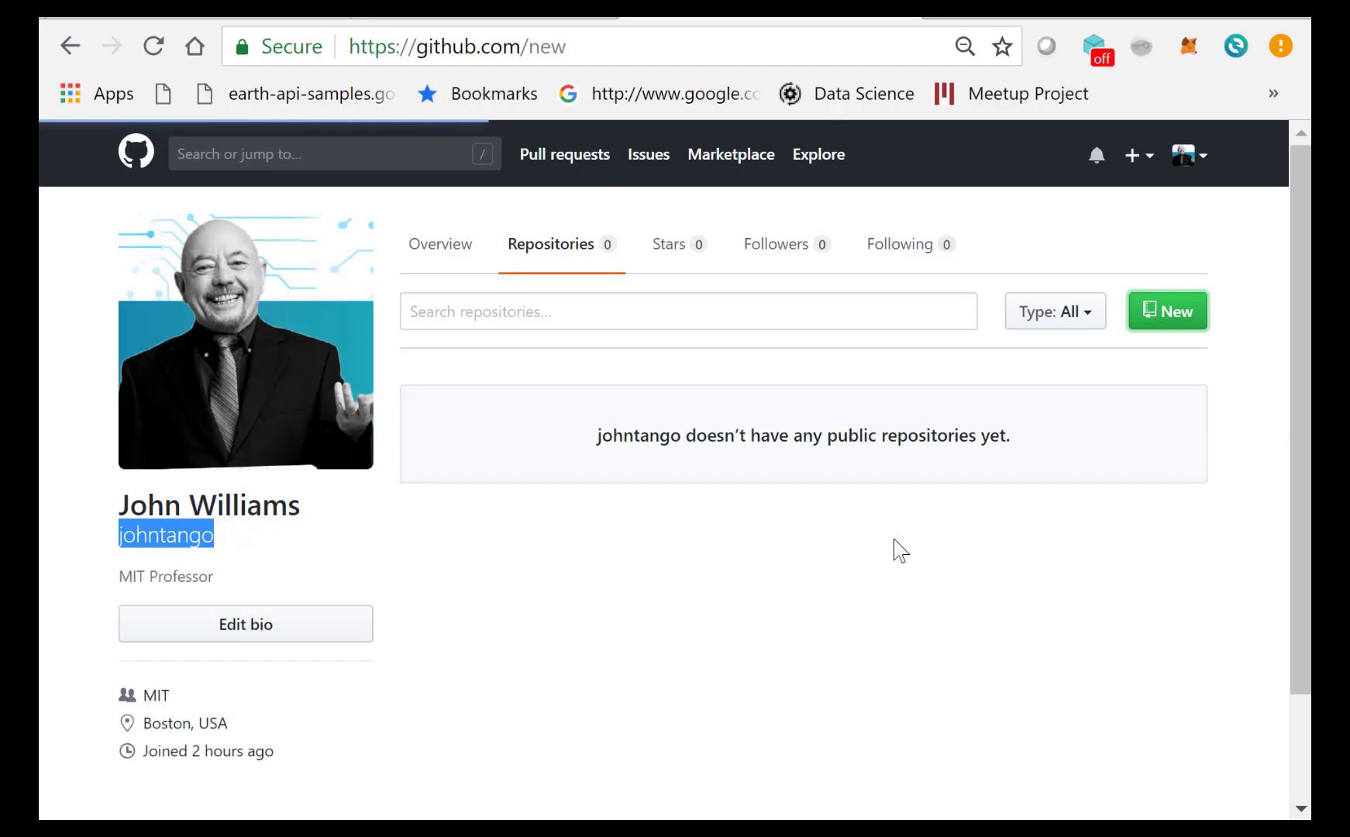
pyautogui.click(1166, 310)
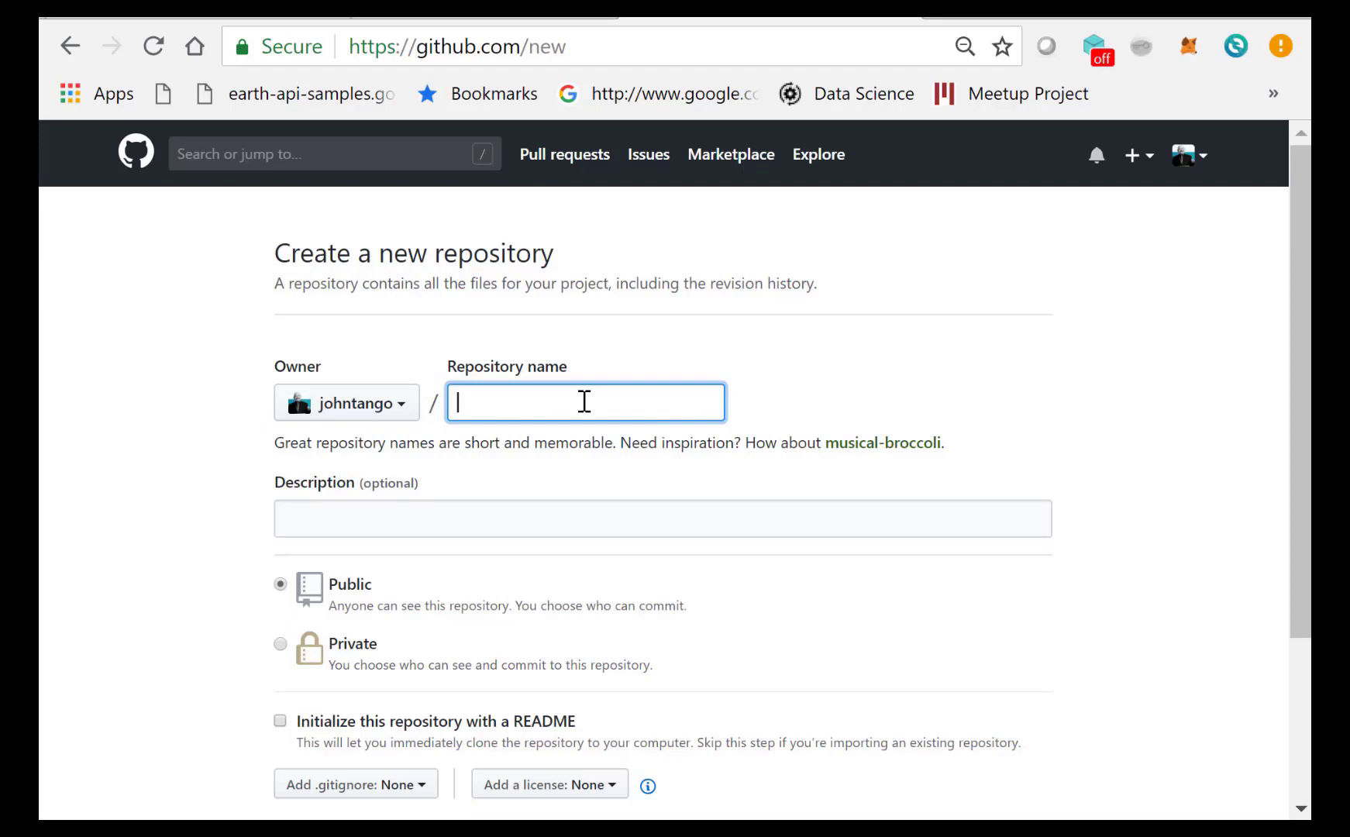
pyautogui.write('johntango.github.io')
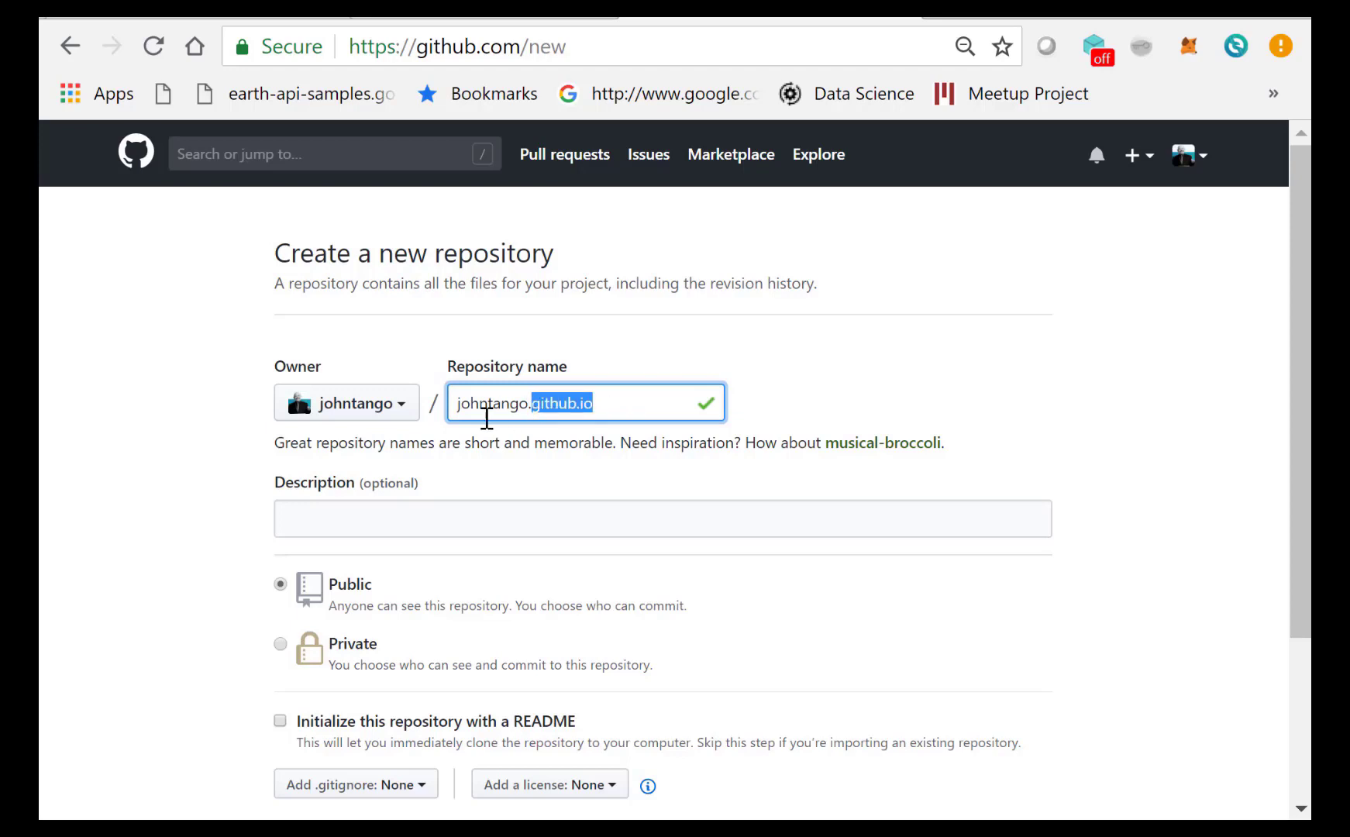
pyautogui.moveTo(801, 425)
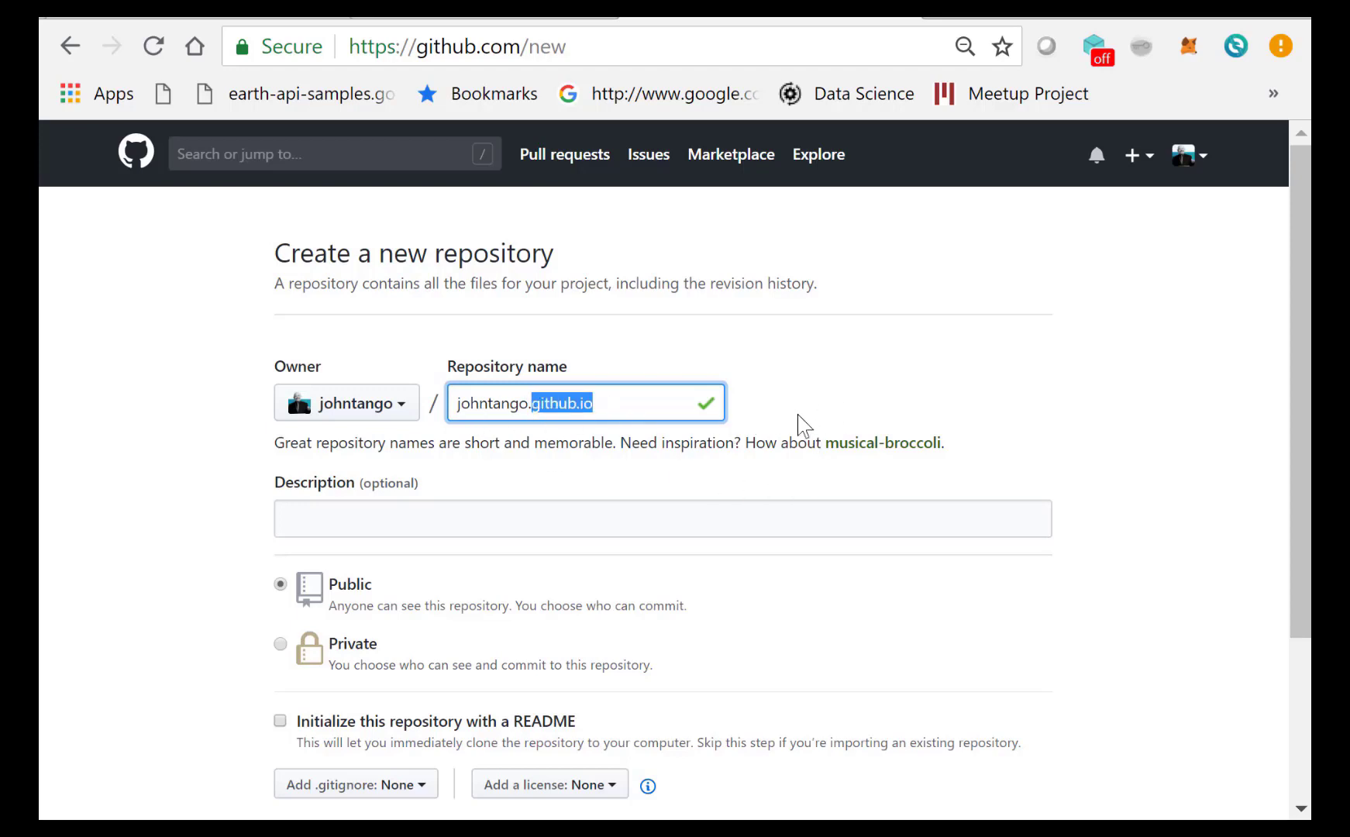
pyautogui.click(662, 518)
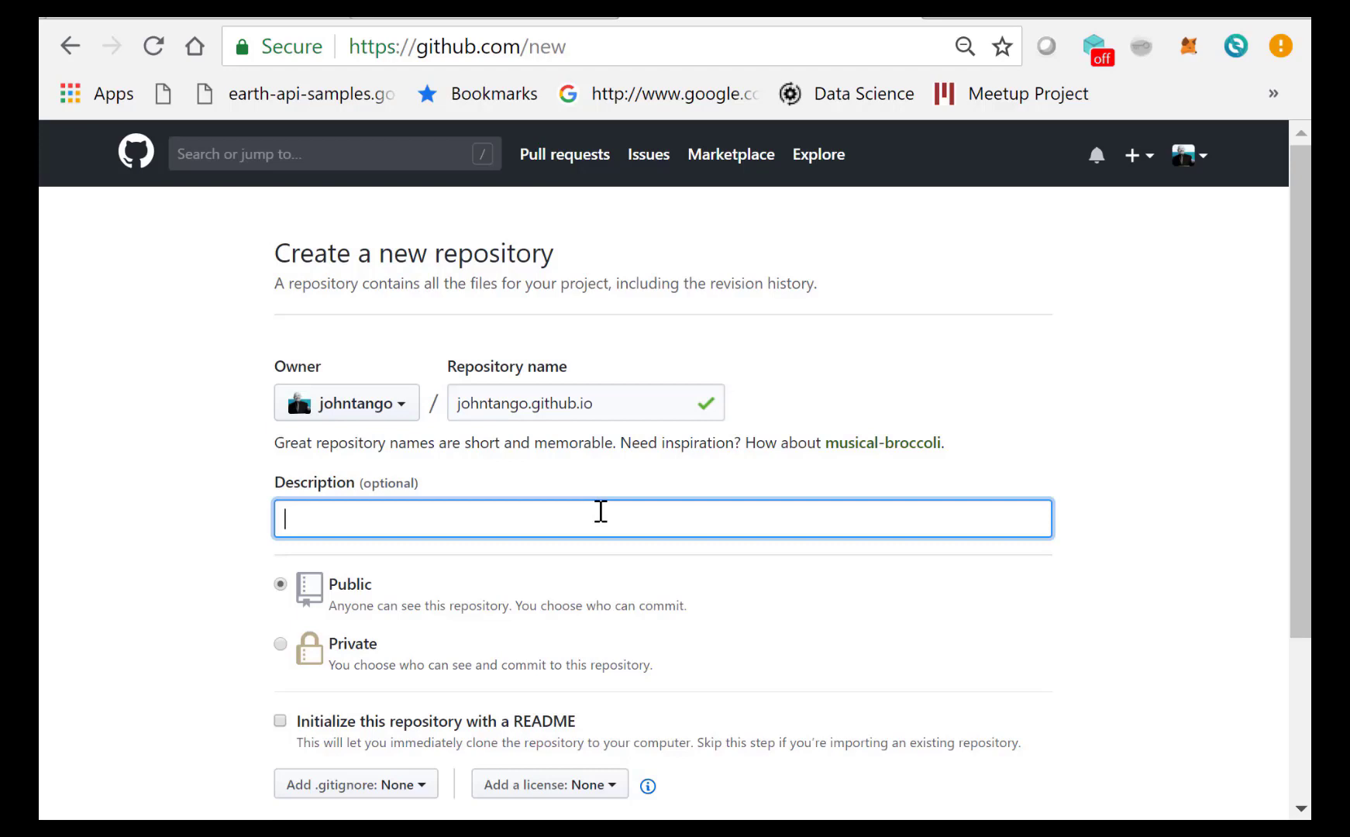
pyautogui.write('Web')
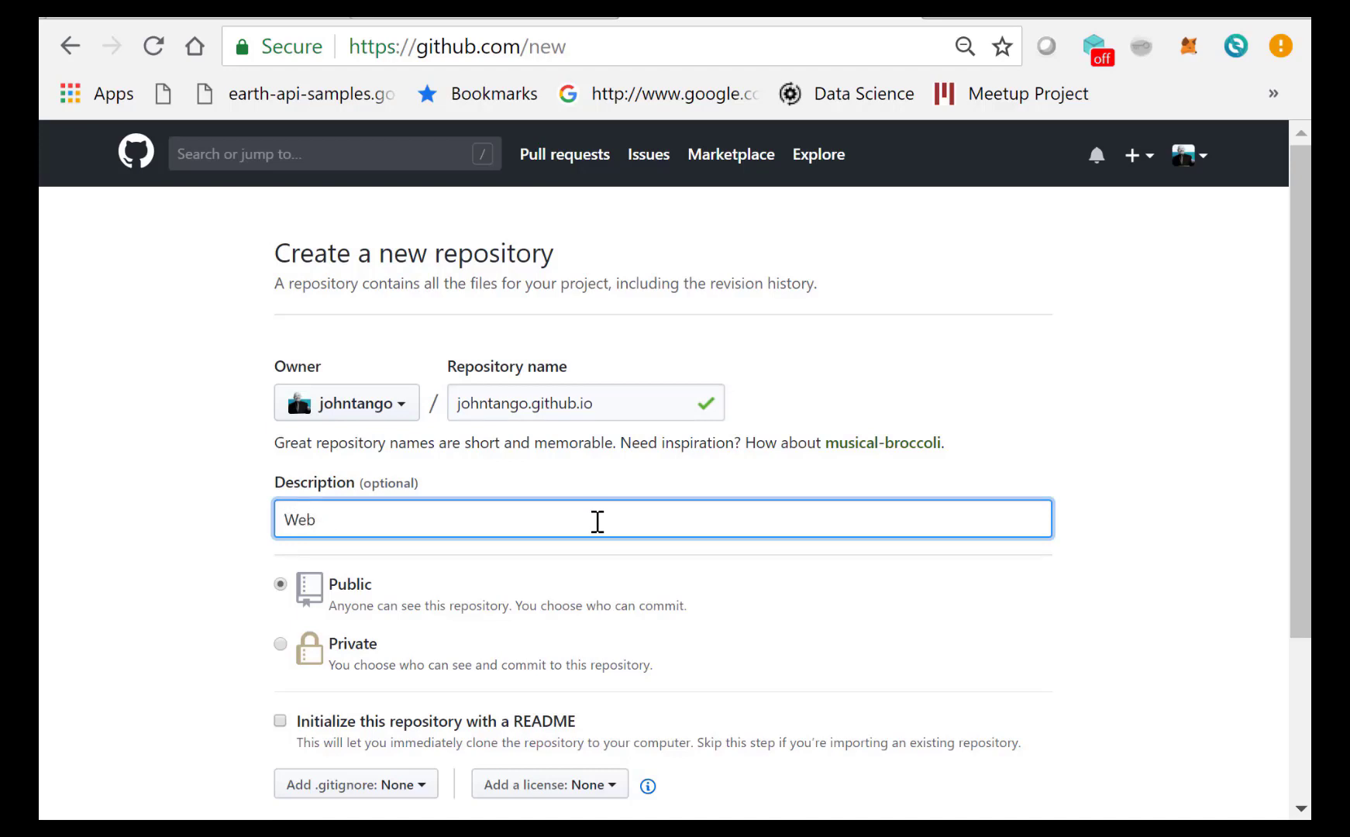
pyautogui.write('site')
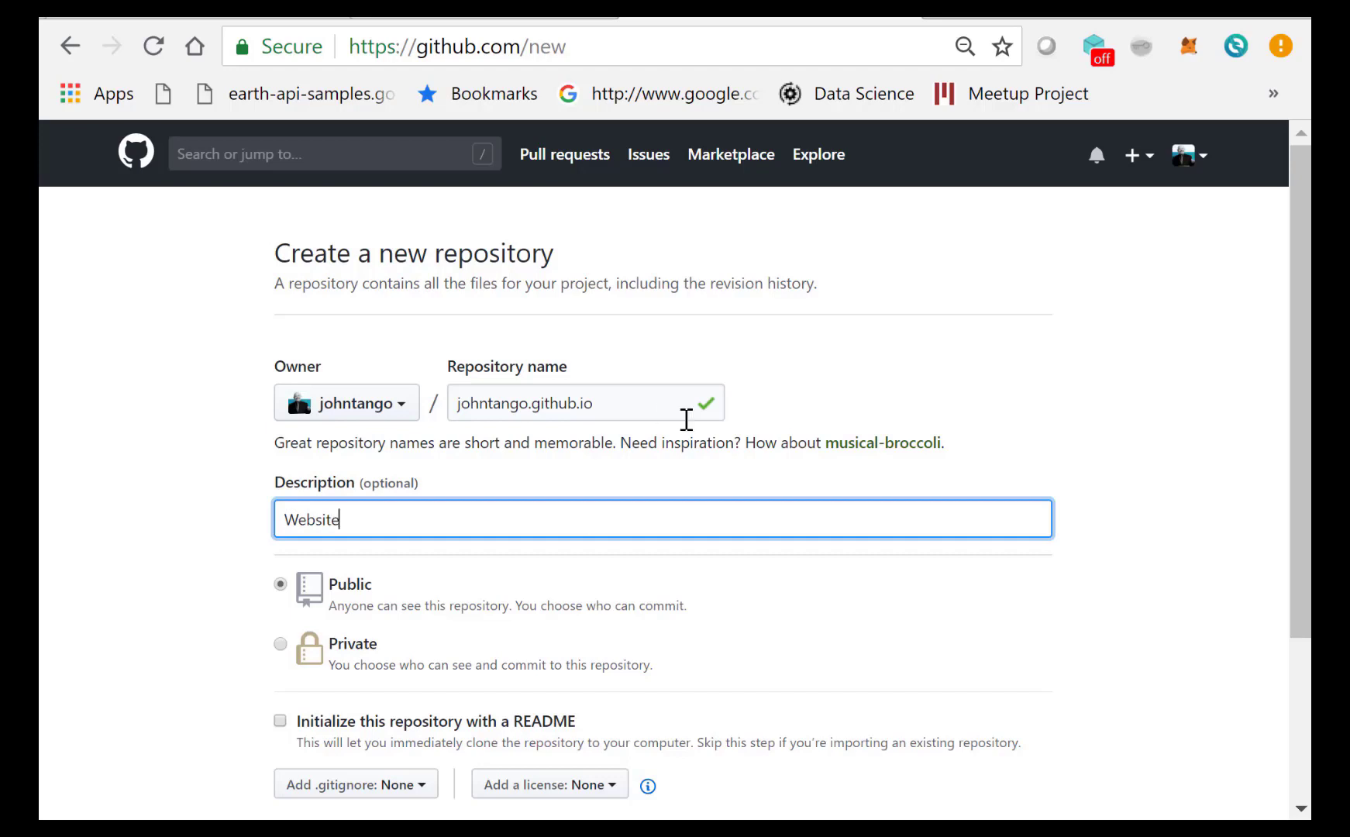
# Choose the MIT license and create the public repository
pyautogui.scroll(-3)
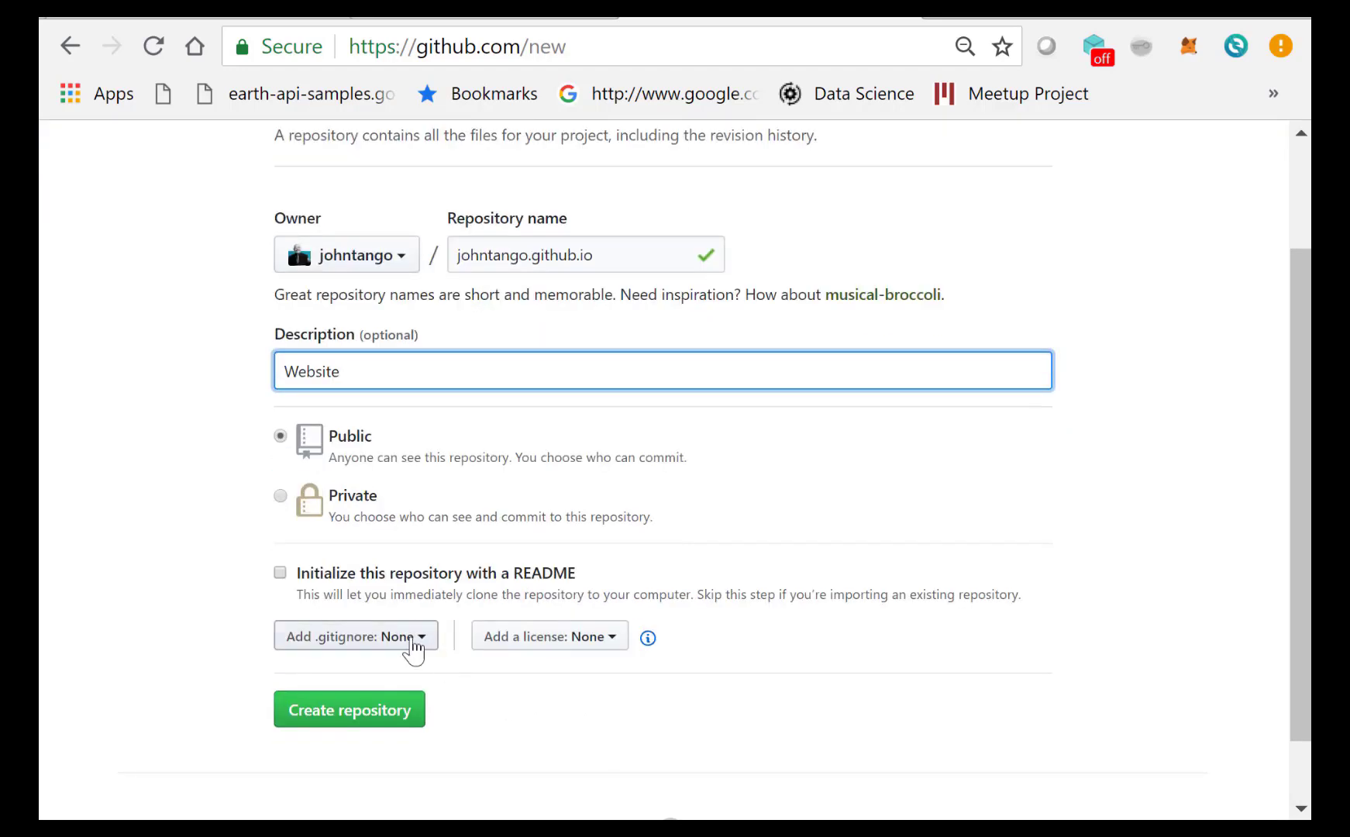
pyautogui.click(549, 635)
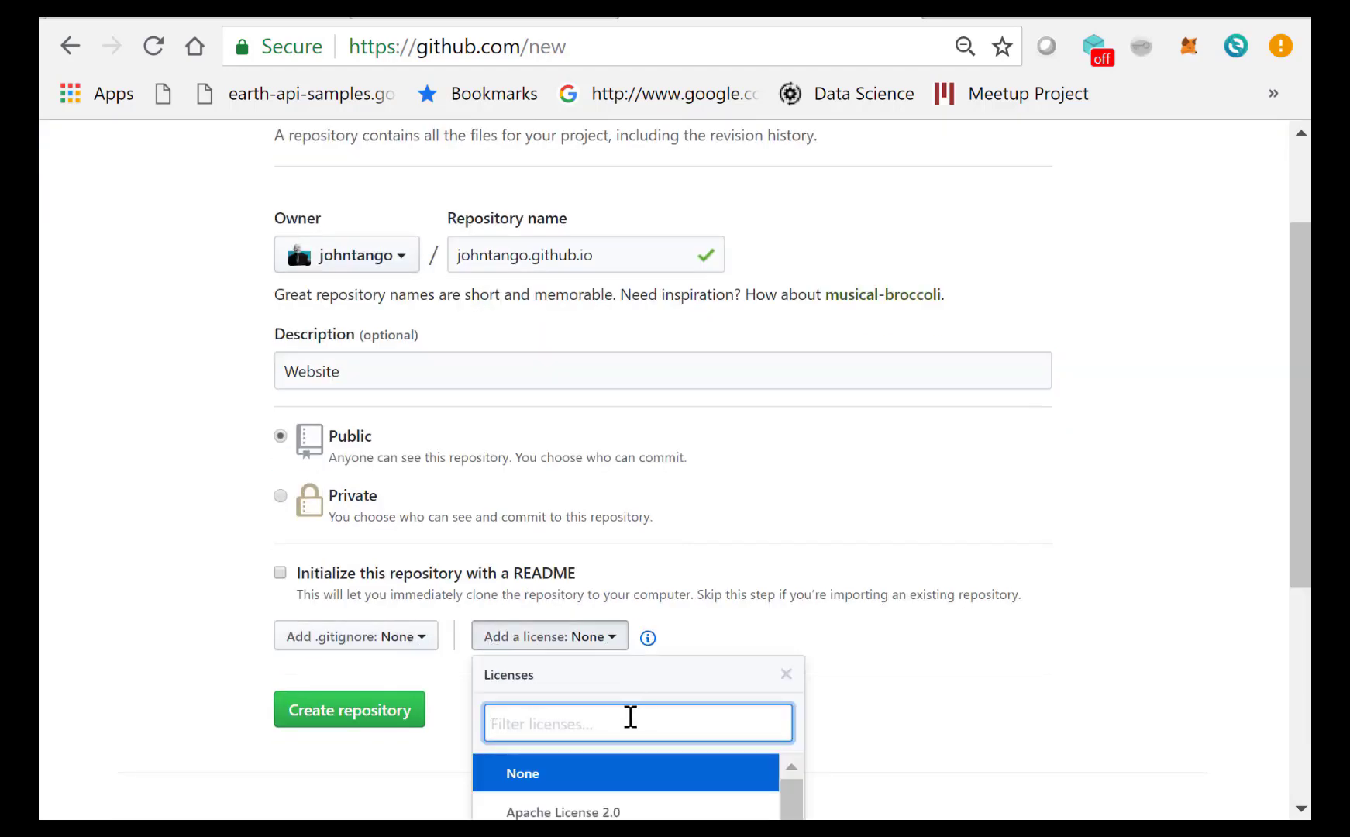
pyautogui.write('MIT')
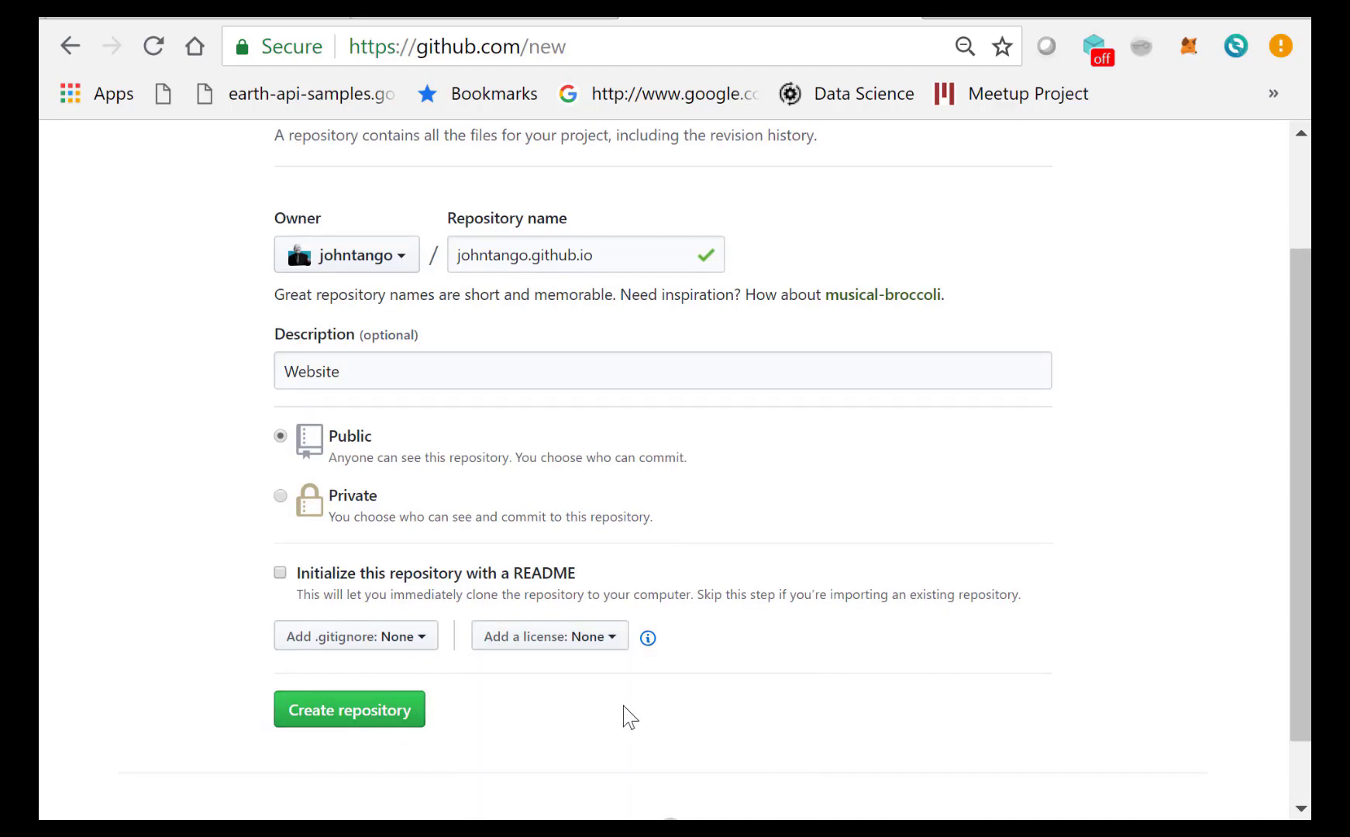
pyautogui.click(348, 708)
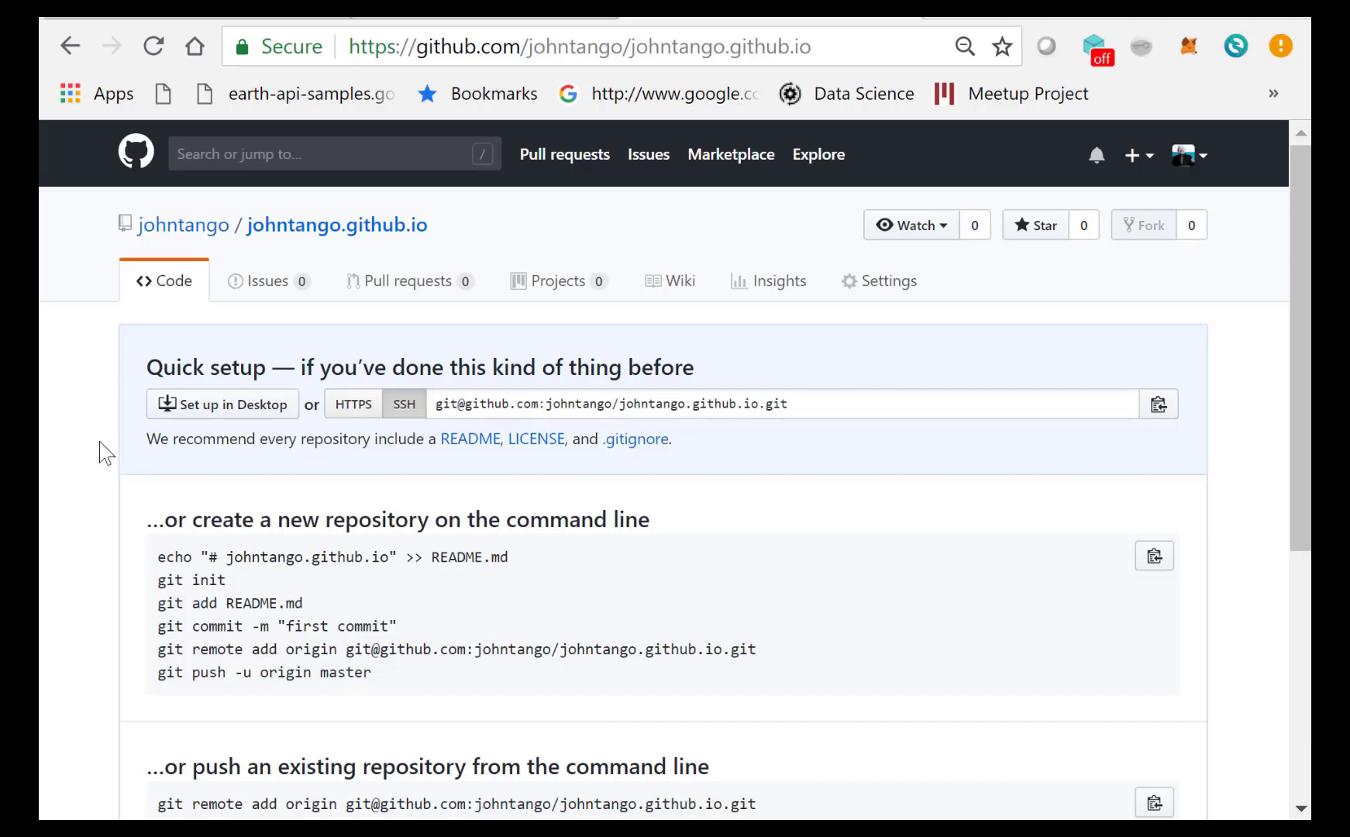
pyautogui.moveTo(366, 613)
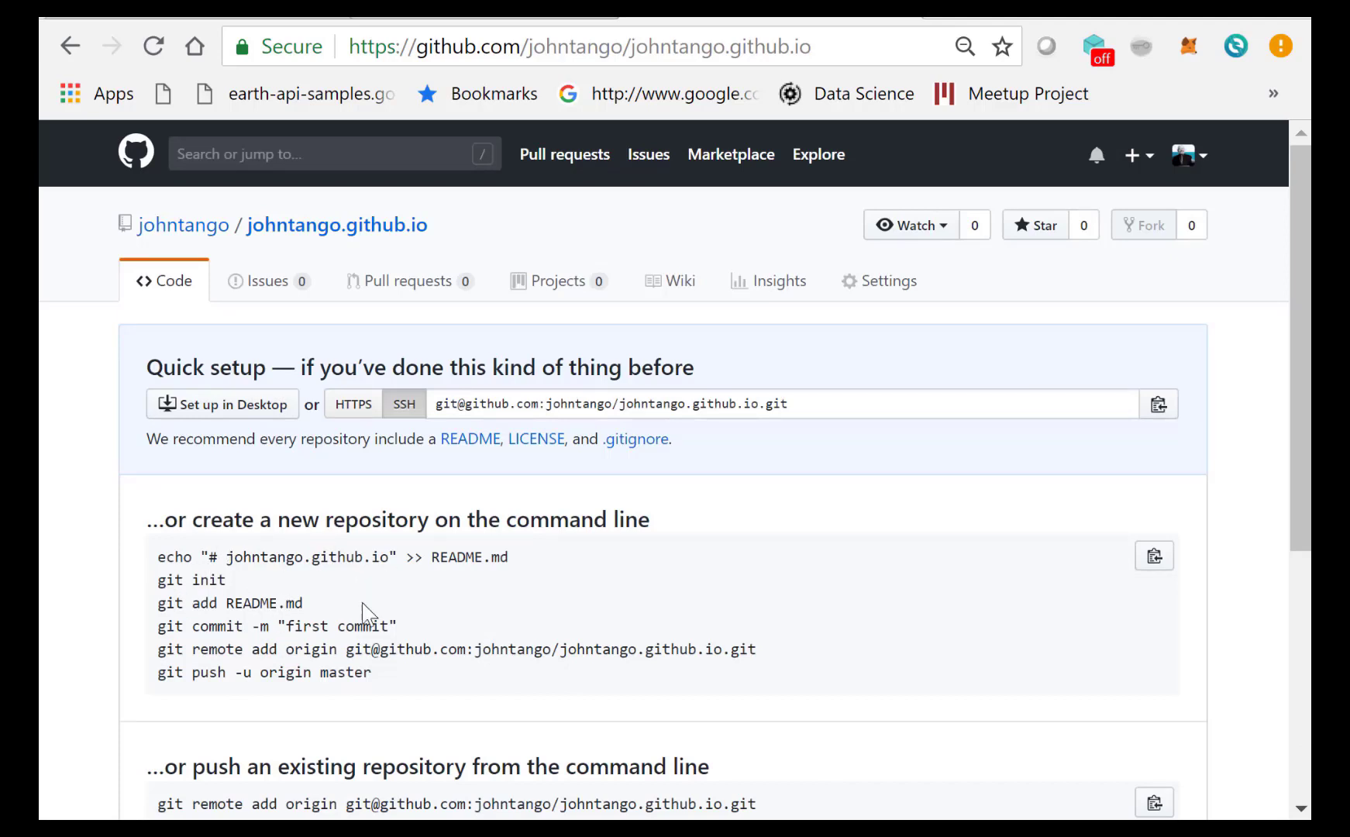
pyautogui.moveTo(545, 560)
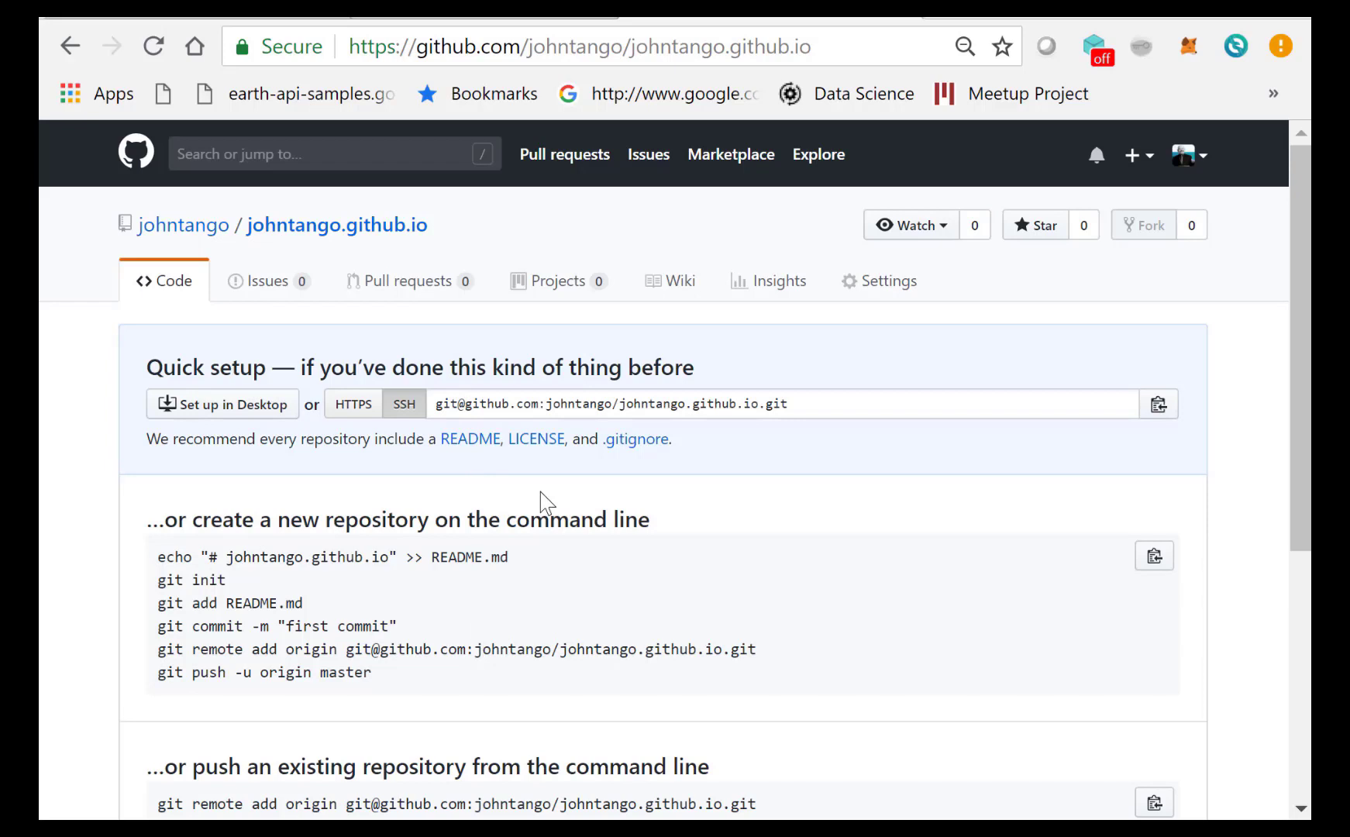
pyautogui.moveTo(468, 439)
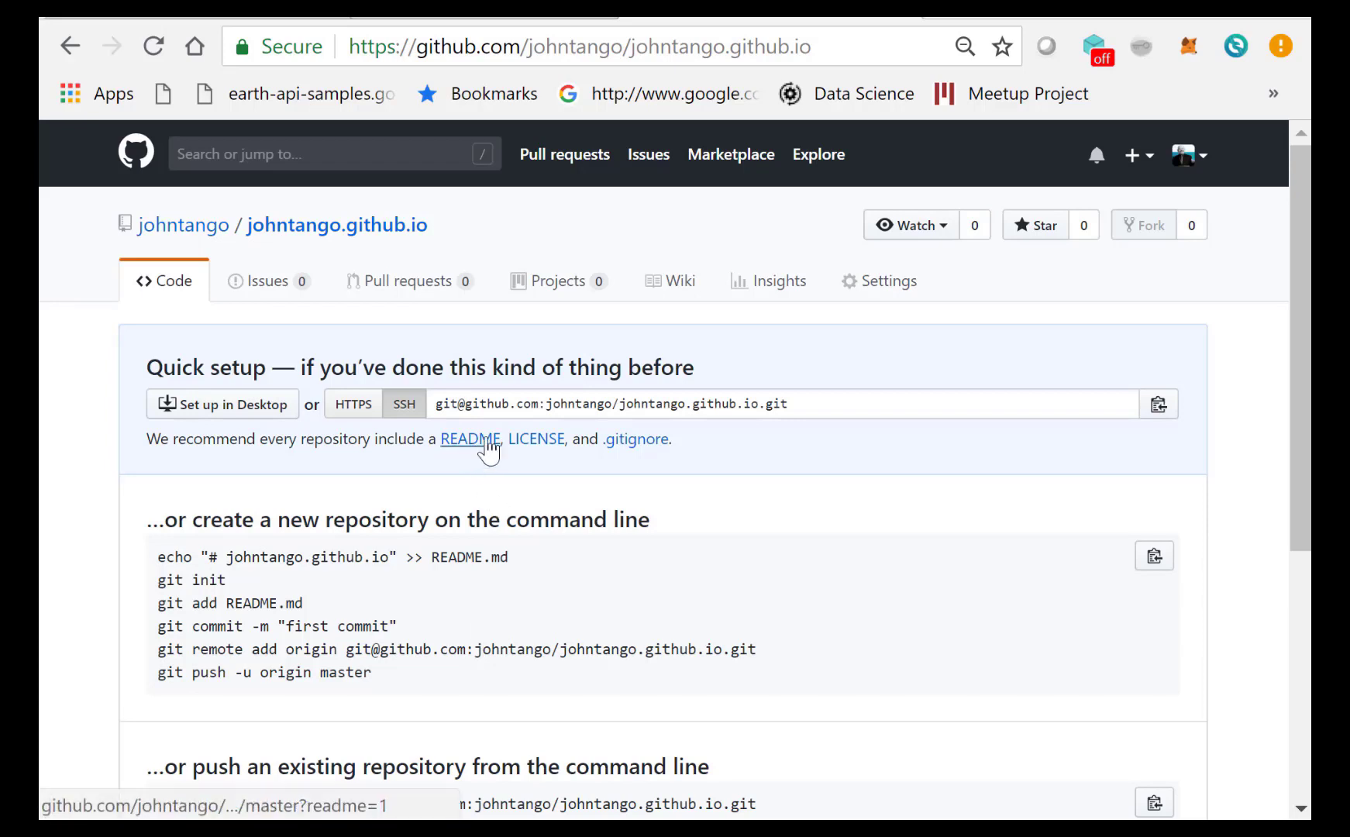
# Commit a README.md with the prefilled title and 'Website' as the first commit
pyautogui.click(471, 439)
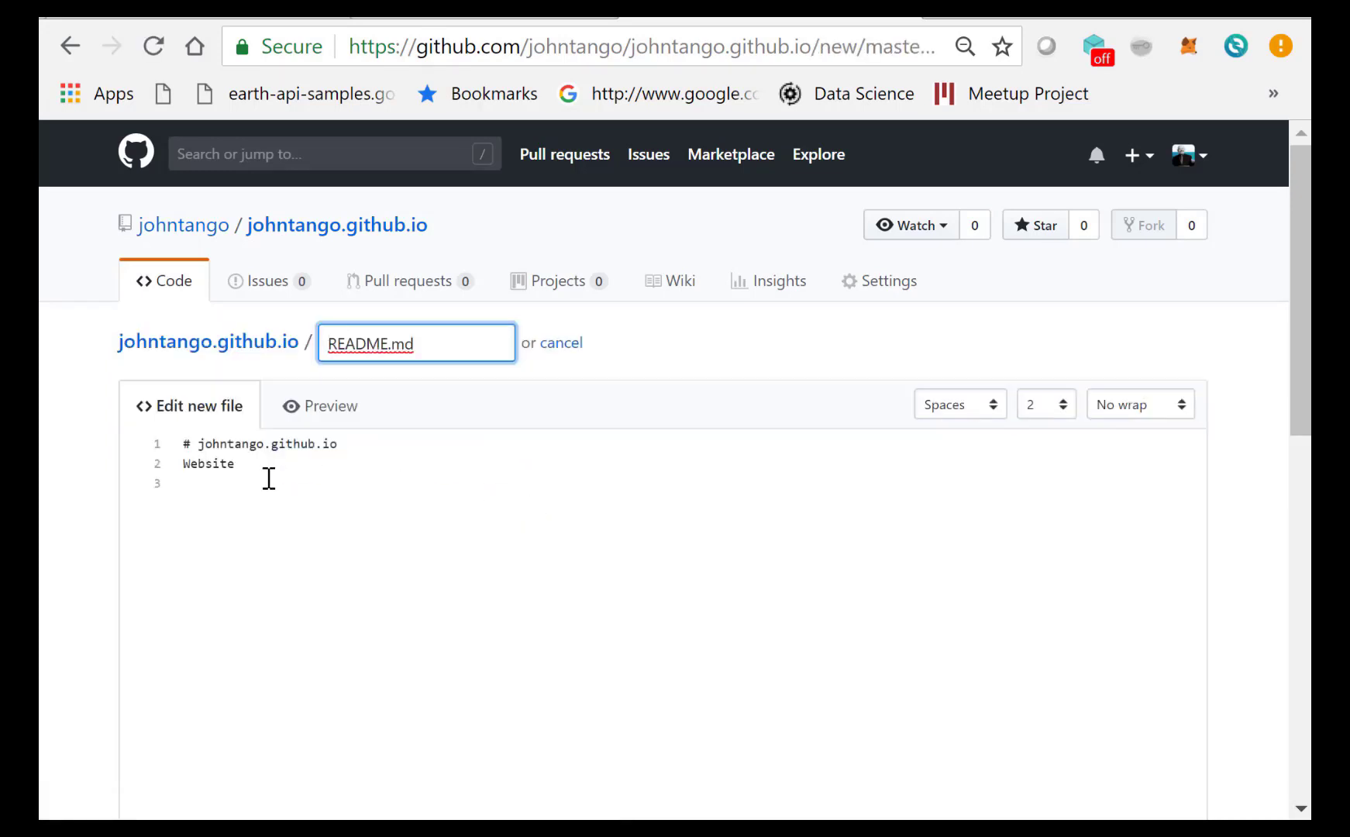
pyautogui.scroll(-3)
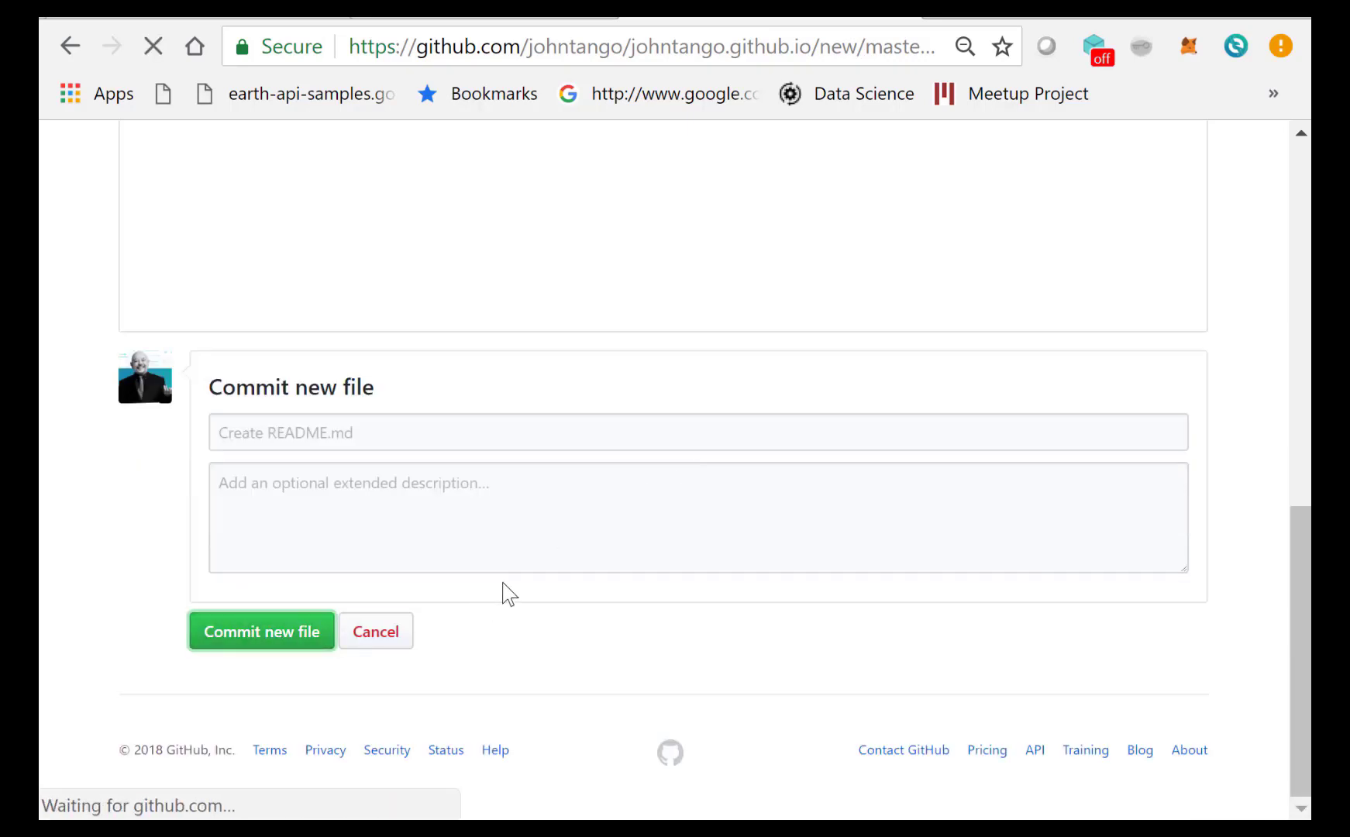
pyautogui.click(261, 631)
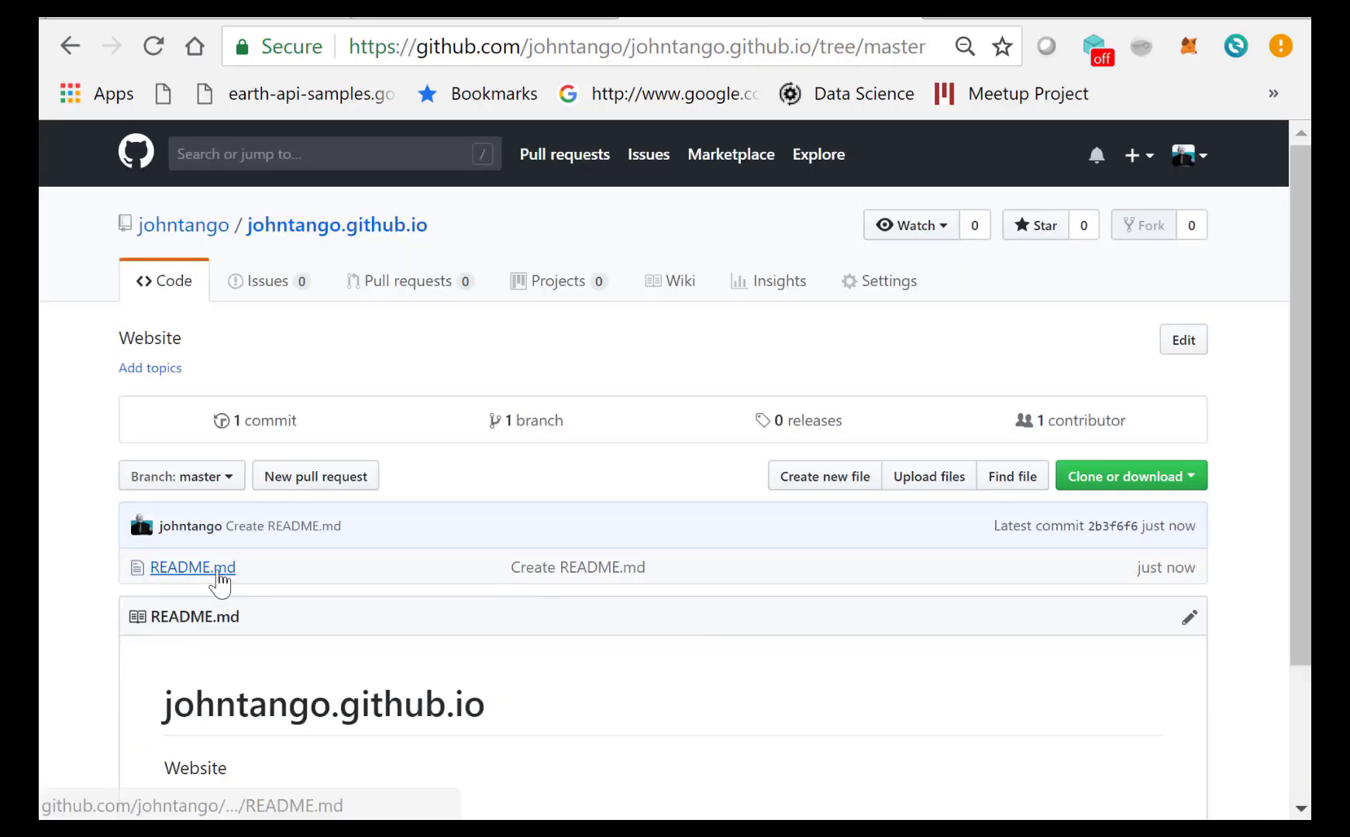
pyautogui.moveTo(366, 225)
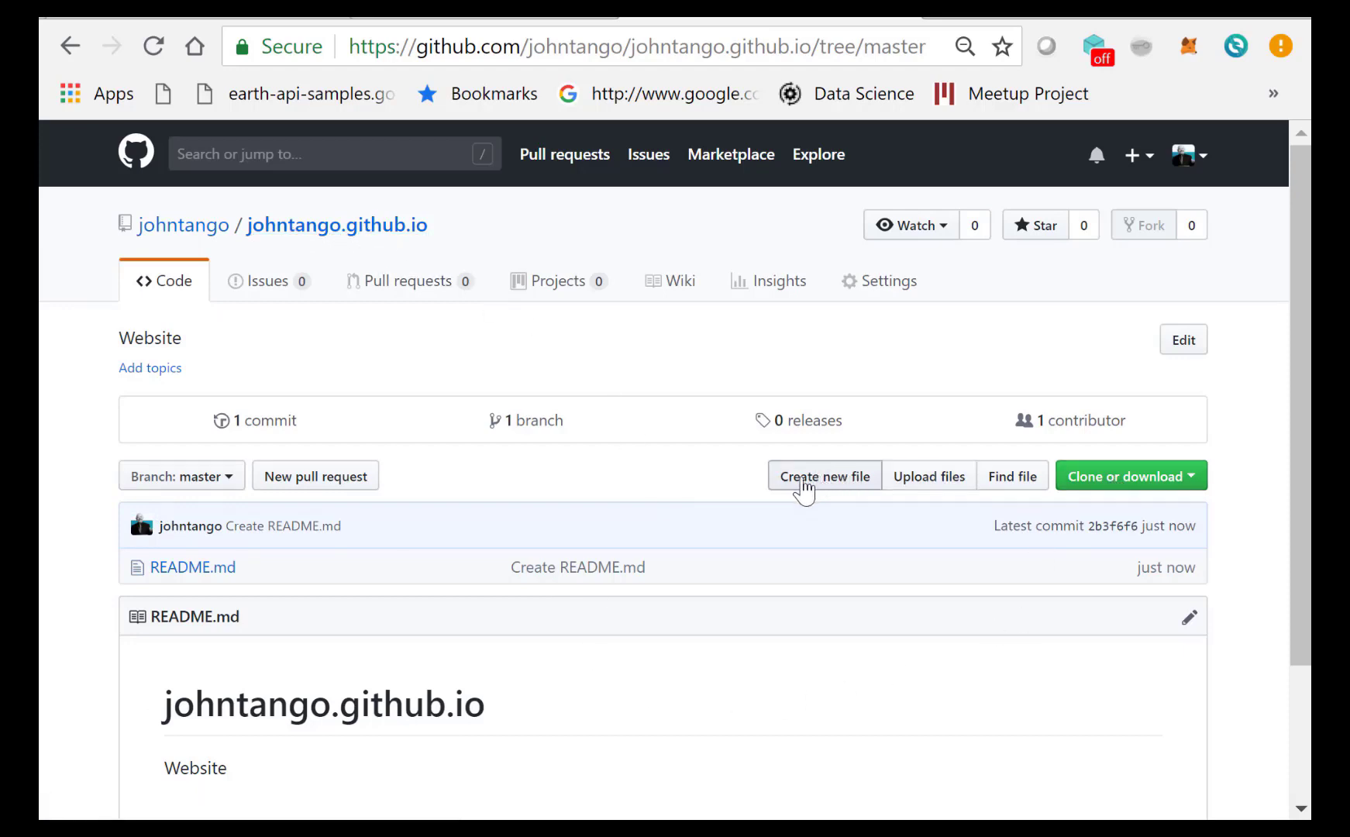
# Create index.html with the text 'Hello World !' and commit it to master
pyautogui.click(824, 475)
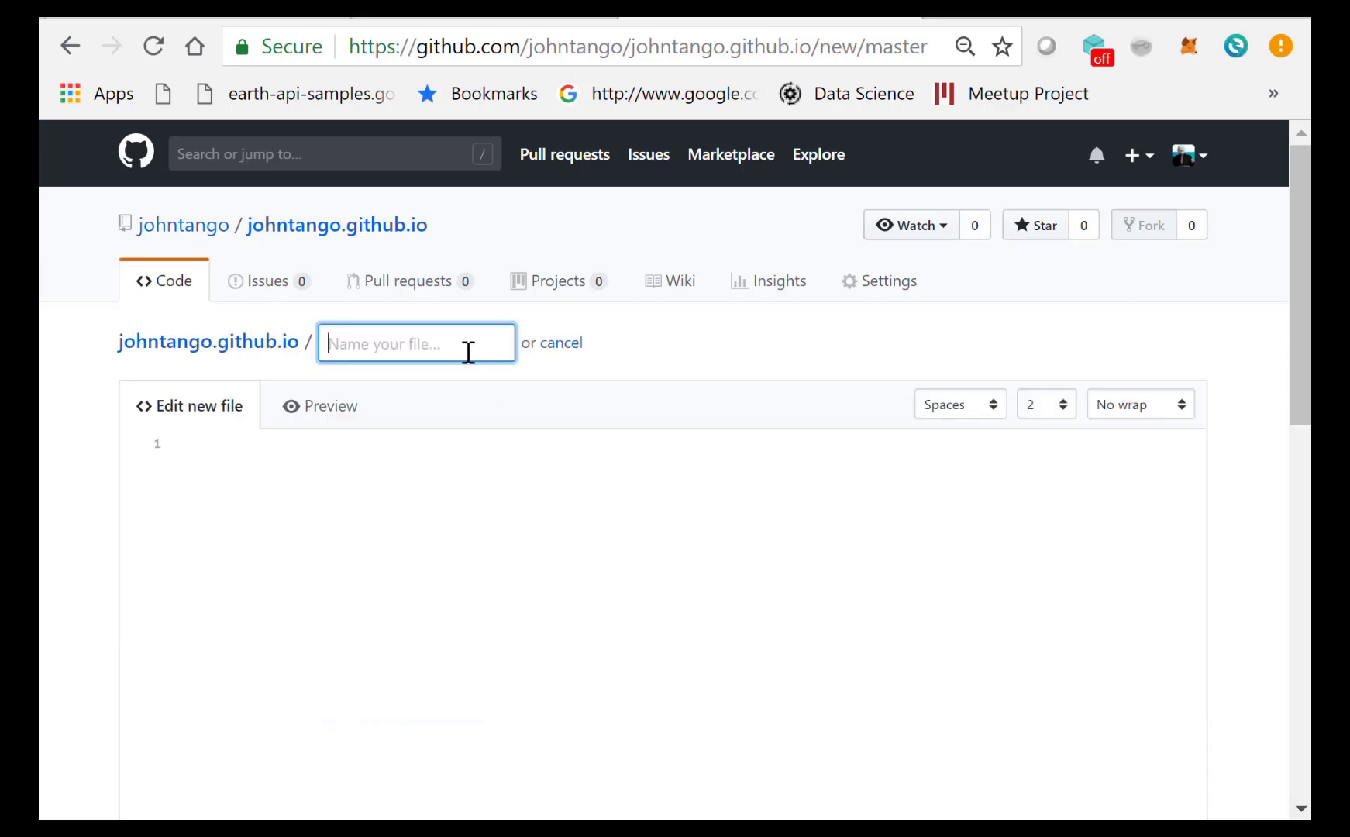
pyautogui.write('index')
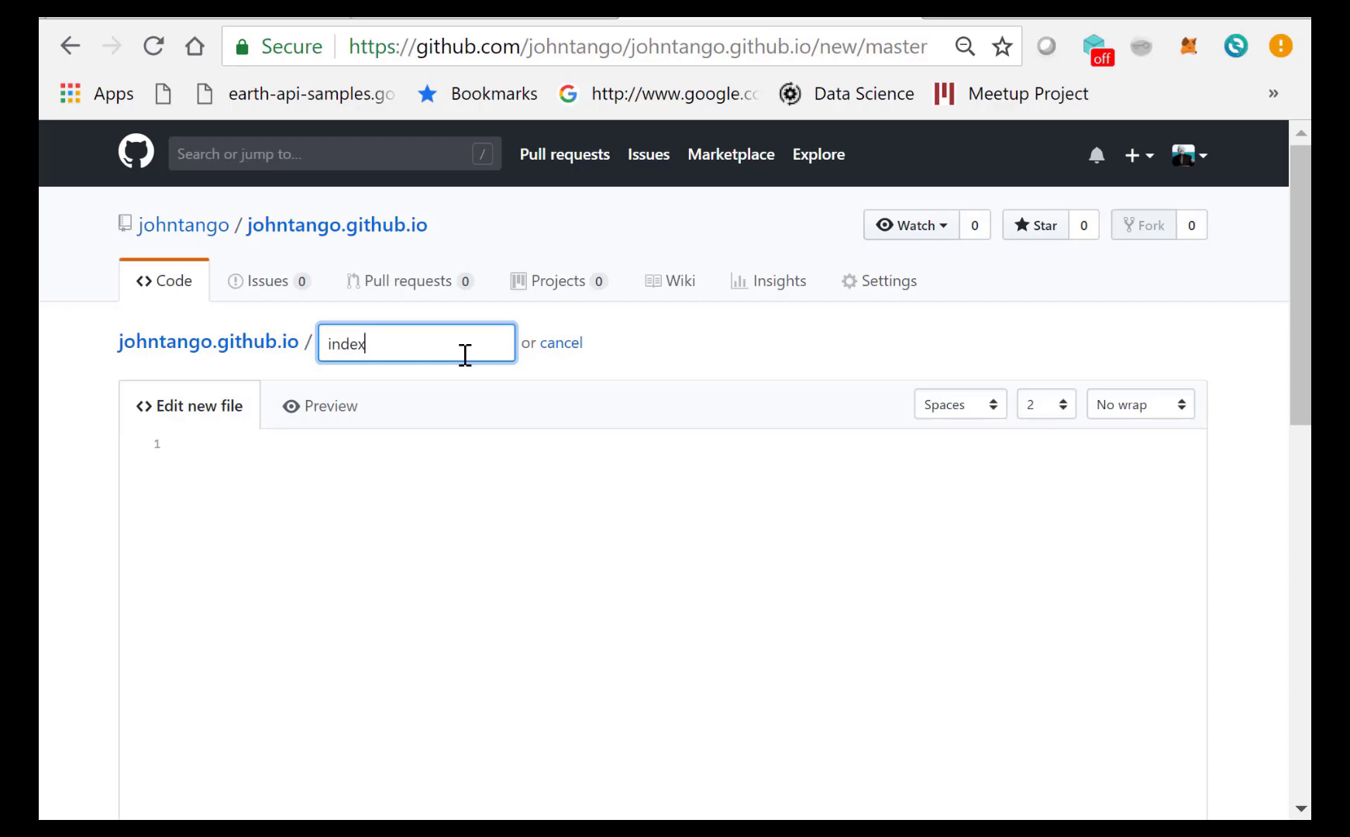
pyautogui.write('.html')
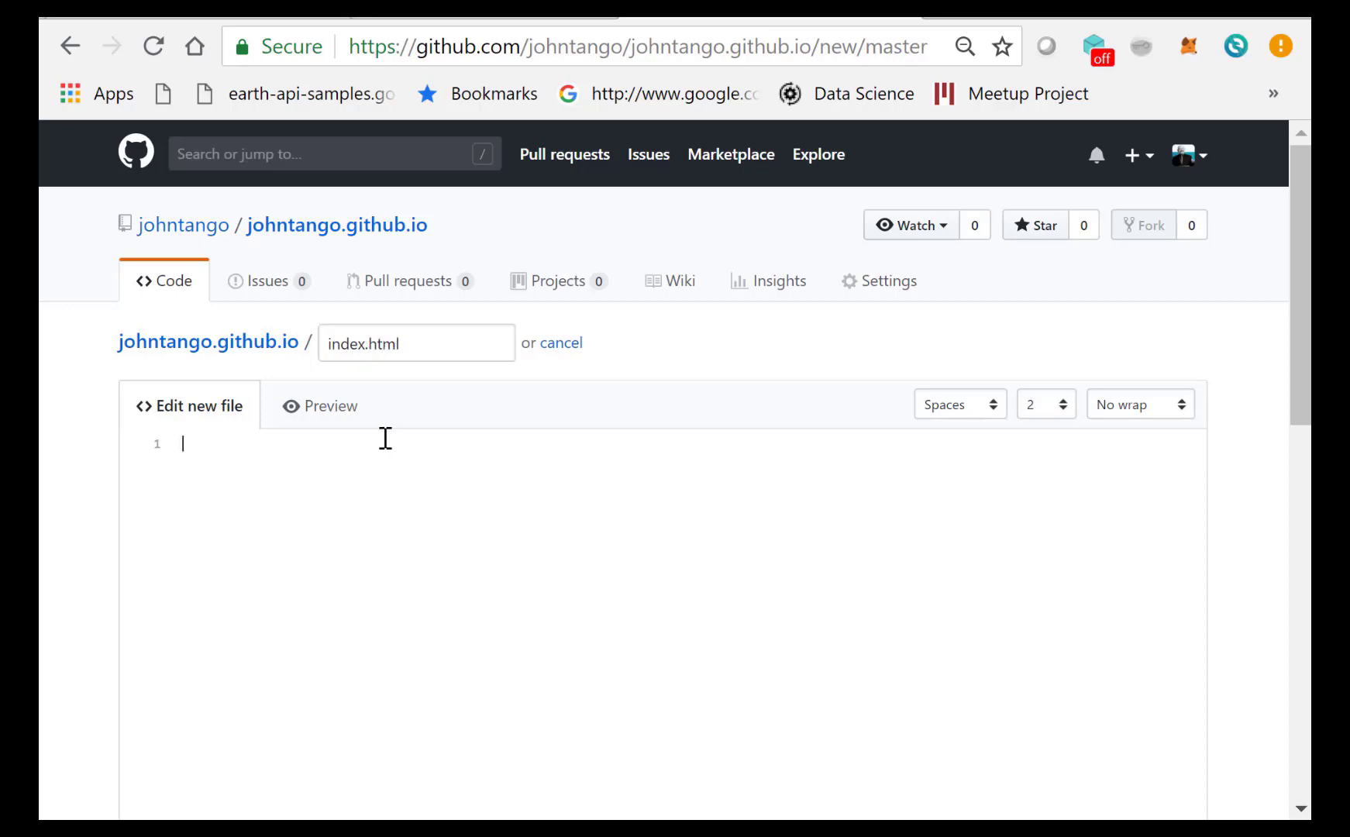
pyautogui.write('Hell')
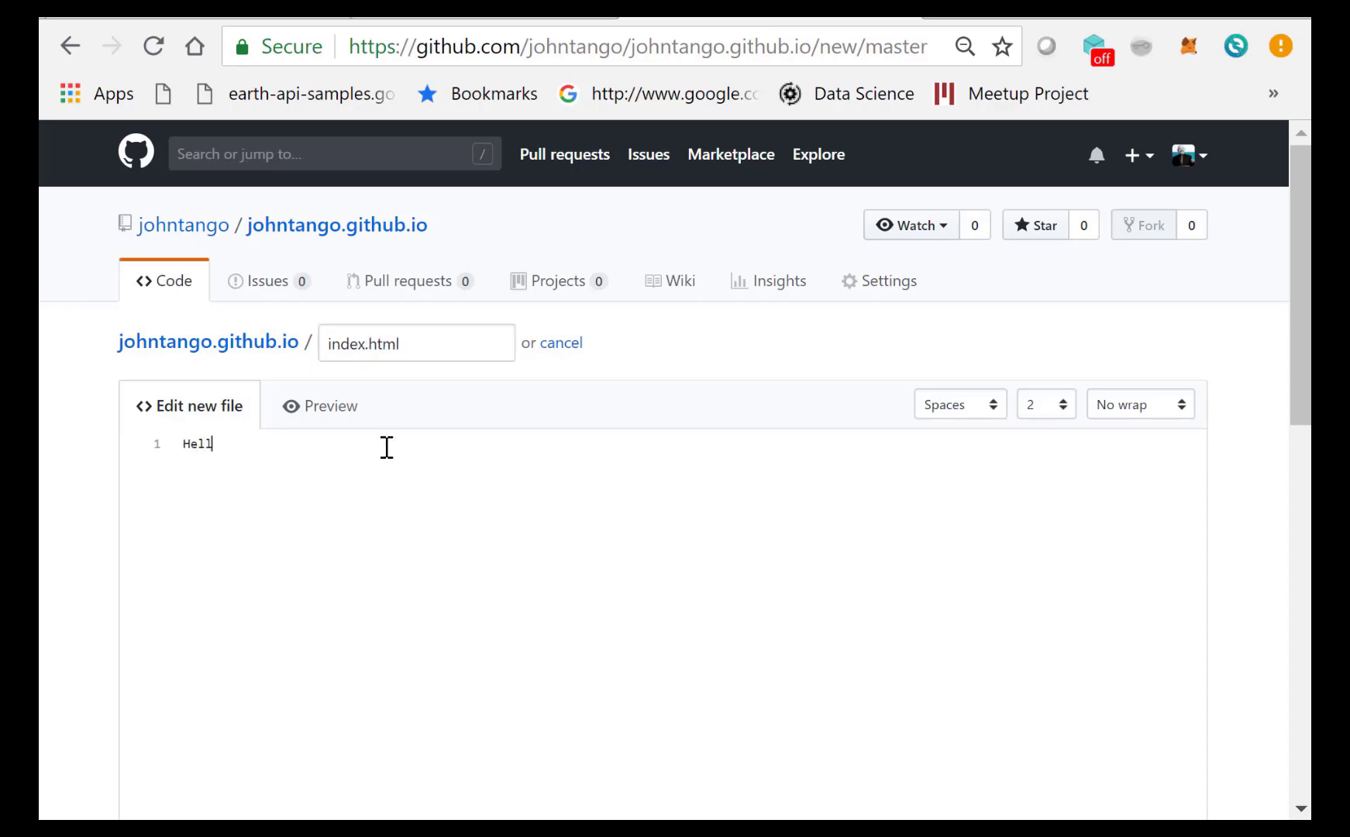
pyautogui.write('o World')
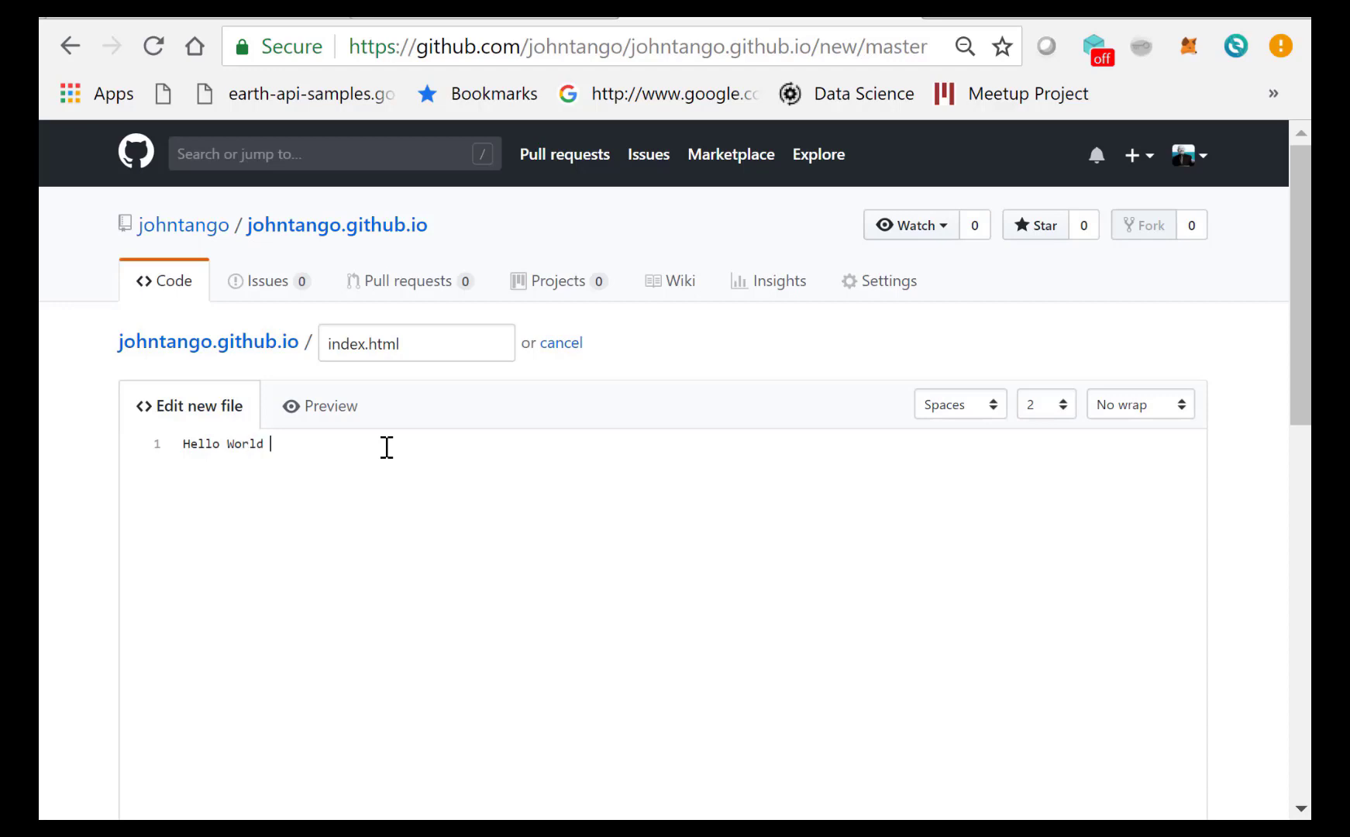
pyautogui.write('!')
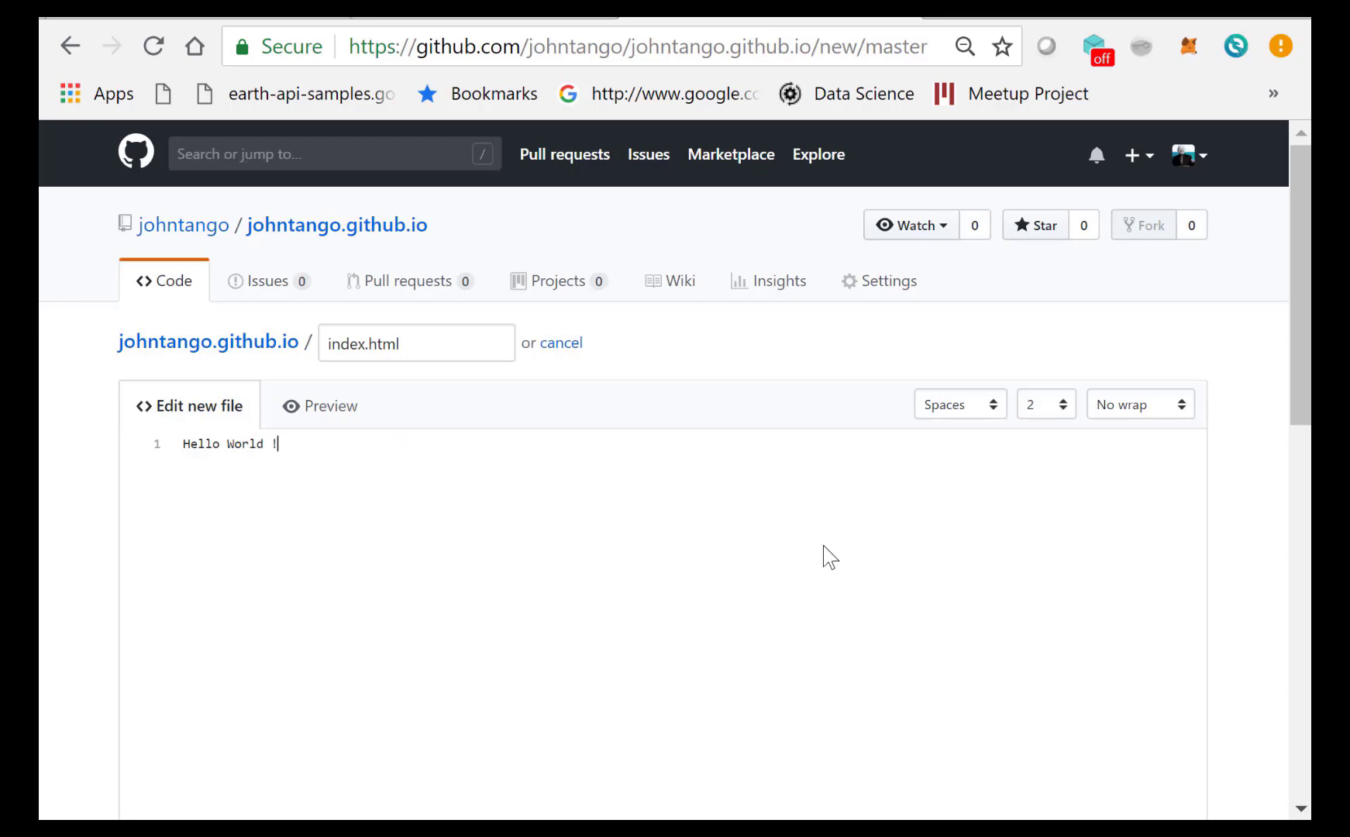
pyautogui.scroll(-3)
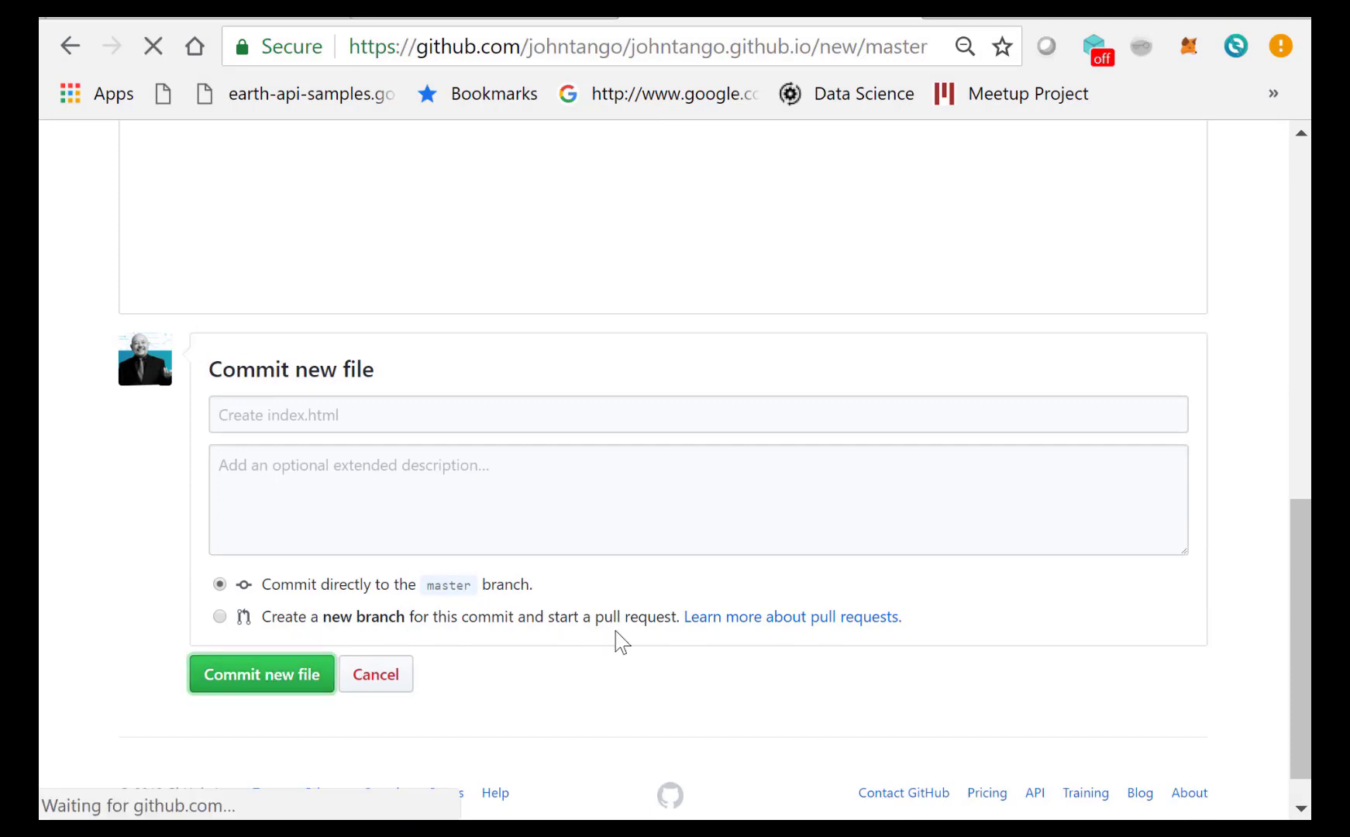
pyautogui.click(261, 674)
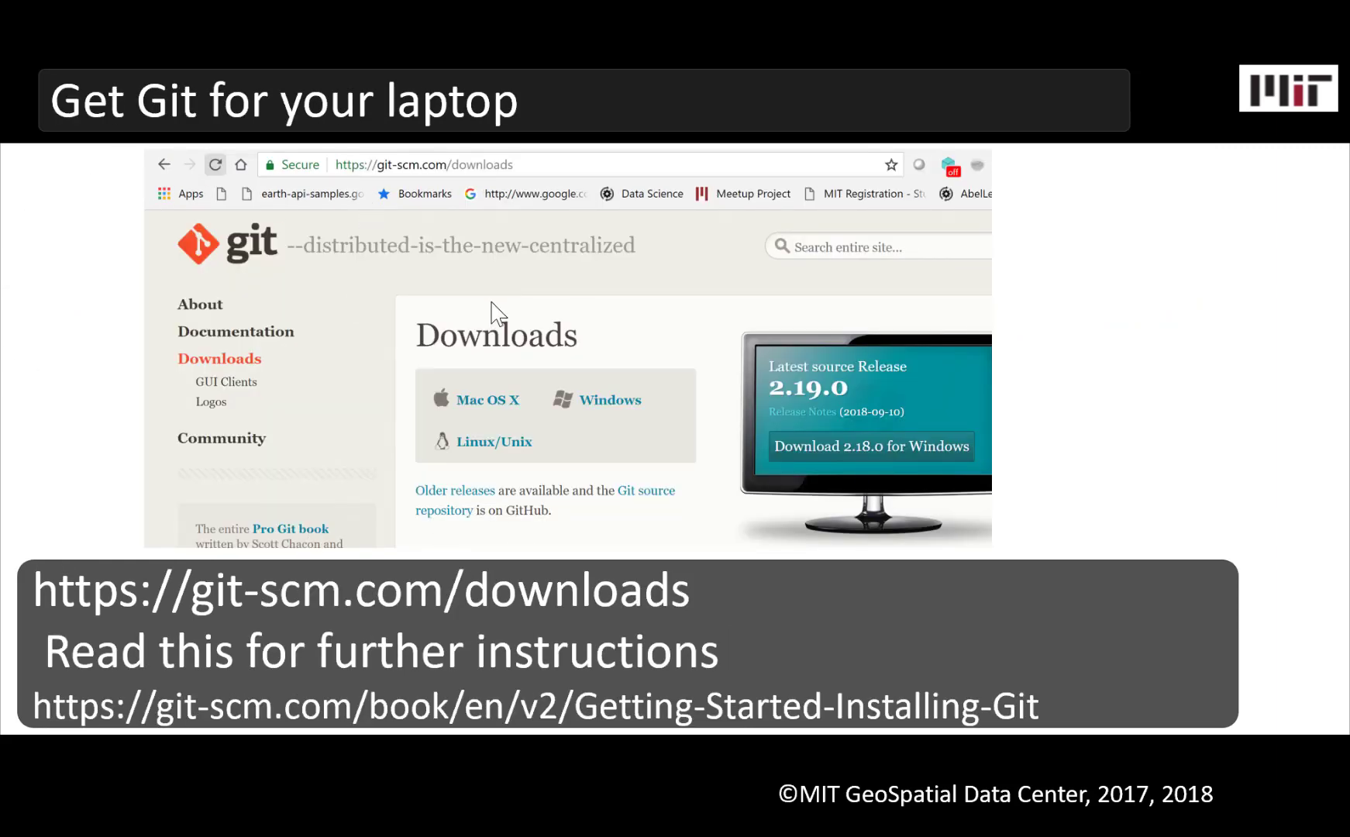
pyautogui.moveTo(389, 250)
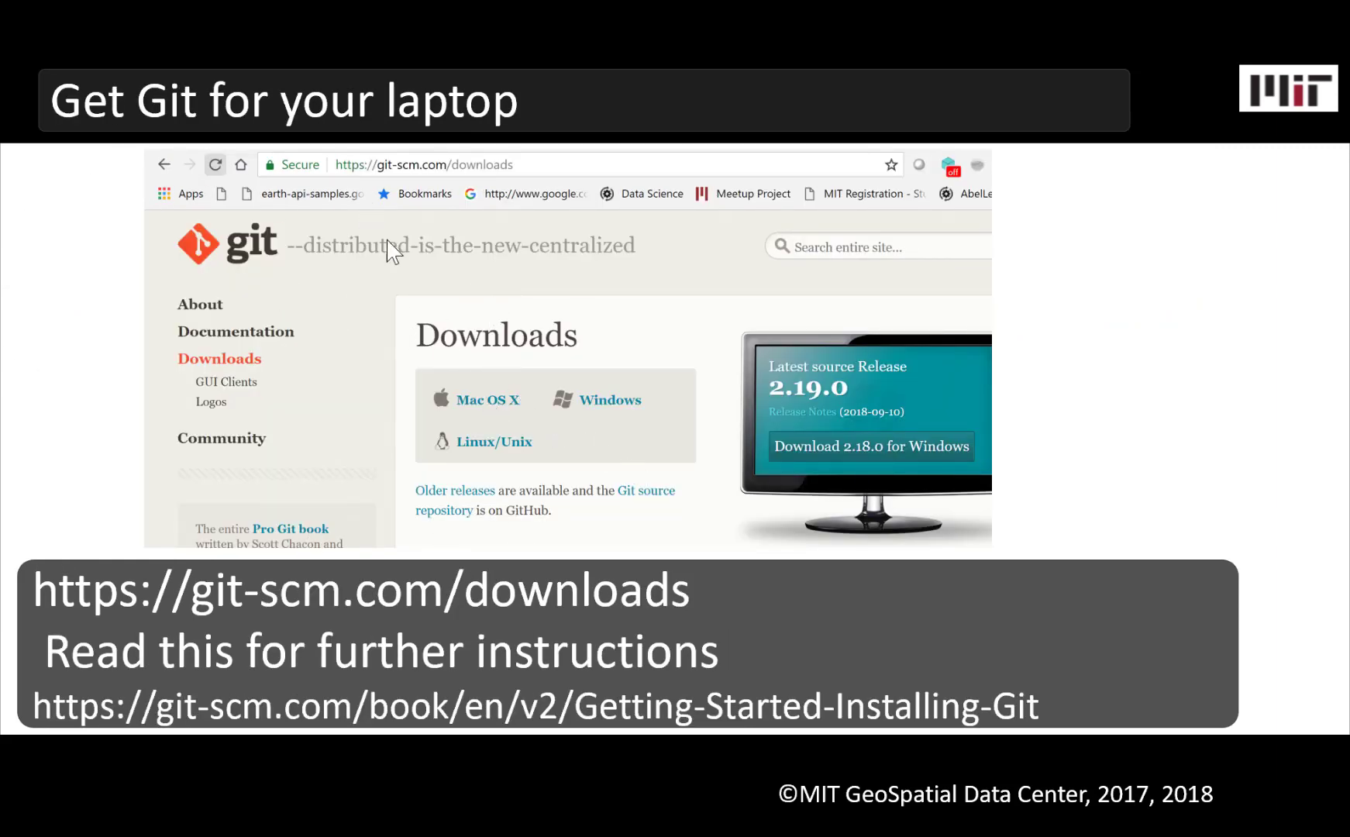
pyautogui.moveTo(564, 424)
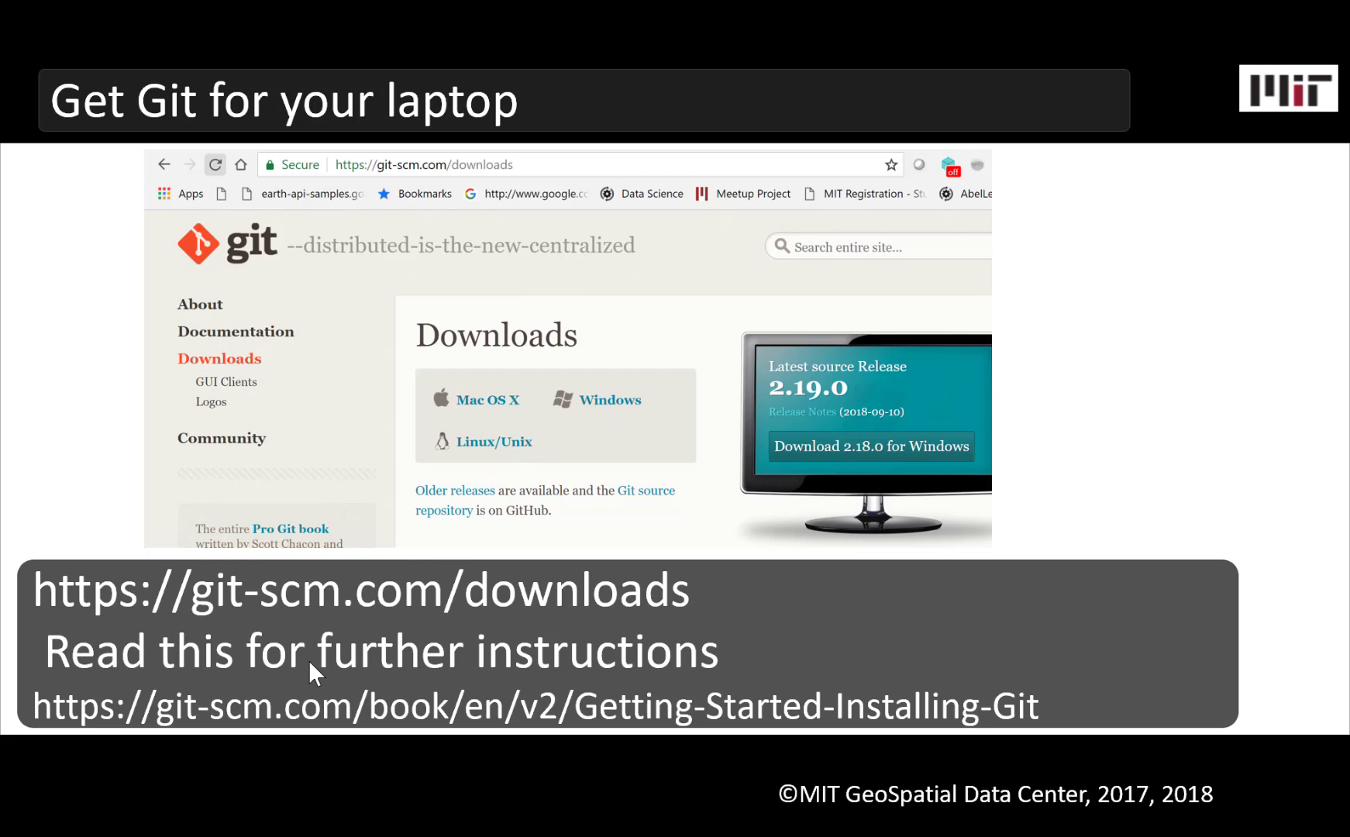
pyautogui.moveTo(688, 710)
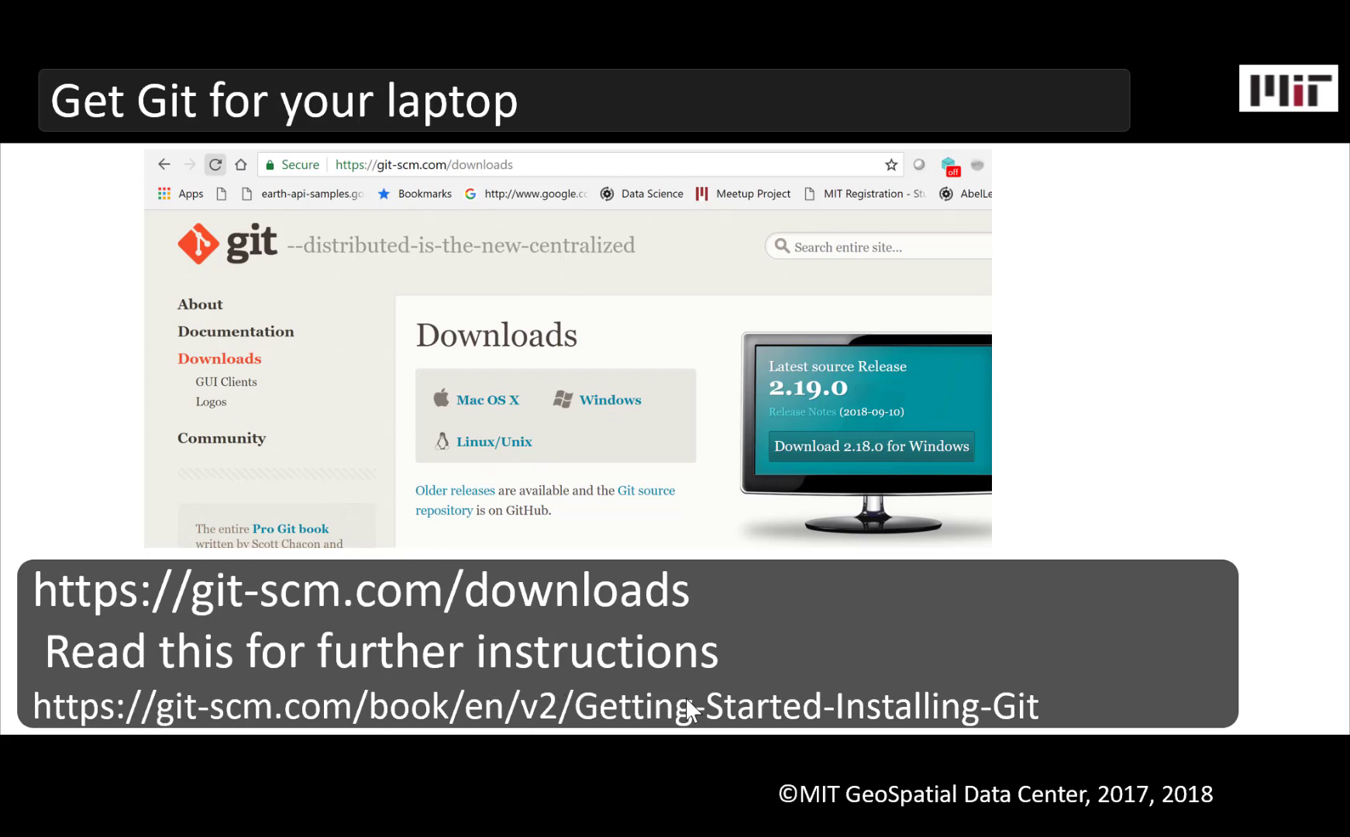
pyautogui.moveTo(909, 454)
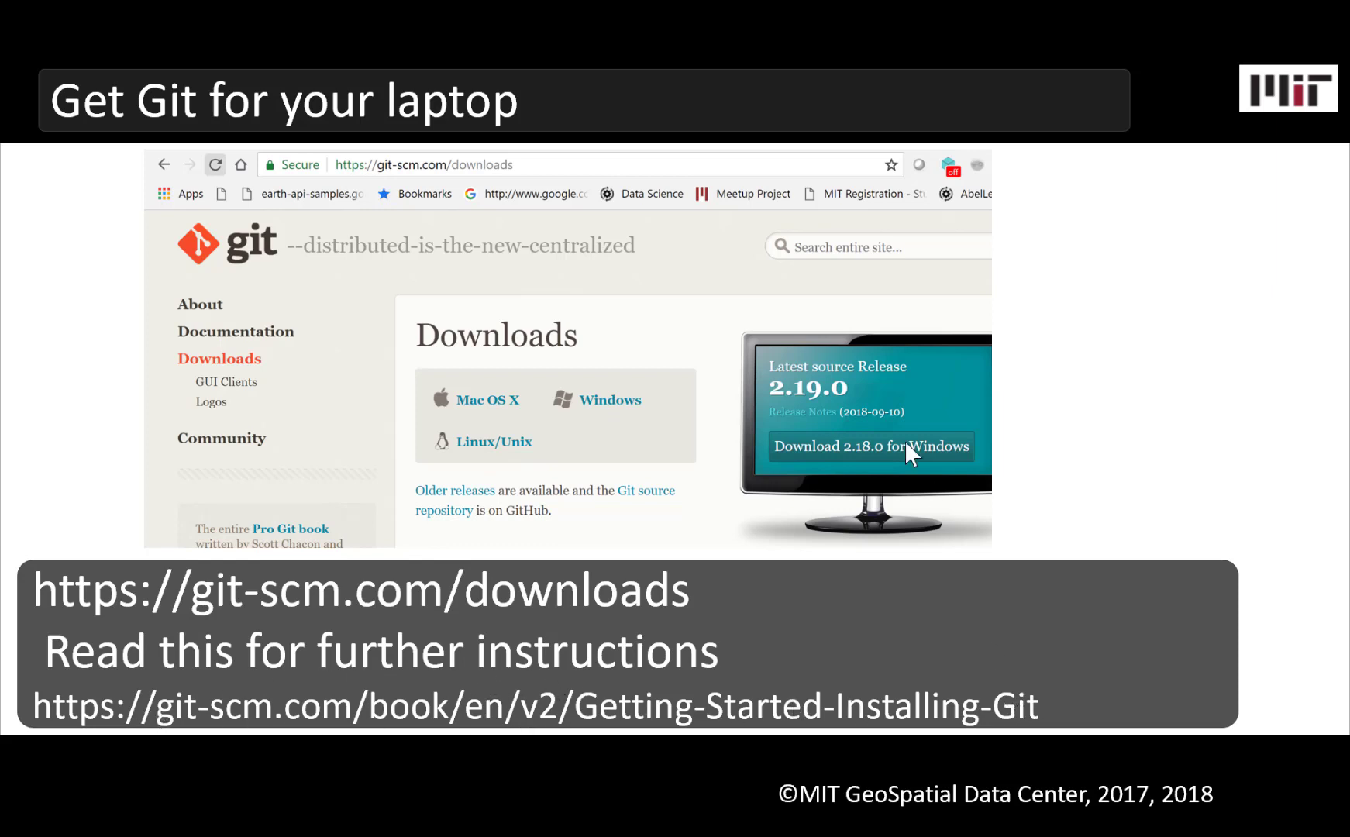
pyautogui.moveTo(754, 392)
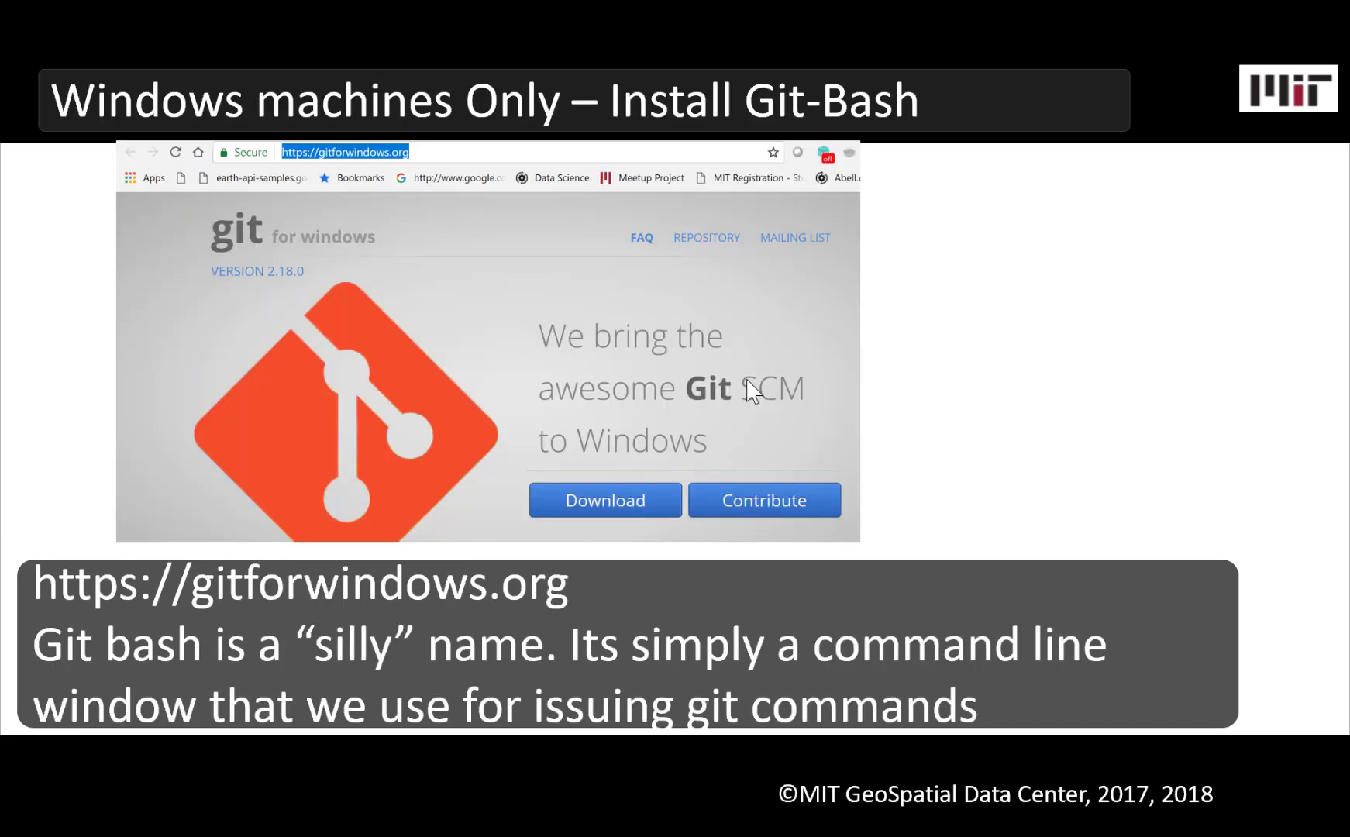
pyautogui.moveTo(799, 121)
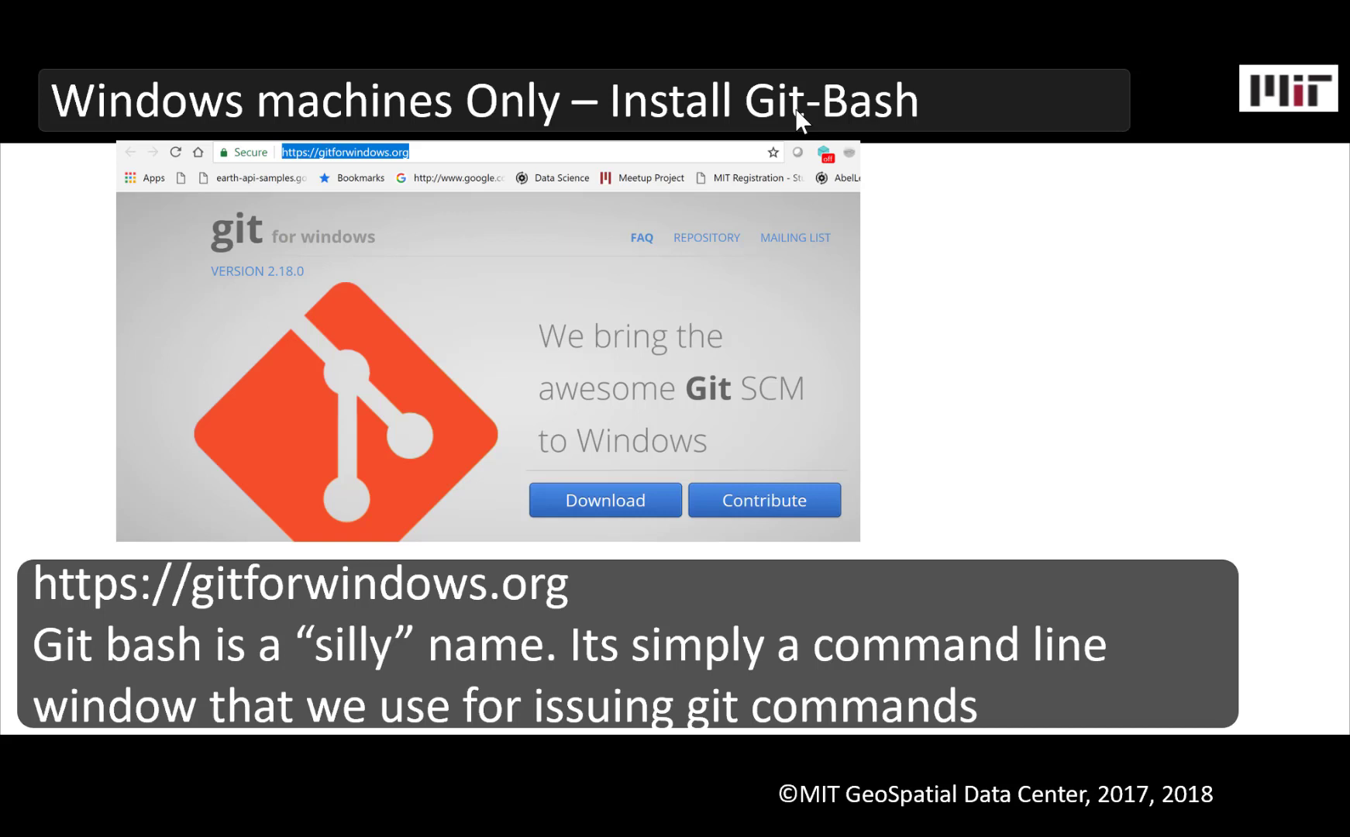
pyautogui.moveTo(404, 589)
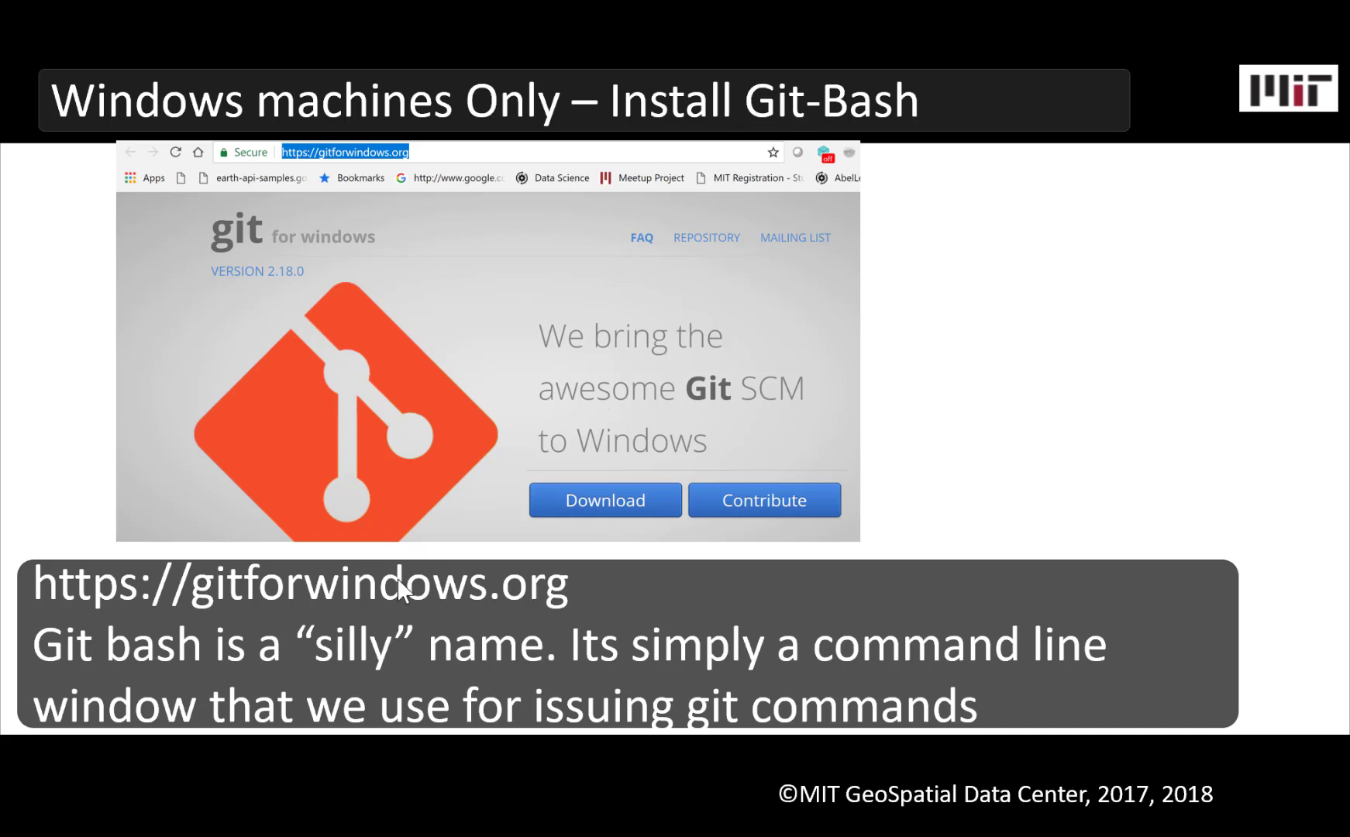
pyautogui.moveTo(564, 667)
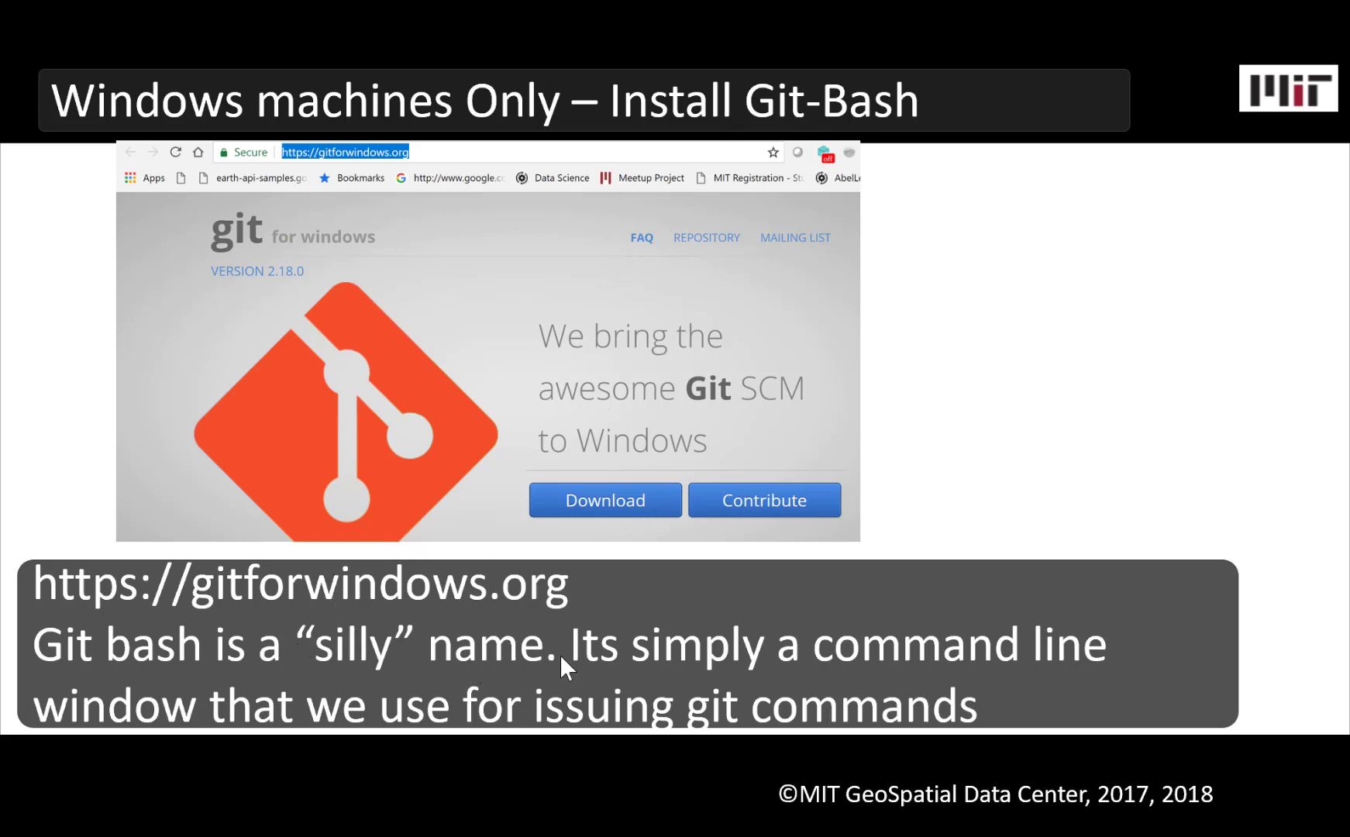
pyautogui.moveTo(615, 710)
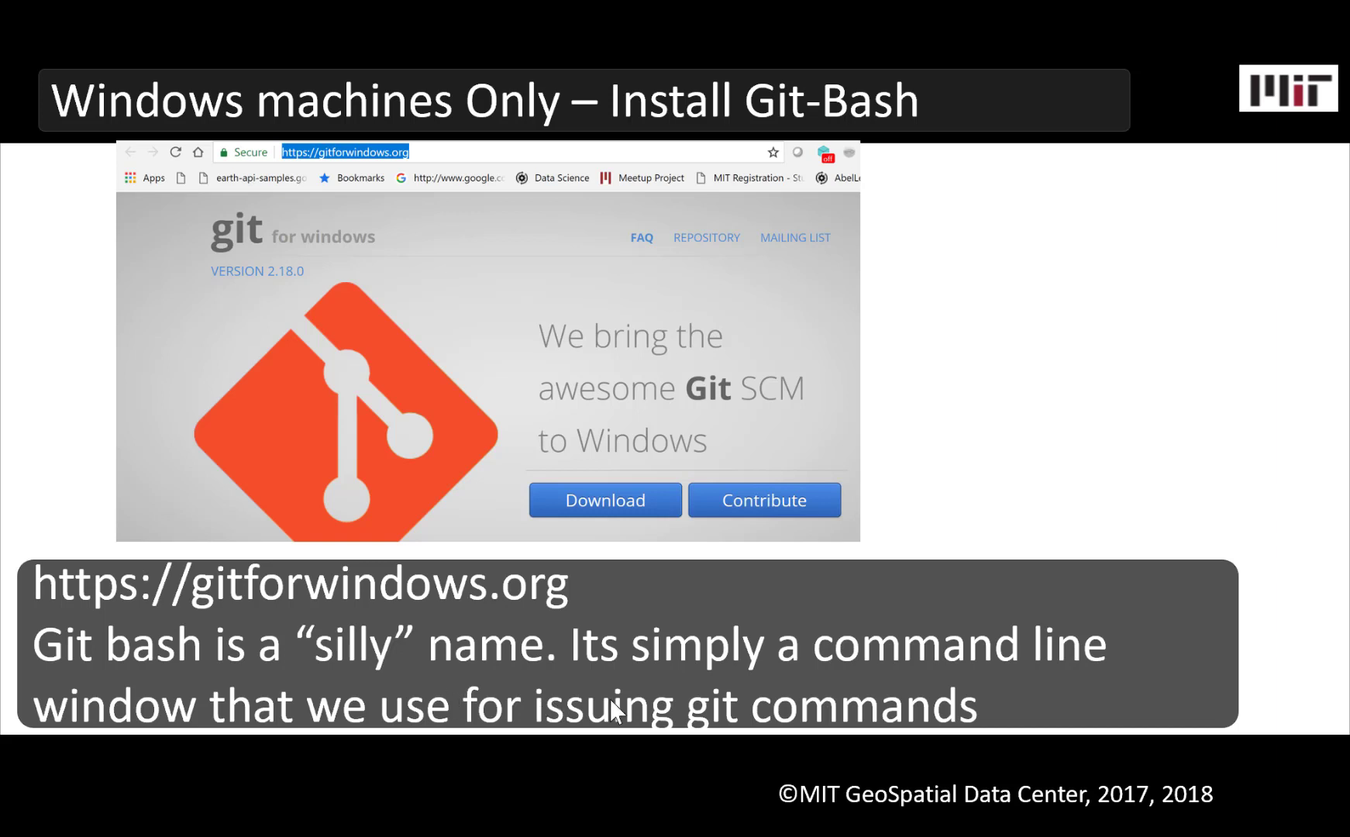
pyautogui.moveTo(662, 706)
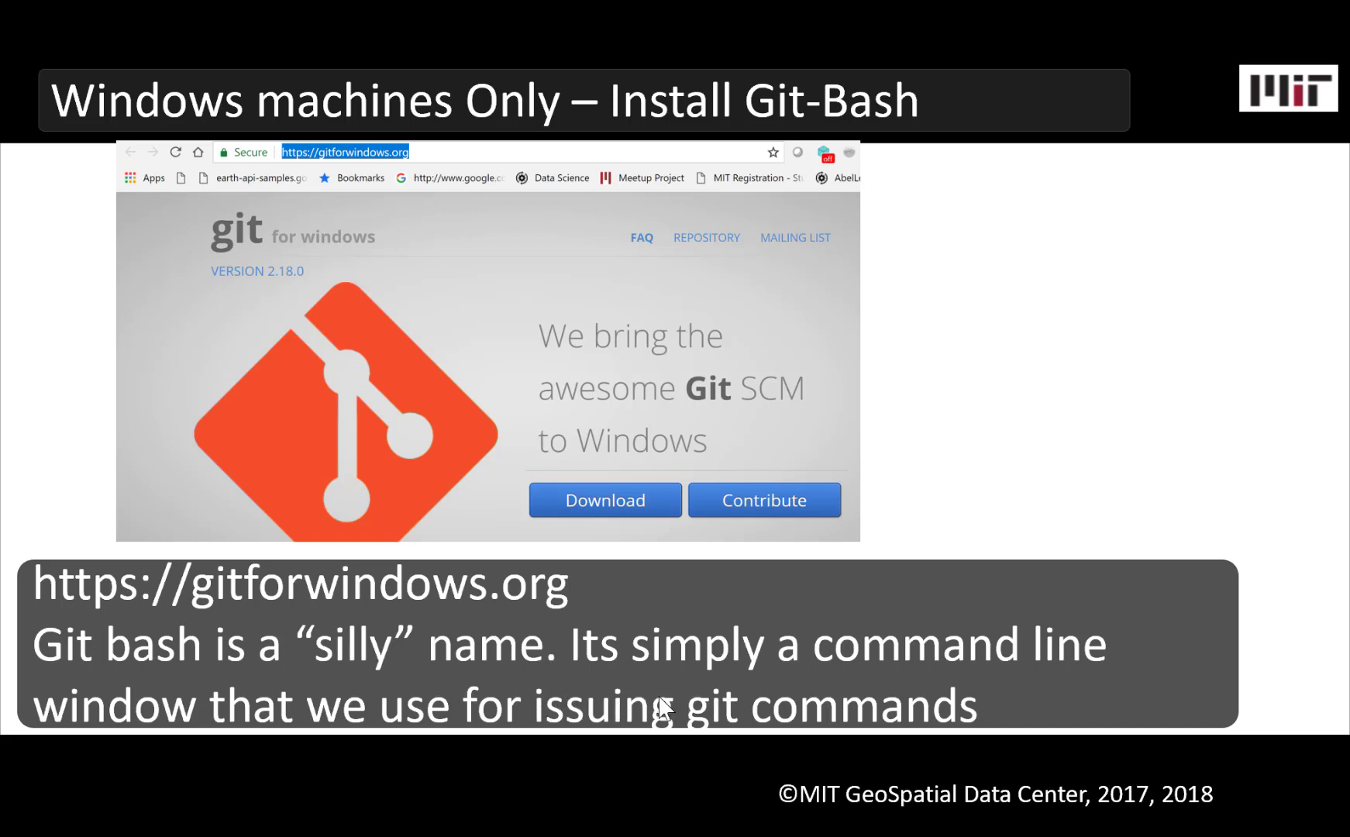
pyautogui.moveTo(765, 491)
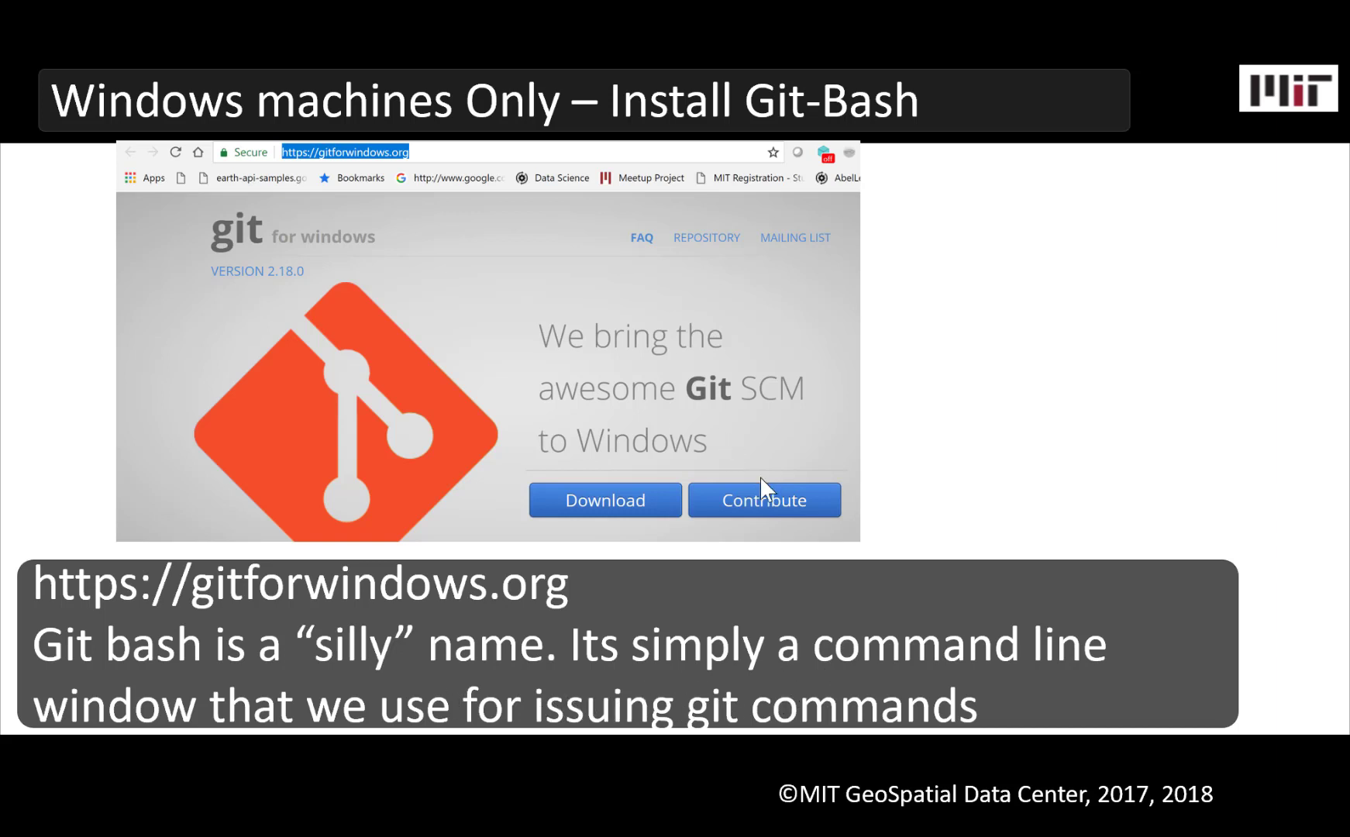
pyautogui.moveTo(728, 498)
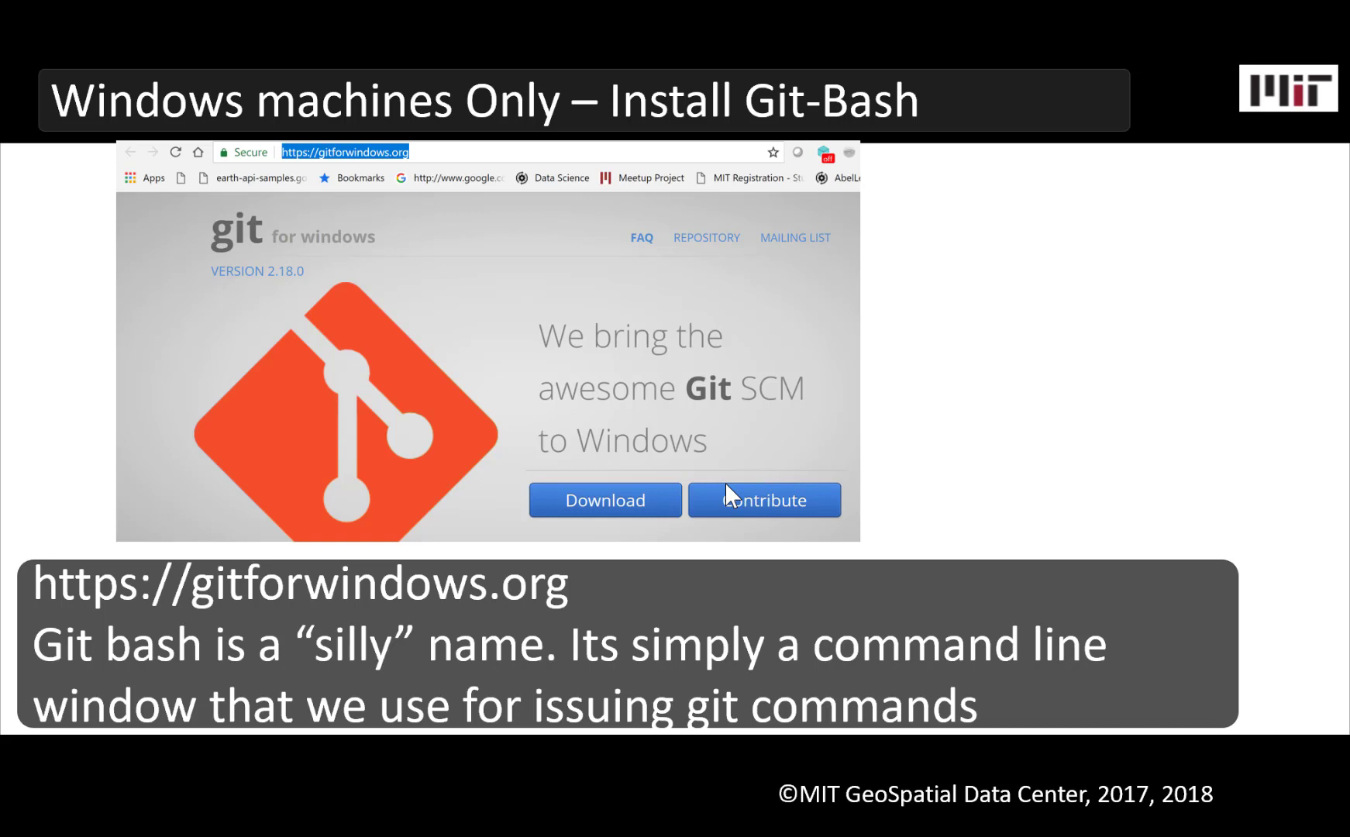
pyautogui.moveTo(727, 495)
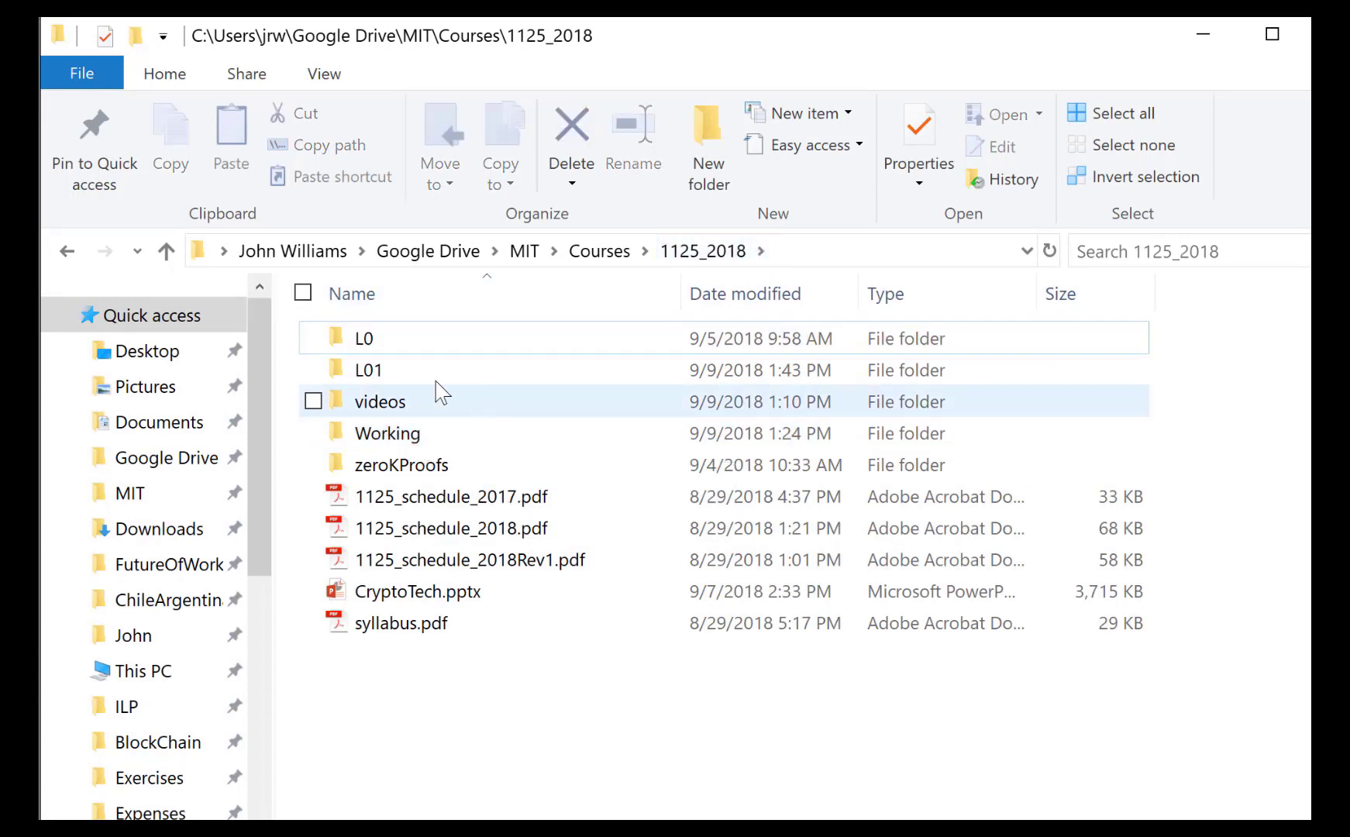
pyautogui.moveTo(421, 427)
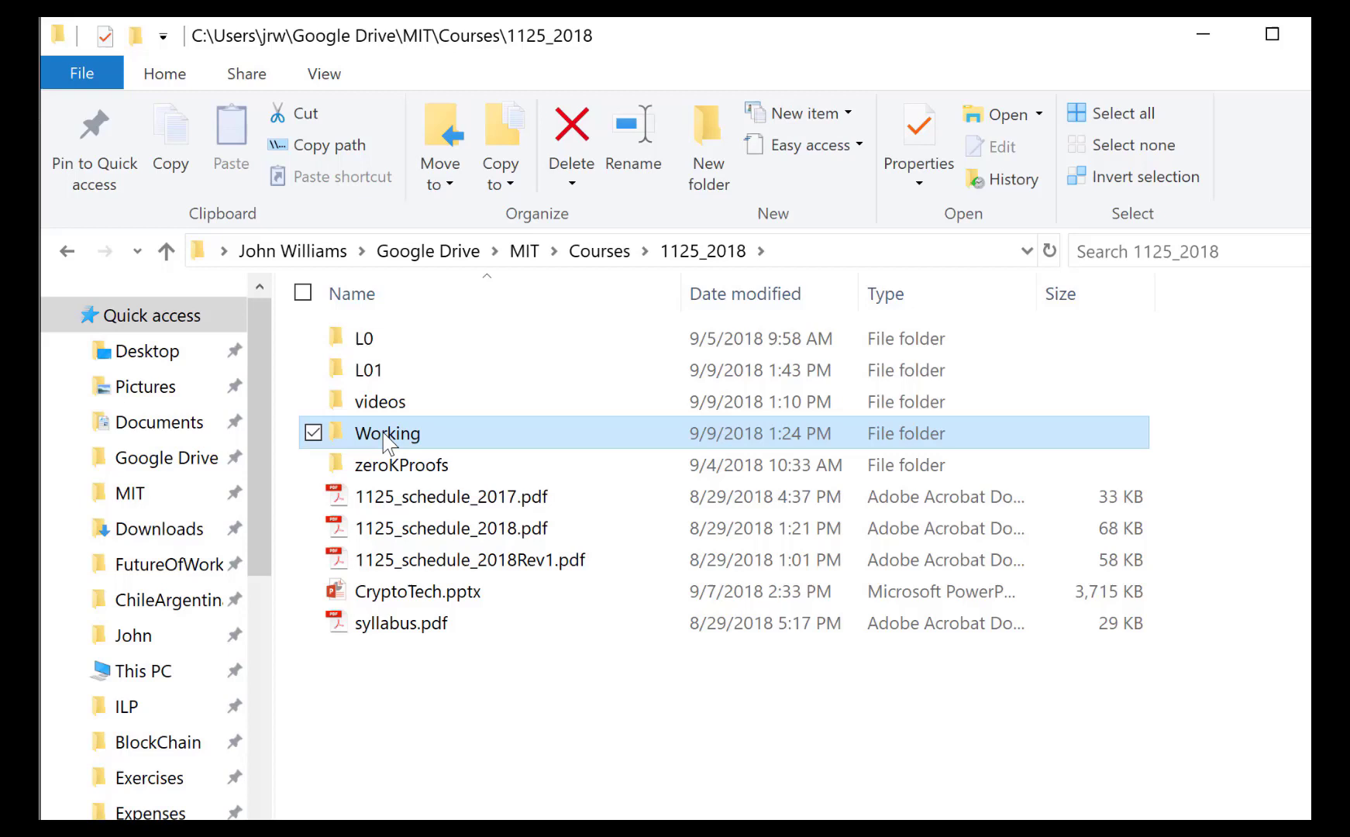
# Open the empty Working folder and start a Git Bash shell there
pyautogui.doubleClick(388, 433)
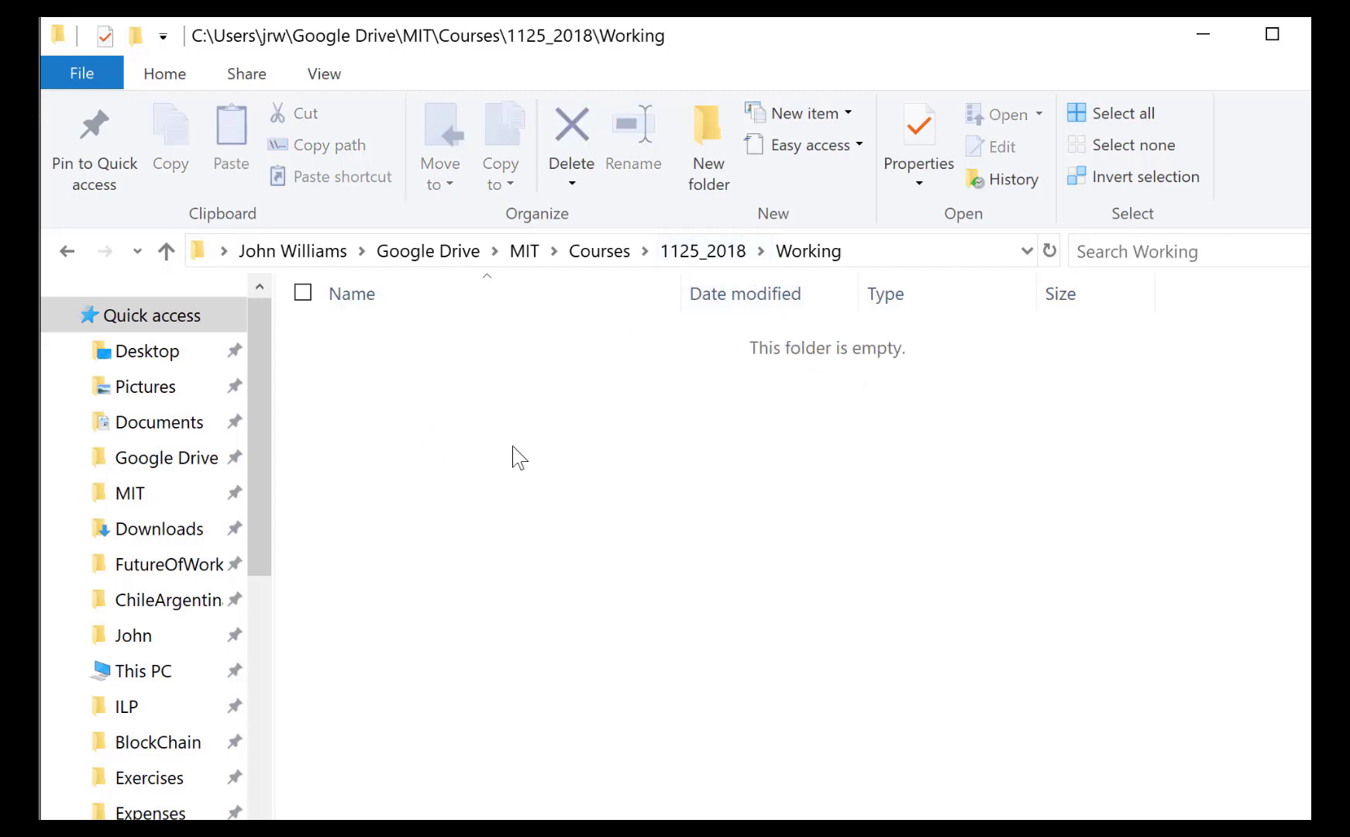
pyautogui.rightClick(513, 456)
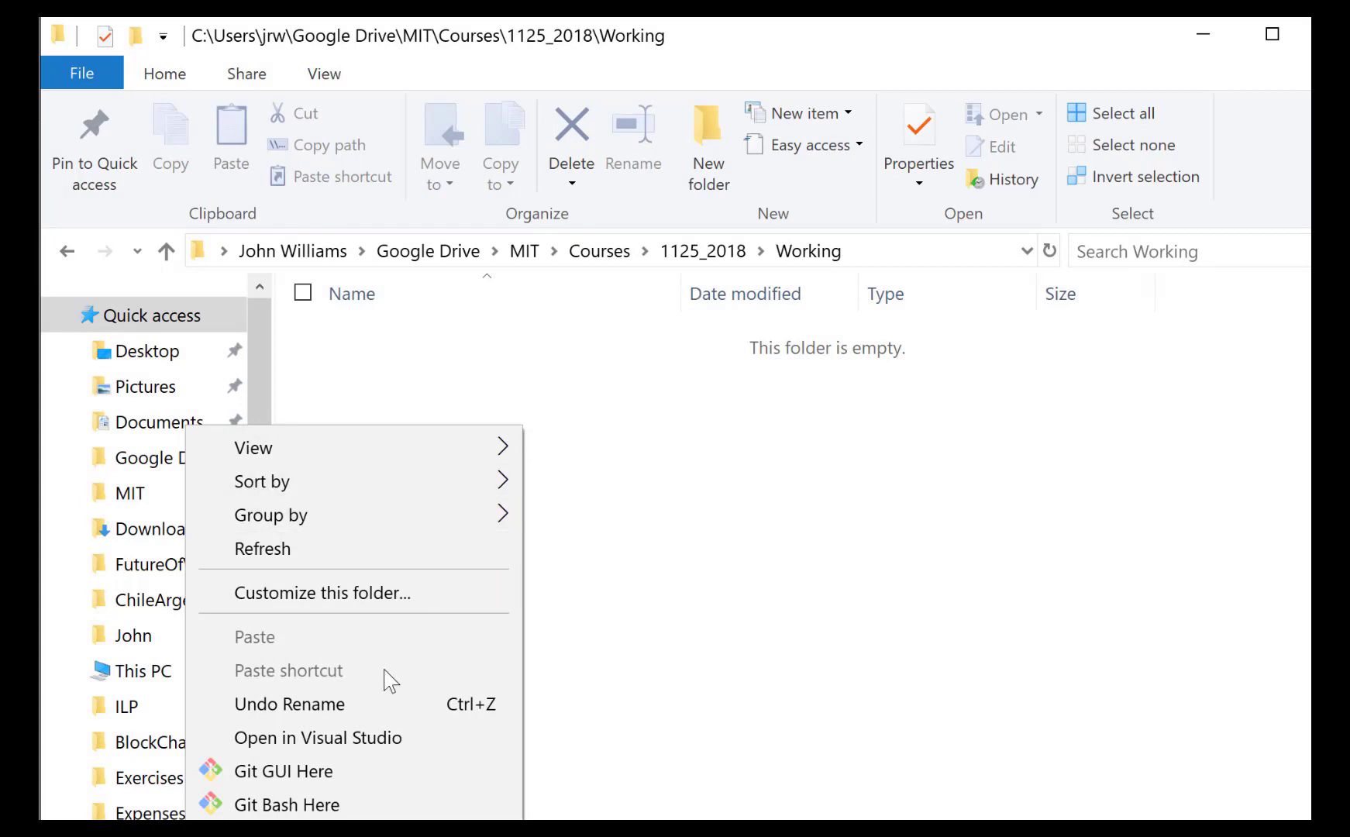
pyautogui.moveTo(320, 805)
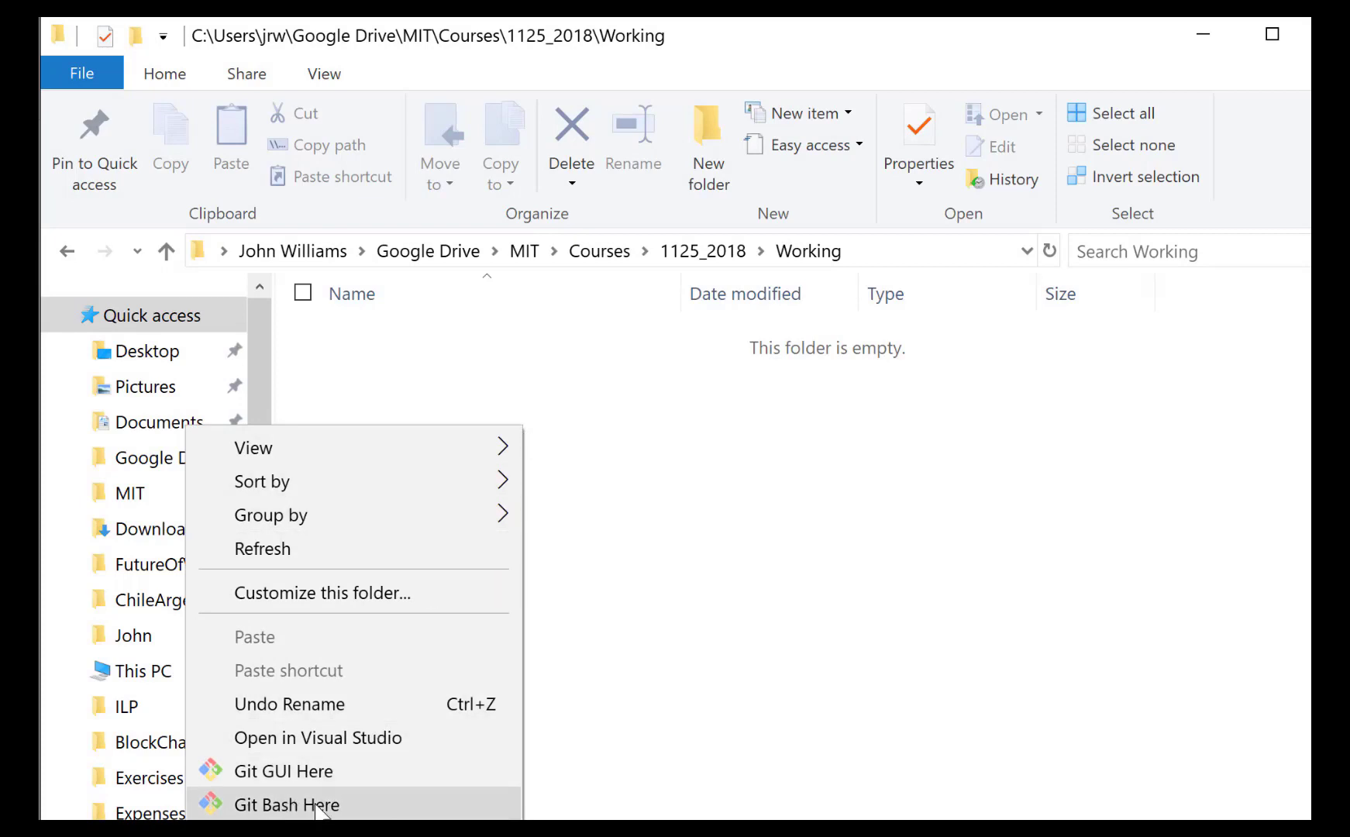
pyautogui.moveTo(383, 809)
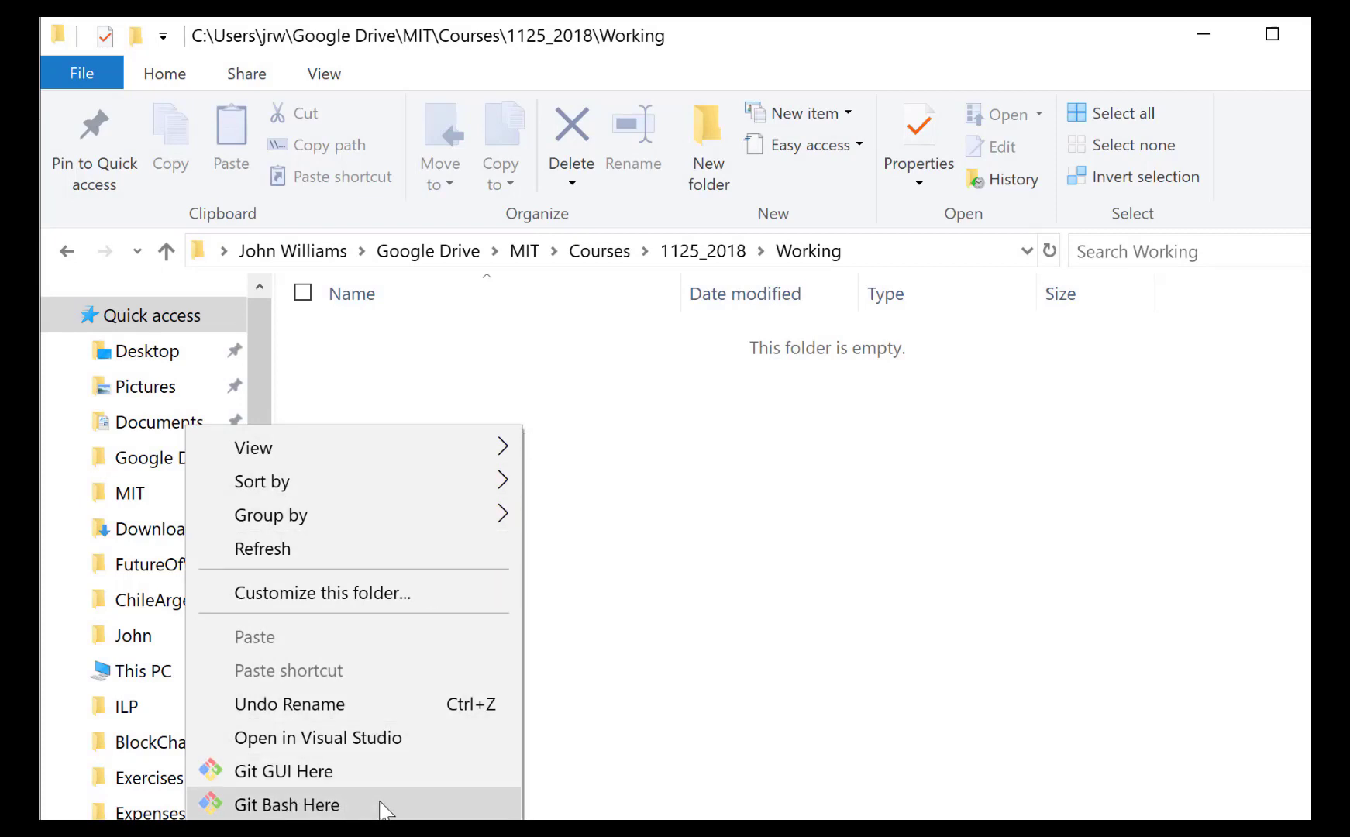
pyautogui.moveTo(286, 811)
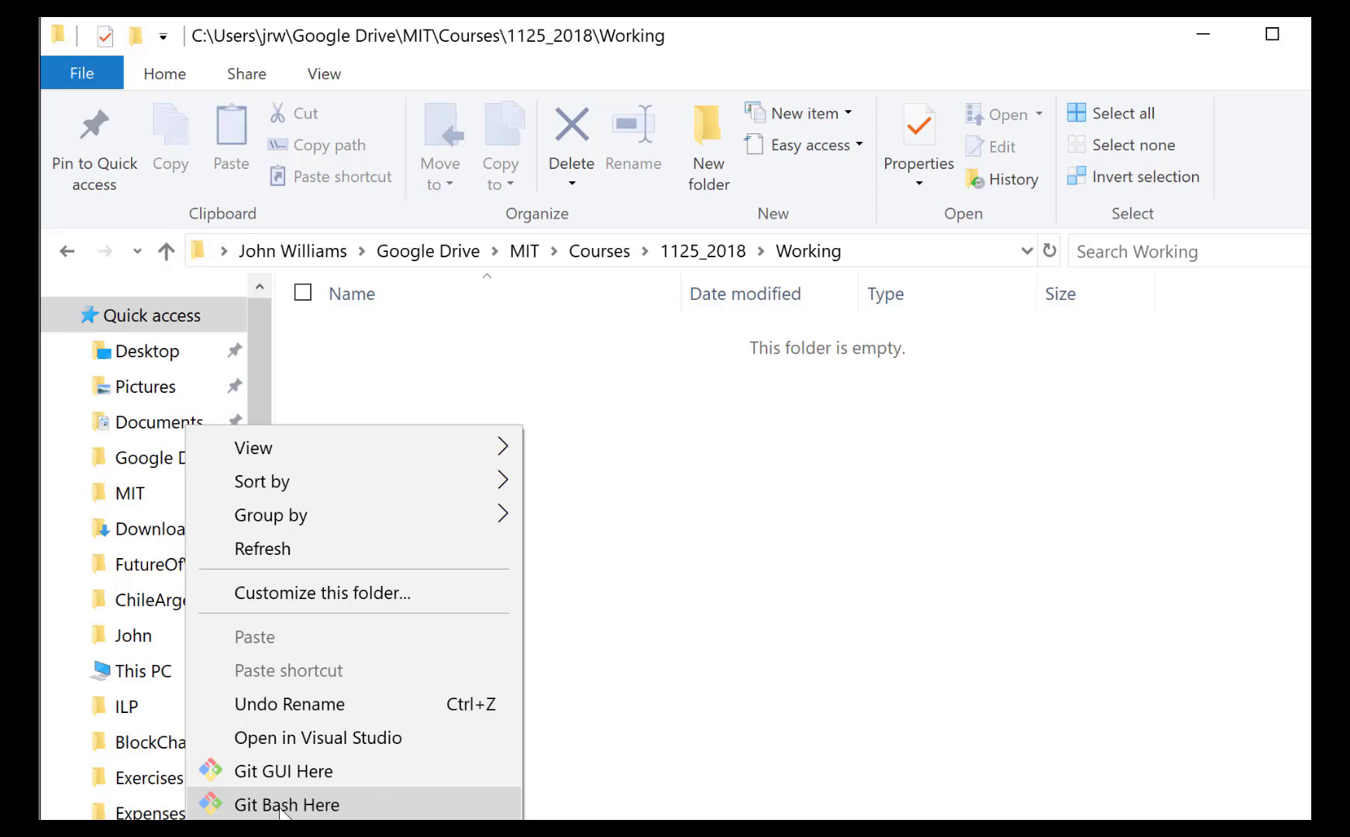
pyautogui.click(286, 804)
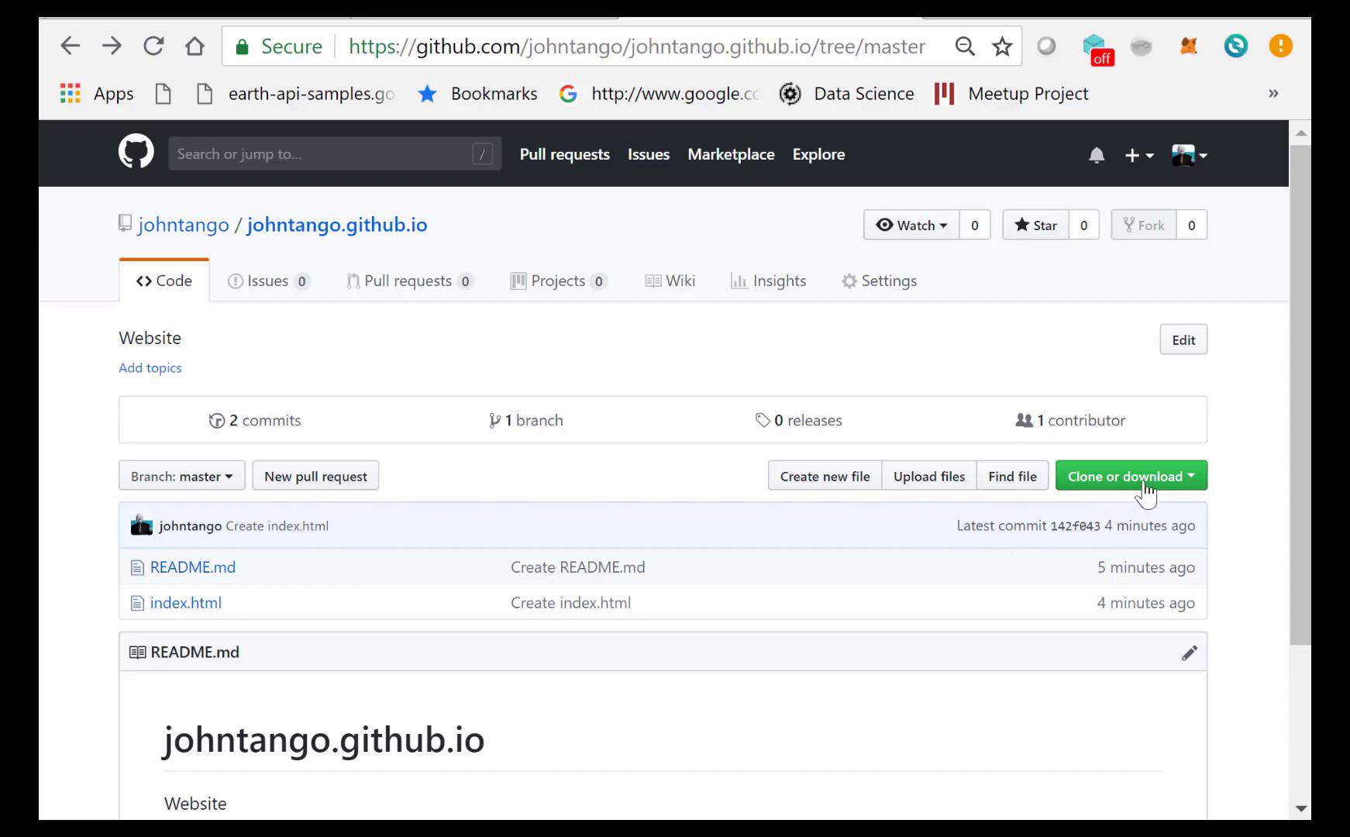
# Copy the SSH URL from the Clone or download panel
pyautogui.click(1130, 475)
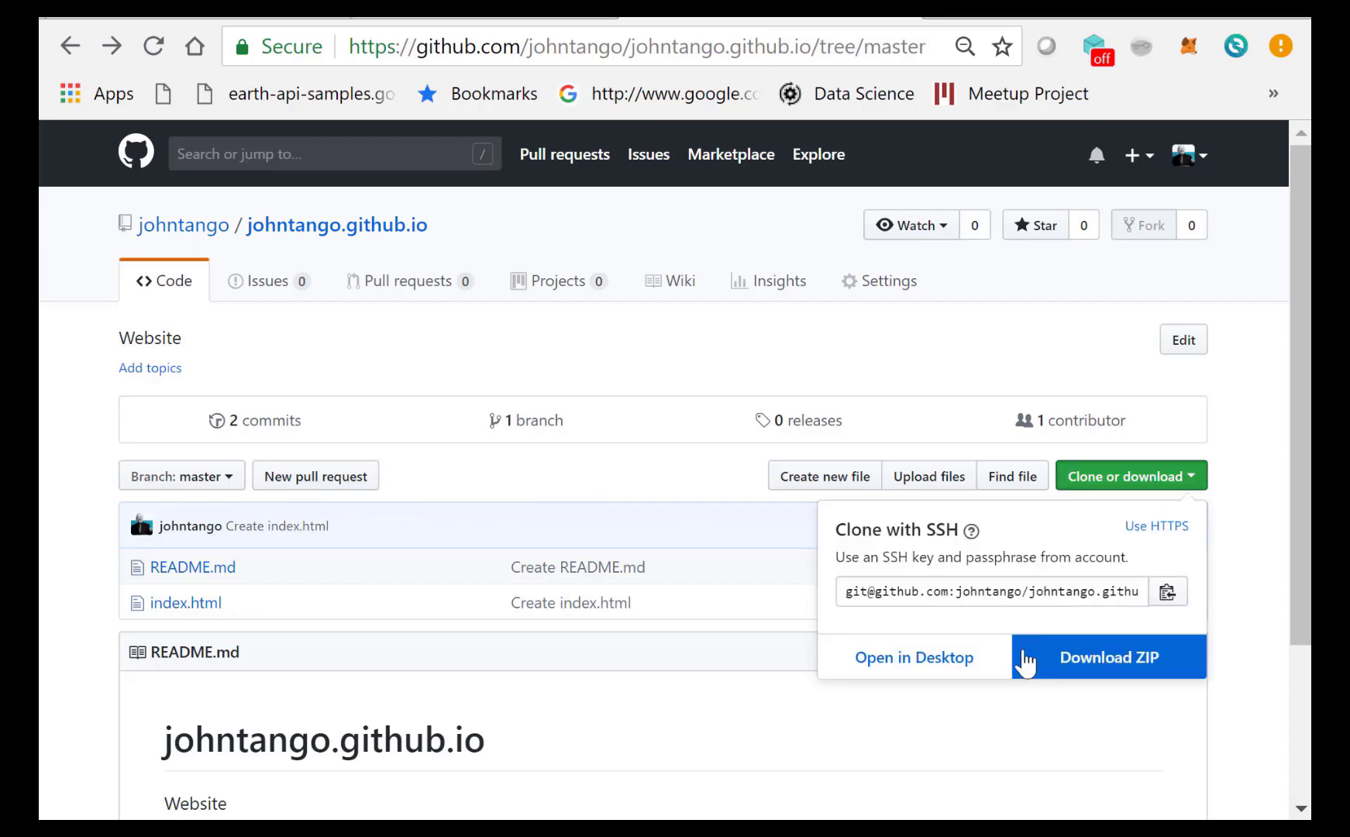
pyautogui.click(990, 592)
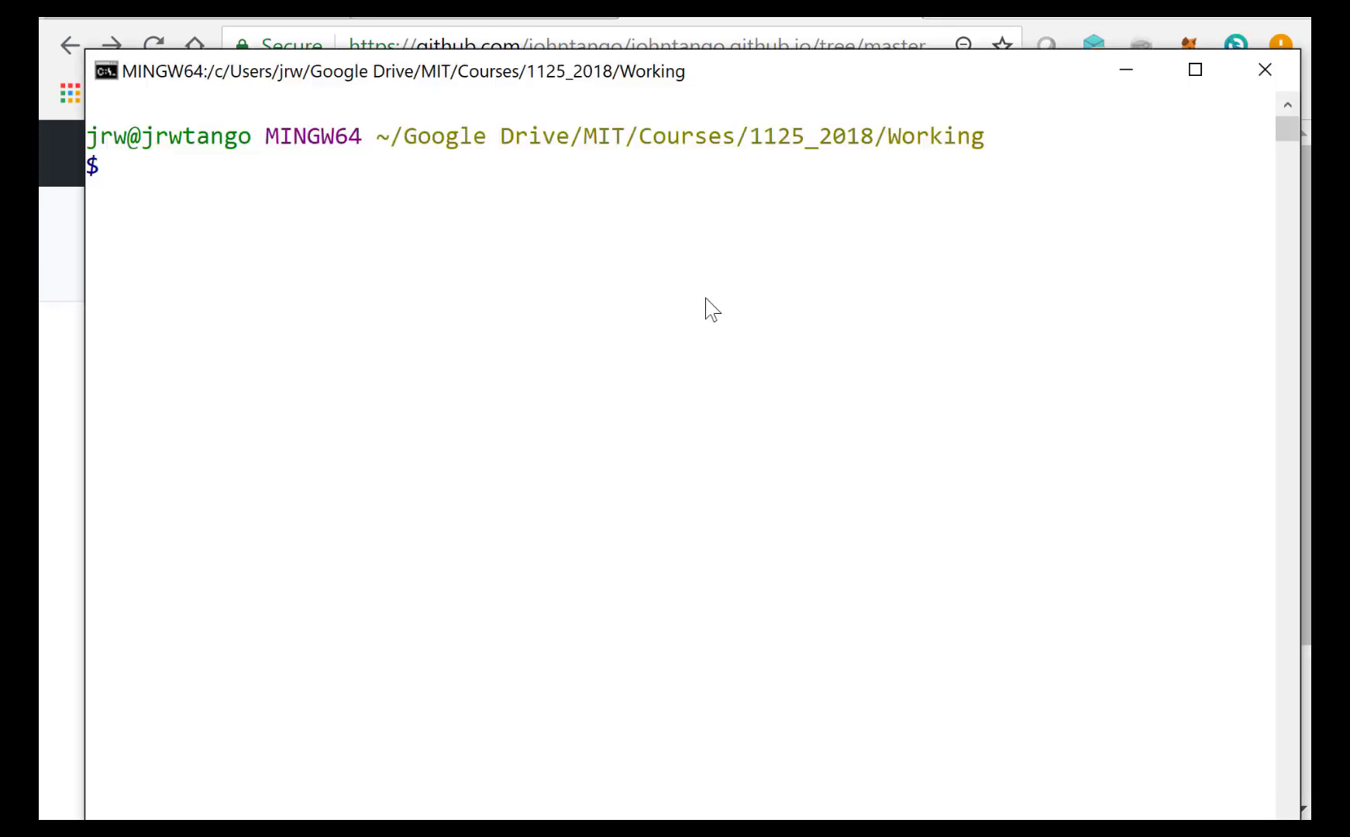
pyautogui.moveTo(512, 262)
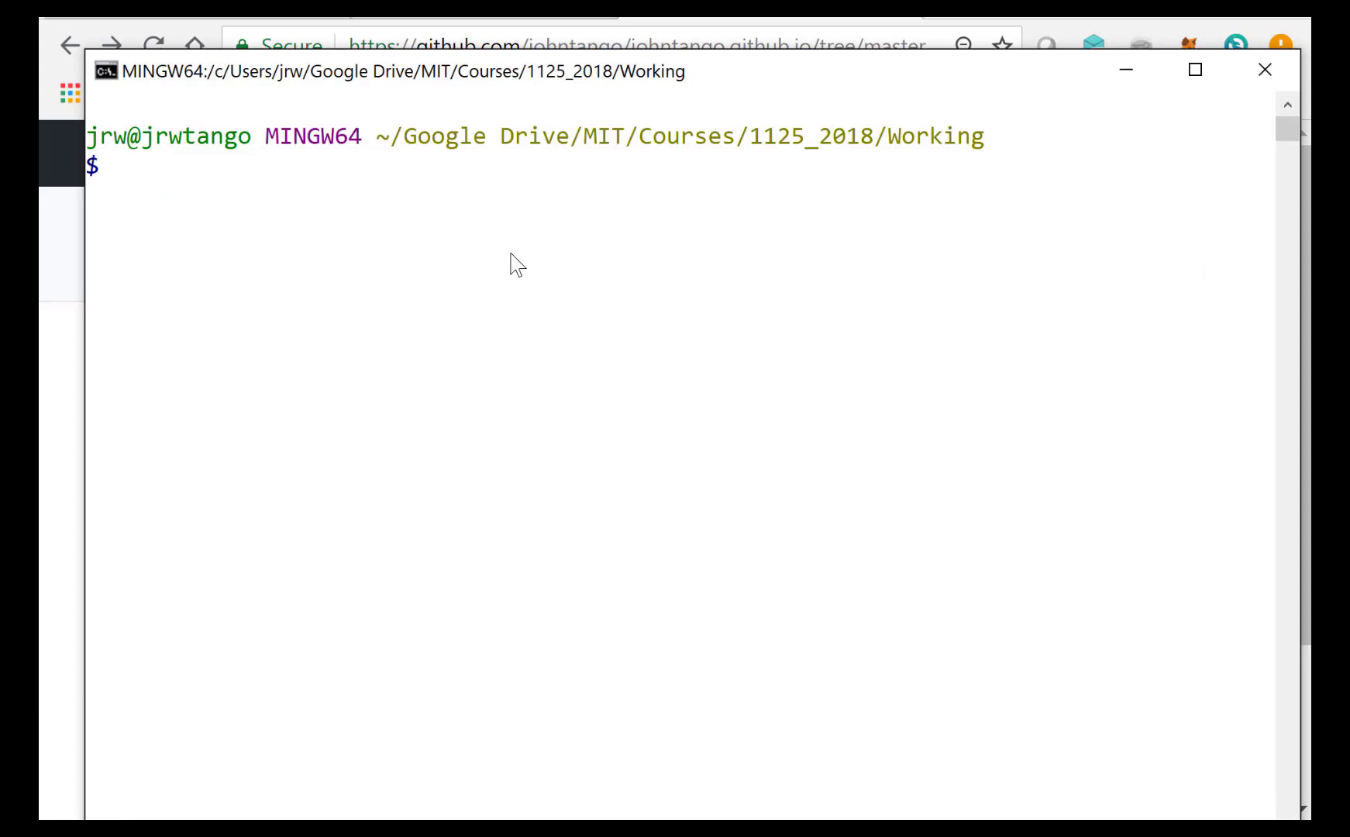
pyautogui.write('git')
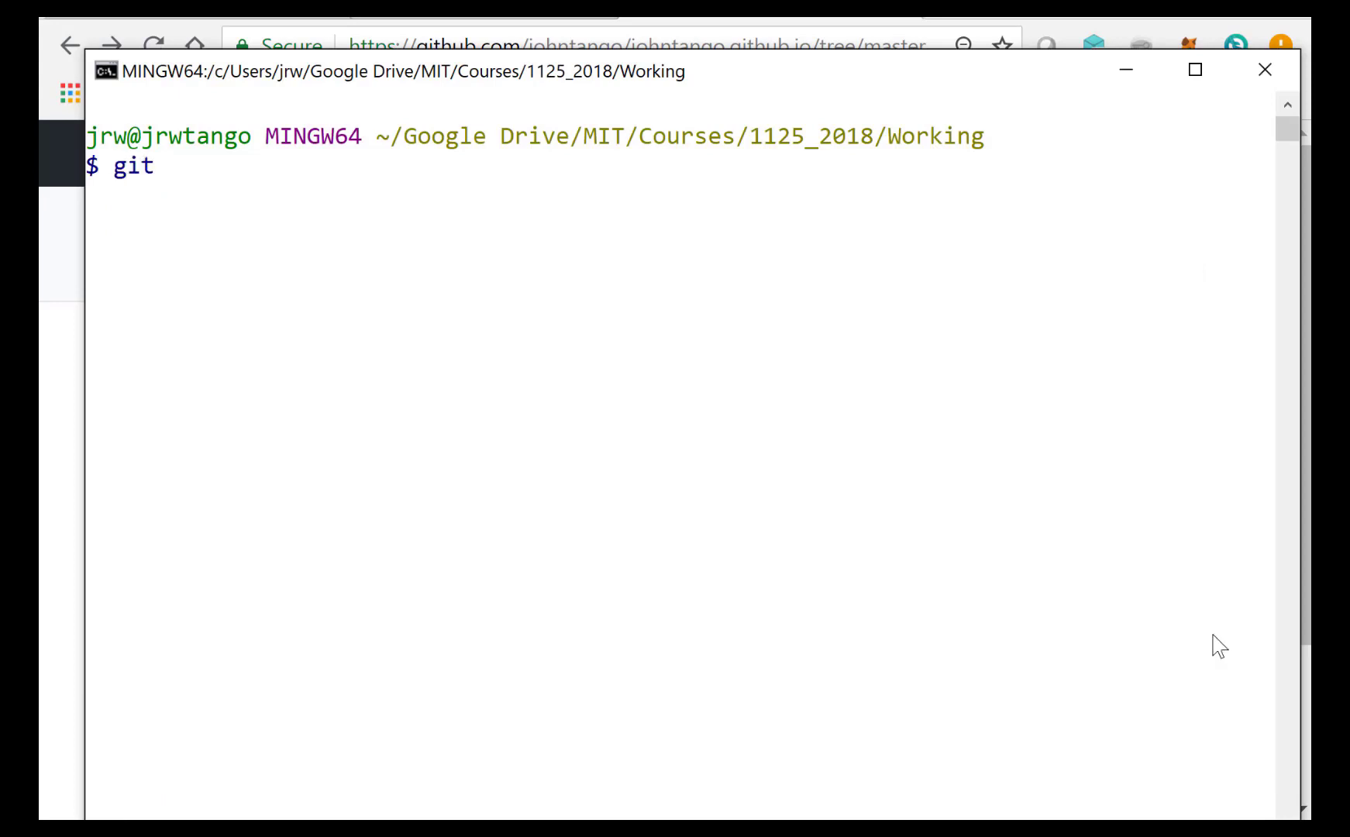
pyautogui.write('clone')
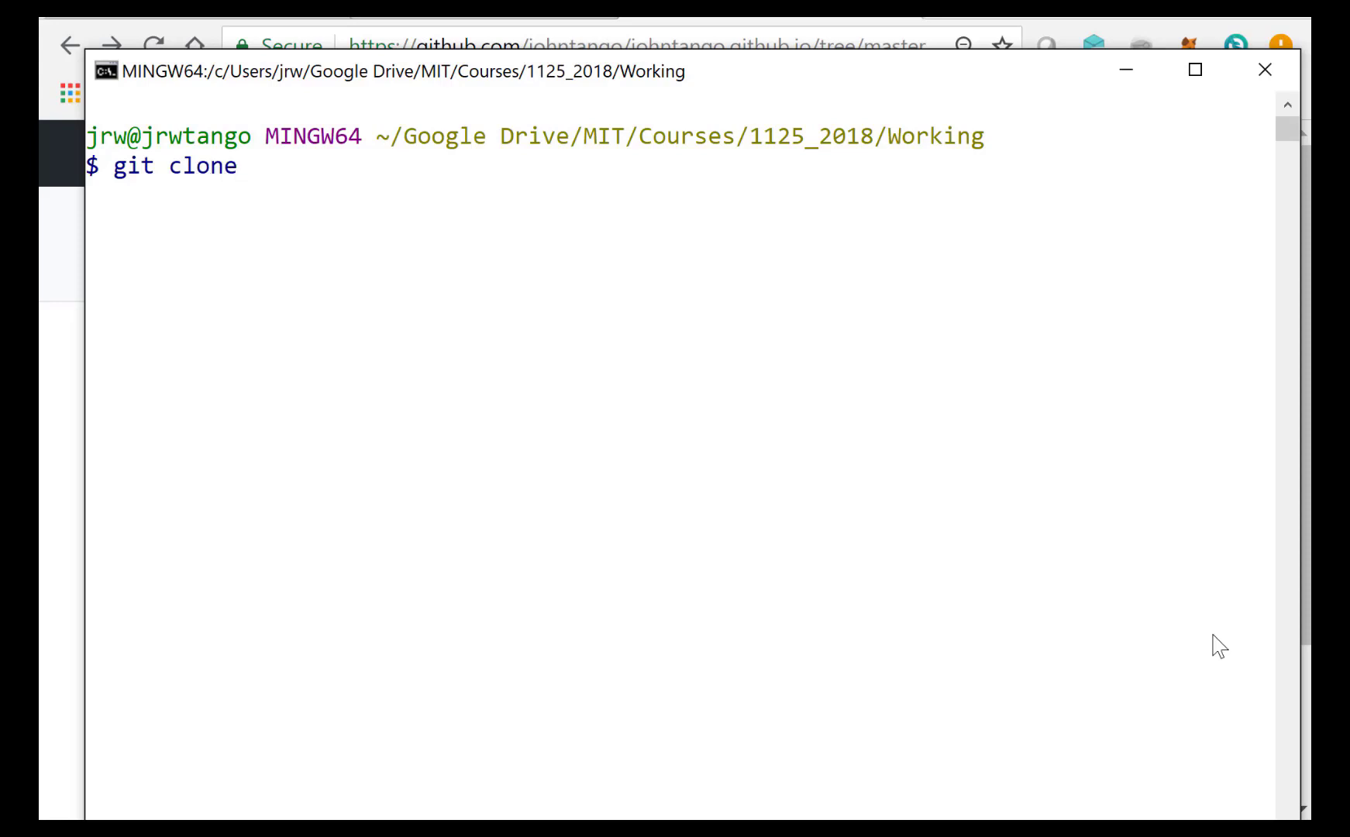
pyautogui.moveTo(996, 591)
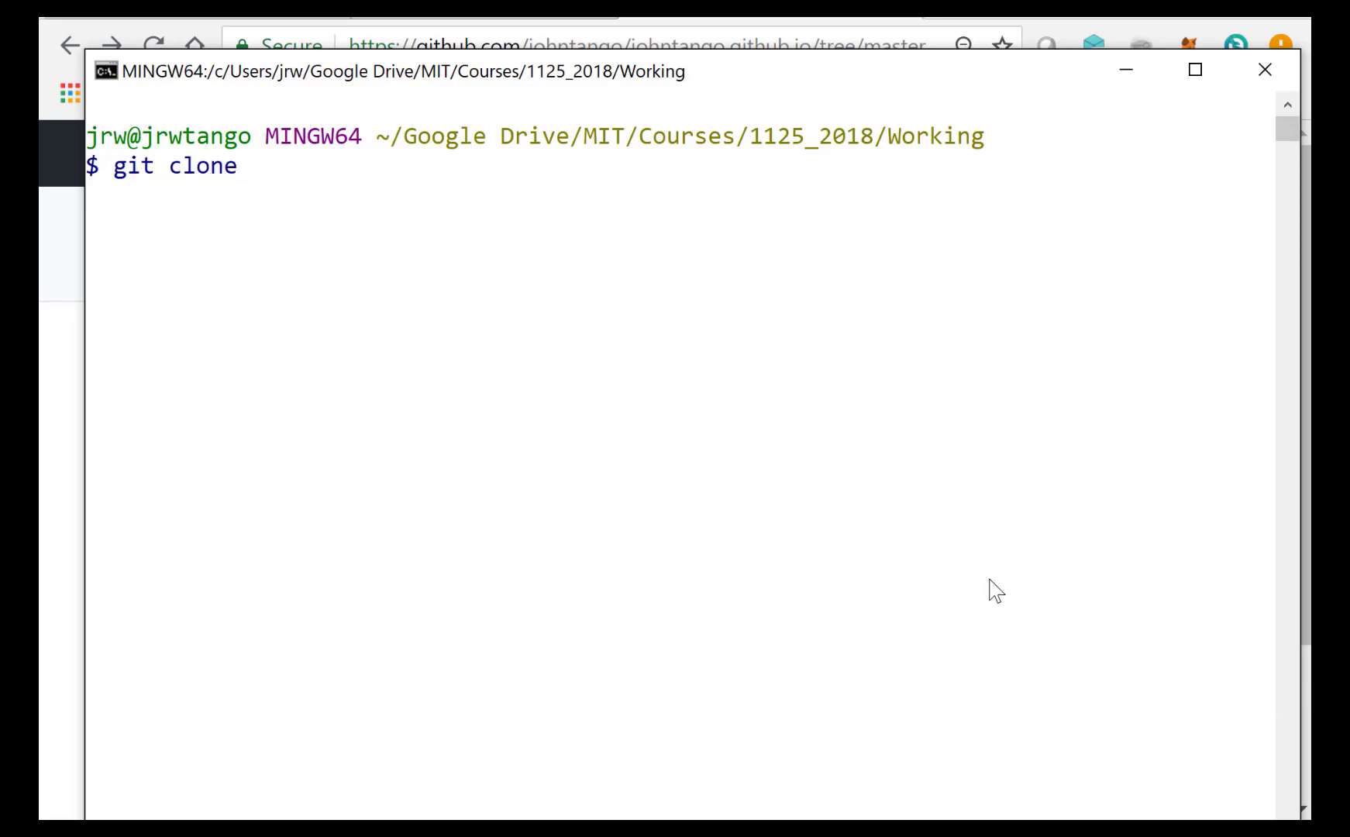
pyautogui.write('git@github.com:johntango/johntango.github.io.git')
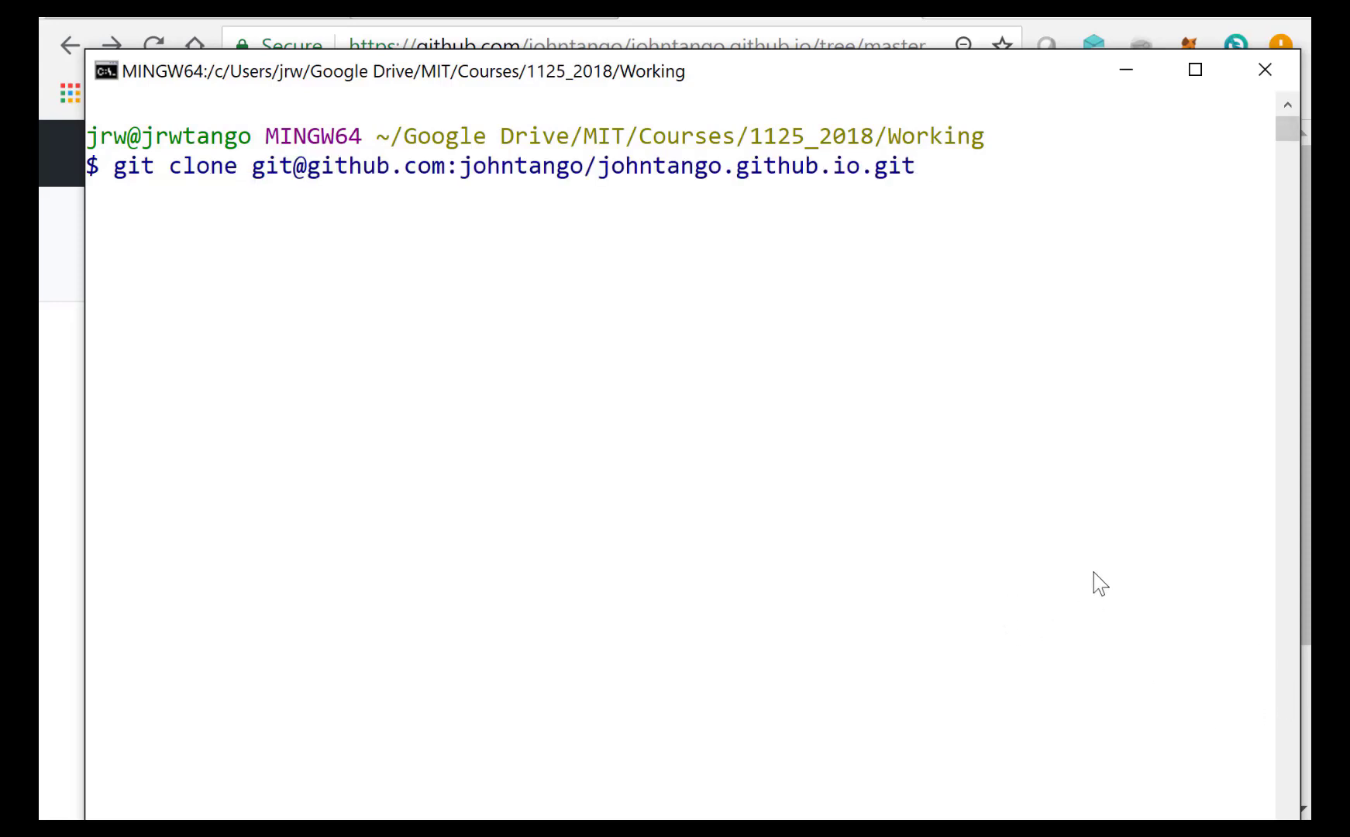
pyautogui.moveTo(875, 371)
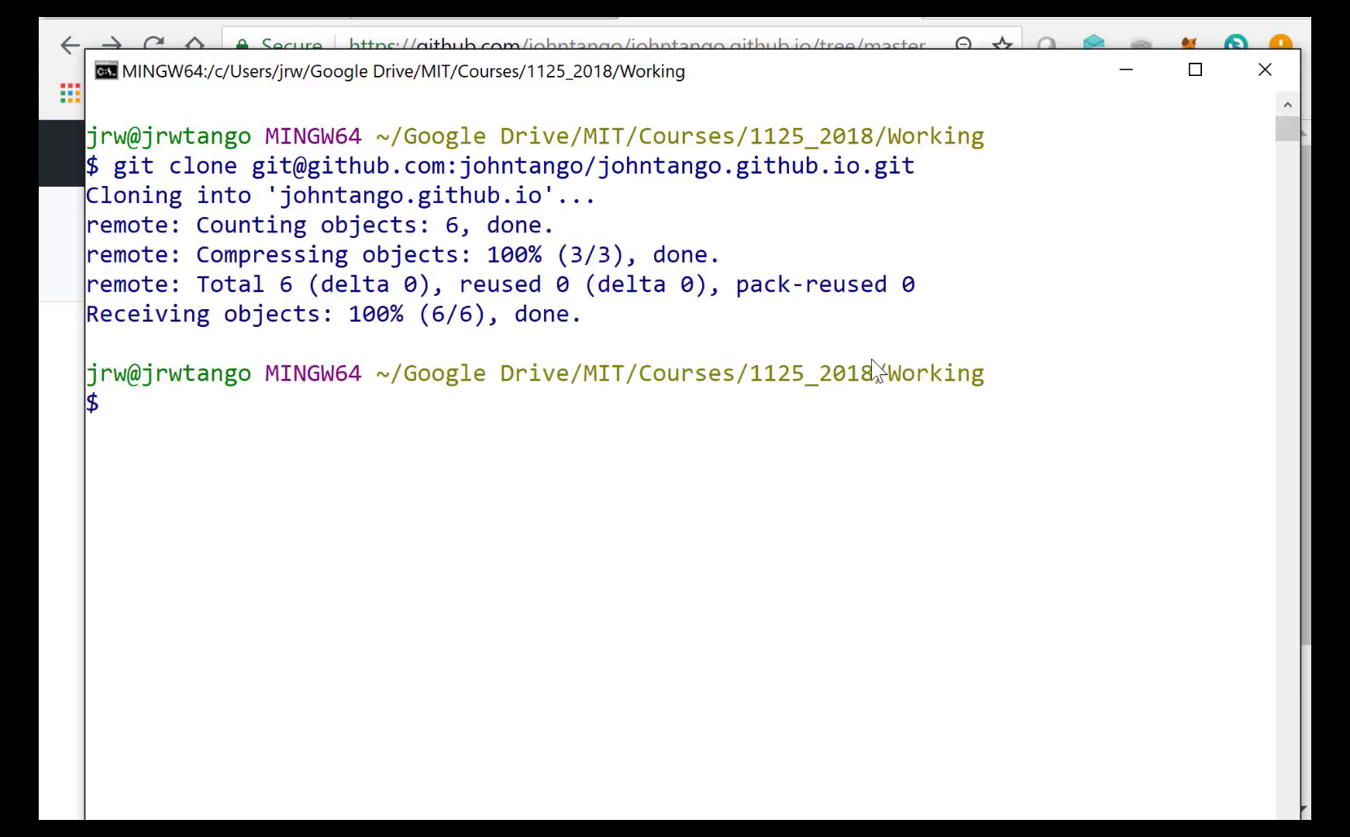
# List Working, cd into johntango.github.io, and list its README.md and index.html
pyautogui.write('ls -la')
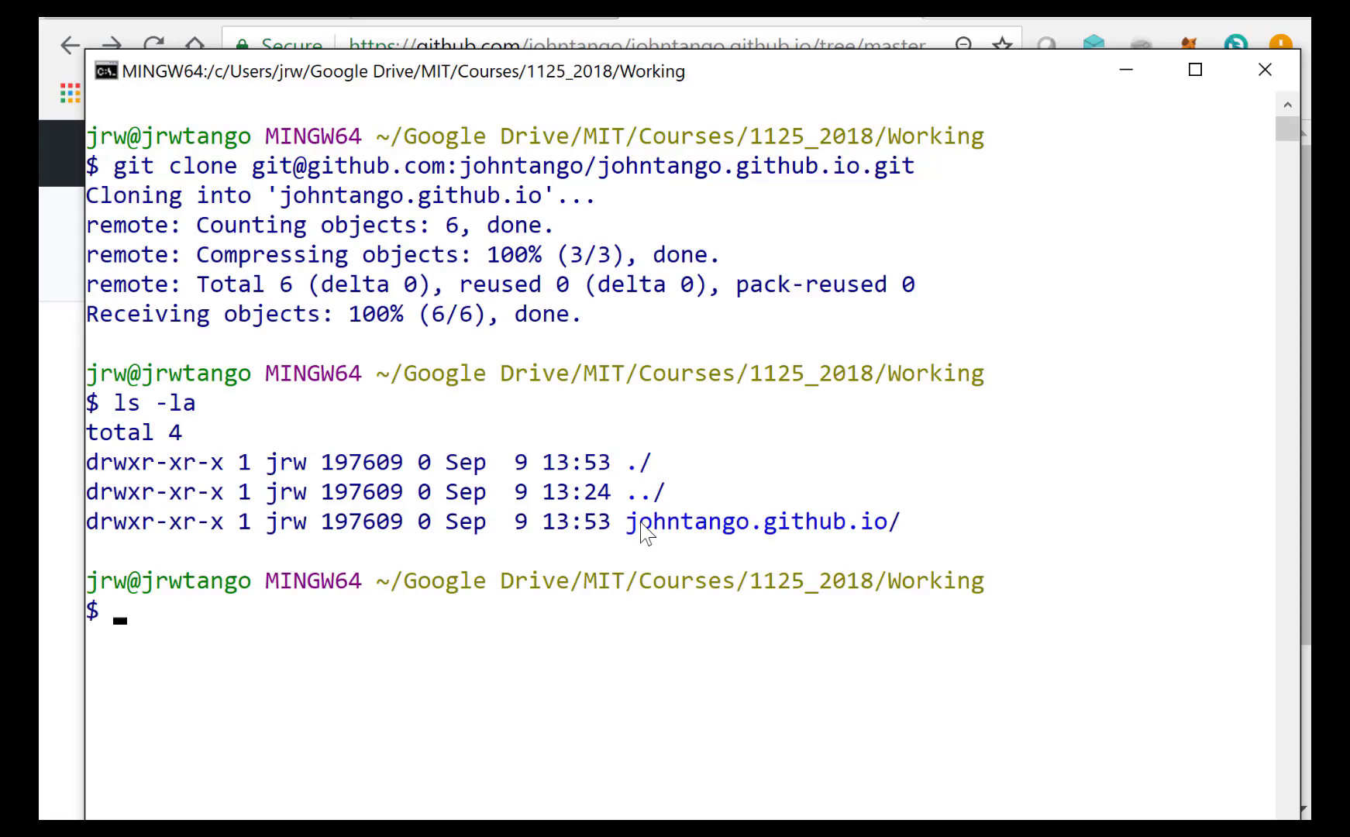
pyautogui.moveTo(624, 521); pyautogui.dragTo(878, 520)
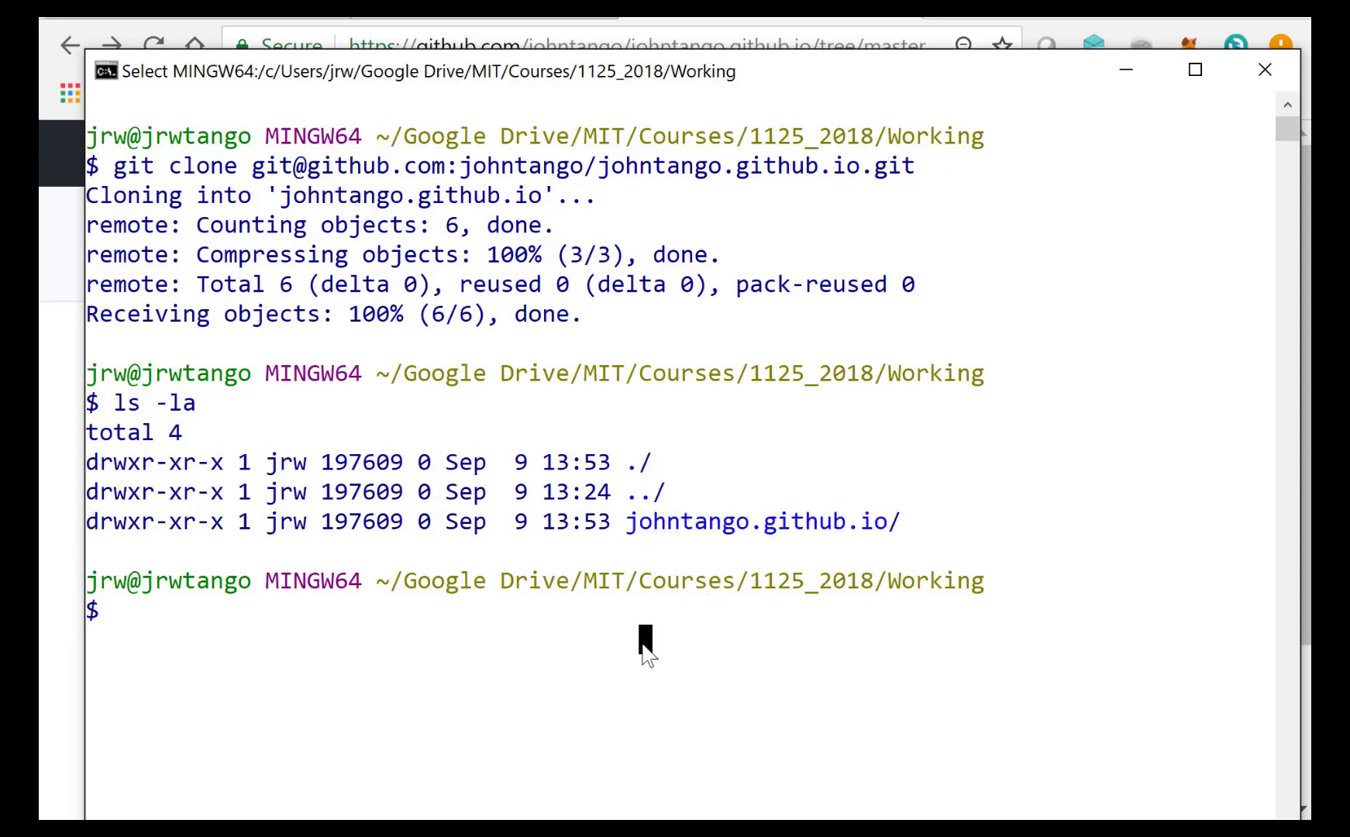
pyautogui.write('cd johntango.github.io/')
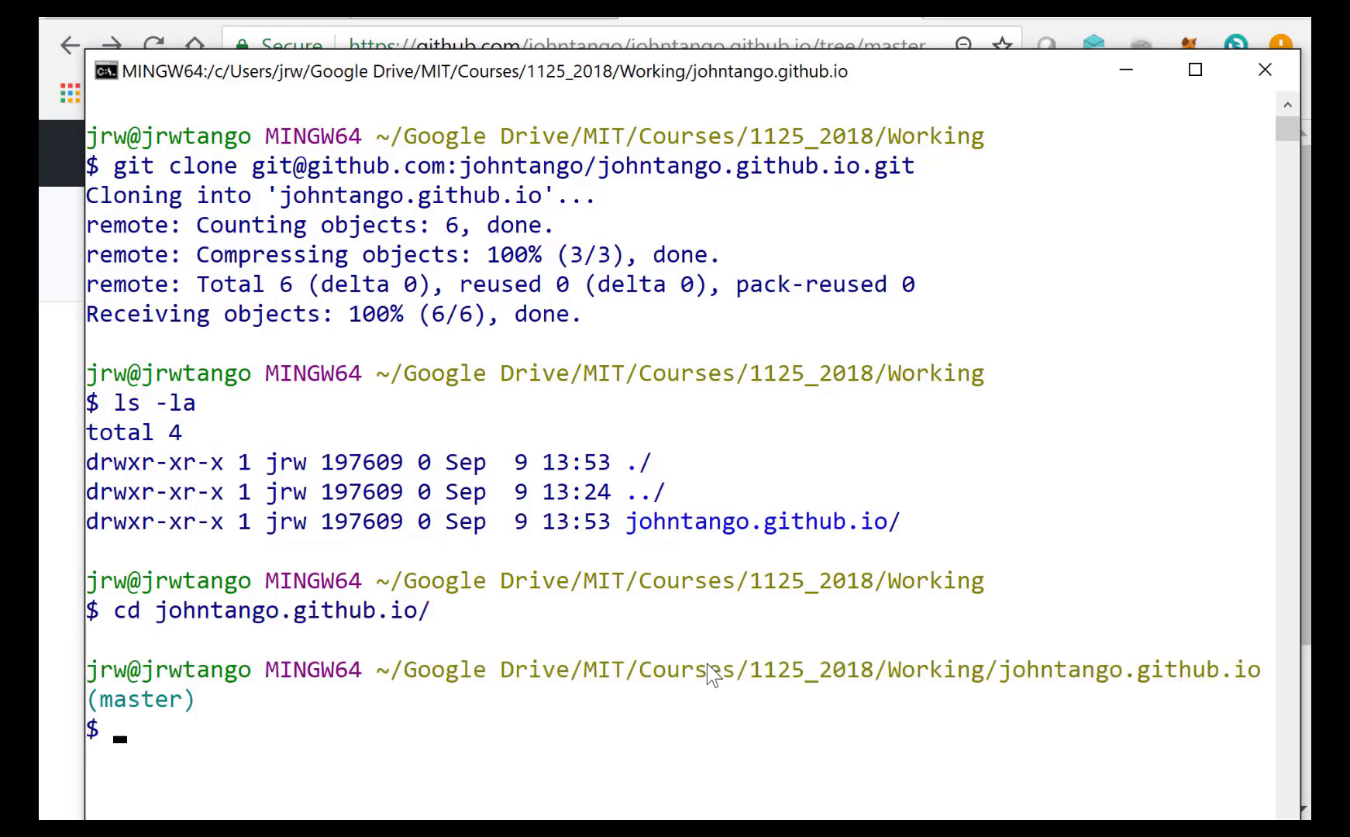
pyautogui.write('ls -la')
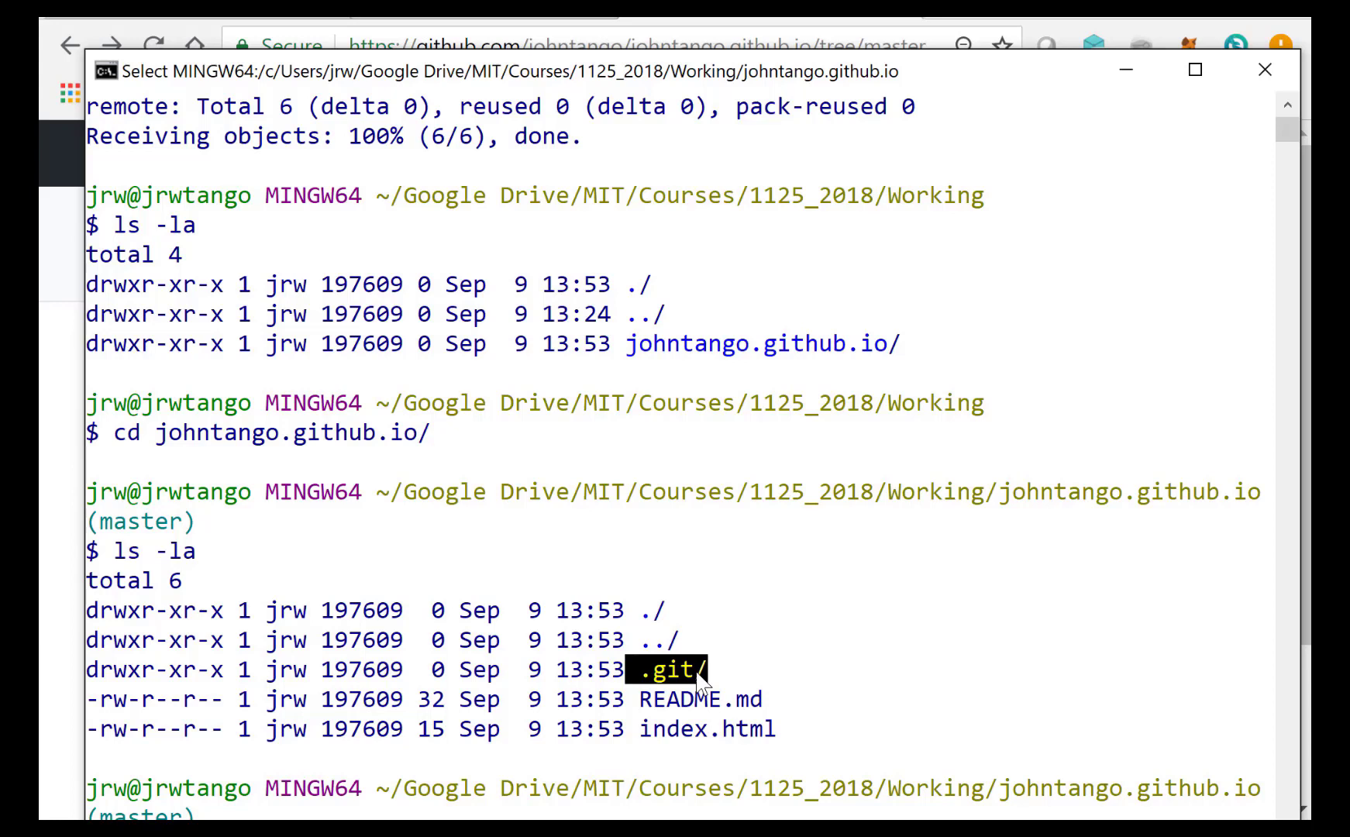
pyautogui.moveTo(766, 769)
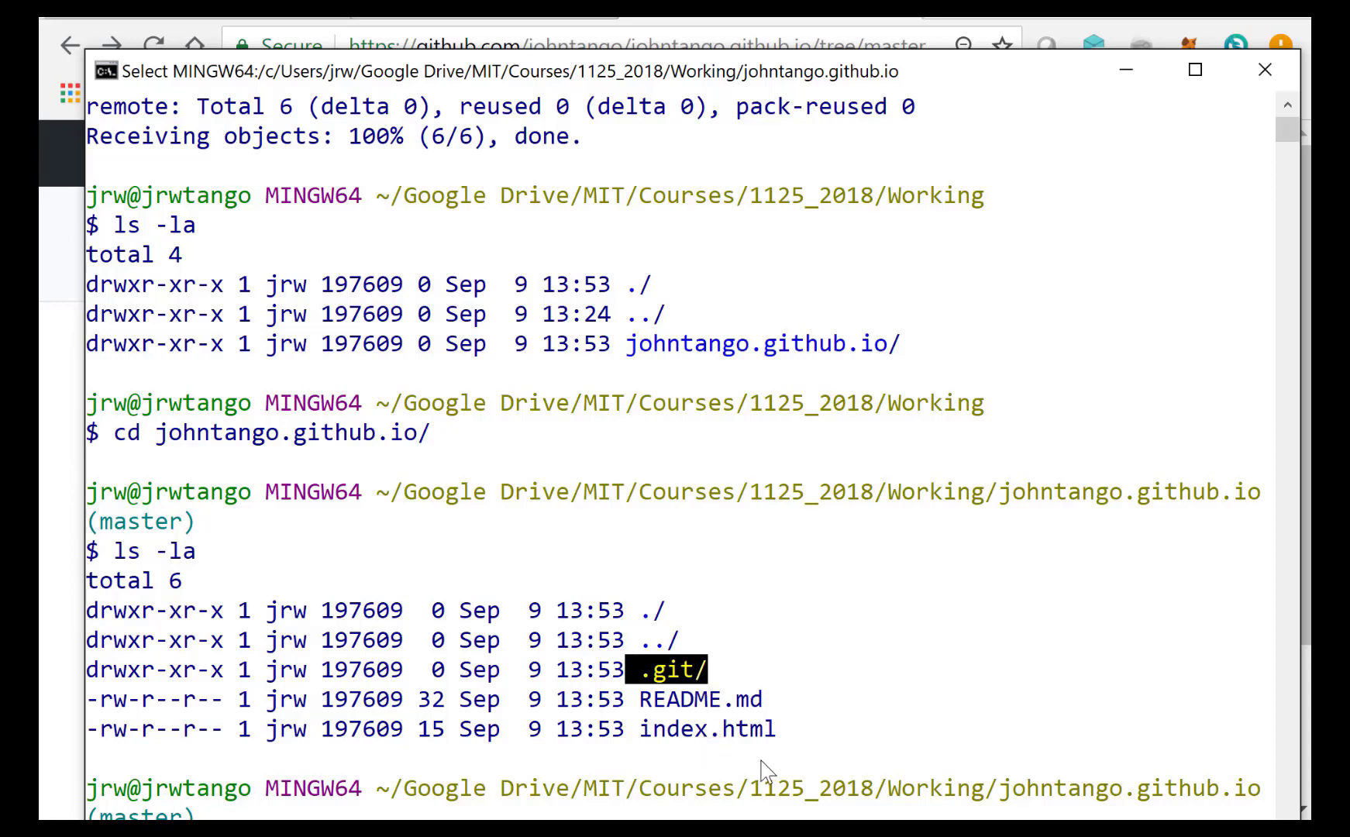
pyautogui.moveTo(701, 681)
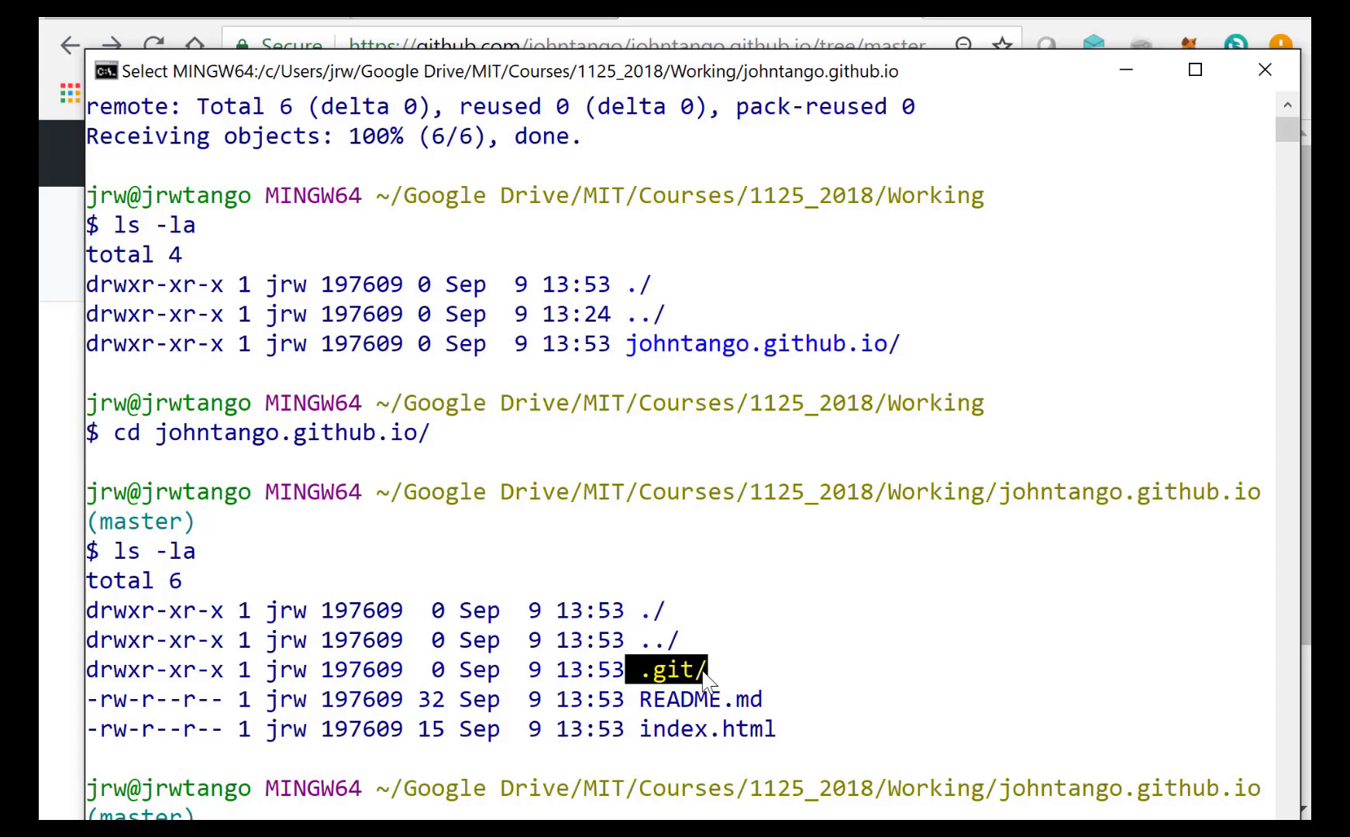
pyautogui.moveTo(674, 745)
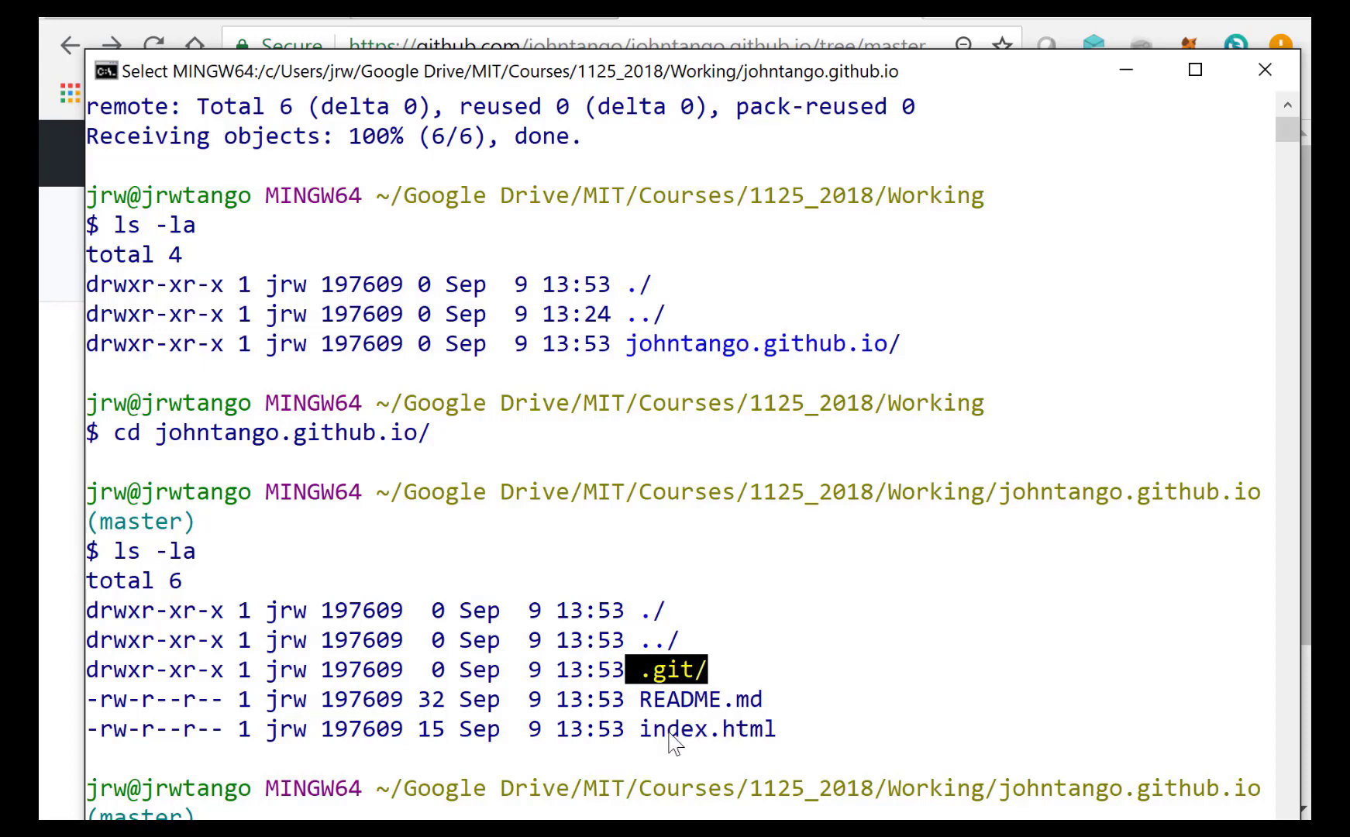
pyautogui.click(705, 728)
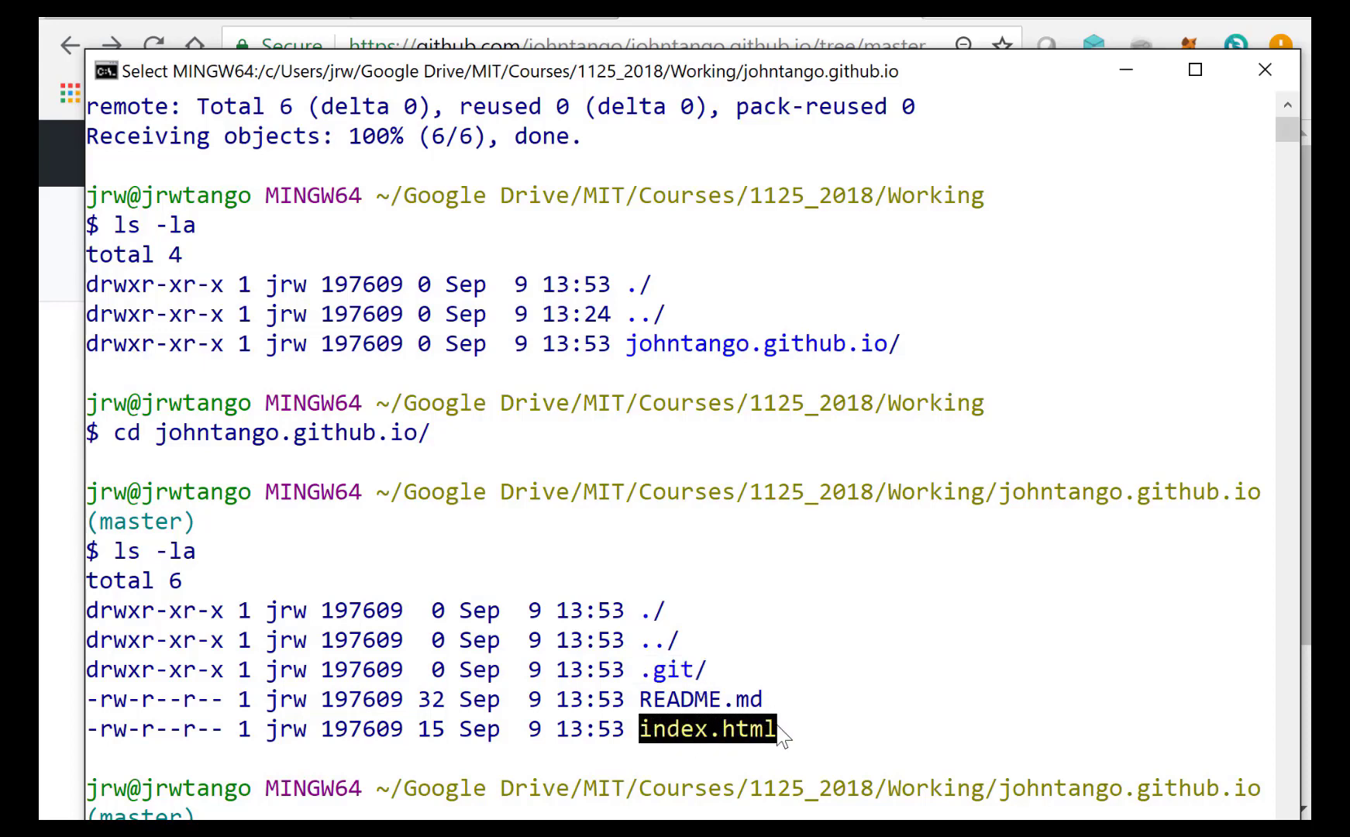
pyautogui.moveTo(636, 707)
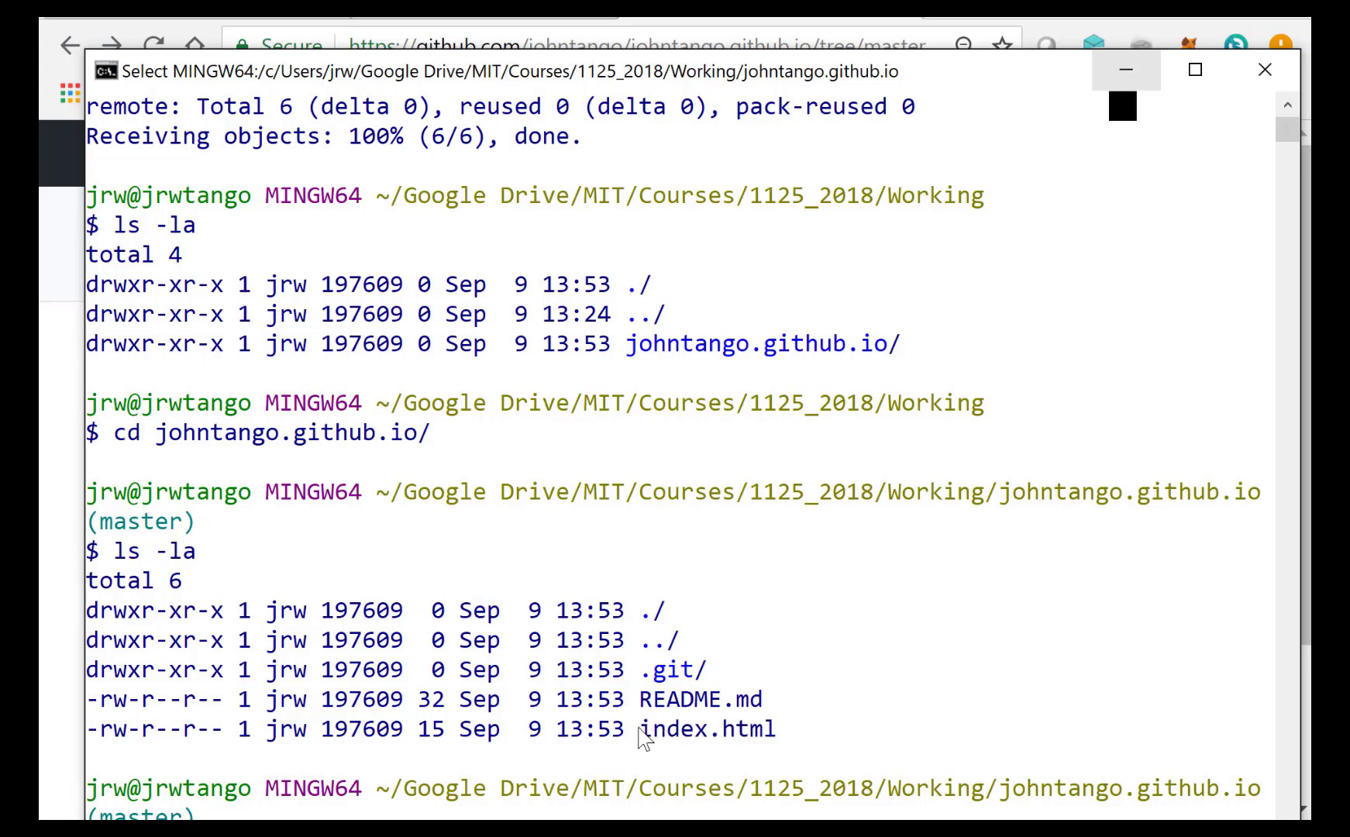
# Launch VS Code with 'code' and open the johntango.github.io folder as the workspace
pyautogui.doubleClick(699, 729)
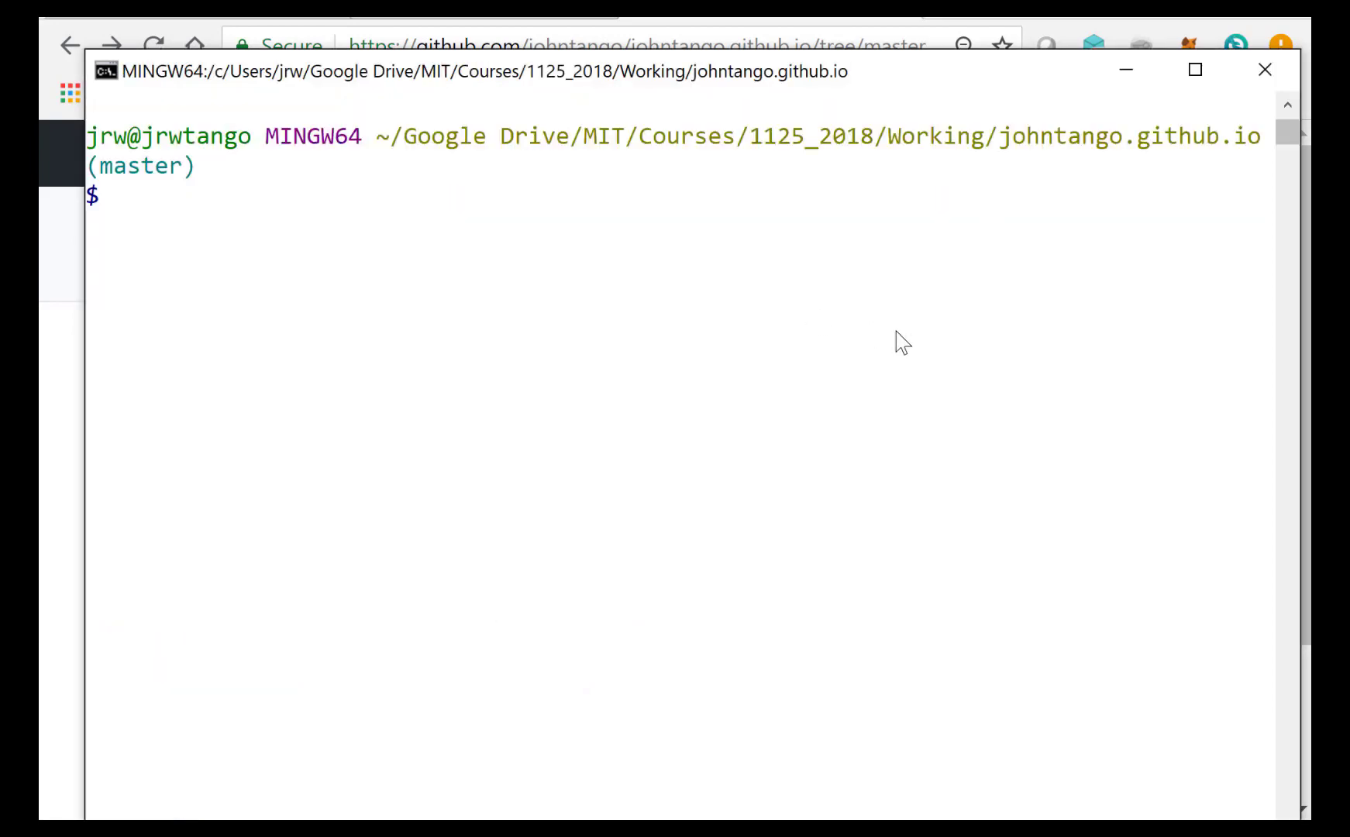
pyautogui.write('code')
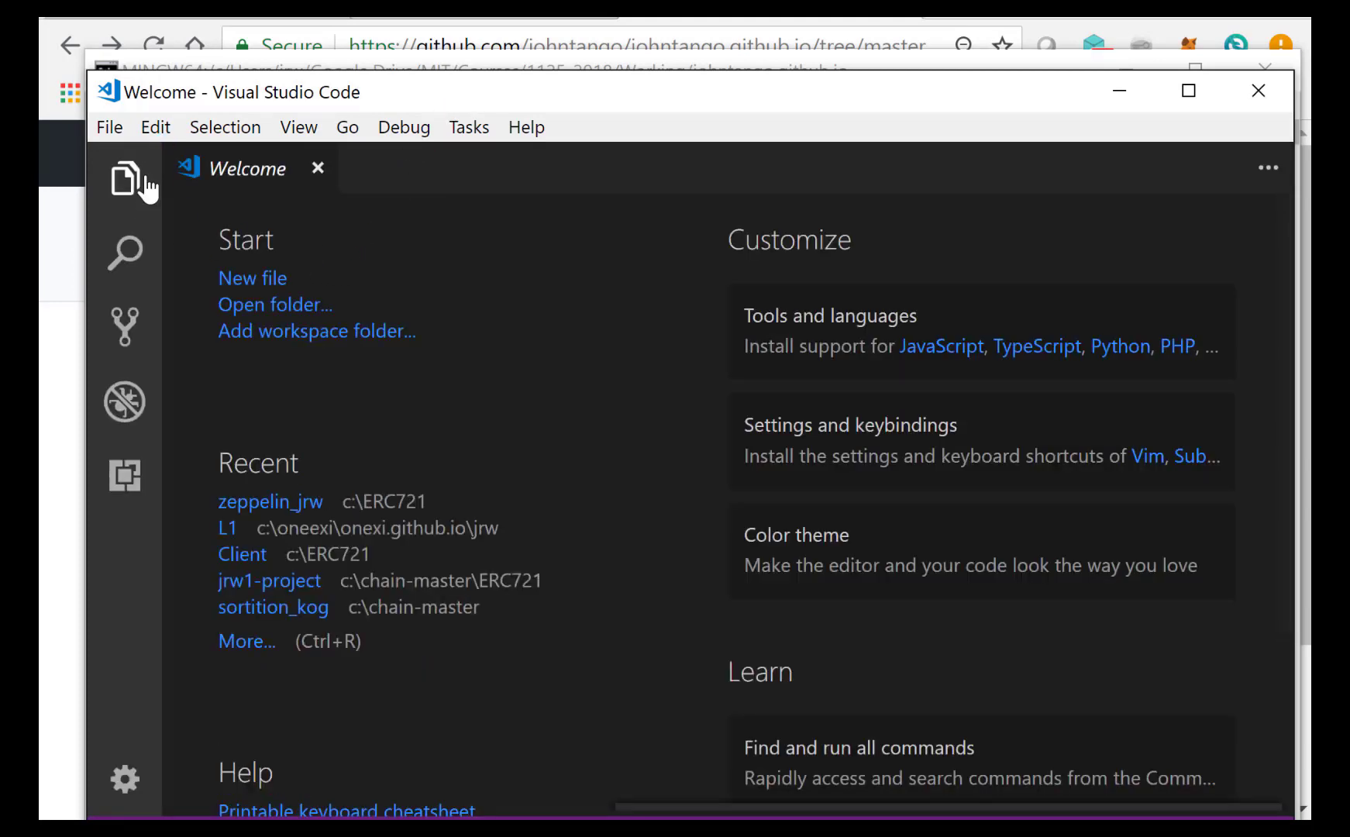
pyautogui.click(109, 126)
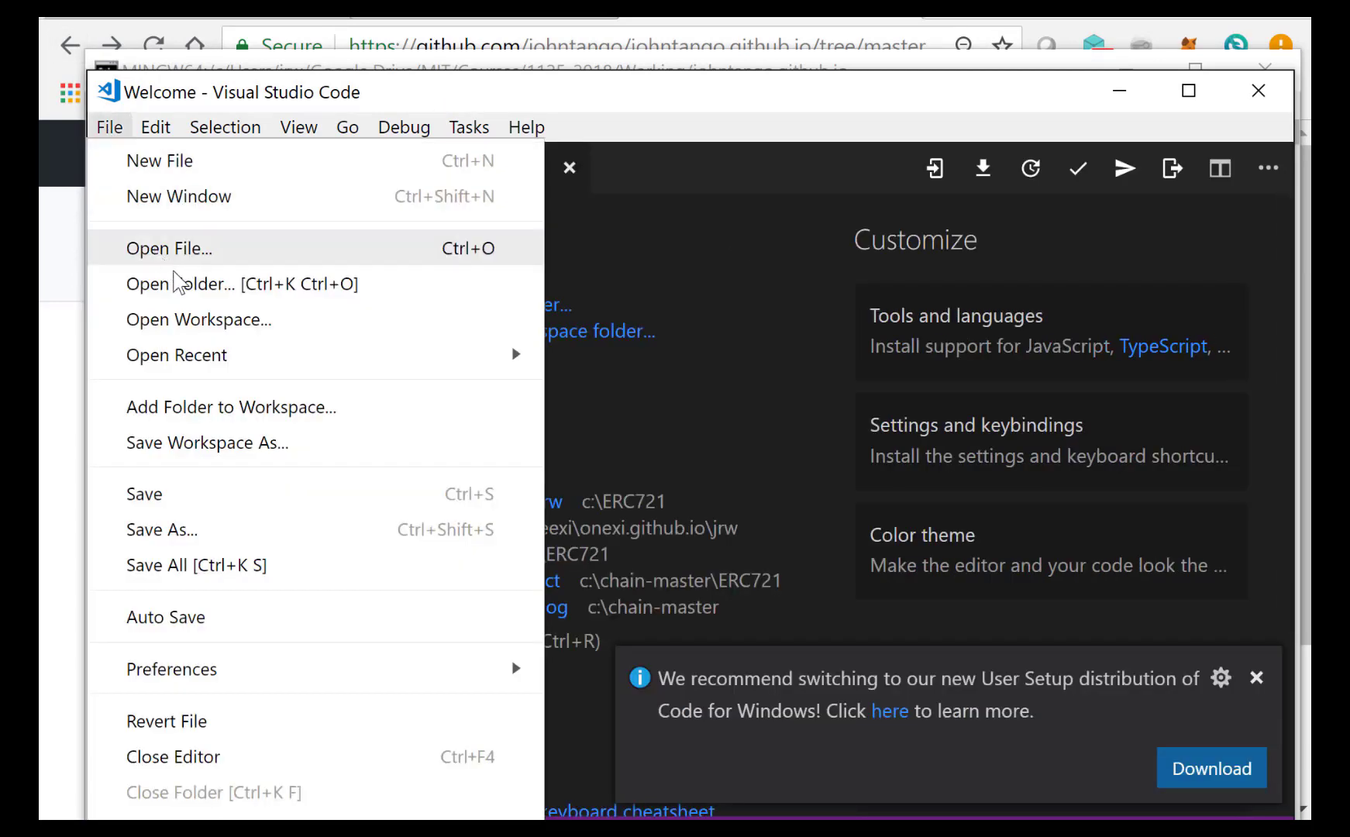
pyautogui.click(176, 284)
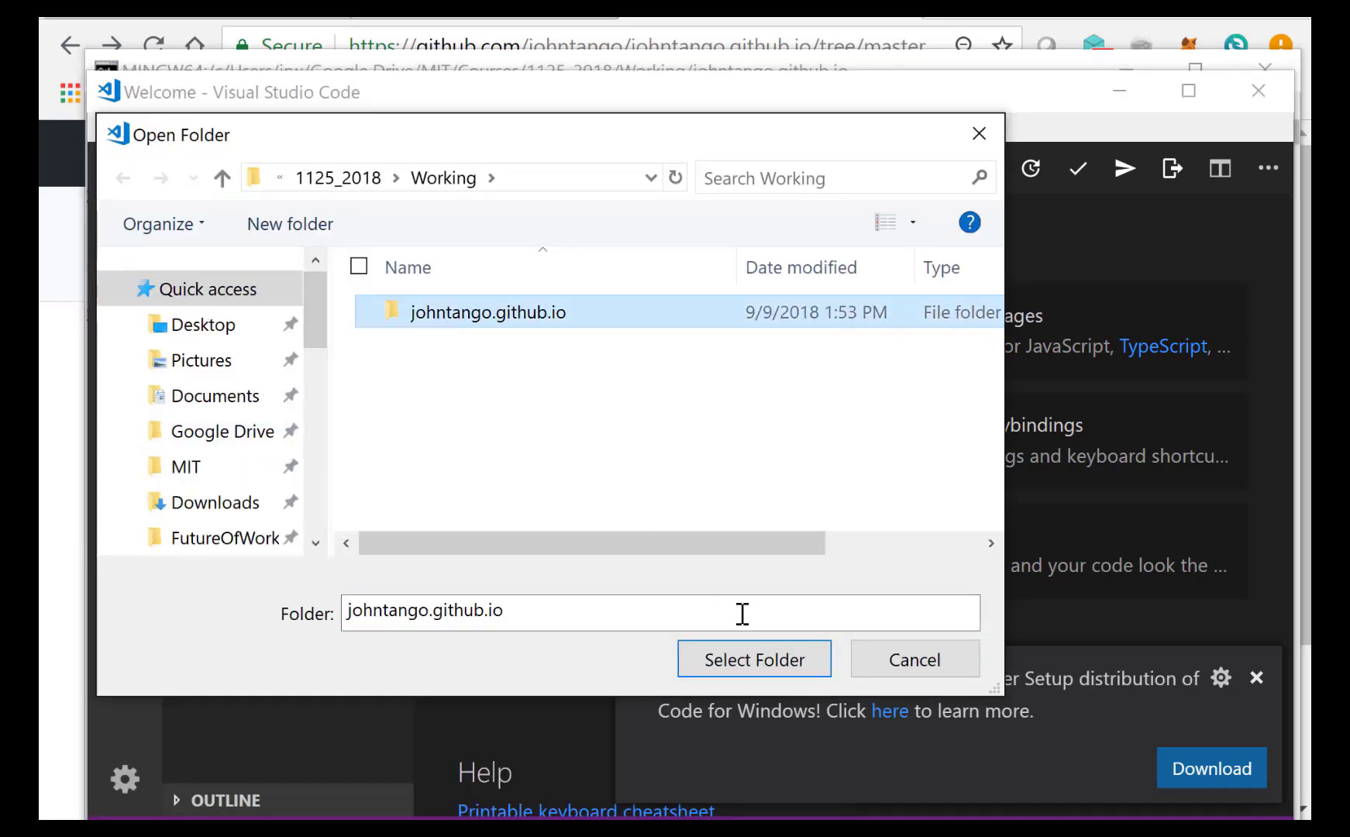
pyautogui.click(915, 660)
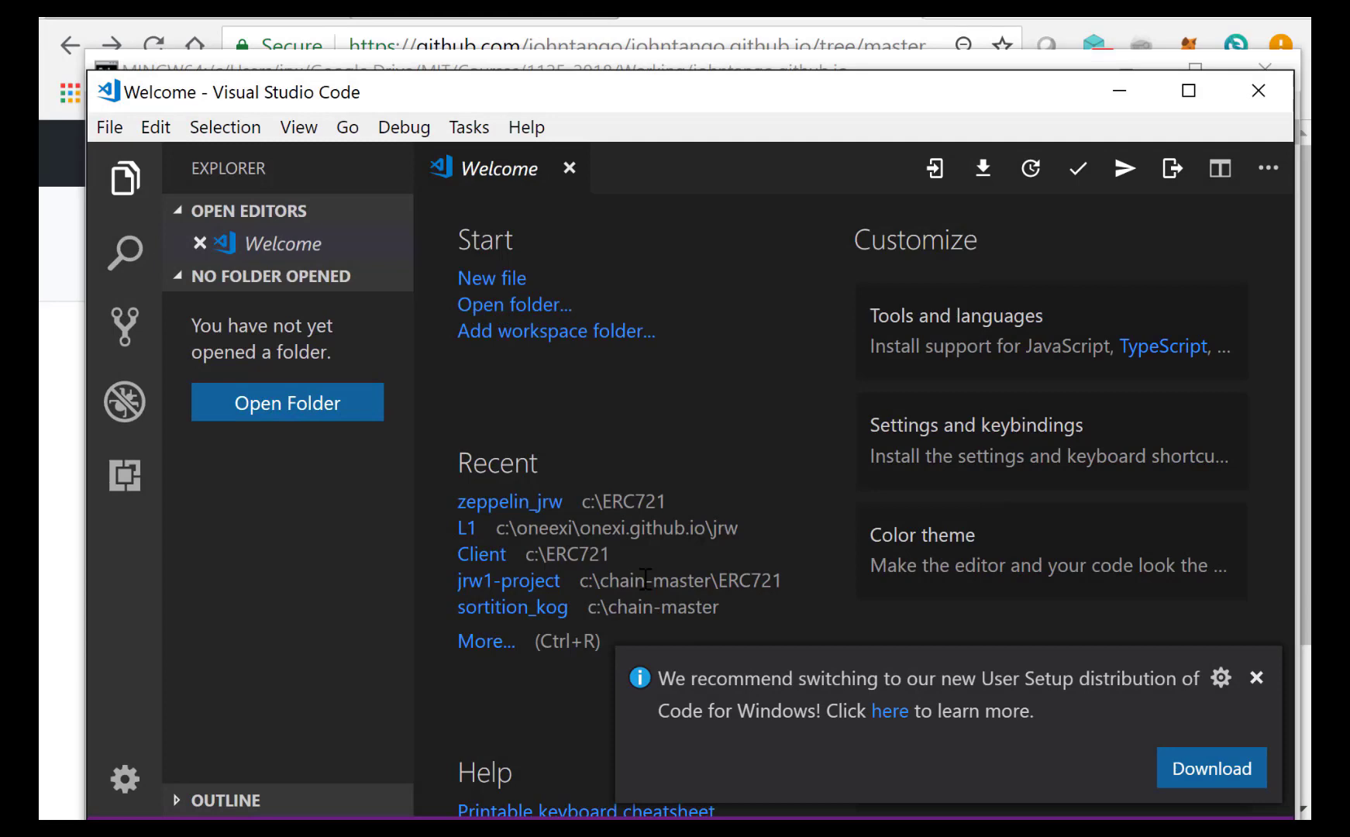
pyautogui.click(287, 402)
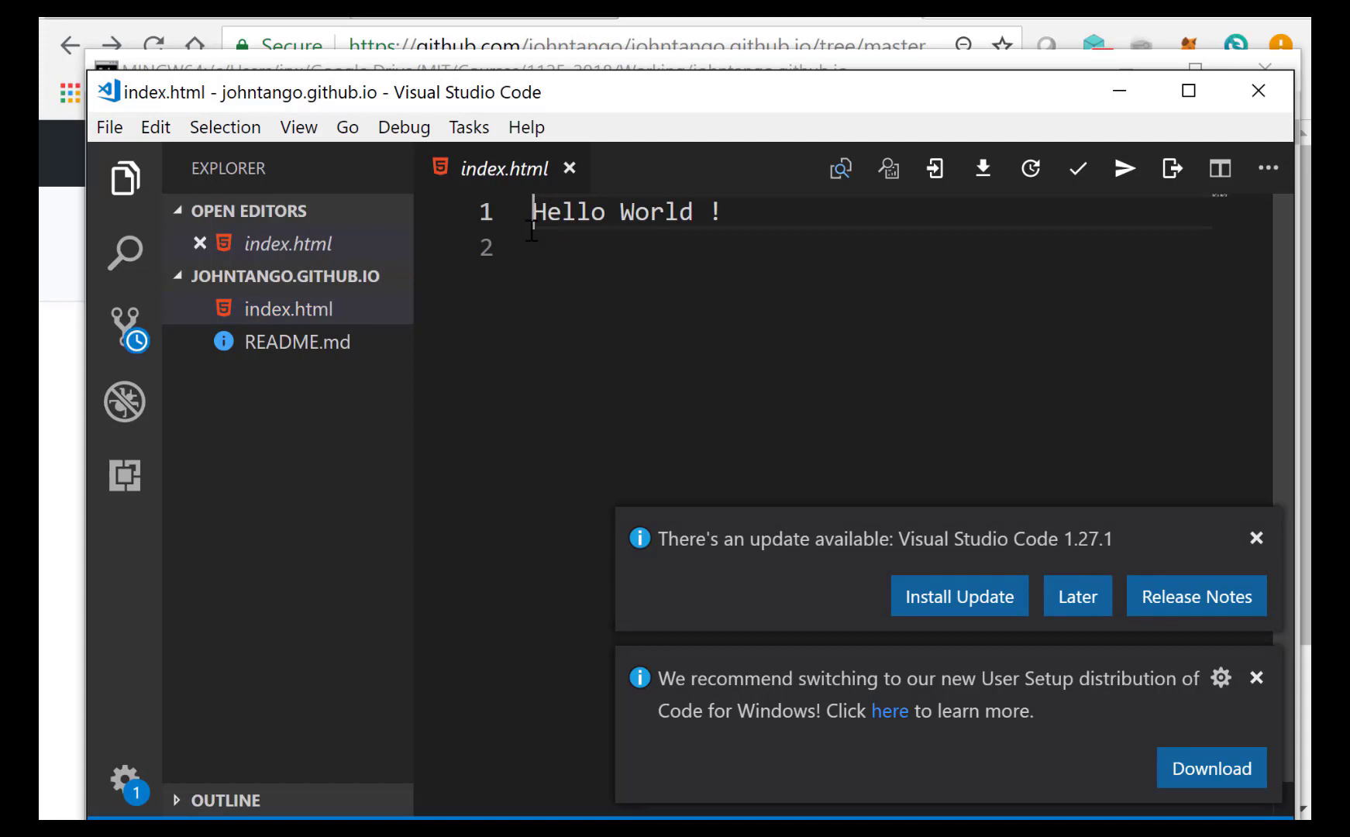
# Wrap 'Hello World' in h1 tags inside an <html></html> element in index.html
pyautogui.write('<htm')
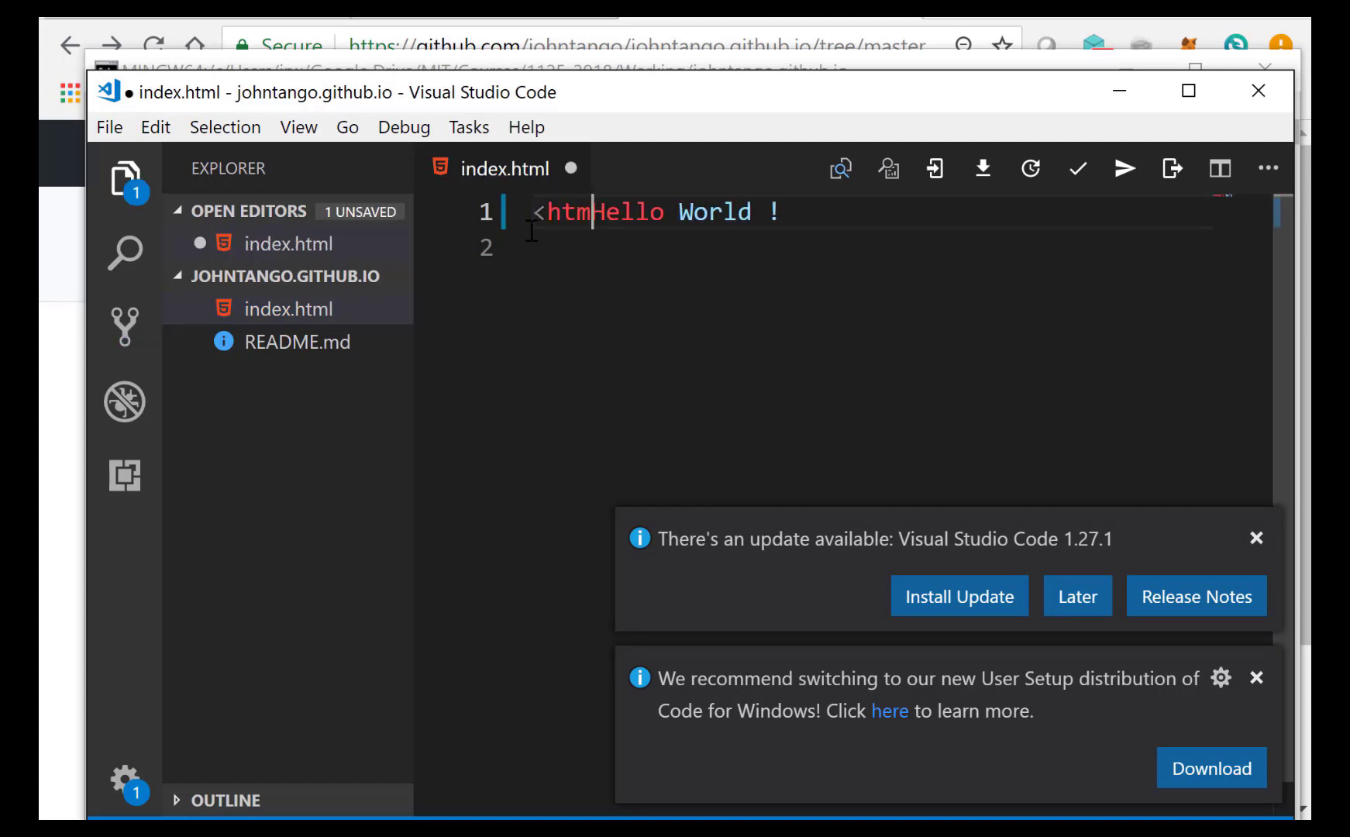
pyautogui.press('Enter')
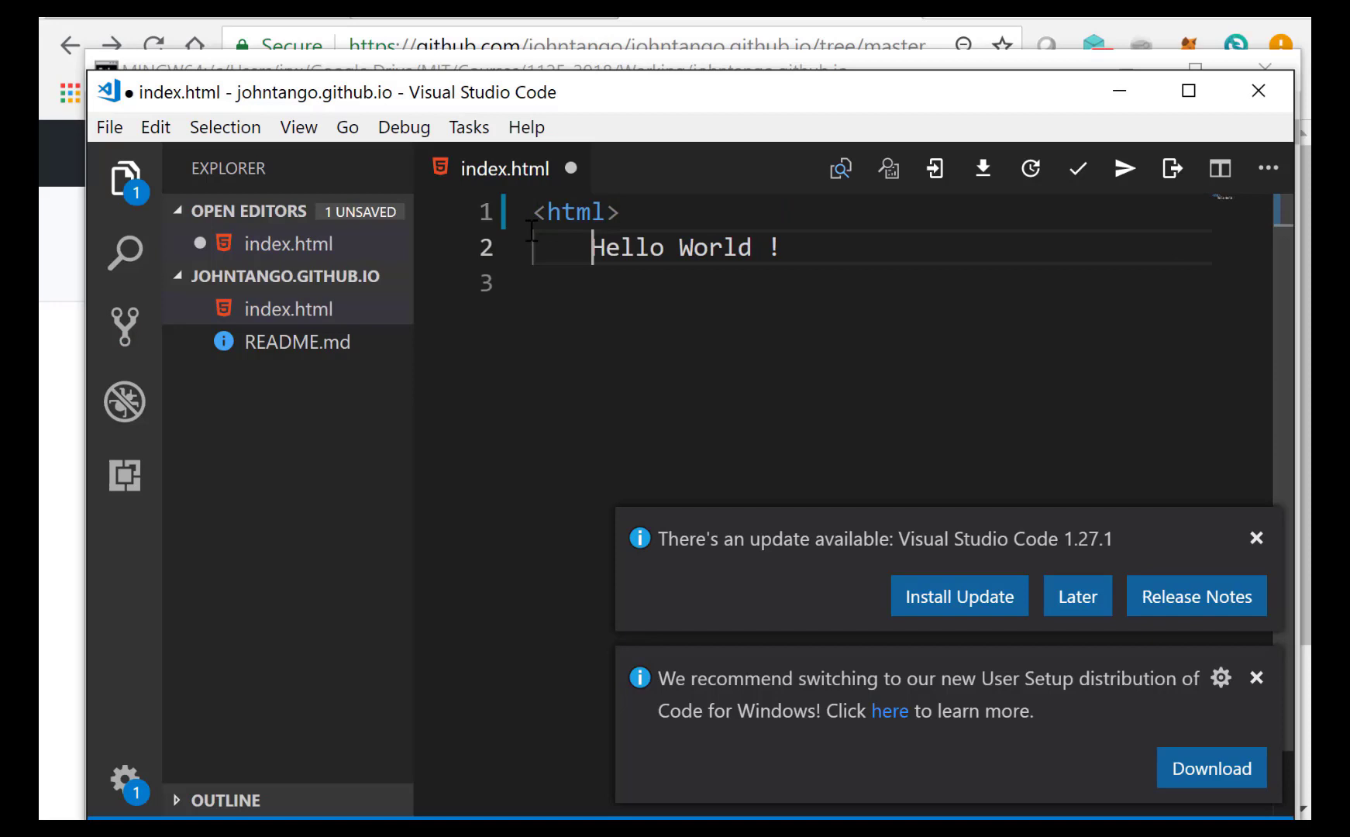
pyautogui.write('<')
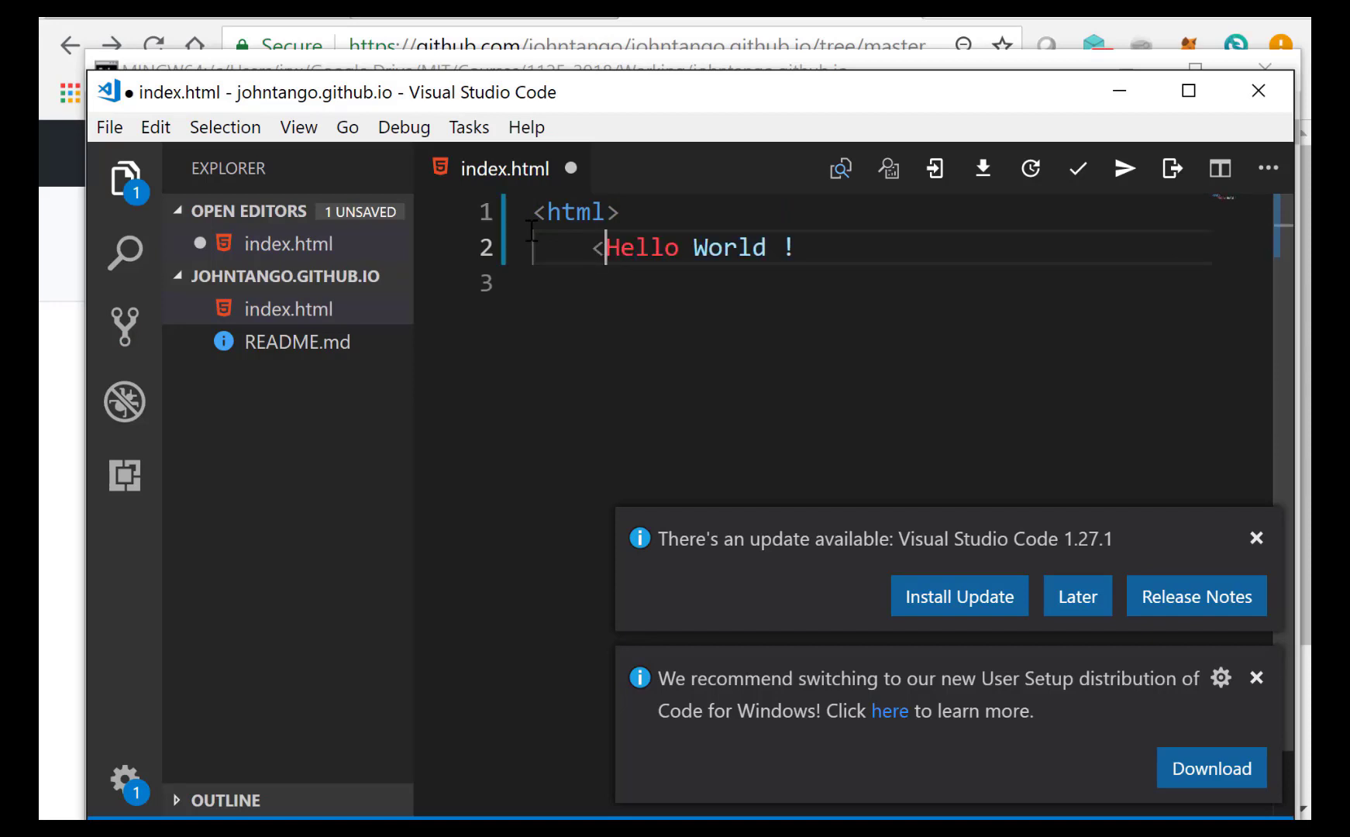
pyautogui.write('h1></h1>')
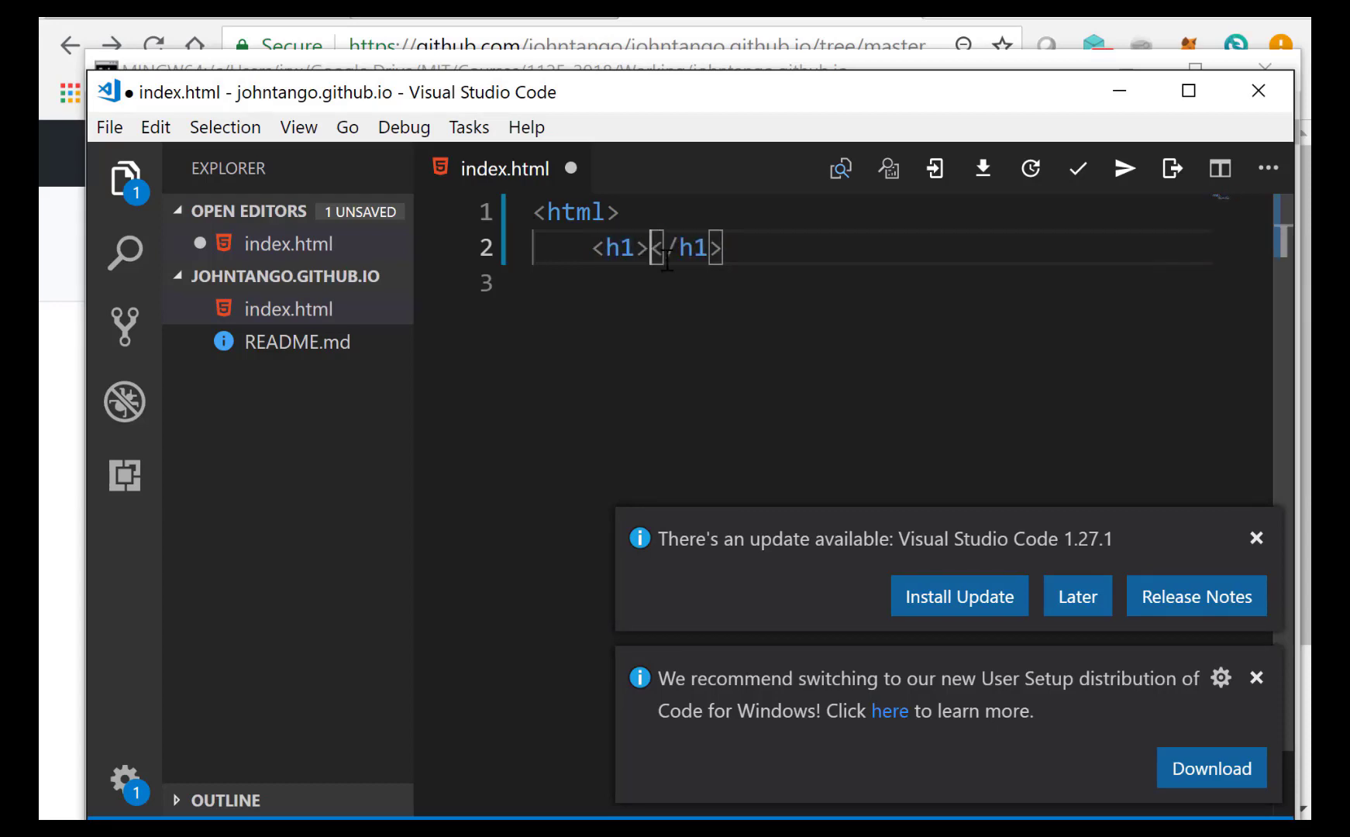
pyautogui.write('Hello Wo')
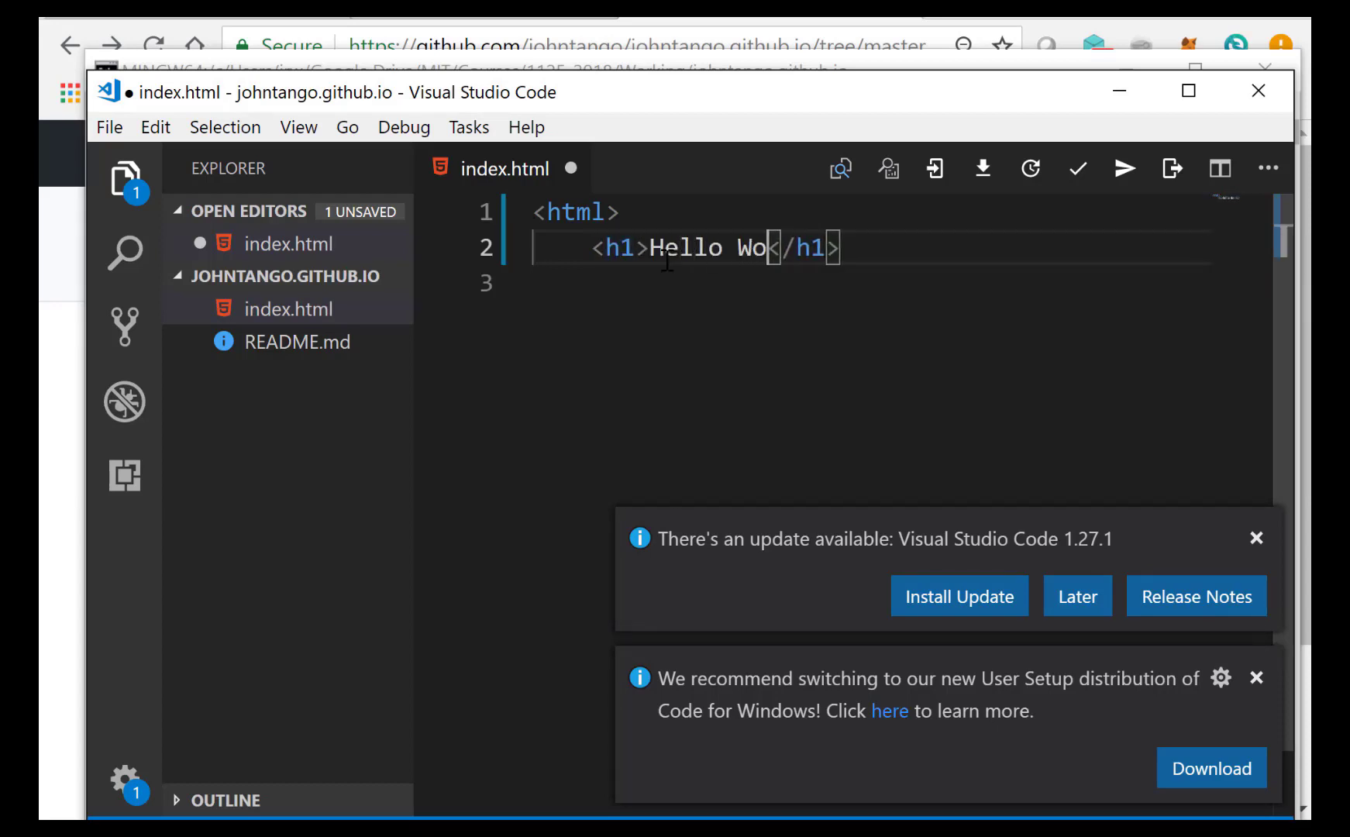
pyautogui.write('rld')
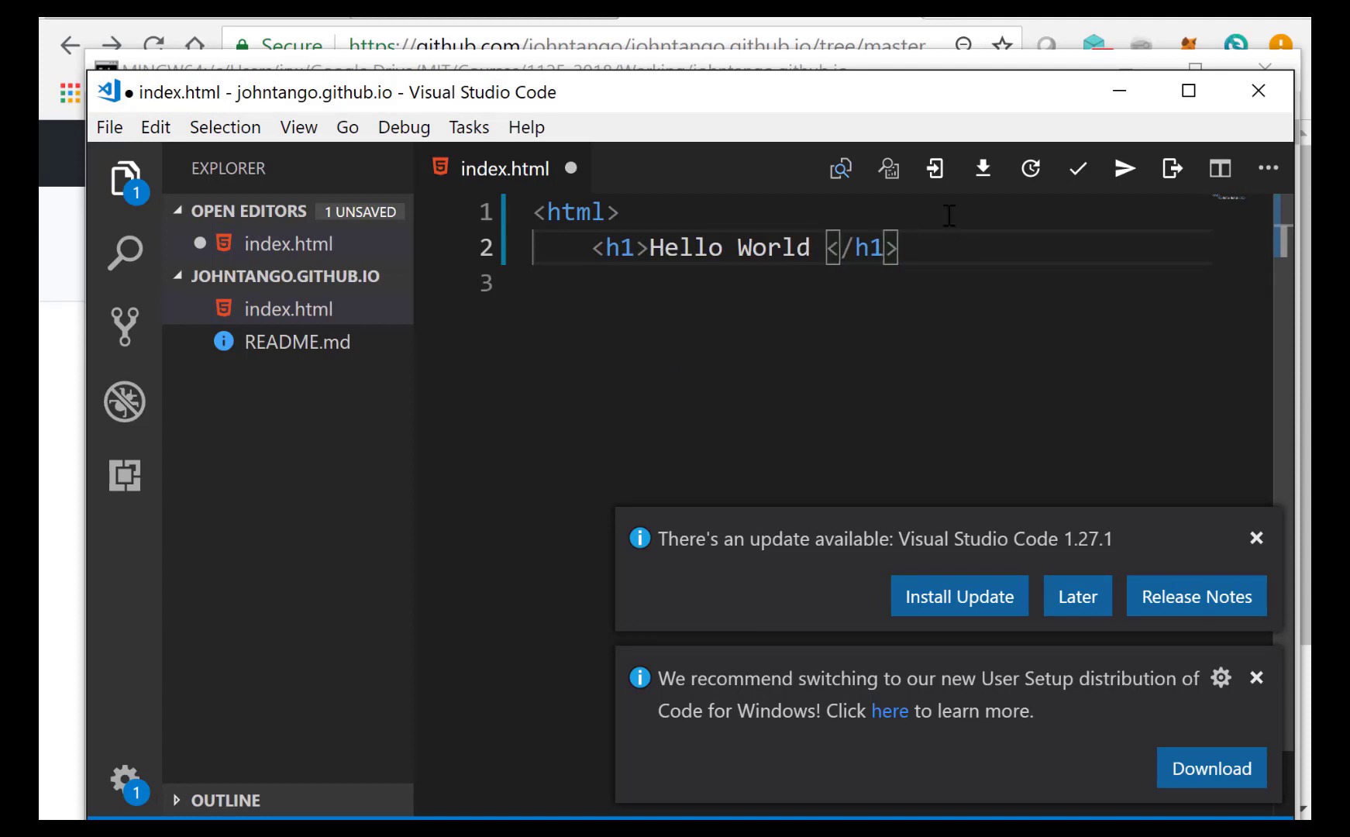
pyautogui.write('</html>')
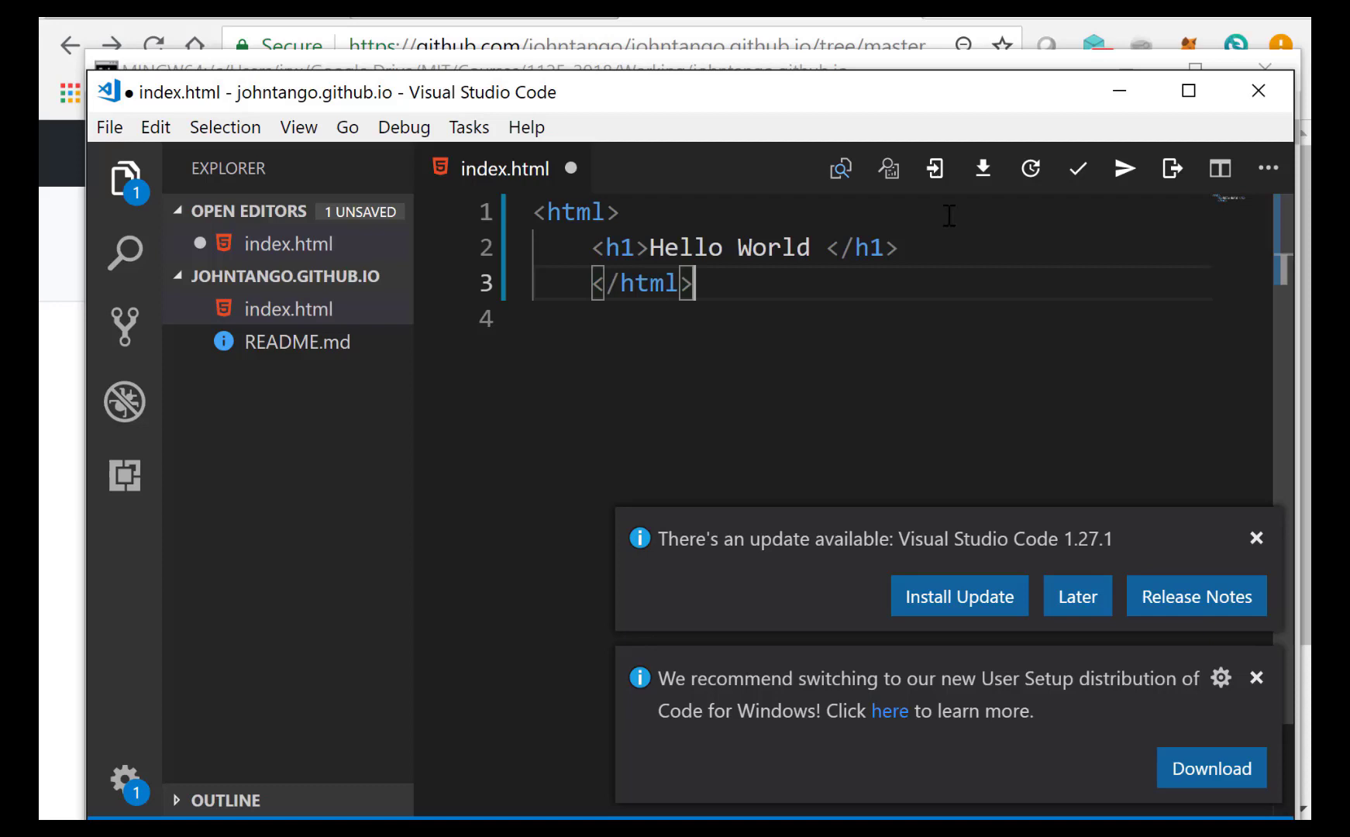
pyautogui.moveTo(793, 305)
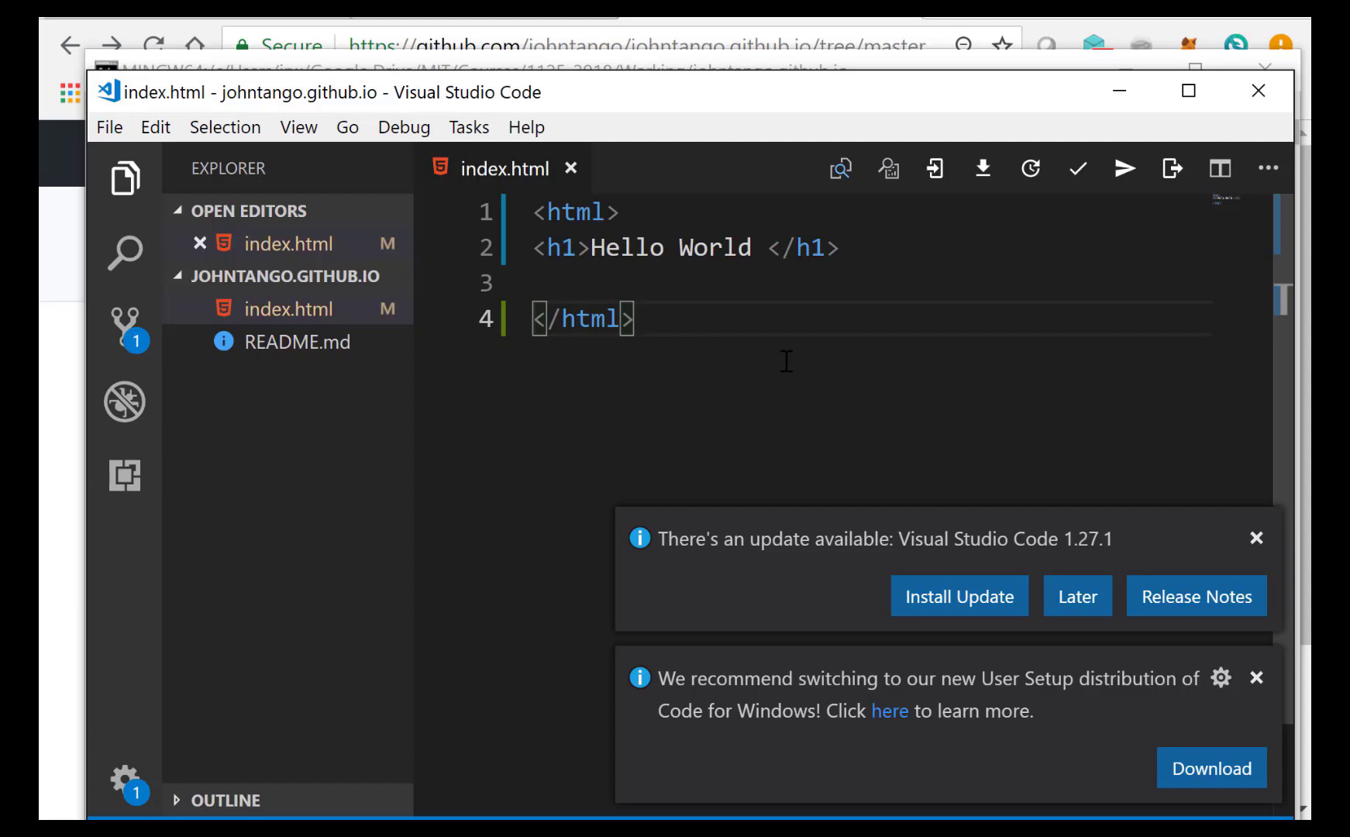
pyautogui.moveTo(566, 408)
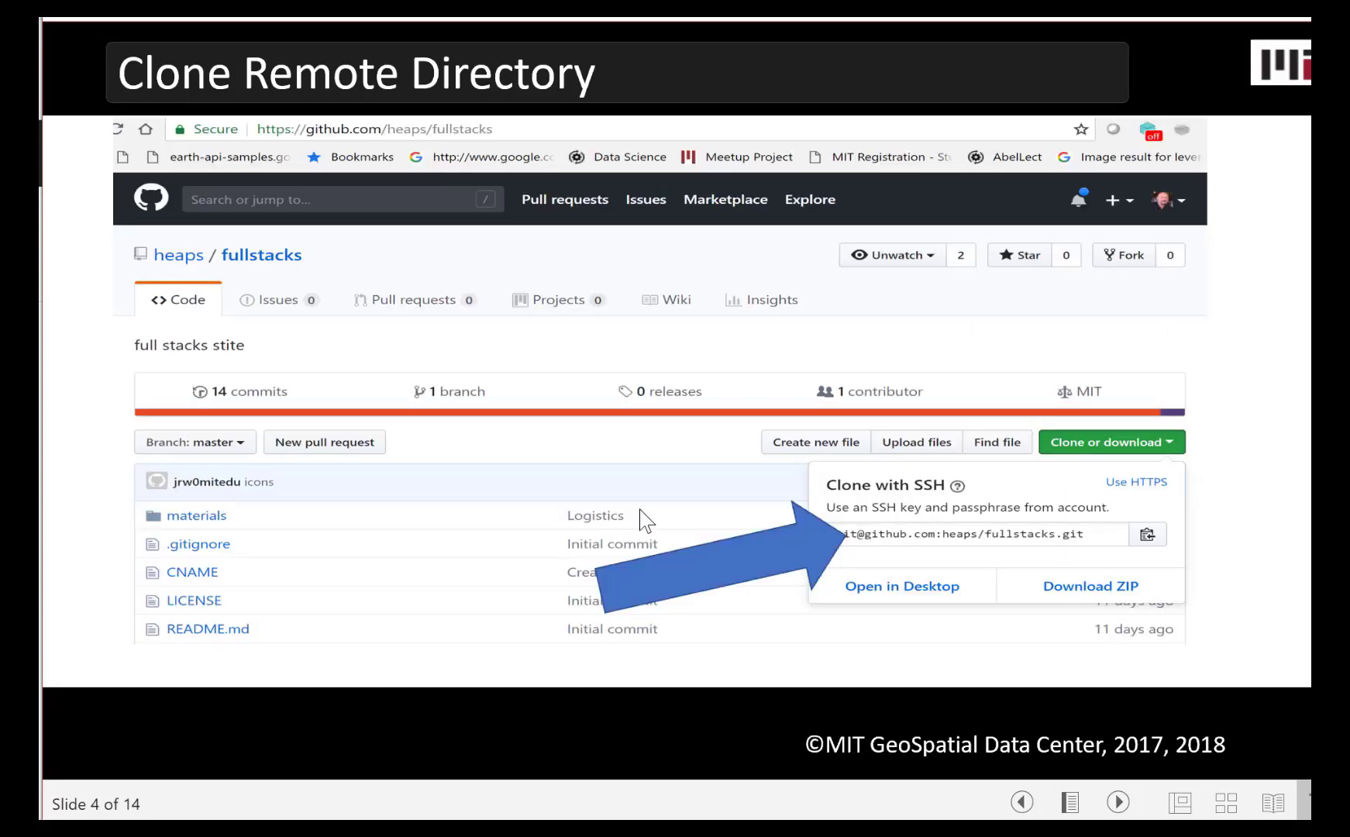
# Step through the git add and git commit slides, then return to the staging slide
pyautogui.click(1117, 801)
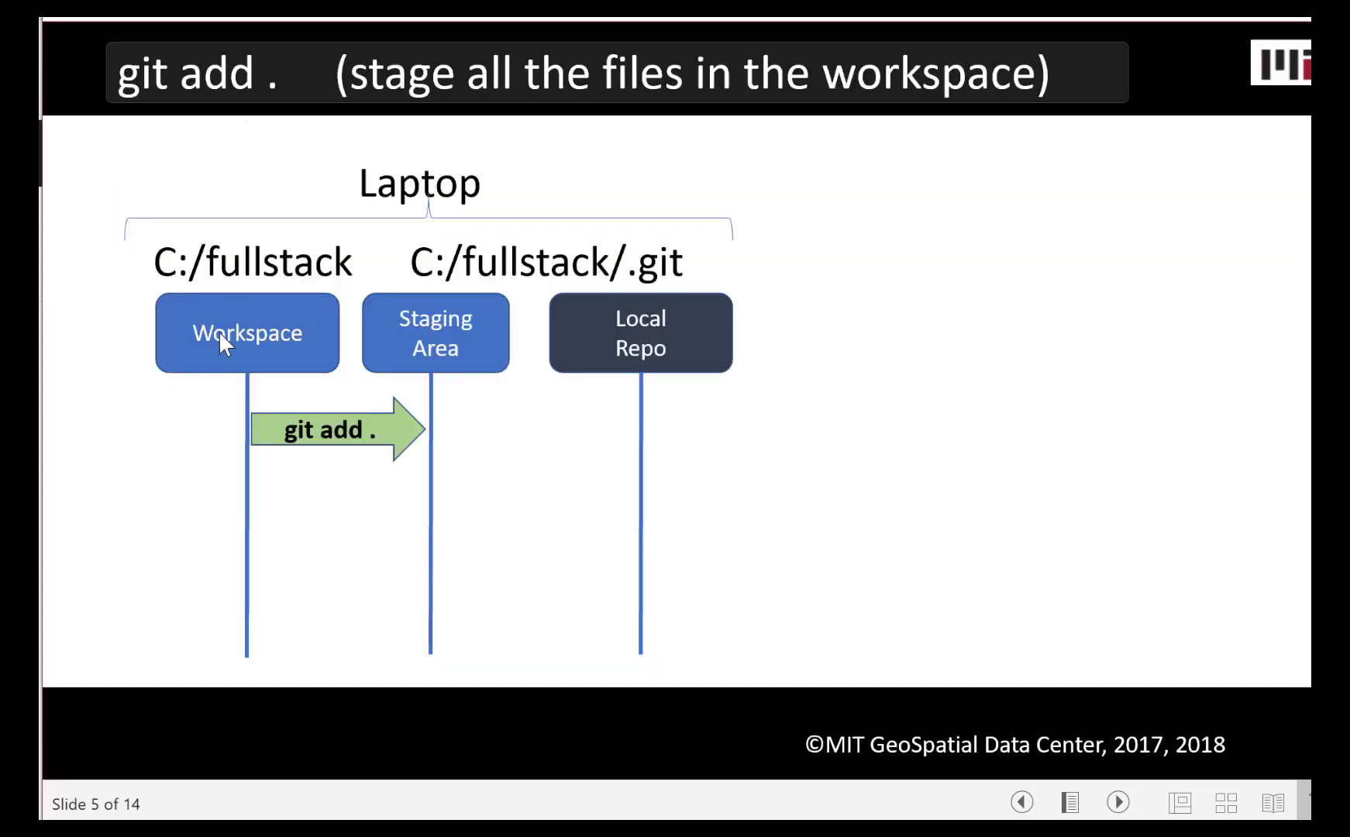
pyautogui.moveTo(262, 344)
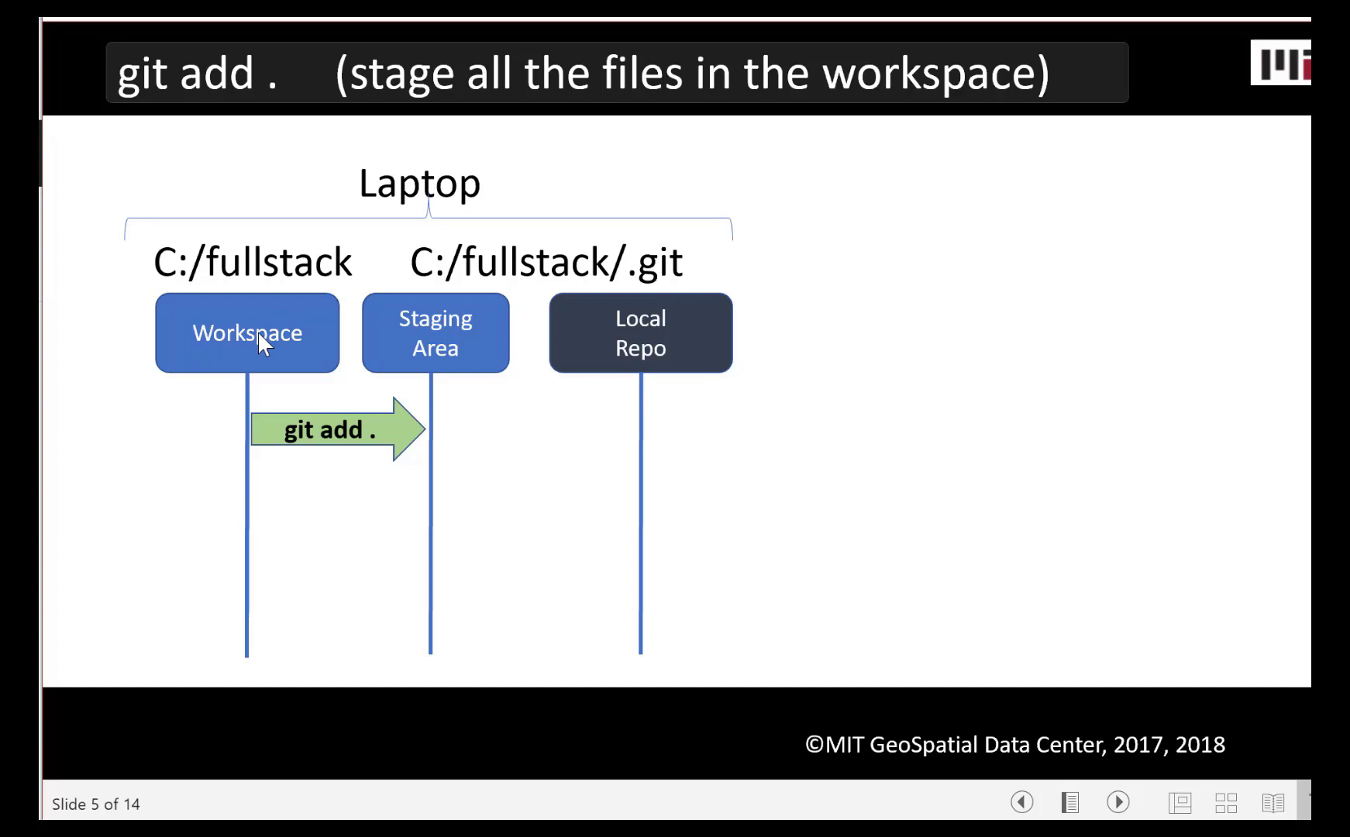
pyautogui.moveTo(437, 357)
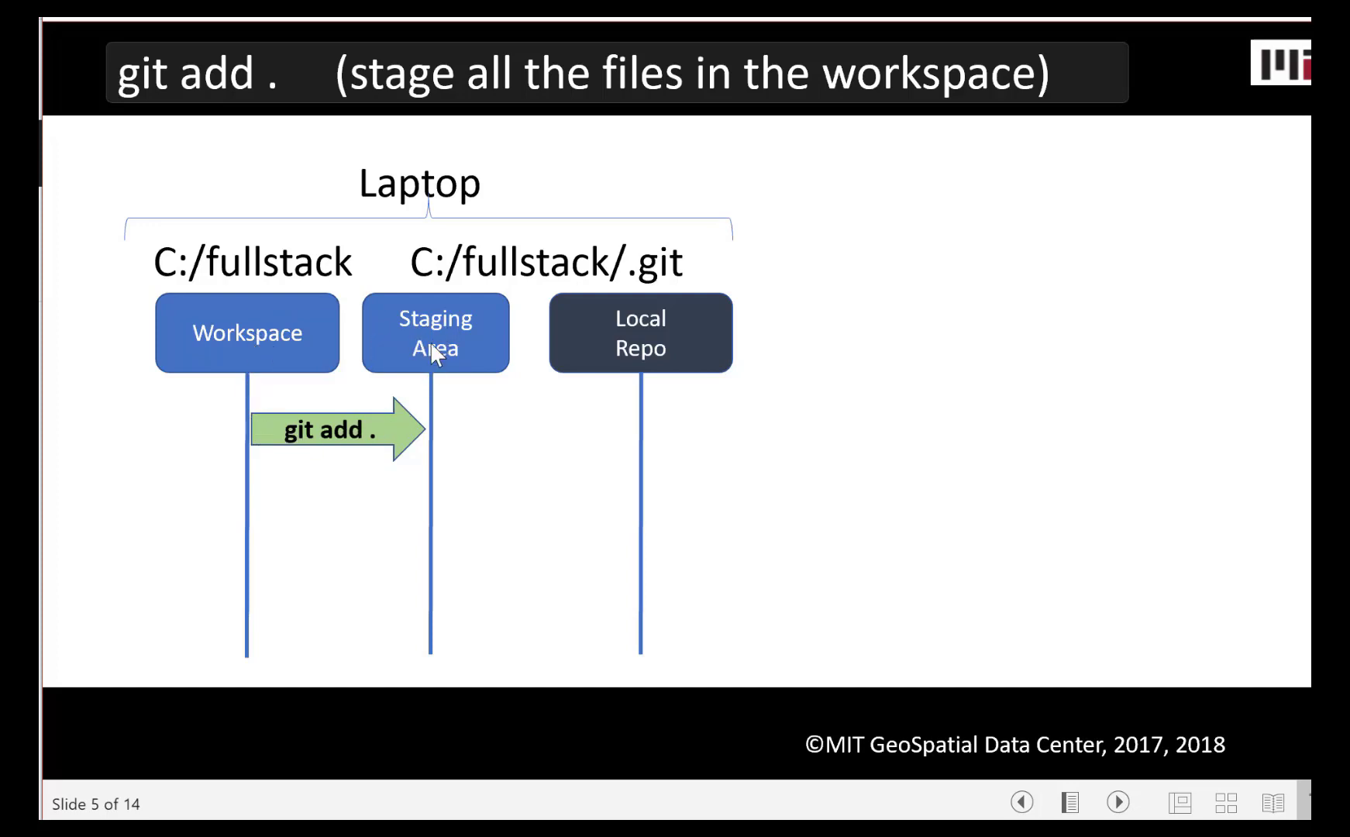
pyautogui.click(1117, 801)
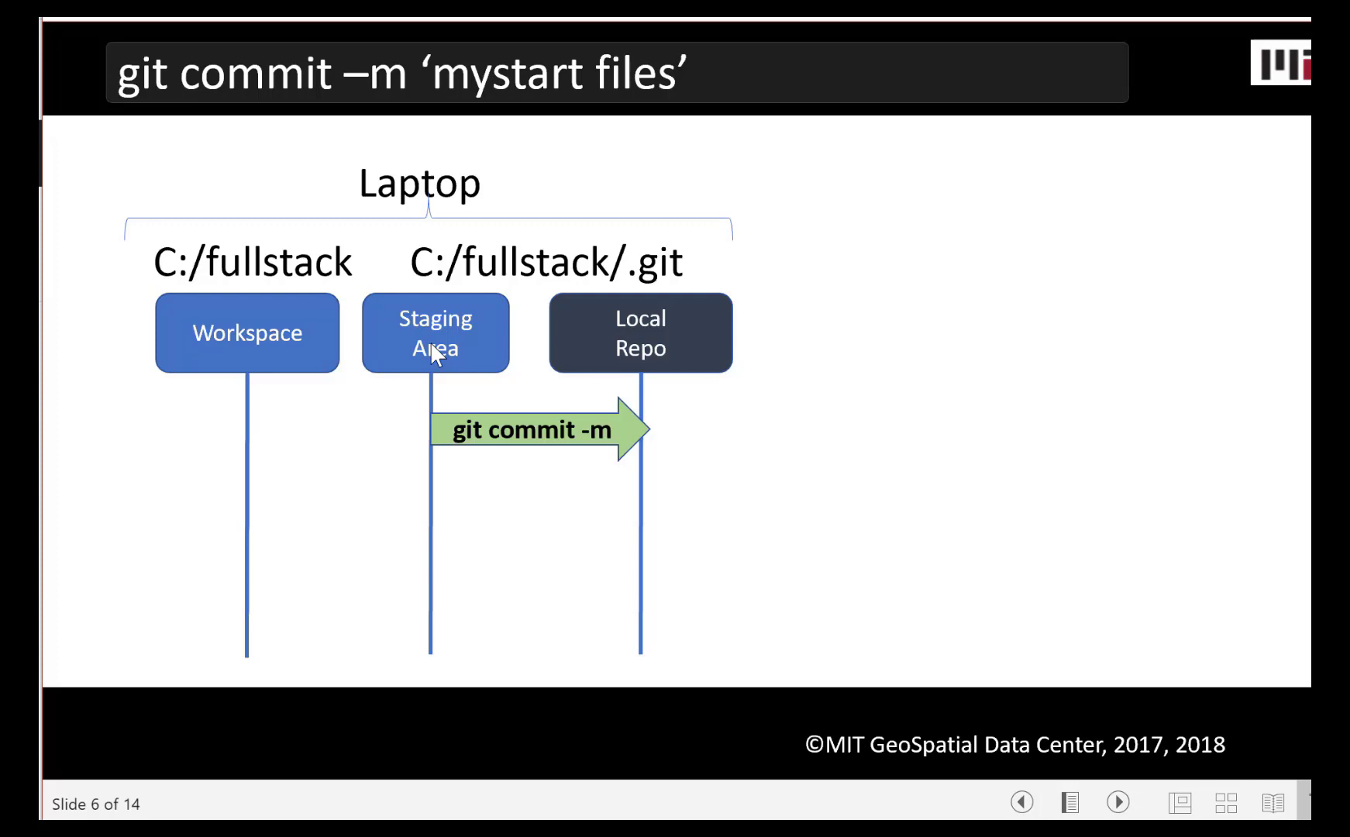
pyautogui.click(1117, 801)
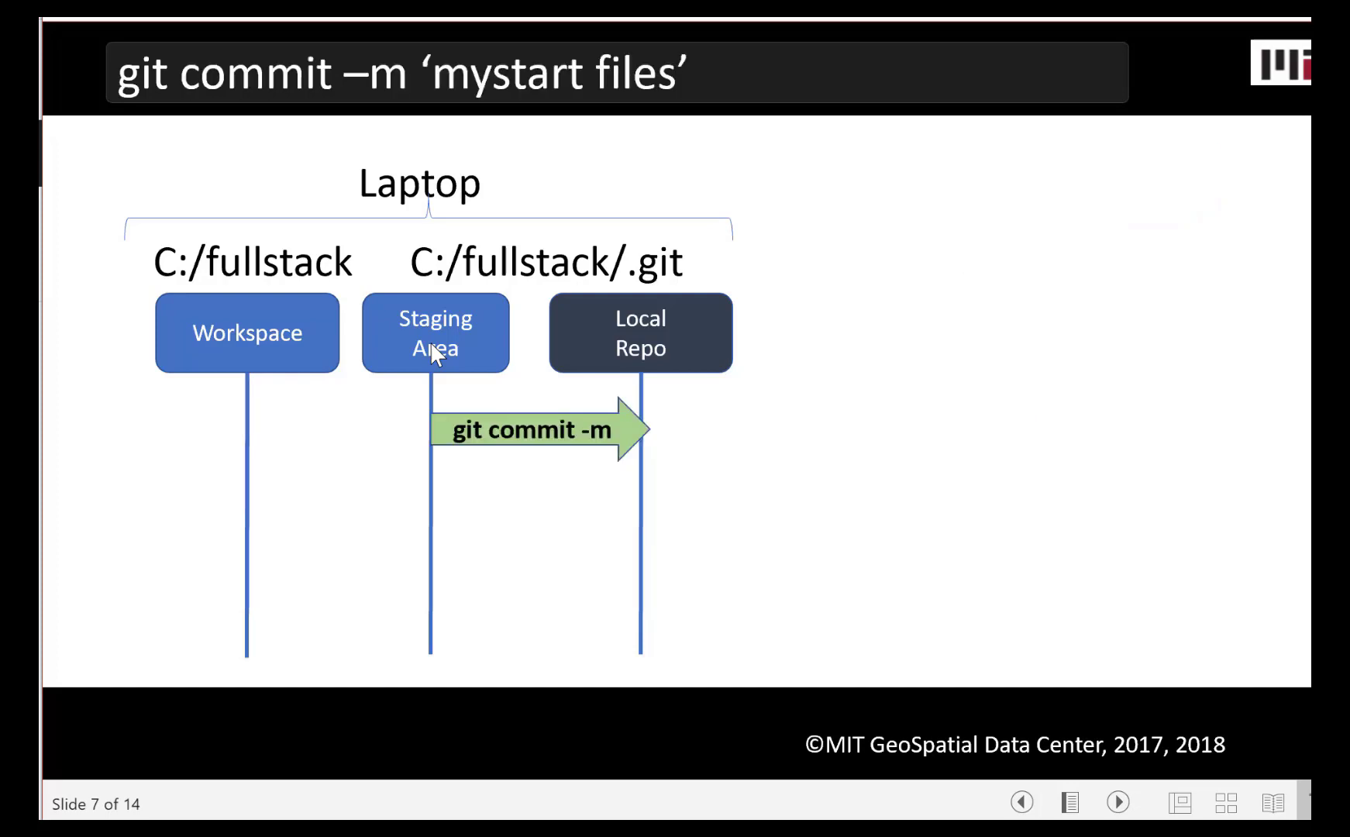
pyautogui.click(1021, 801)
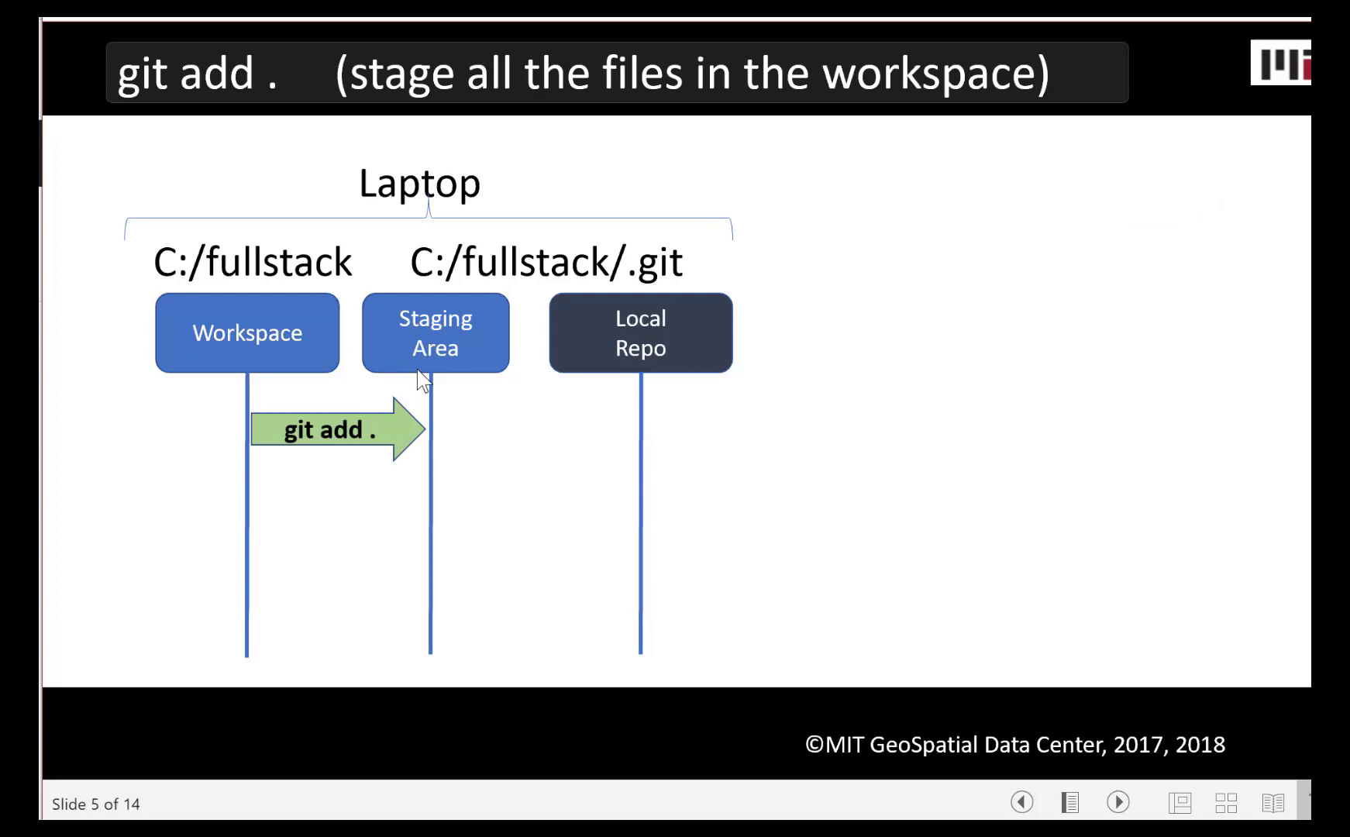
pyautogui.moveTo(604, 356)
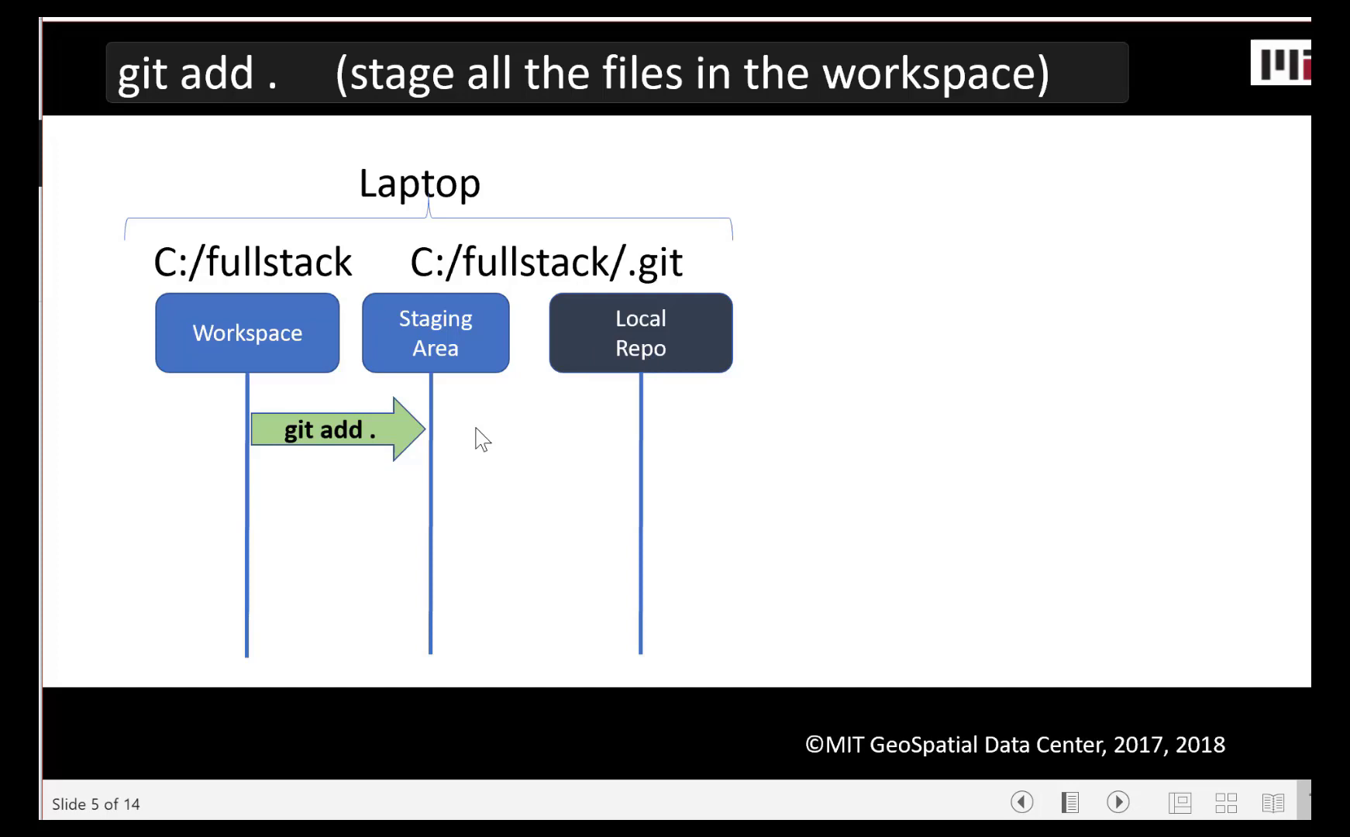
pyautogui.moveTo(1258, 24)
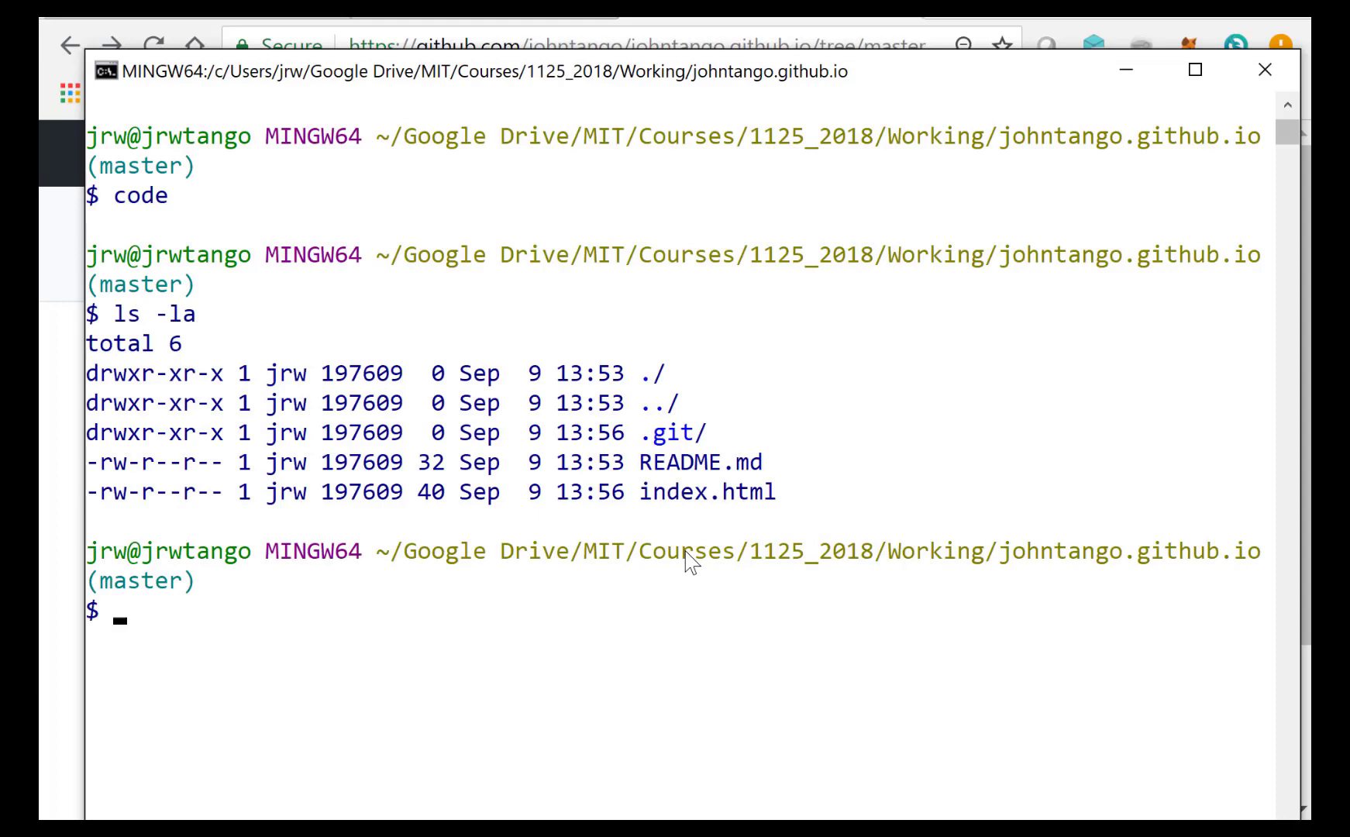
# Show index.html's h1 markup with cat, then clear the terminal
pyautogui.write('cat')
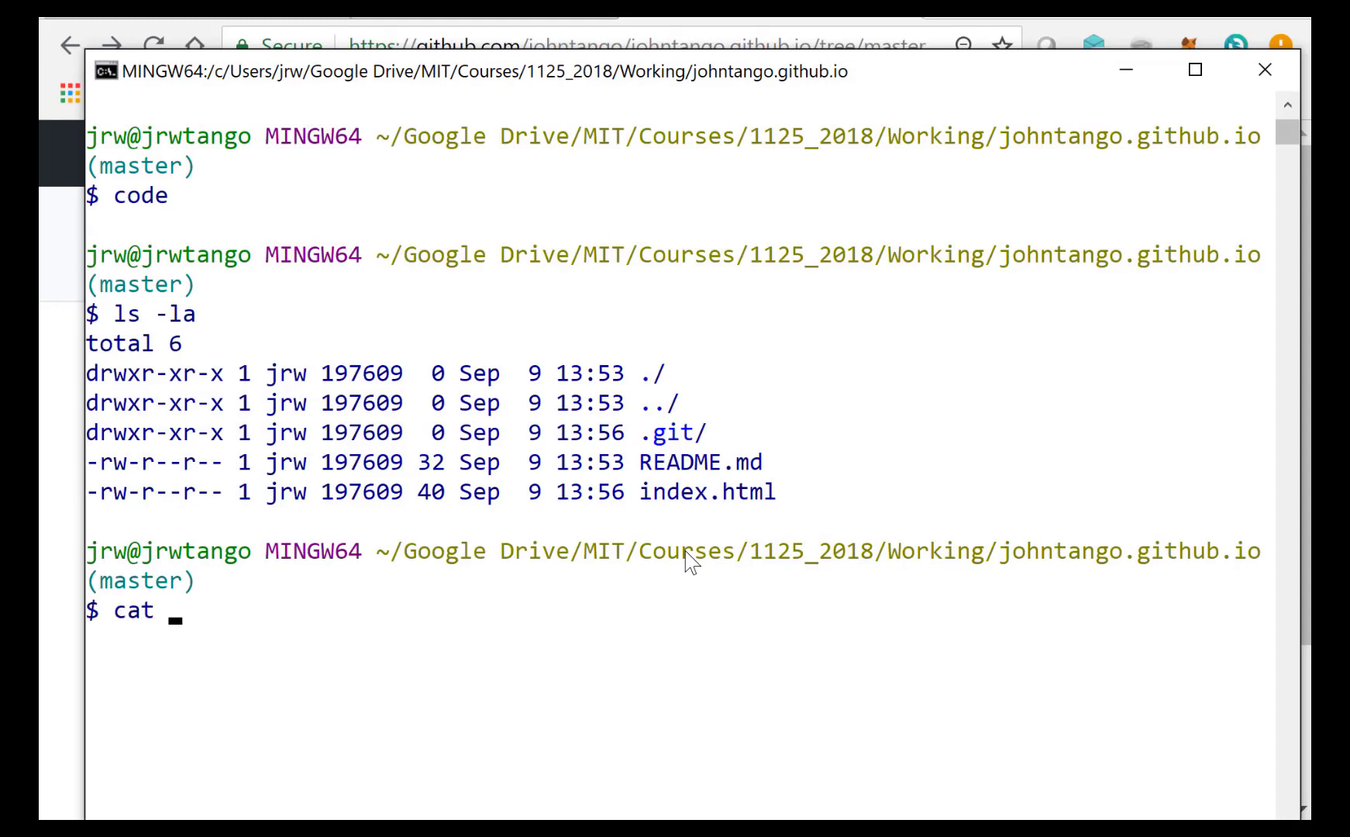
pyautogui.write('index.html')
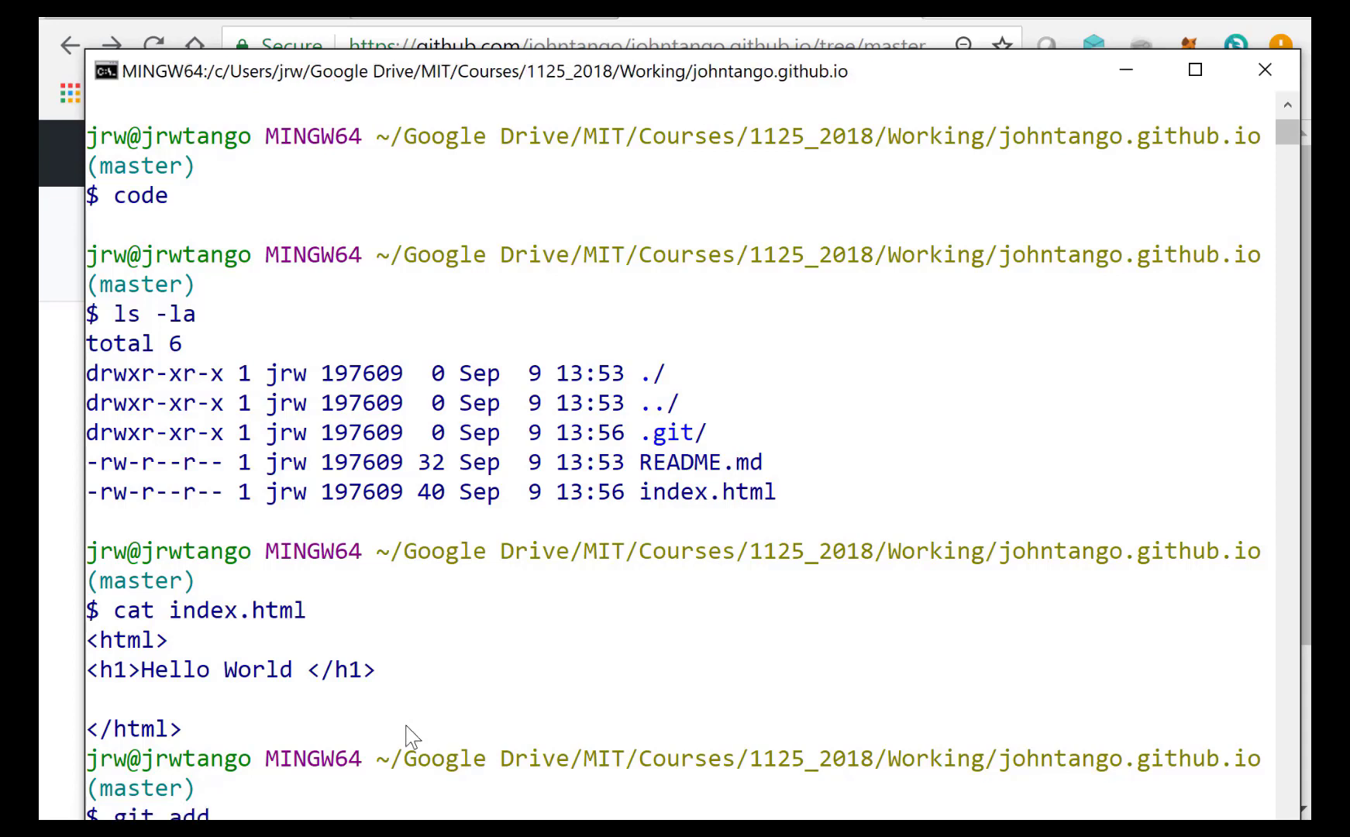
pyautogui.scroll(-3)
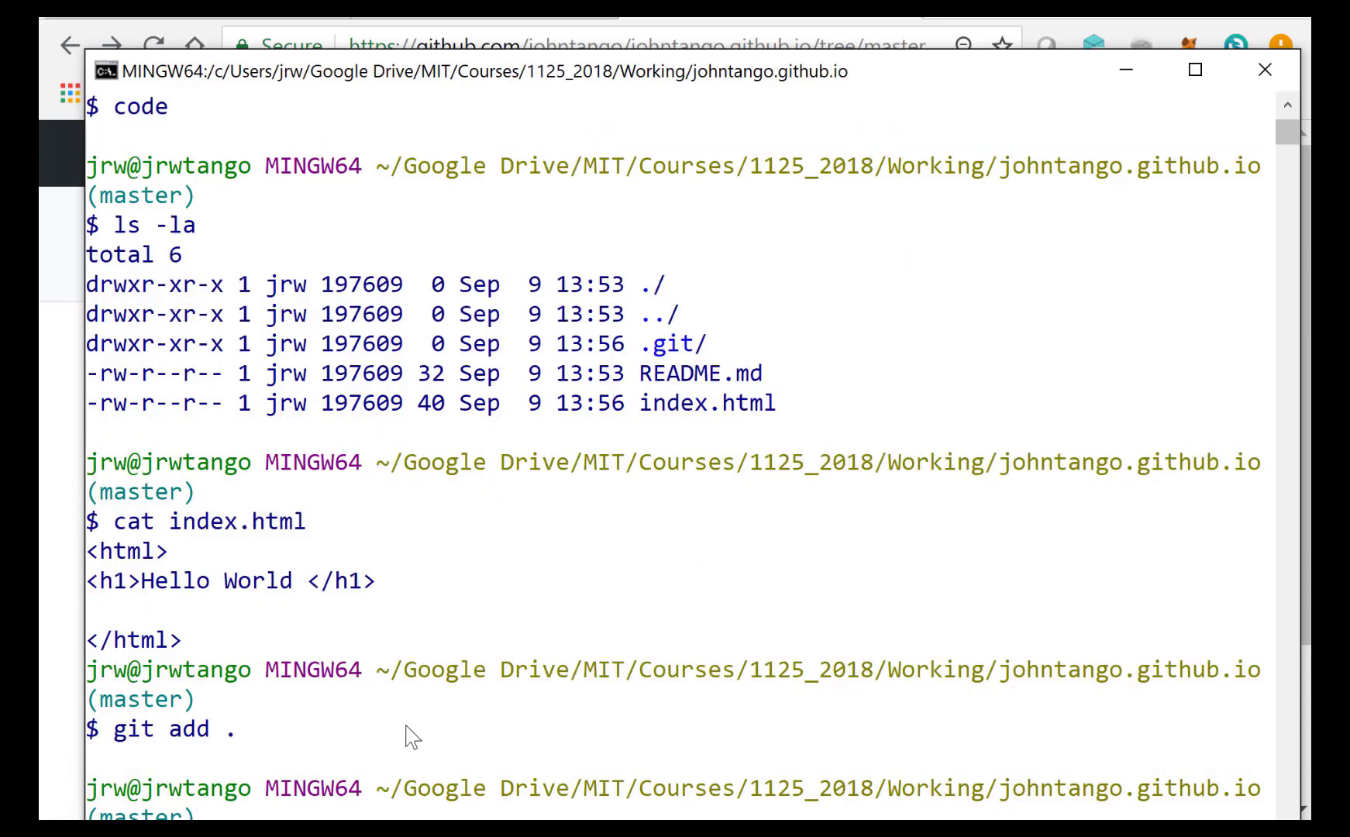
pyautogui.write('cl')
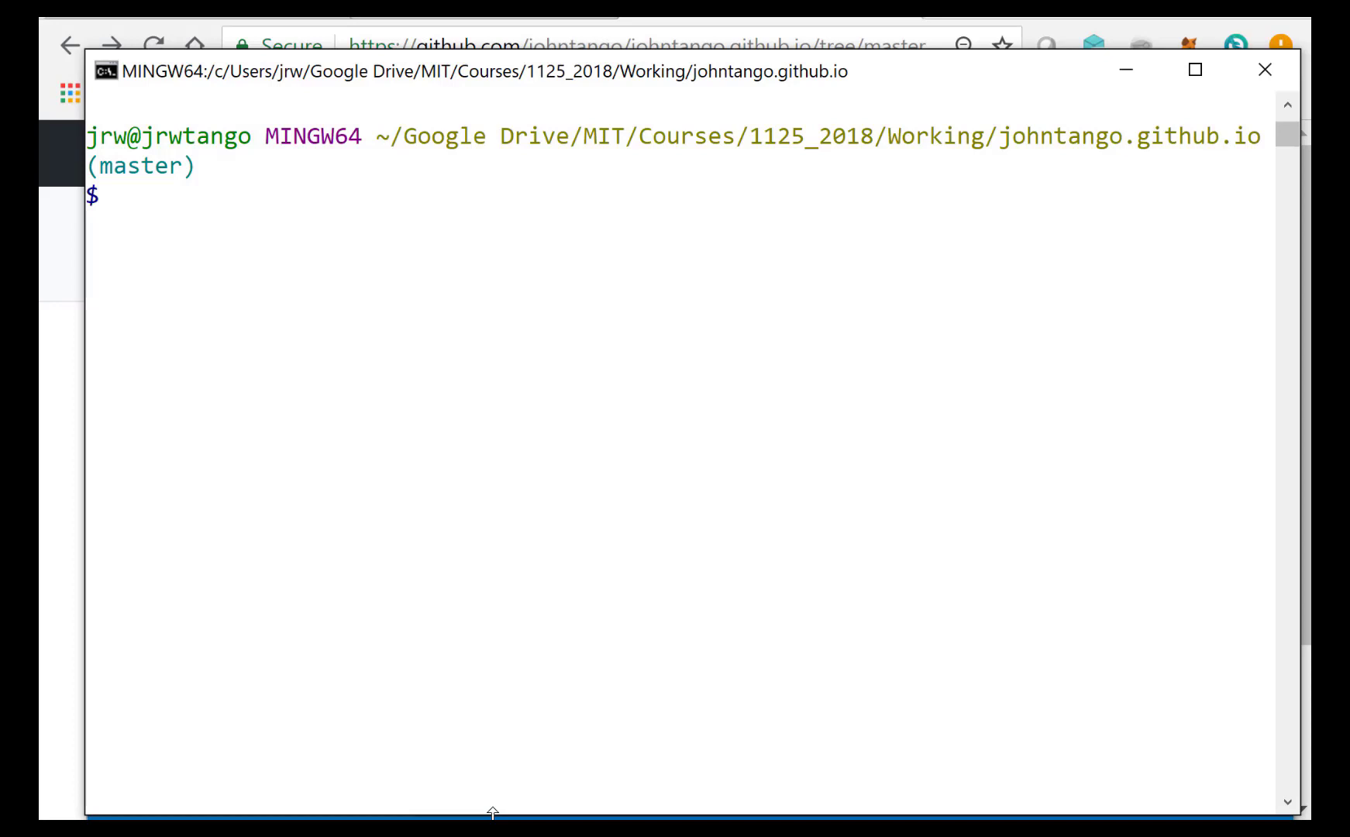
# Check git status and commit the staged index.html with message 'first edit'
pyautogui.write('git status')
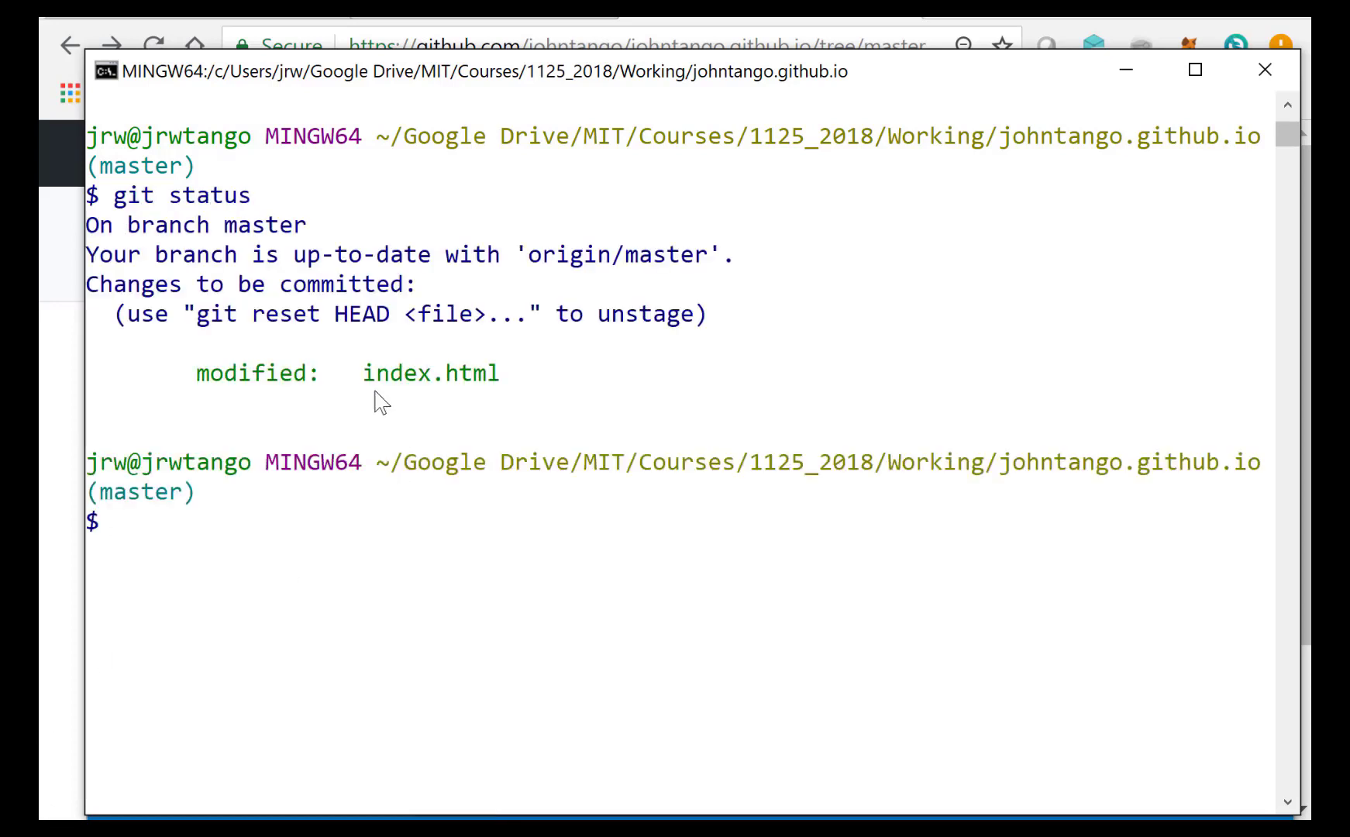
pyautogui.write('git commit')
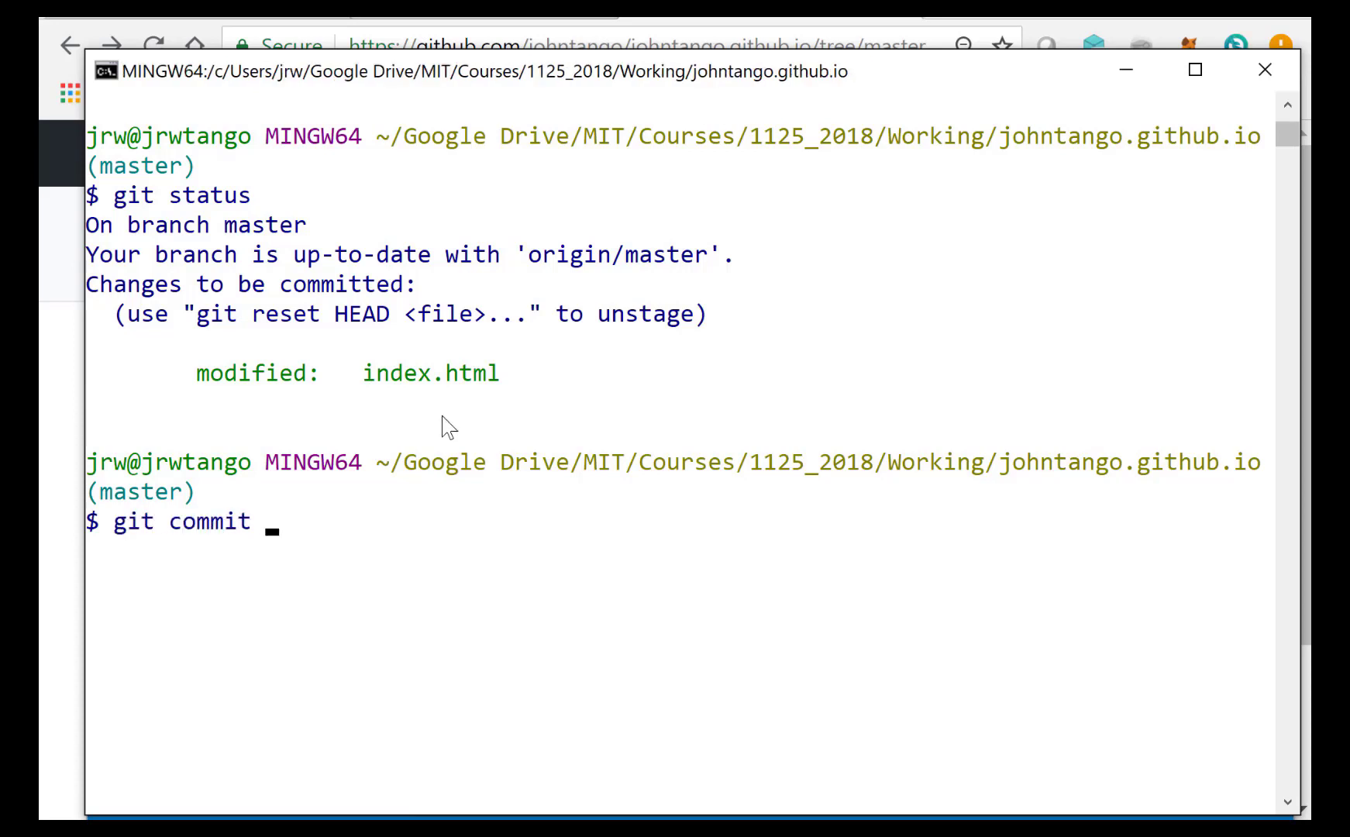
pyautogui.write('-m')
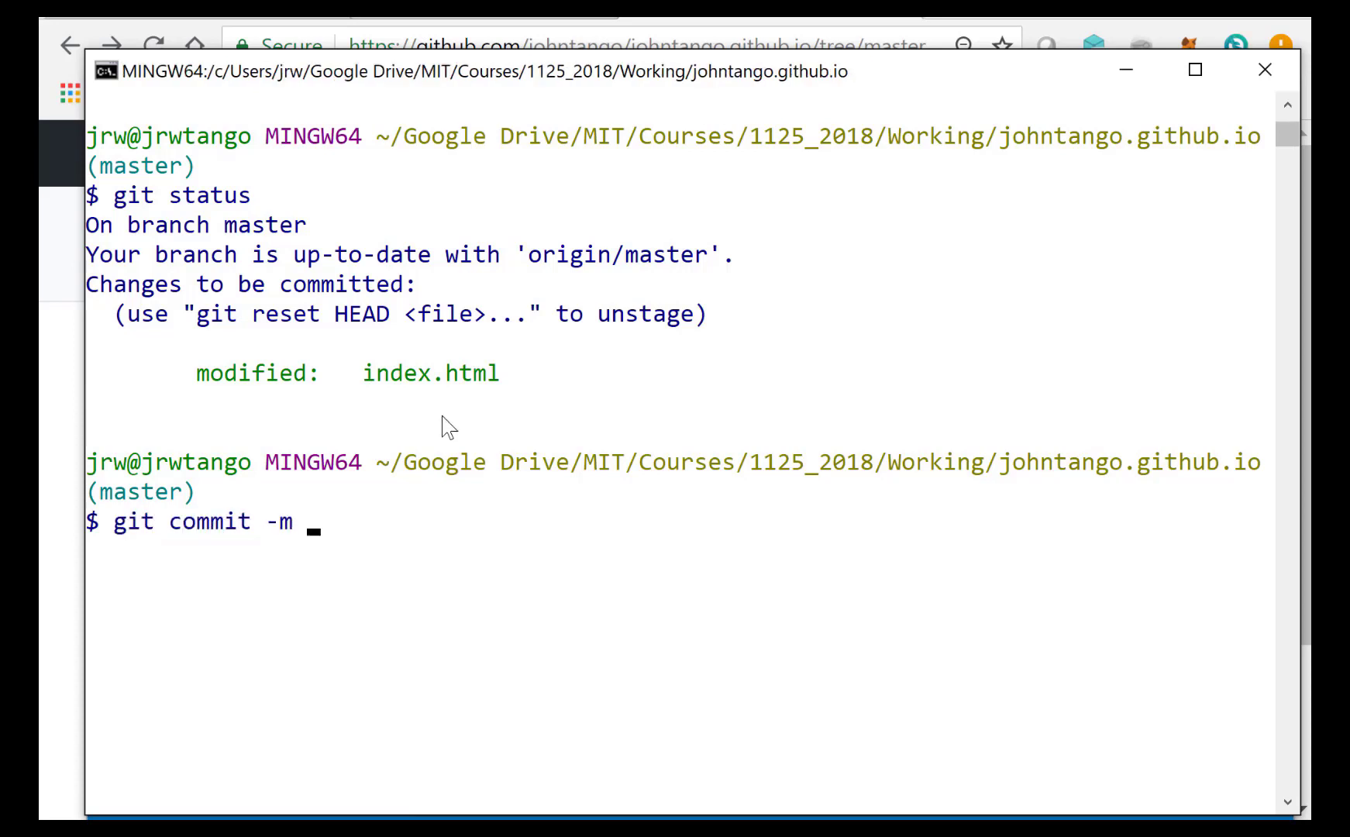
pyautogui.write("'")
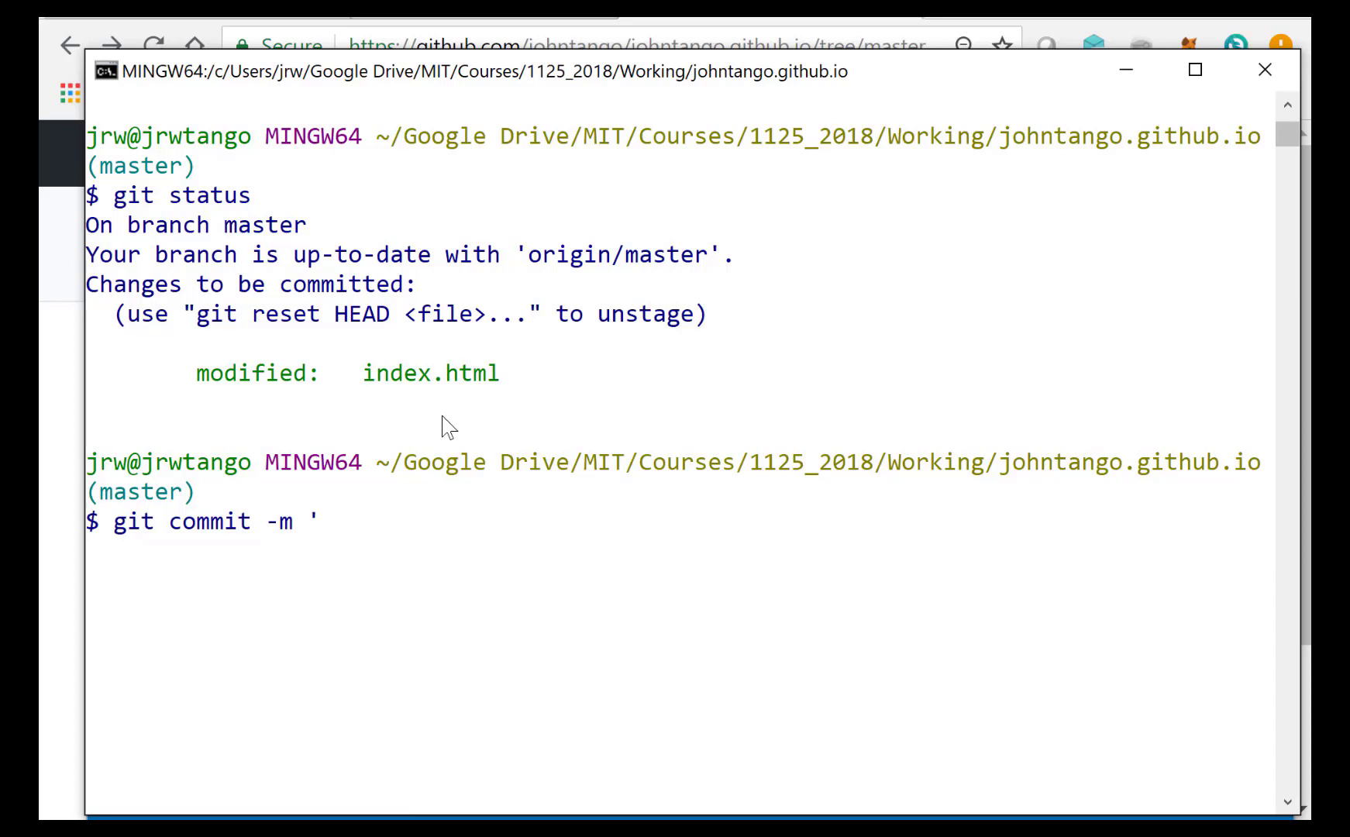
pyautogui.write('fir')
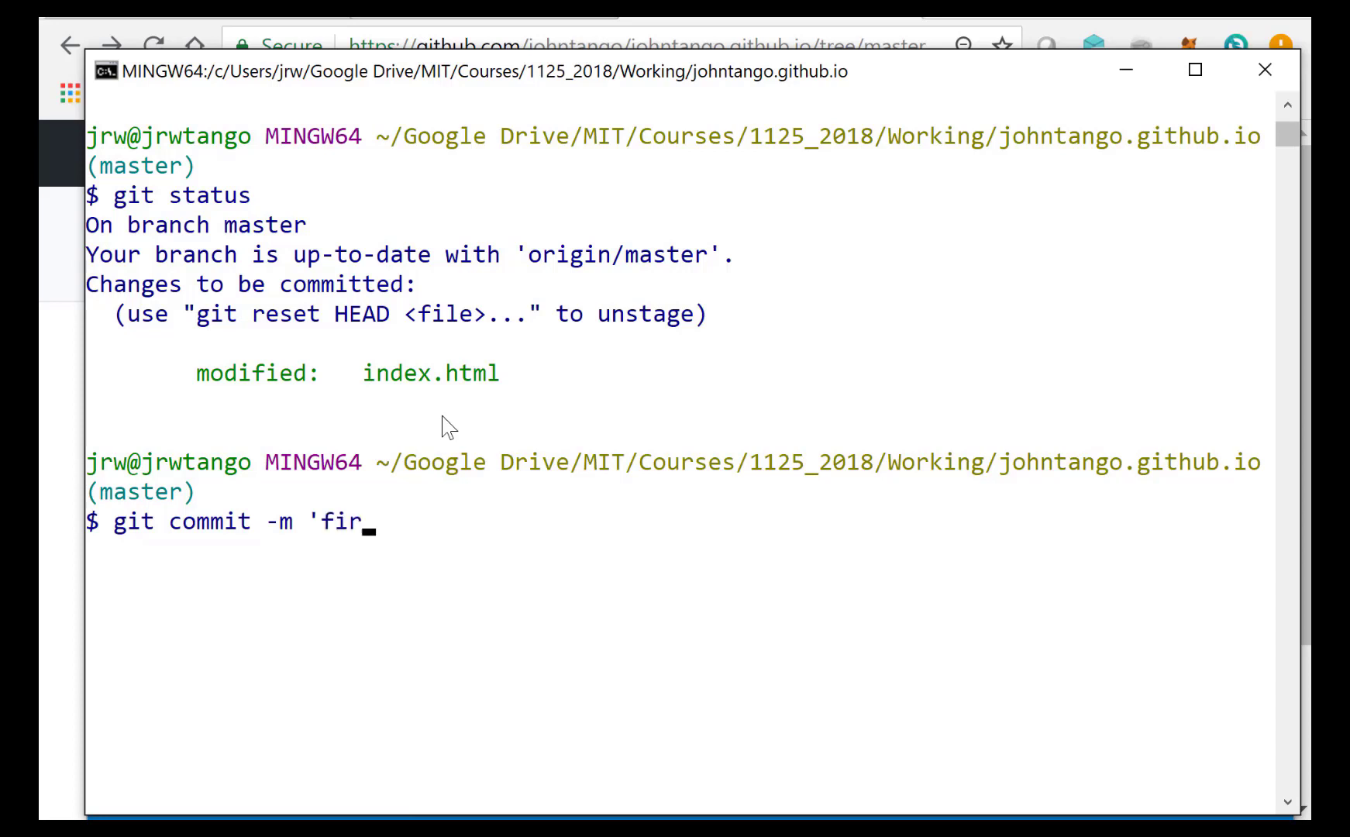
pyautogui.write('st edit')
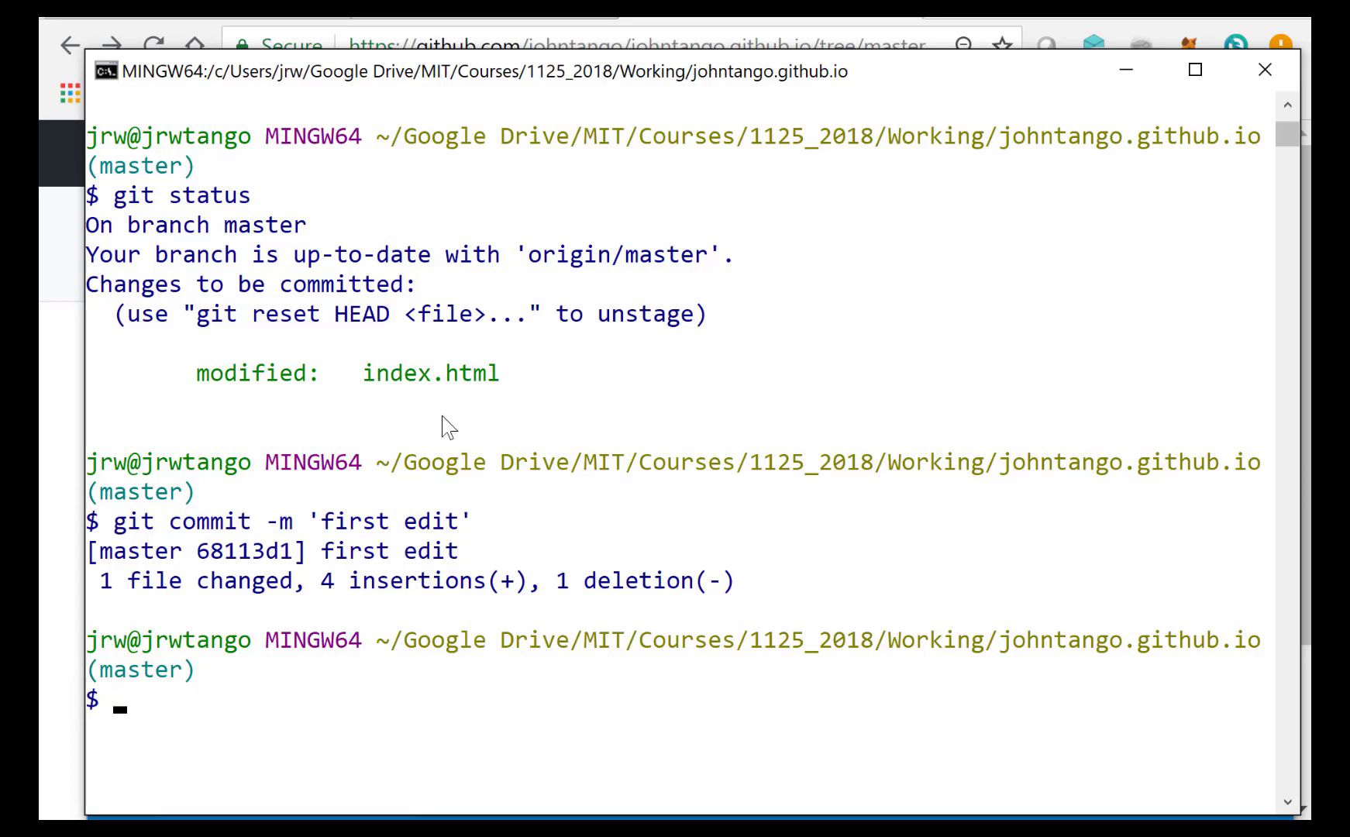
pyautogui.write('g')
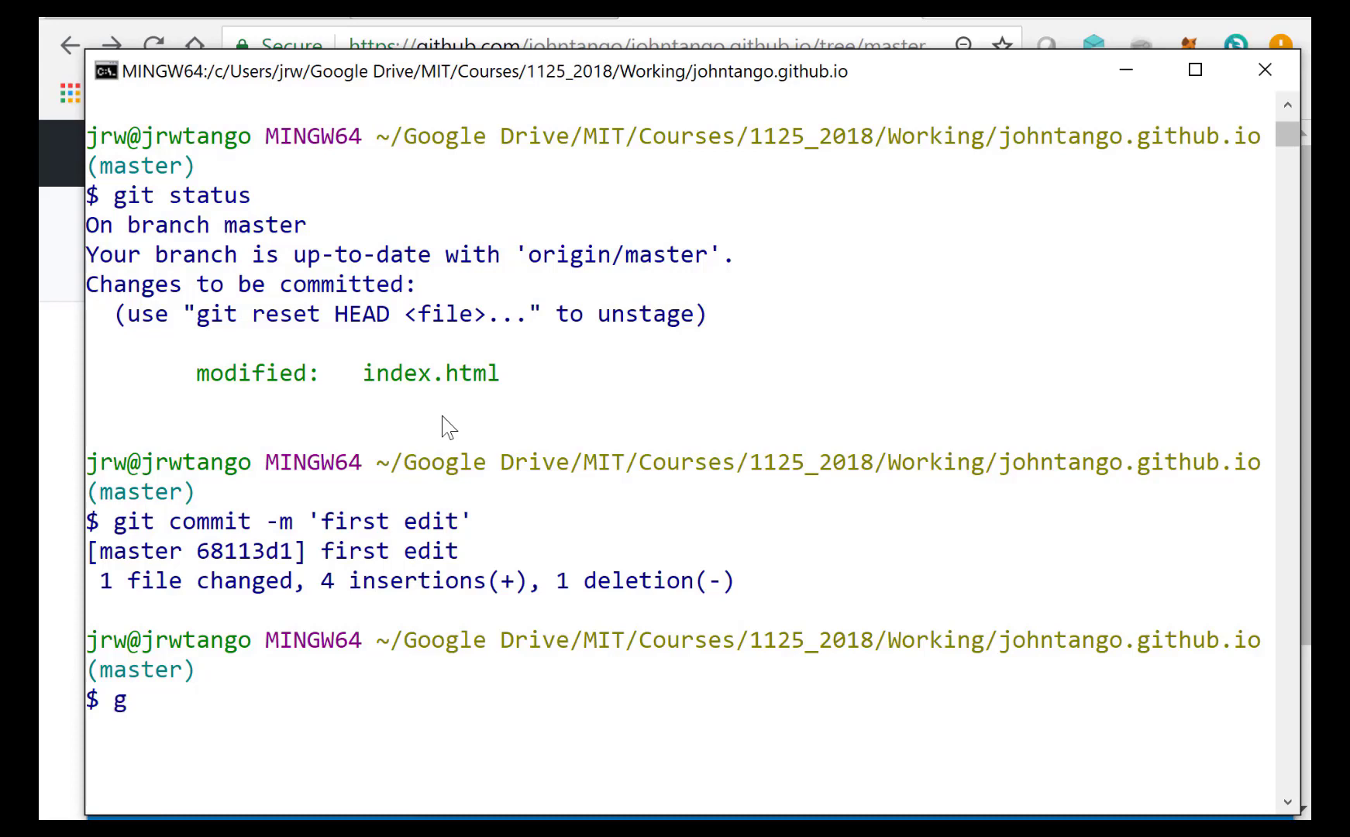
pyautogui.write('it push')
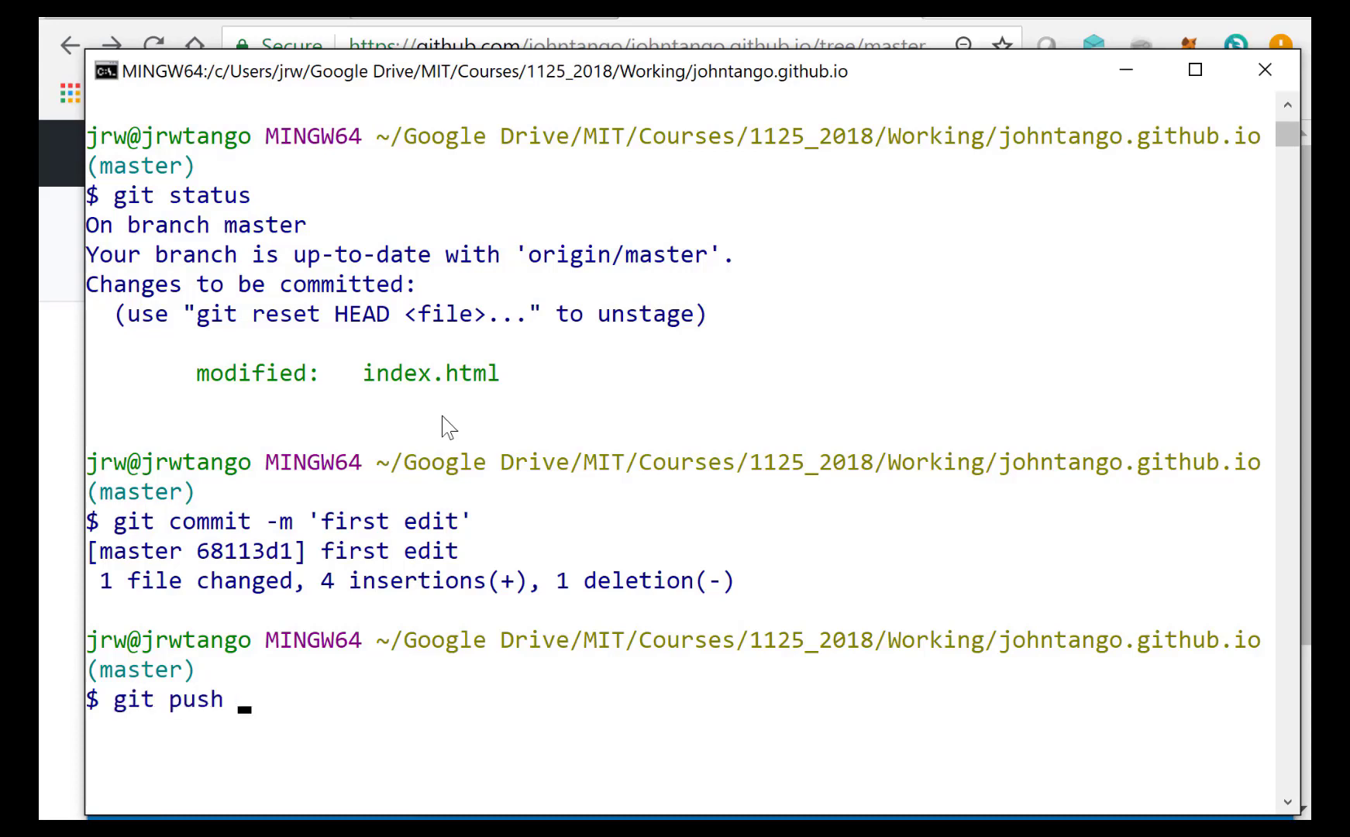
pyautogui.write('git@github.com:johntango/johntango.github.io.git')
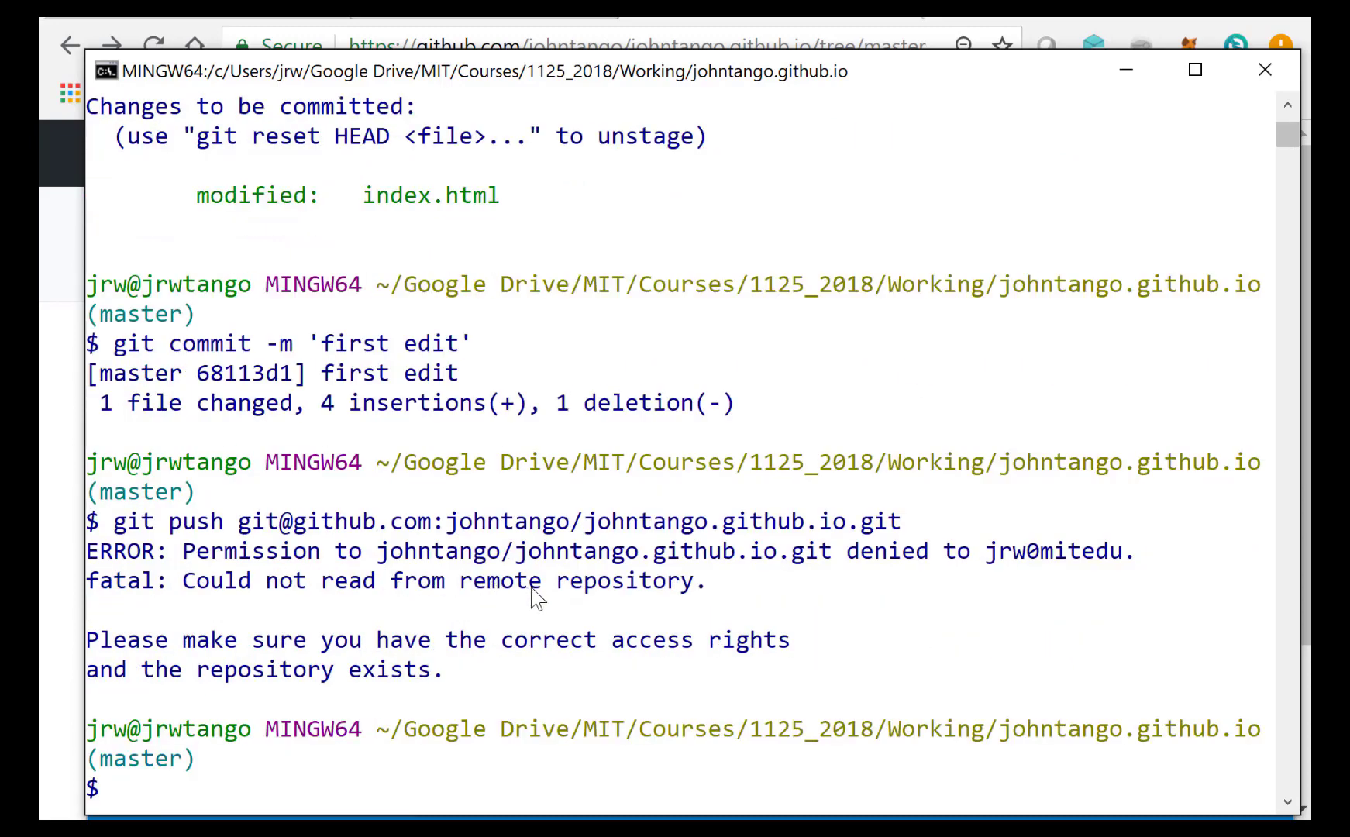
pyautogui.moveTo(334, 762)
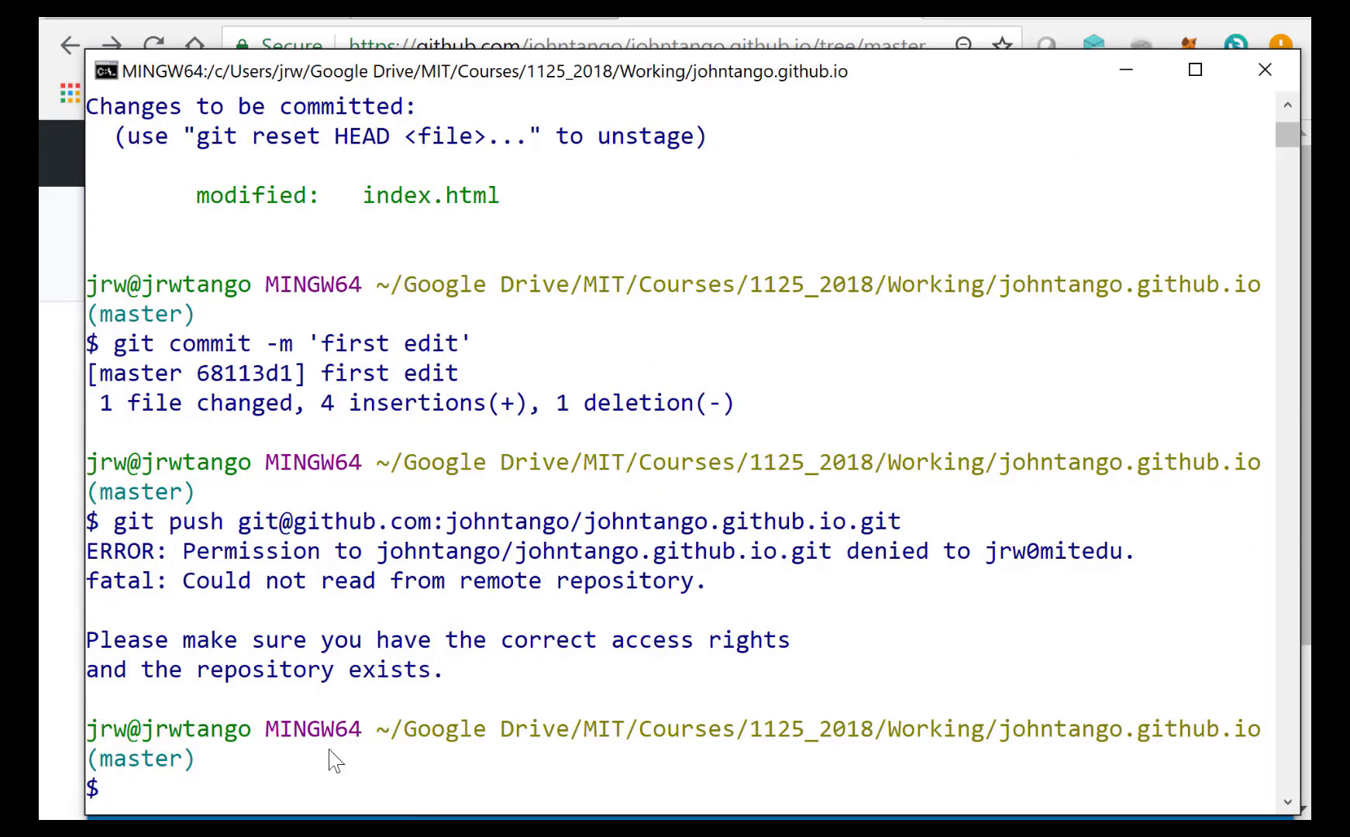
pyautogui.moveTo(338, 769)
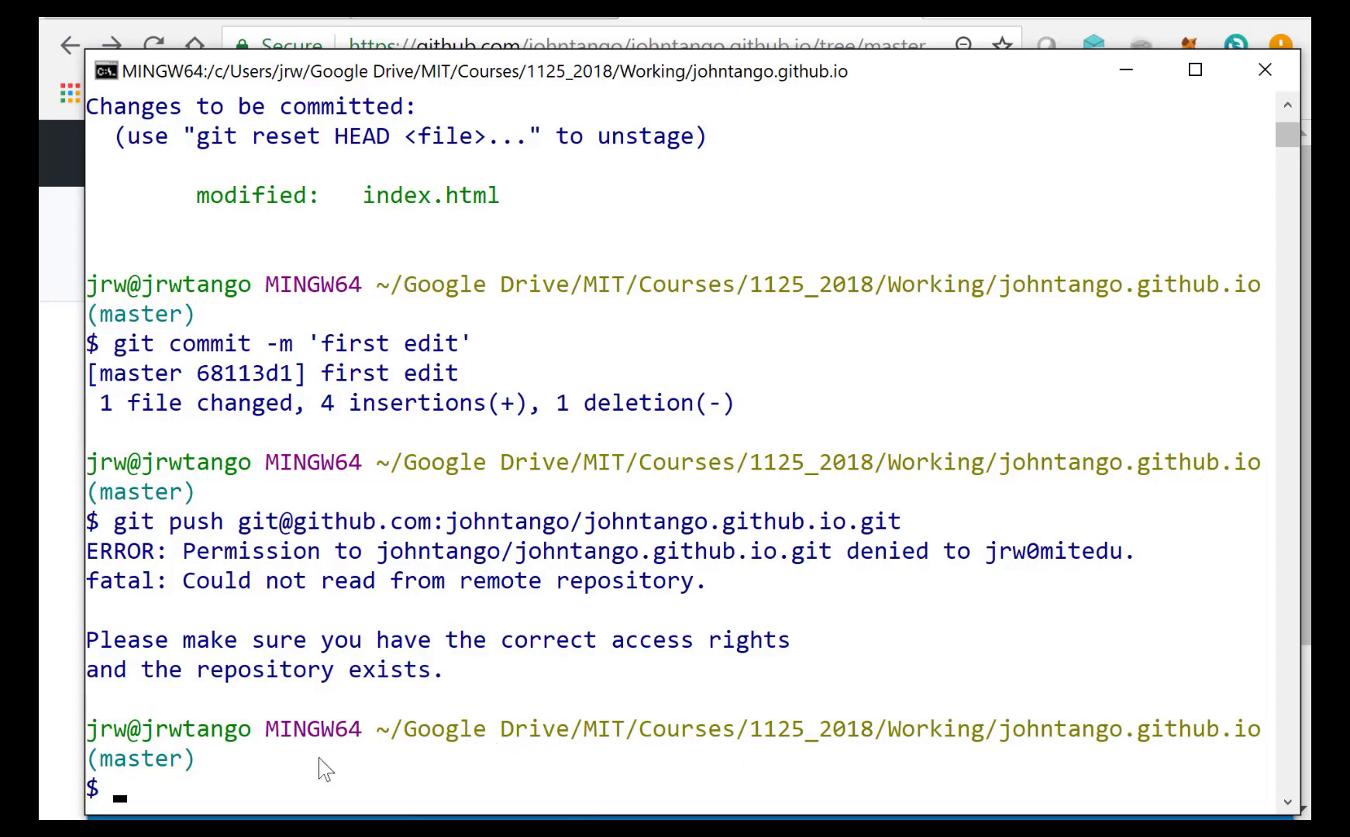
pyautogui.moveTo(435, 756)
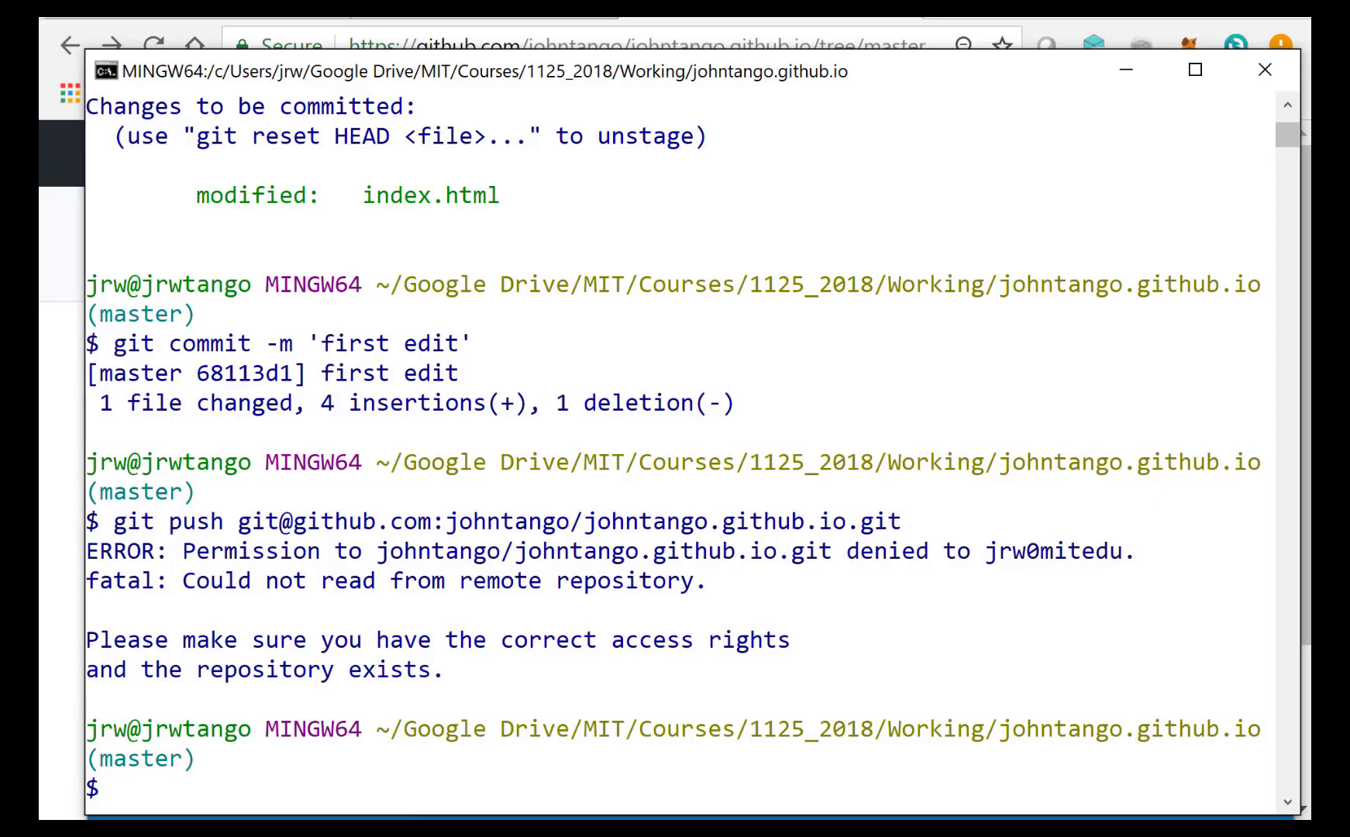
pyautogui.moveTo(406, 719)
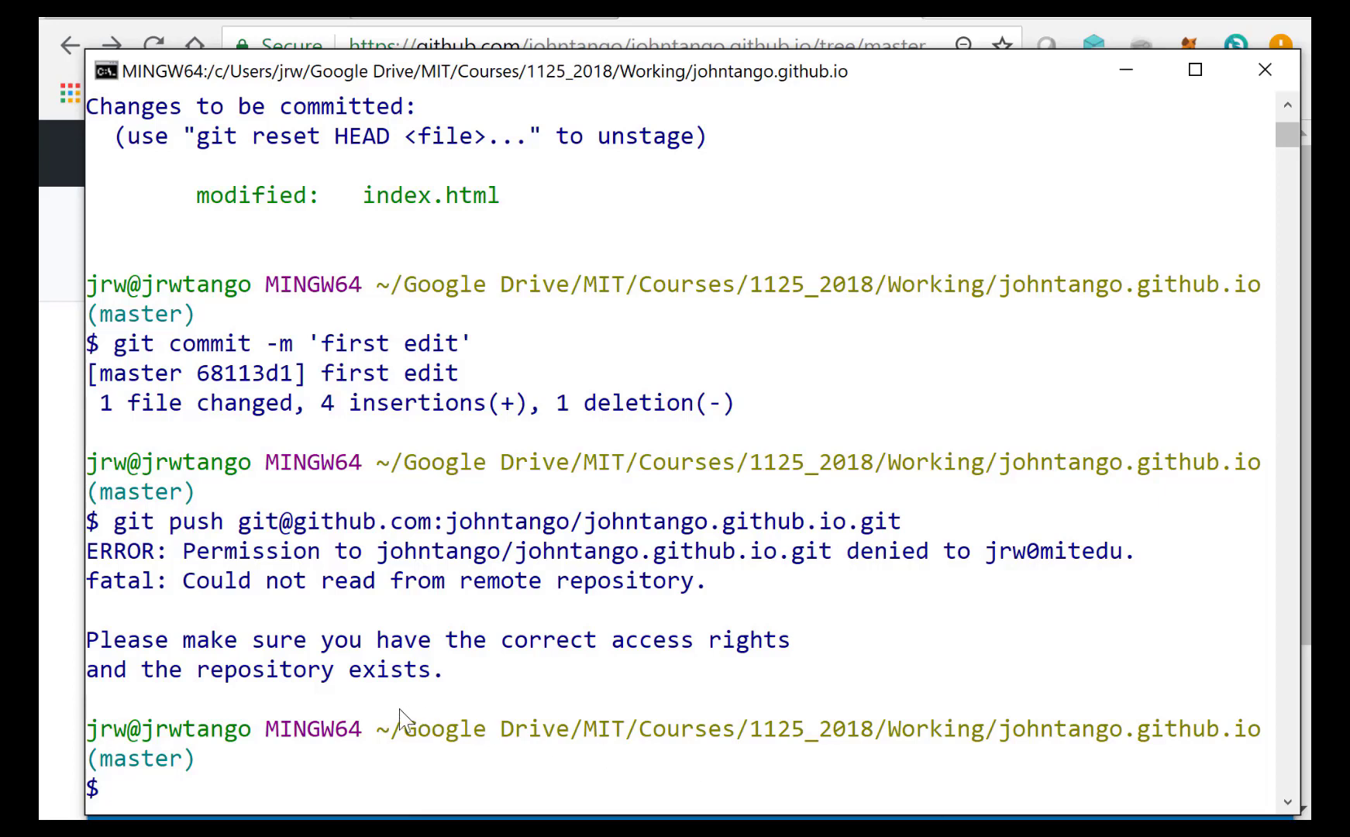
pyautogui.moveTo(512, 711)
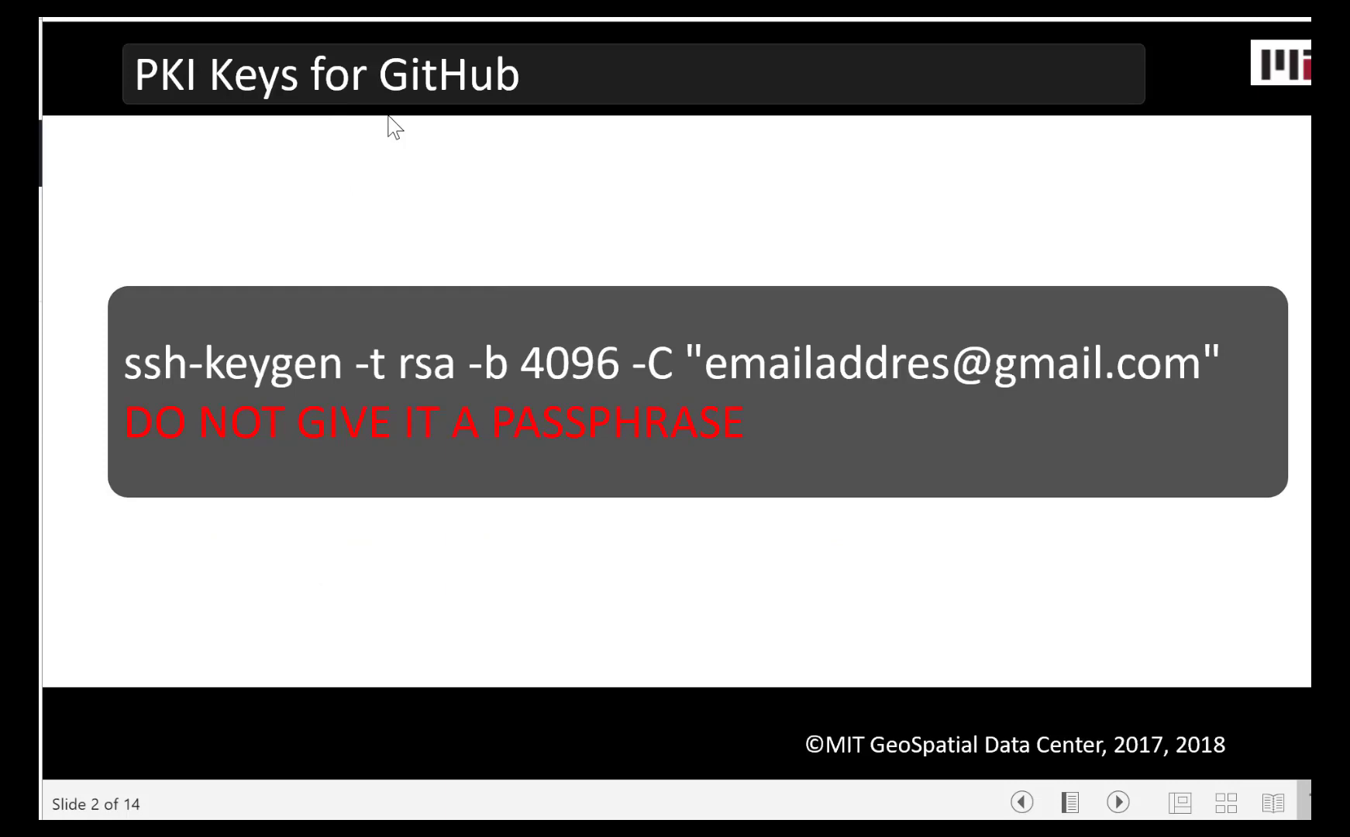
pyautogui.moveTo(242, 121)
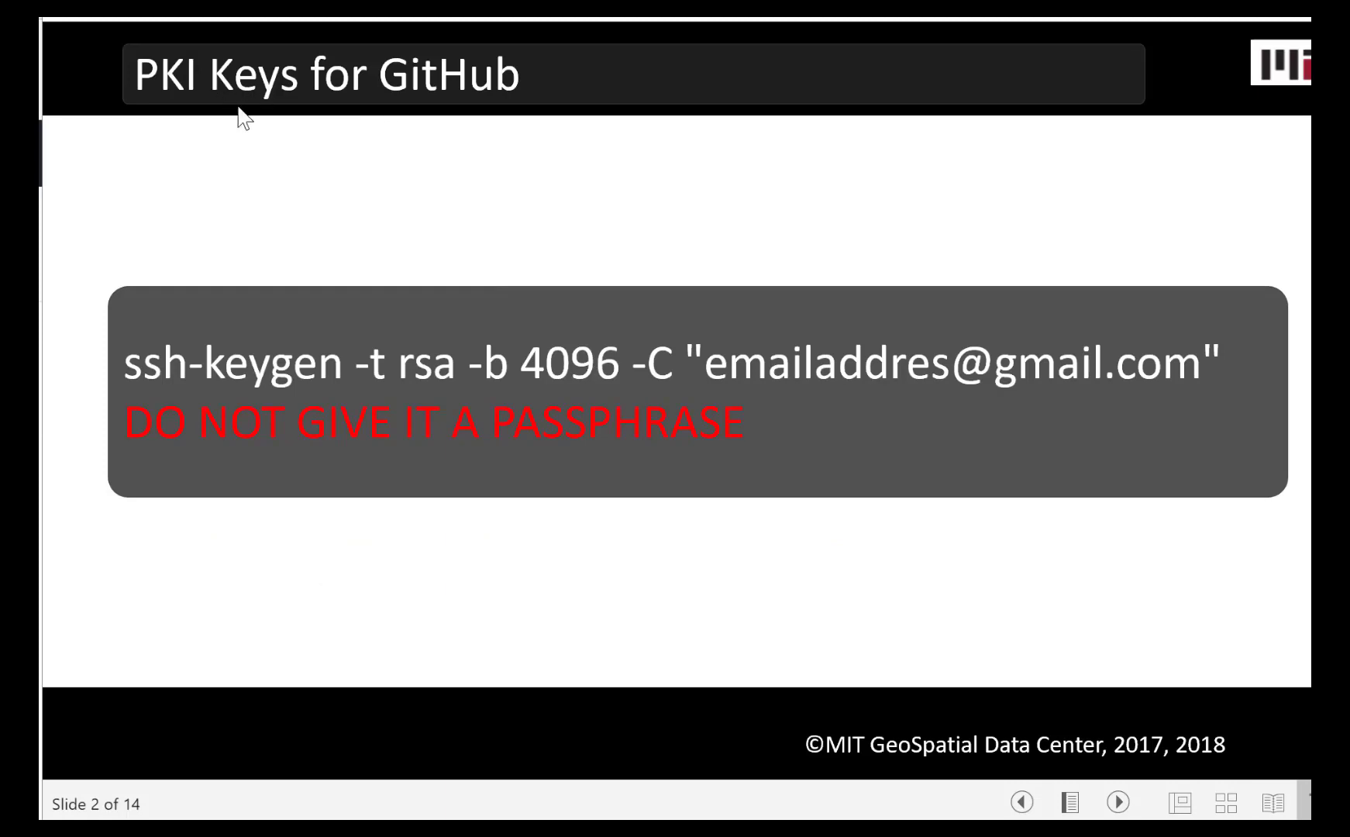
pyautogui.moveTo(393, 366)
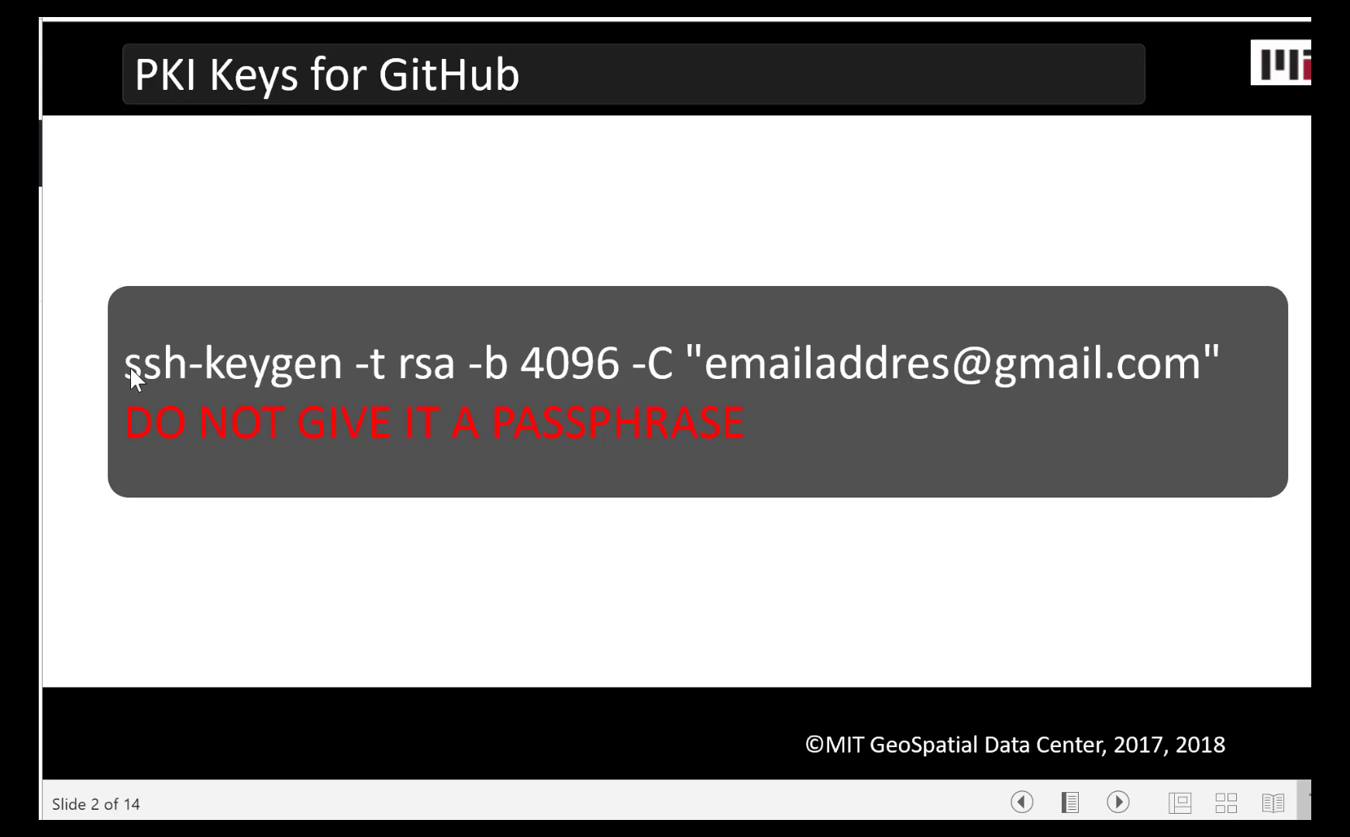
pyautogui.moveTo(207, 377)
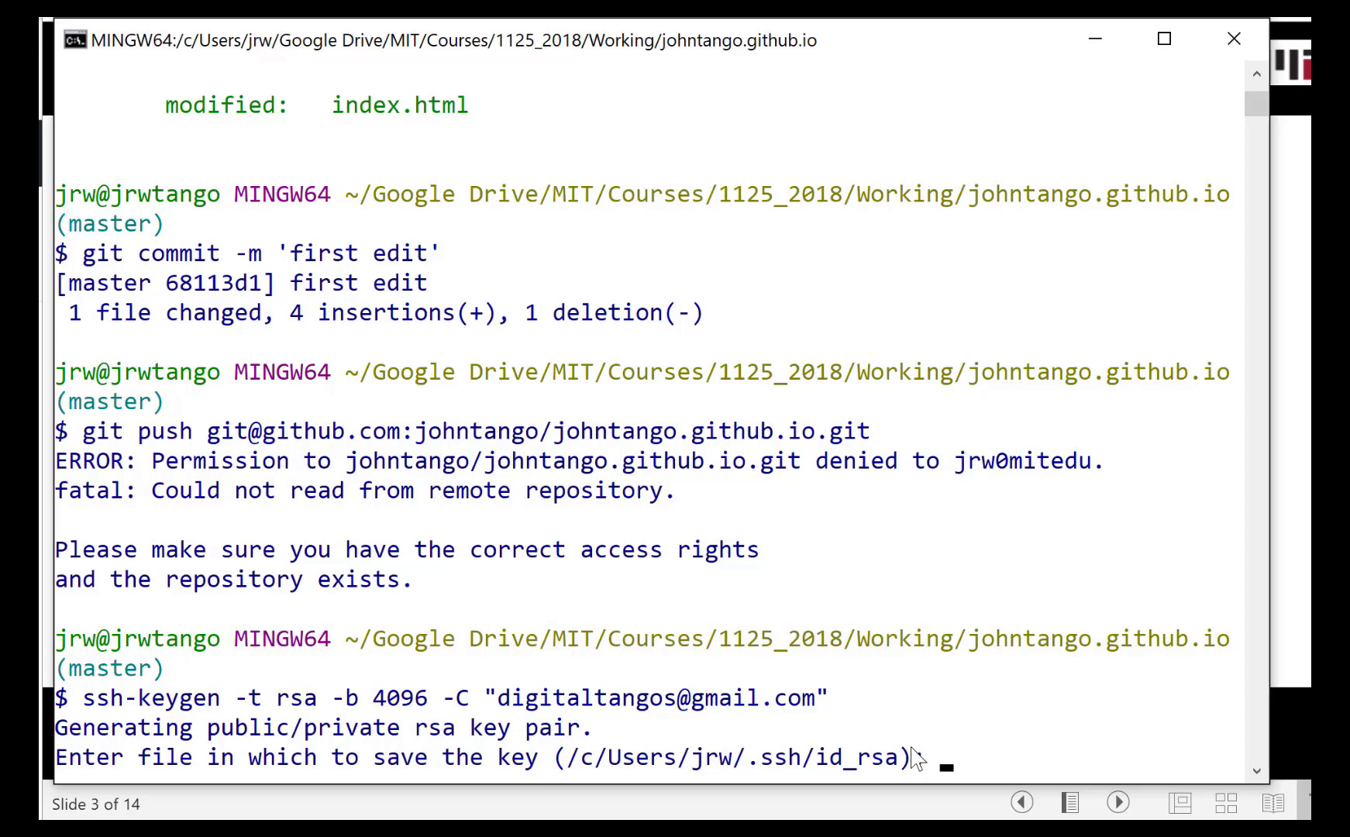
pyautogui.moveTo(961, 576)
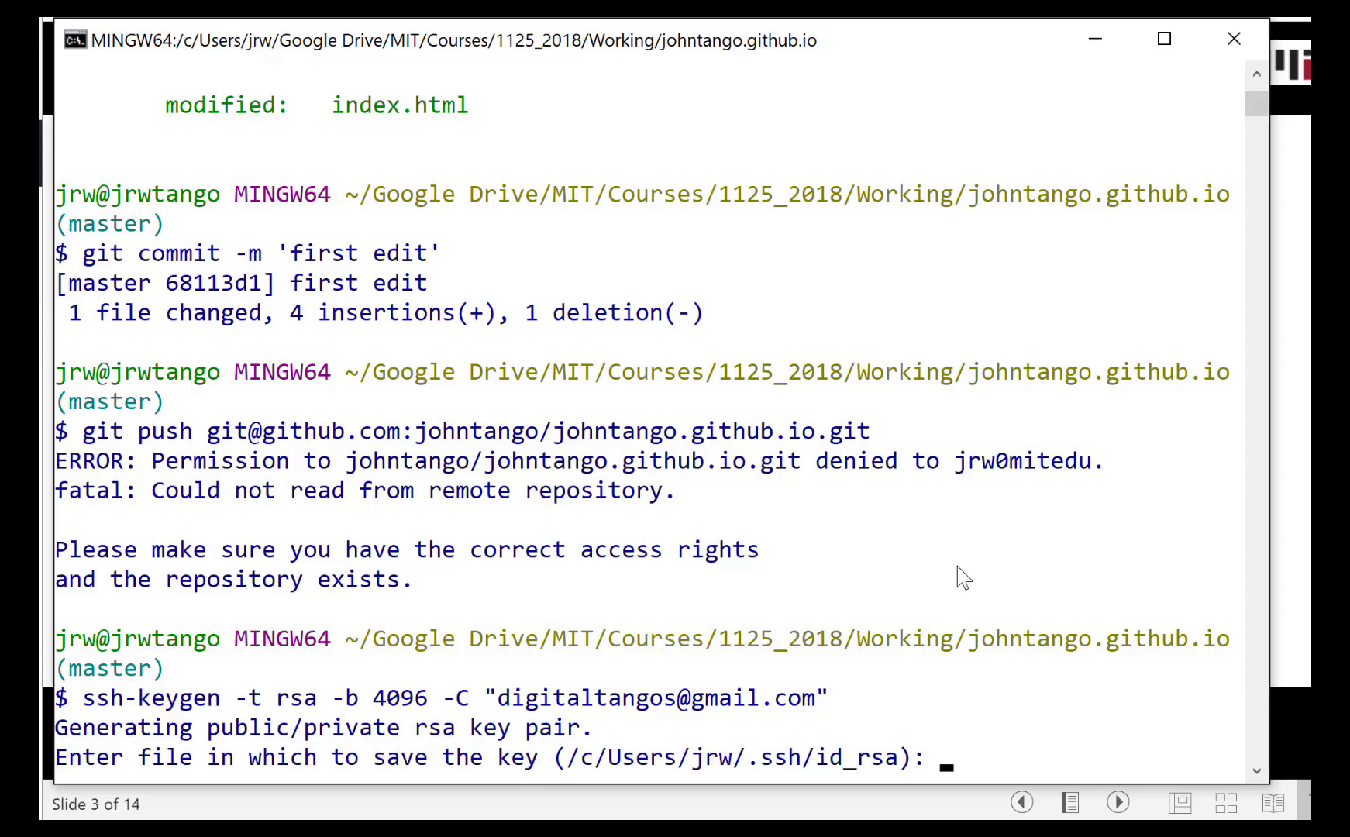
pyautogui.moveTo(991, 553)
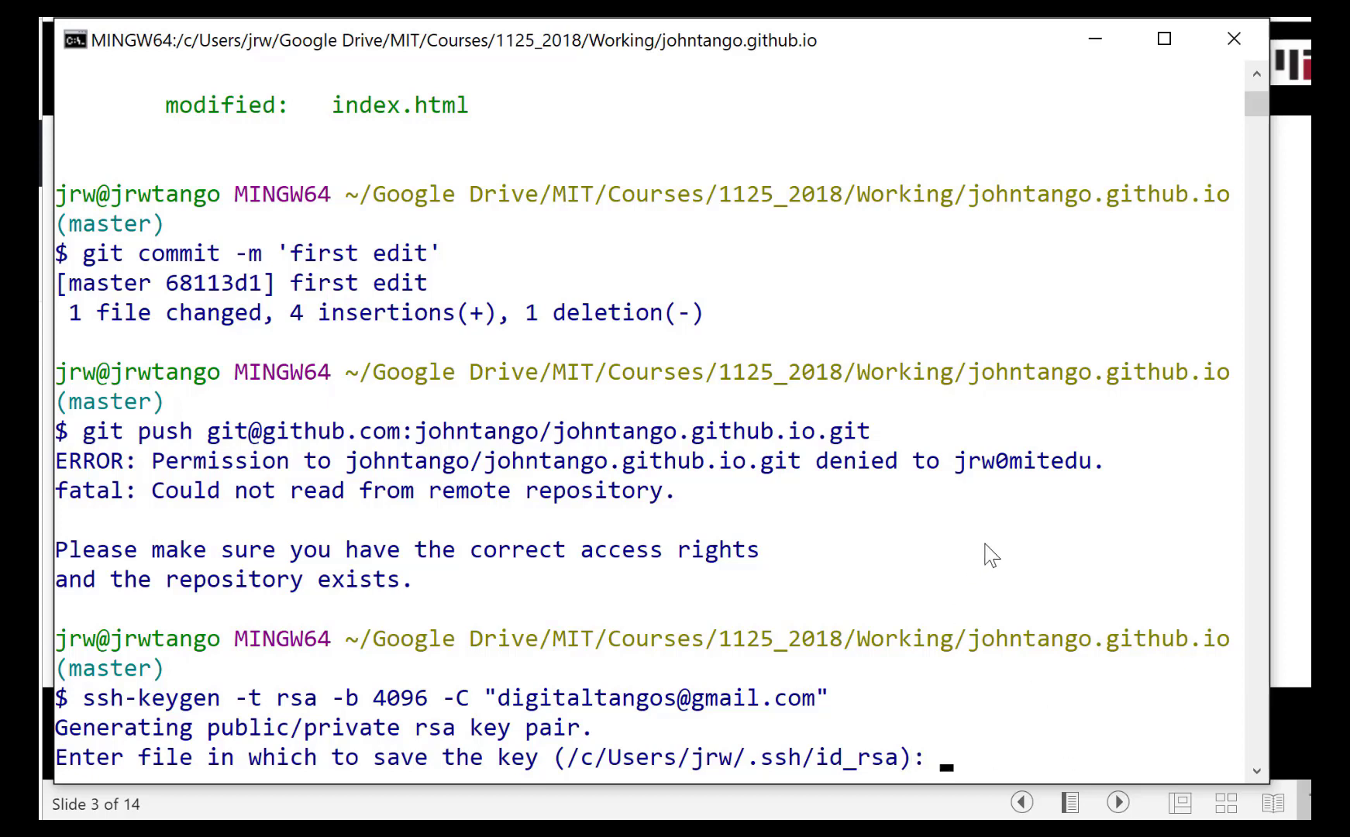
# Generate a 4096-bit RSA key saved as ~/.ssh/git4, then list ~/.ssh to confirm it
pyautogui.write('/c')
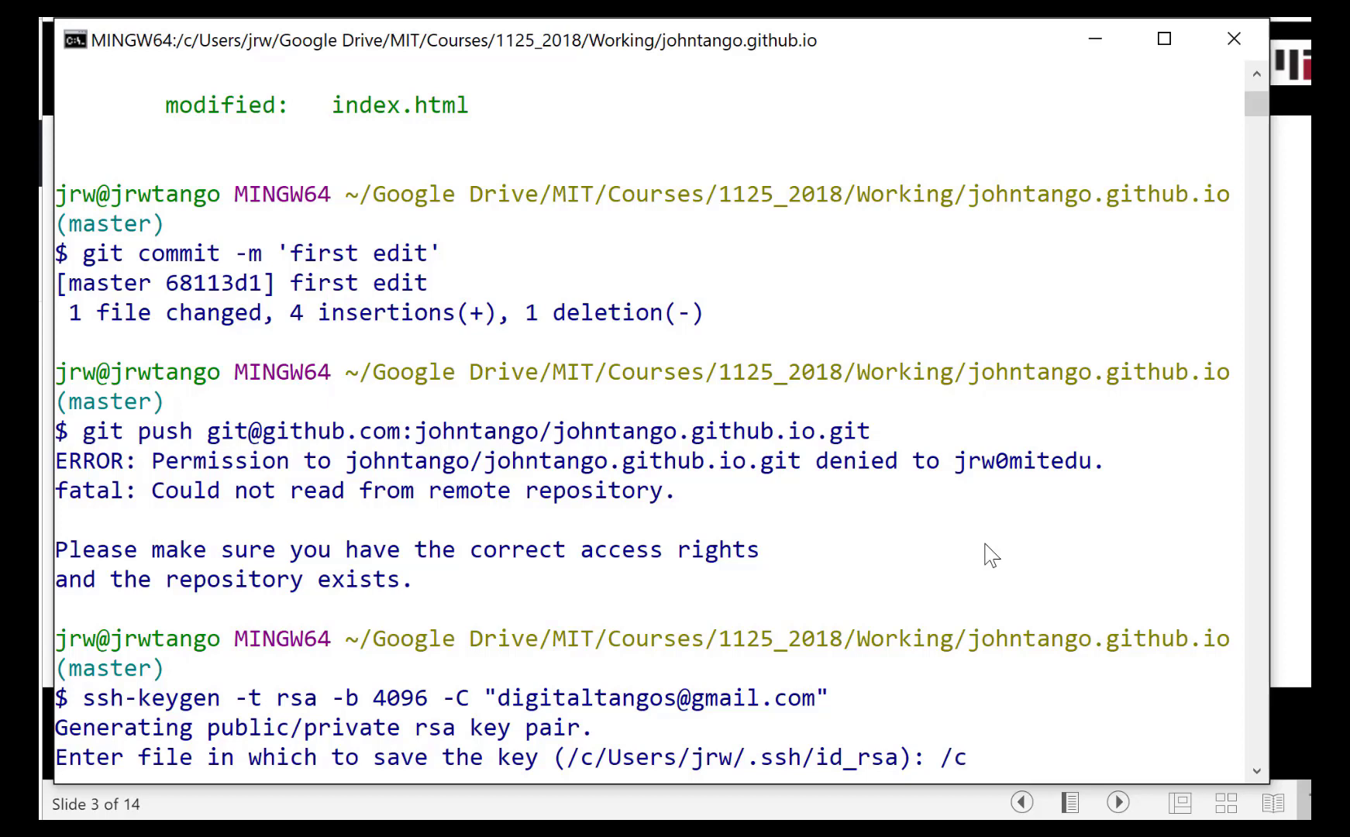
pyautogui.write('Users/jr')
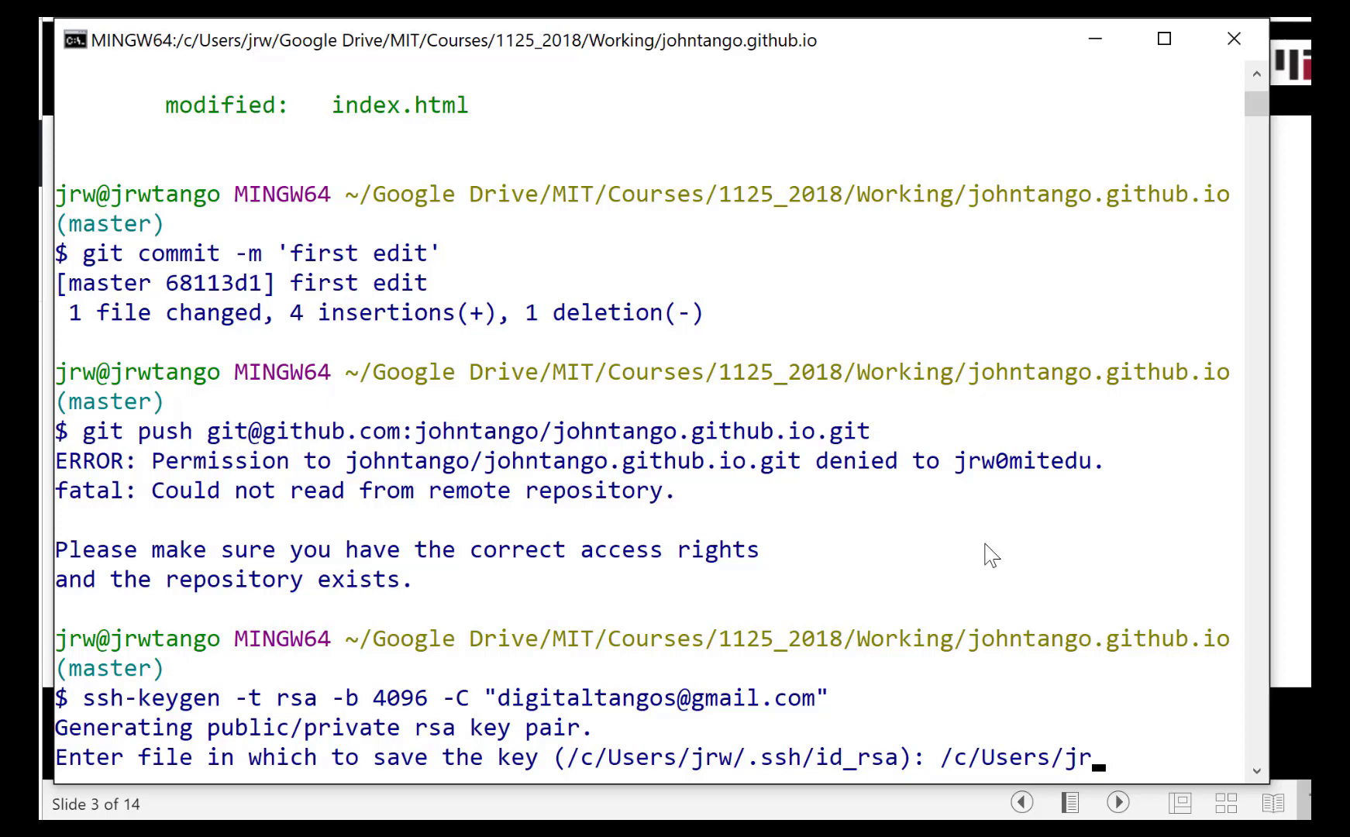
pyautogui.write('.')
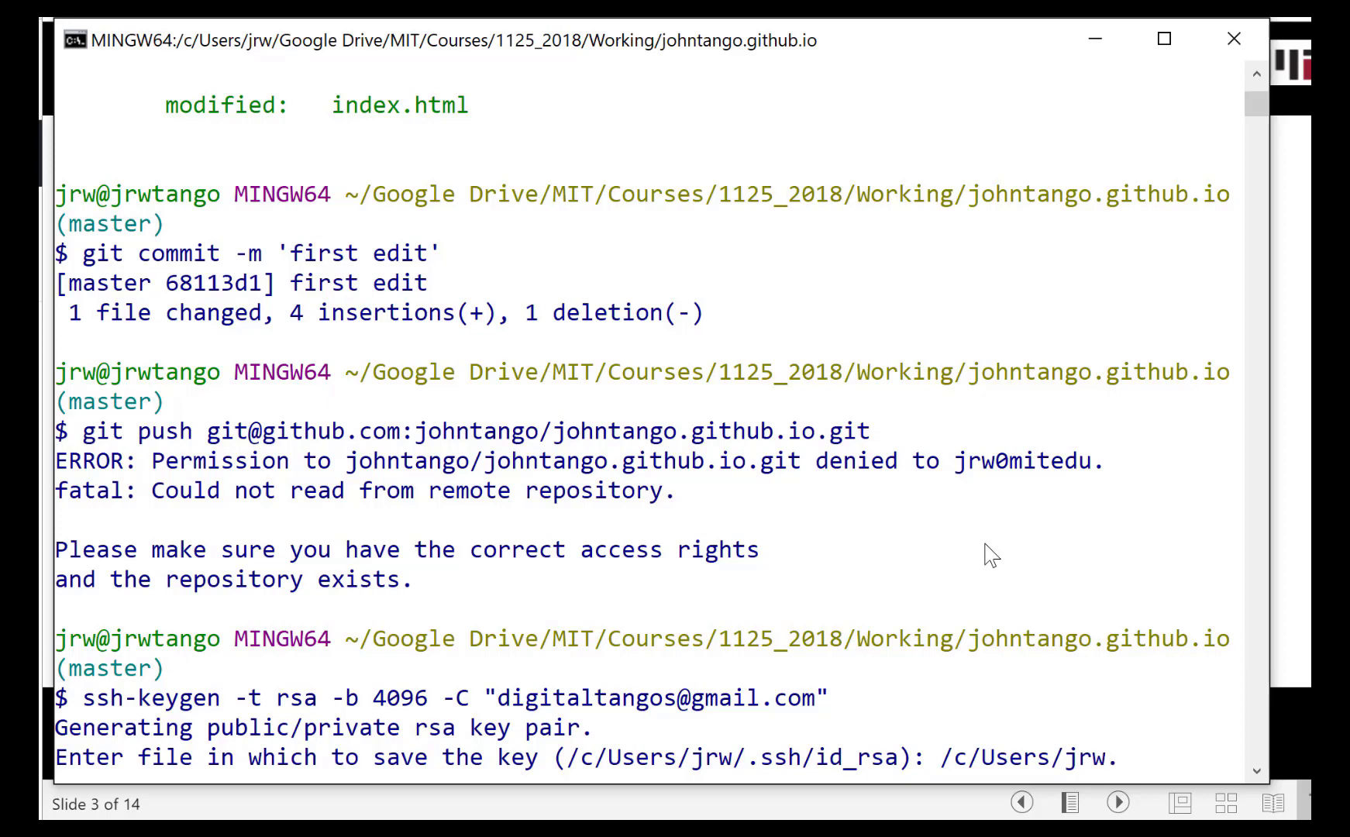
pyautogui.write('s')
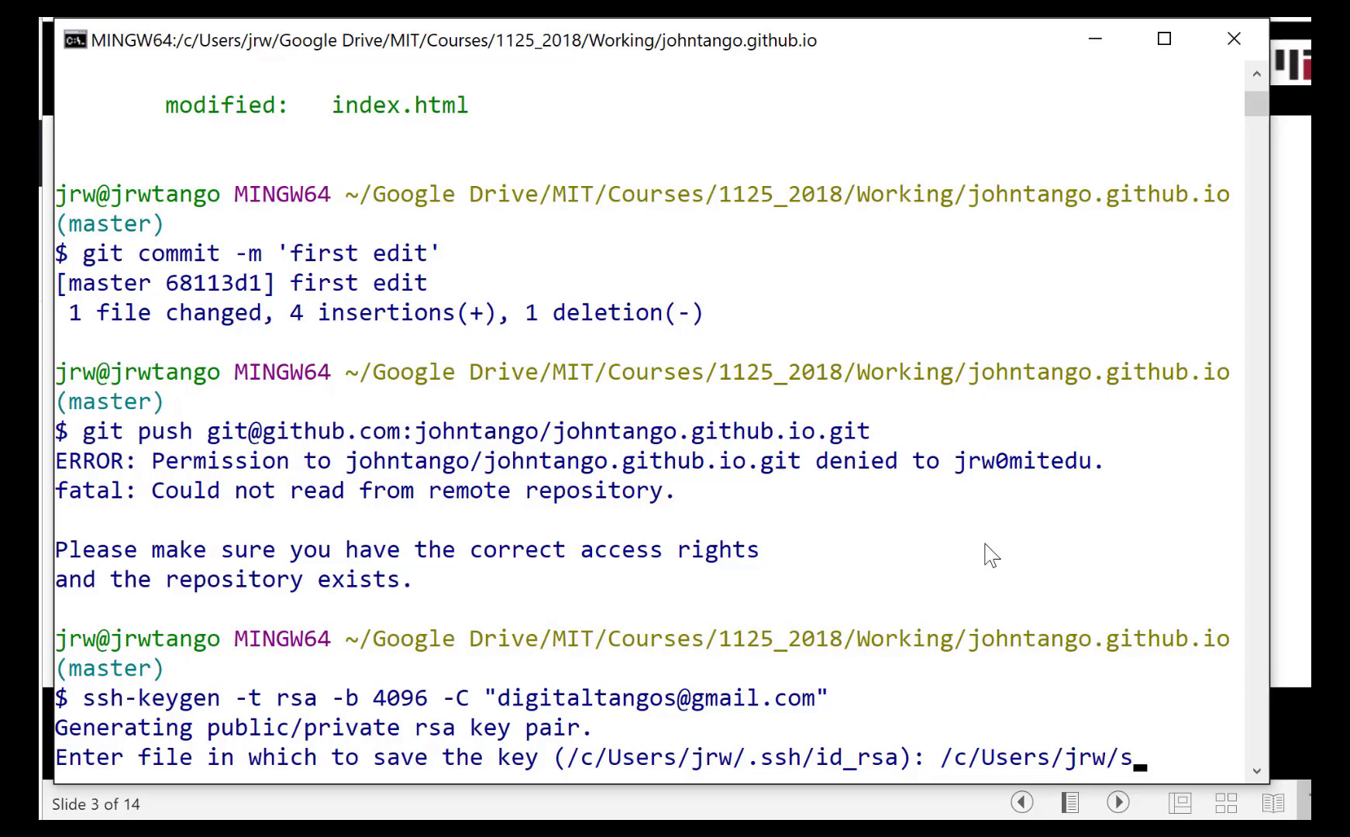
pyautogui.write('.ssh/')
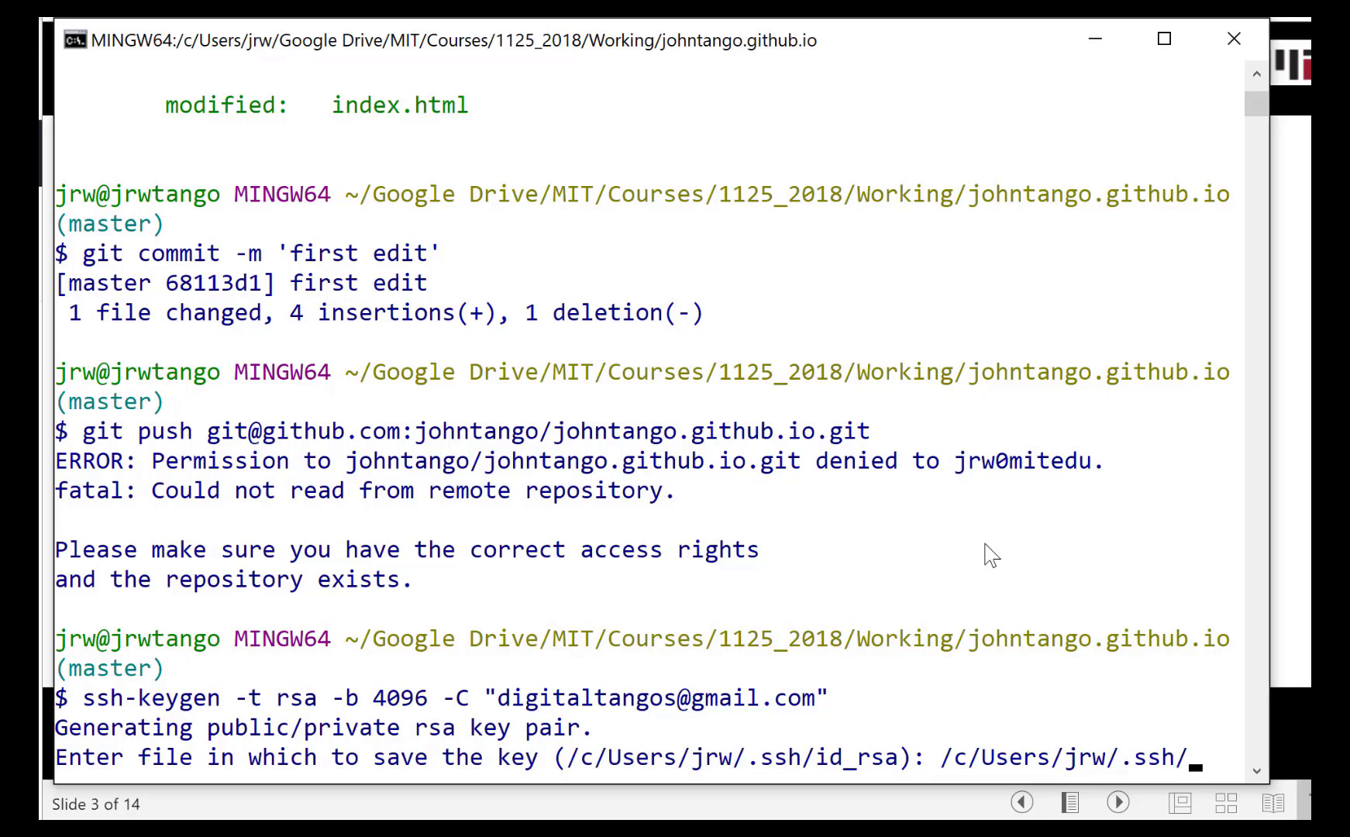
pyautogui.write('git')
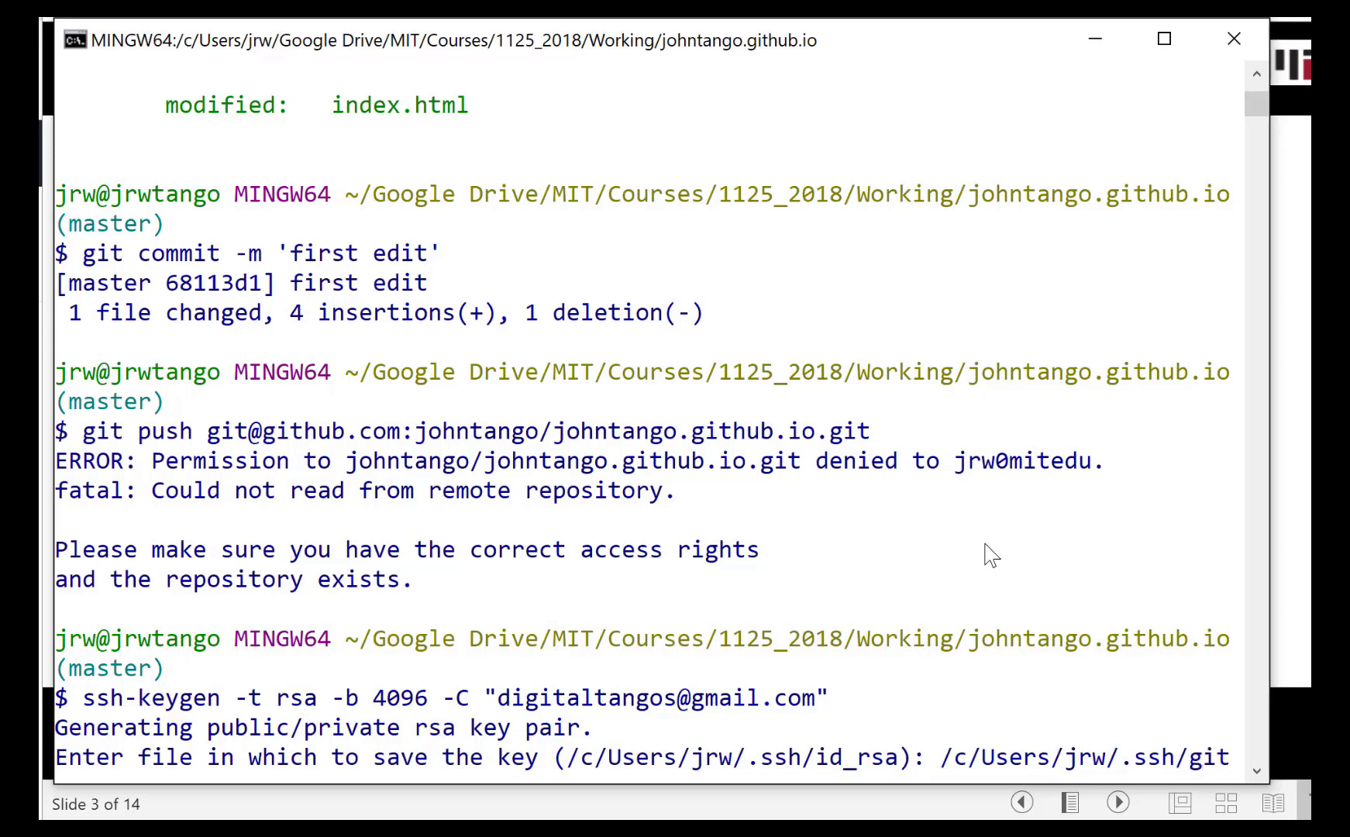
pyautogui.write('4')
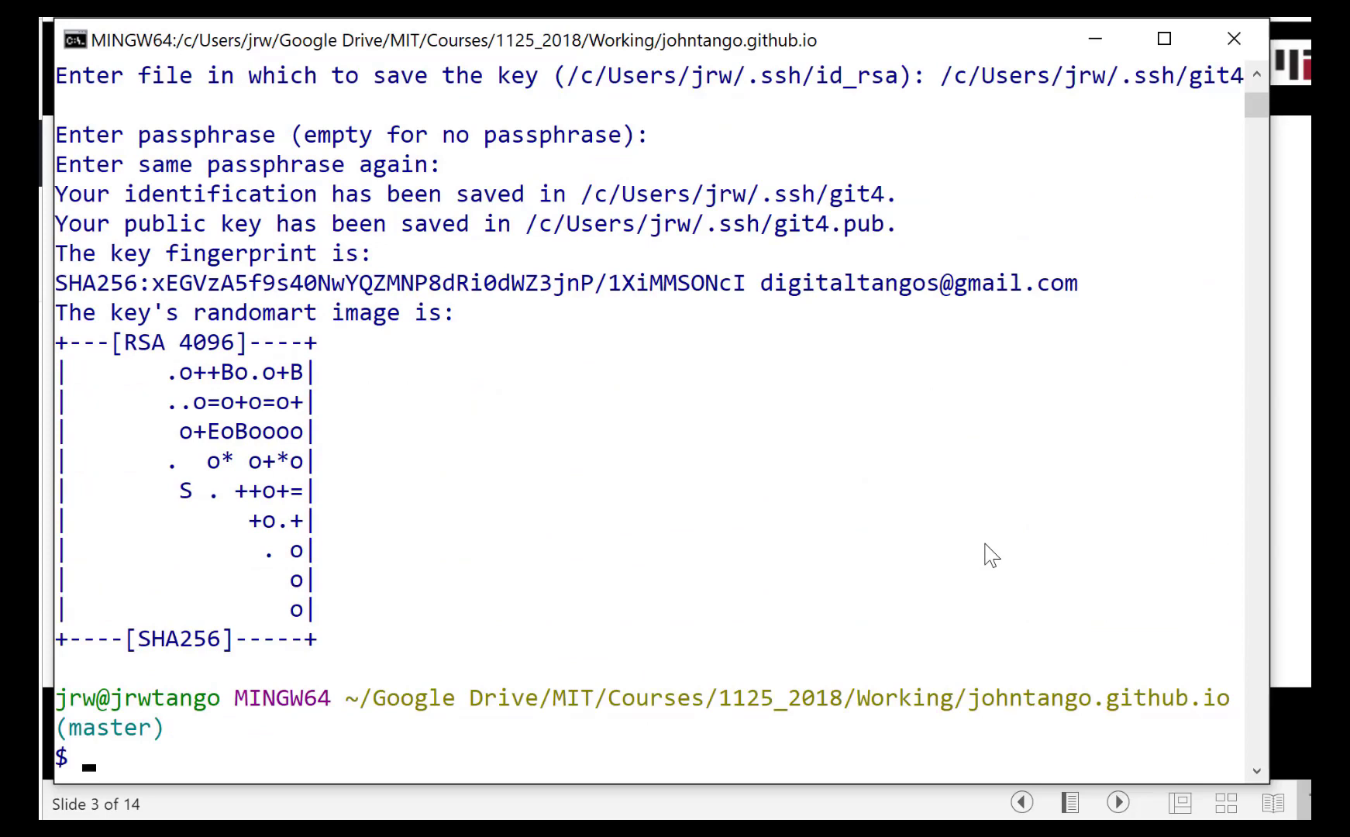
pyautogui.write('ls -la')
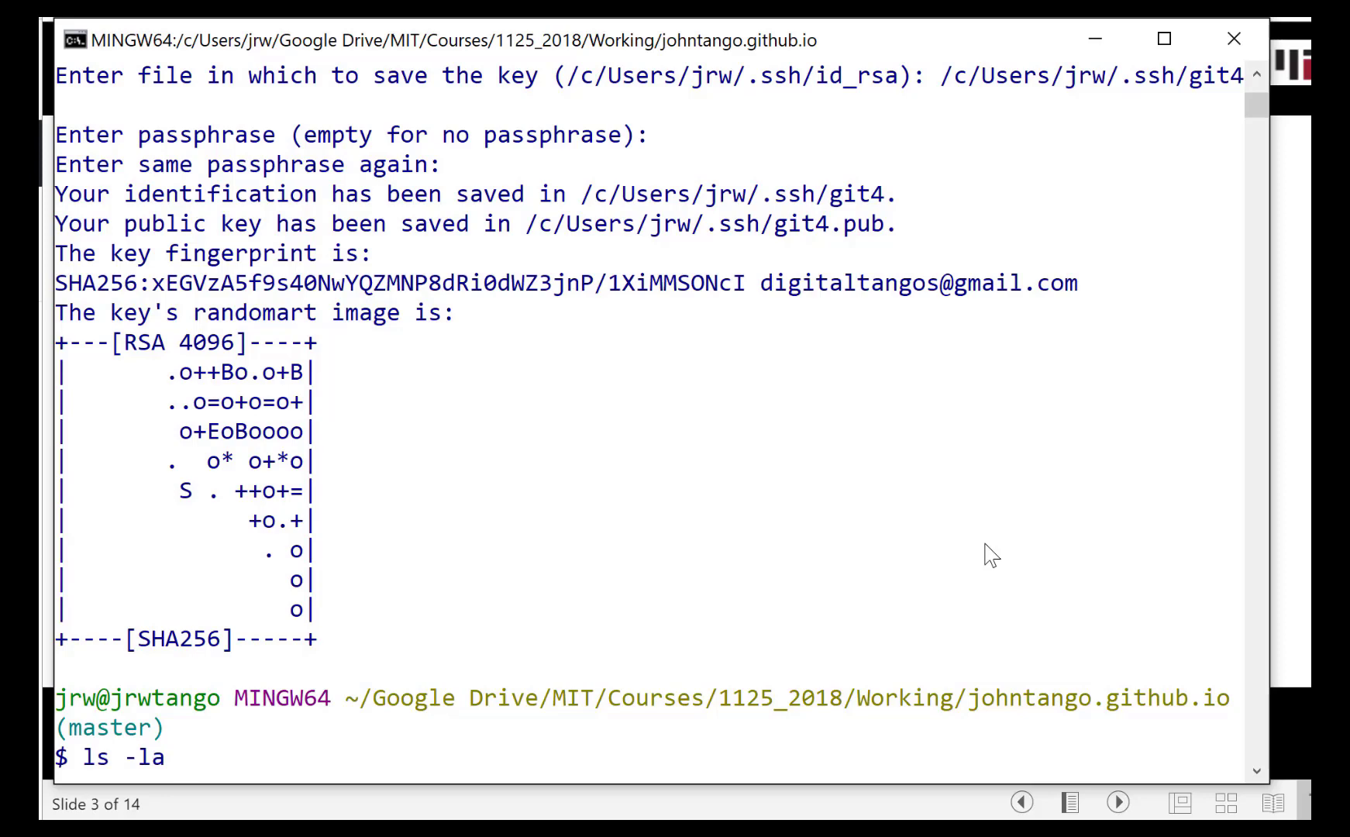
pyautogui.write('~/.ssh')
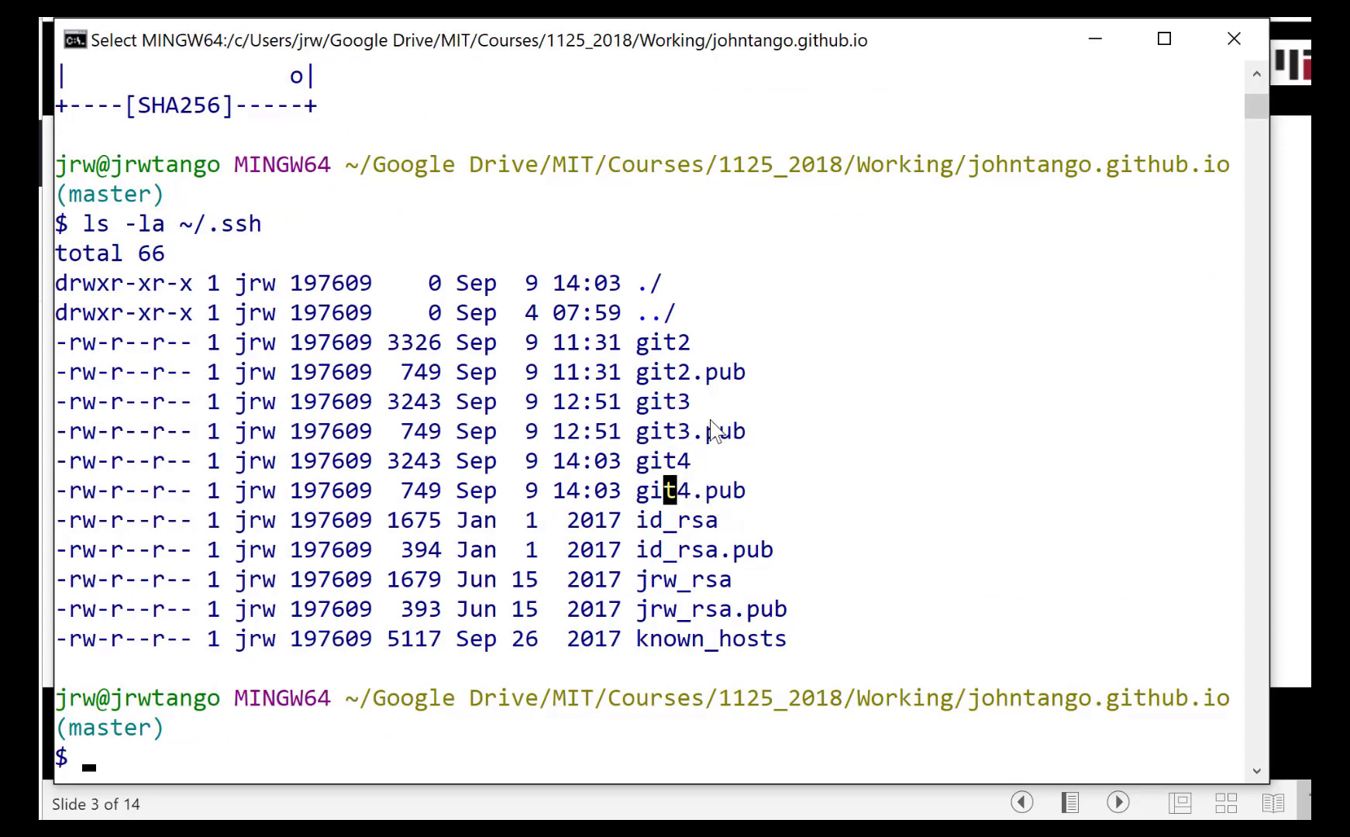
pyautogui.moveTo(819, 684)
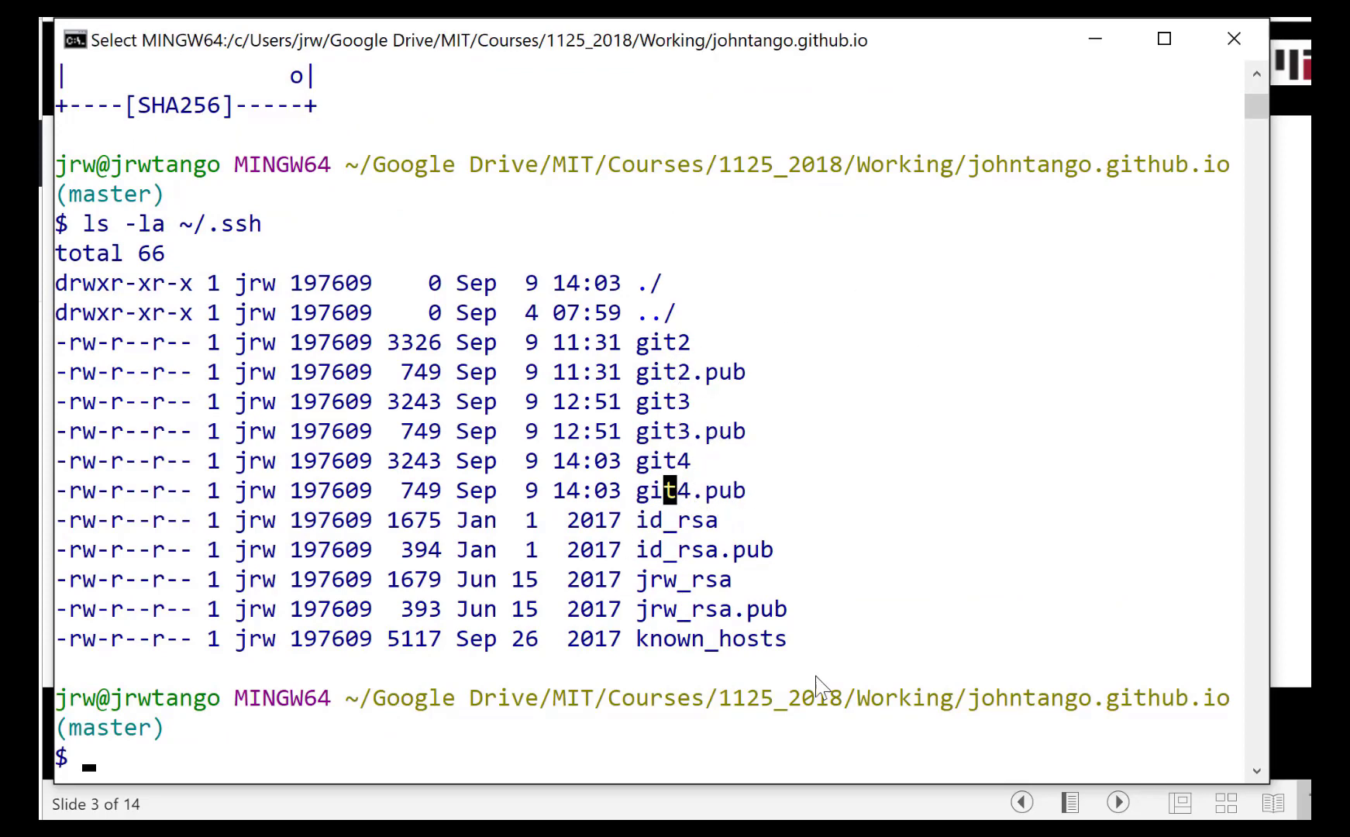
pyautogui.moveTo(761, 116)
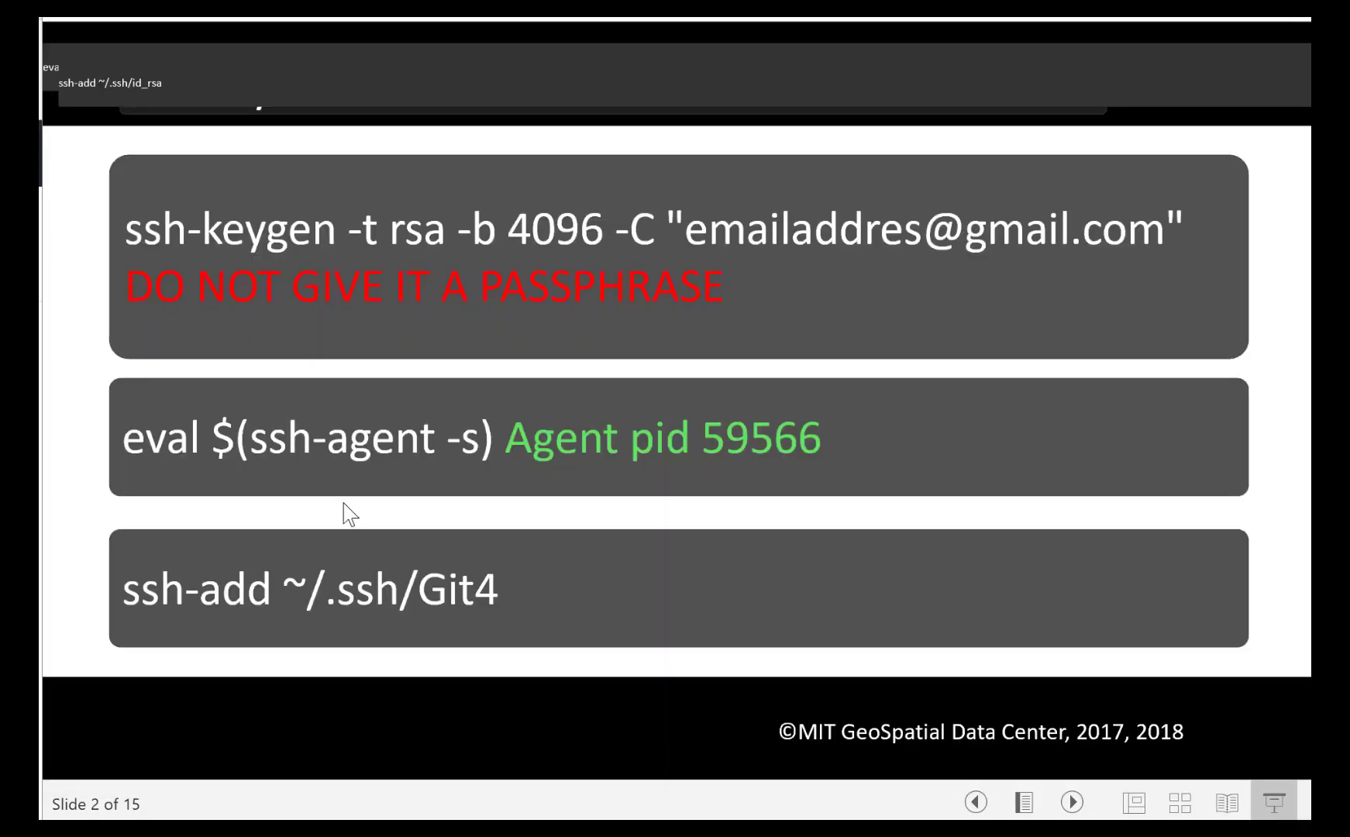
pyautogui.moveTo(207, 468)
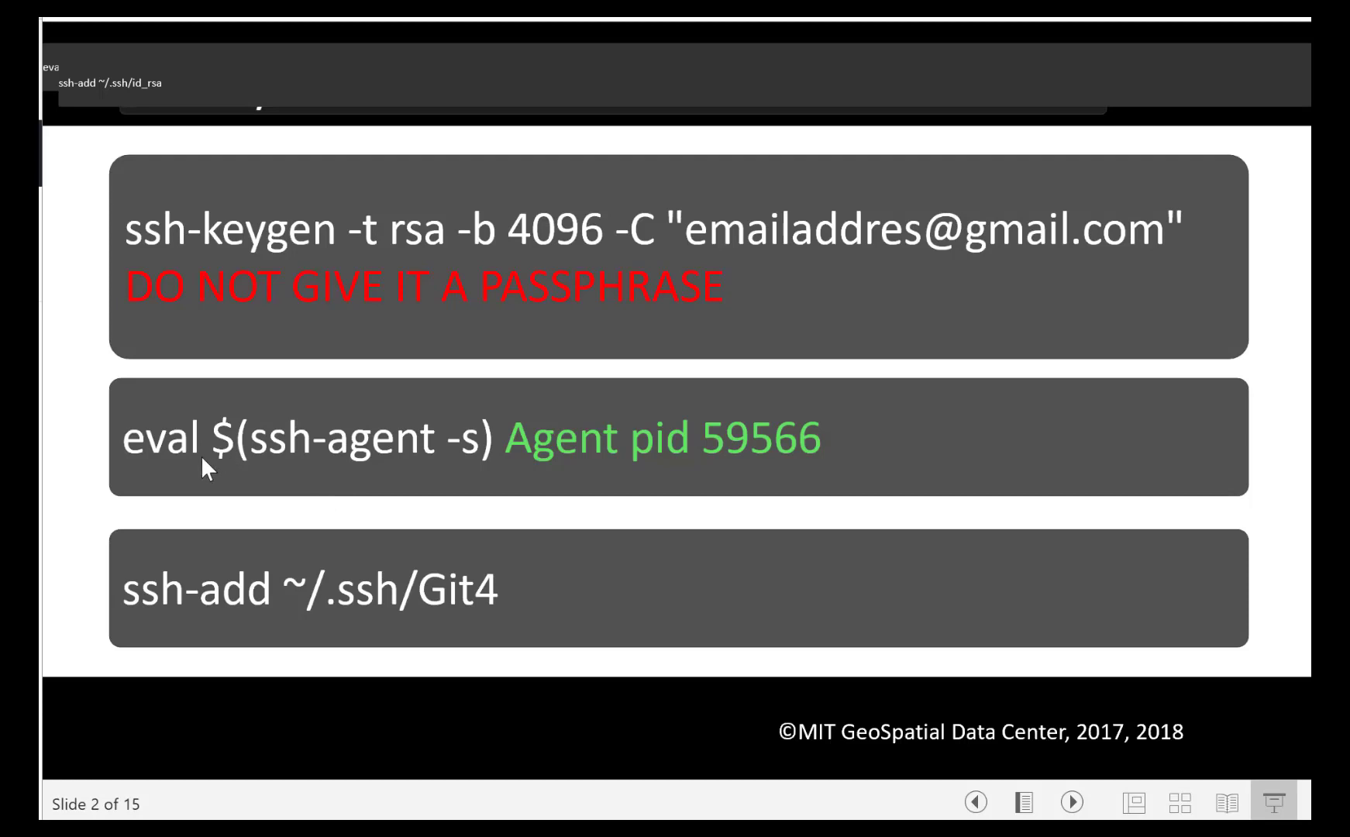
pyautogui.moveTo(305, 445)
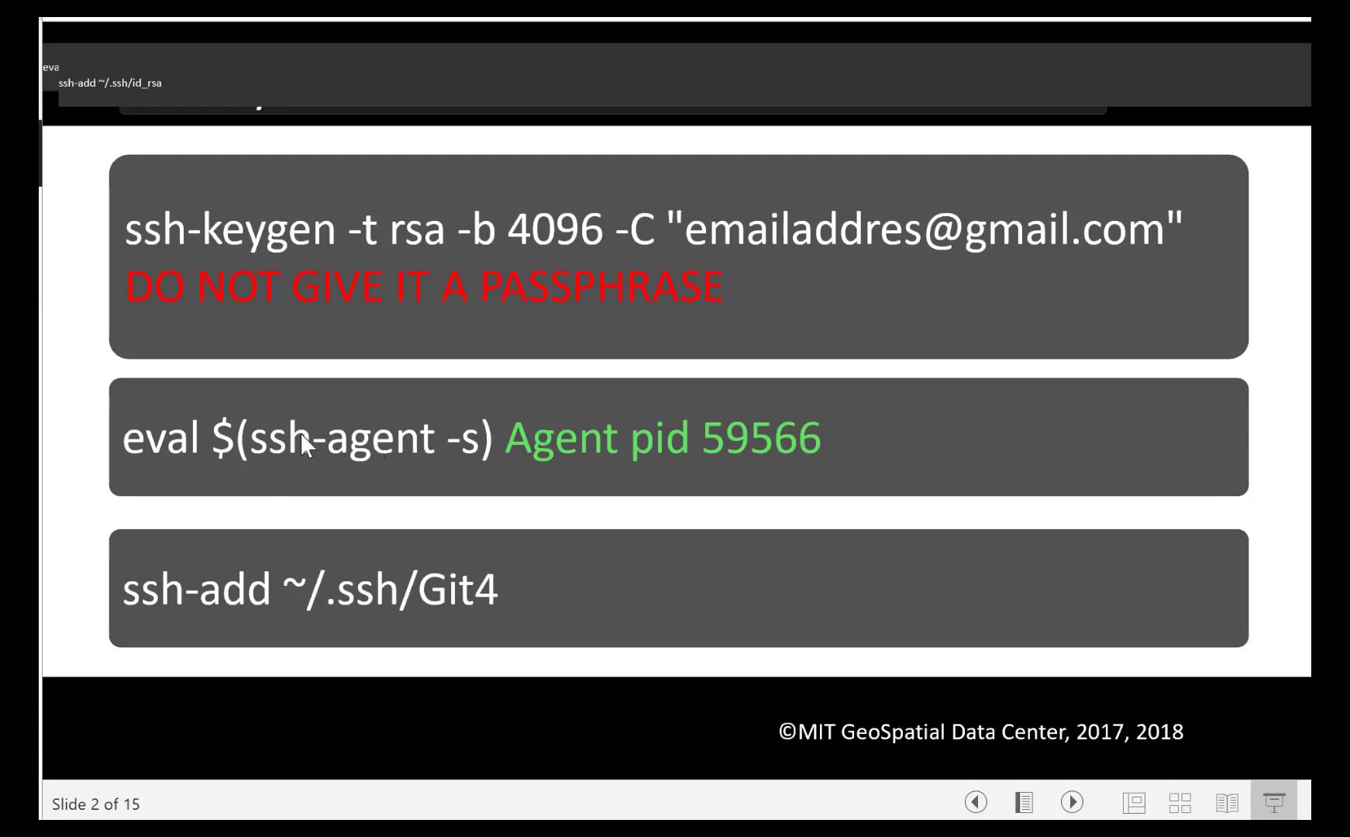
pyautogui.moveTo(293, 452)
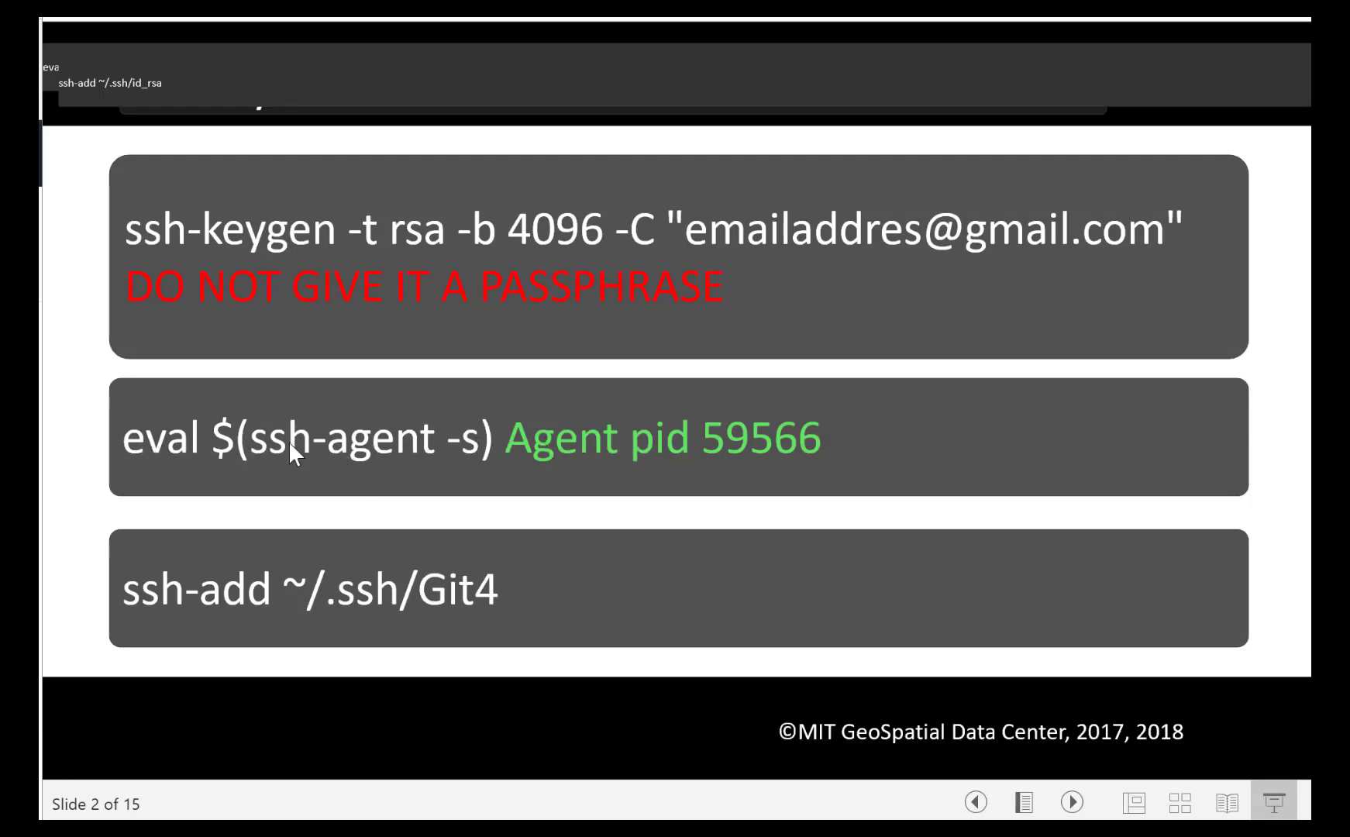
pyautogui.moveTo(276, 590)
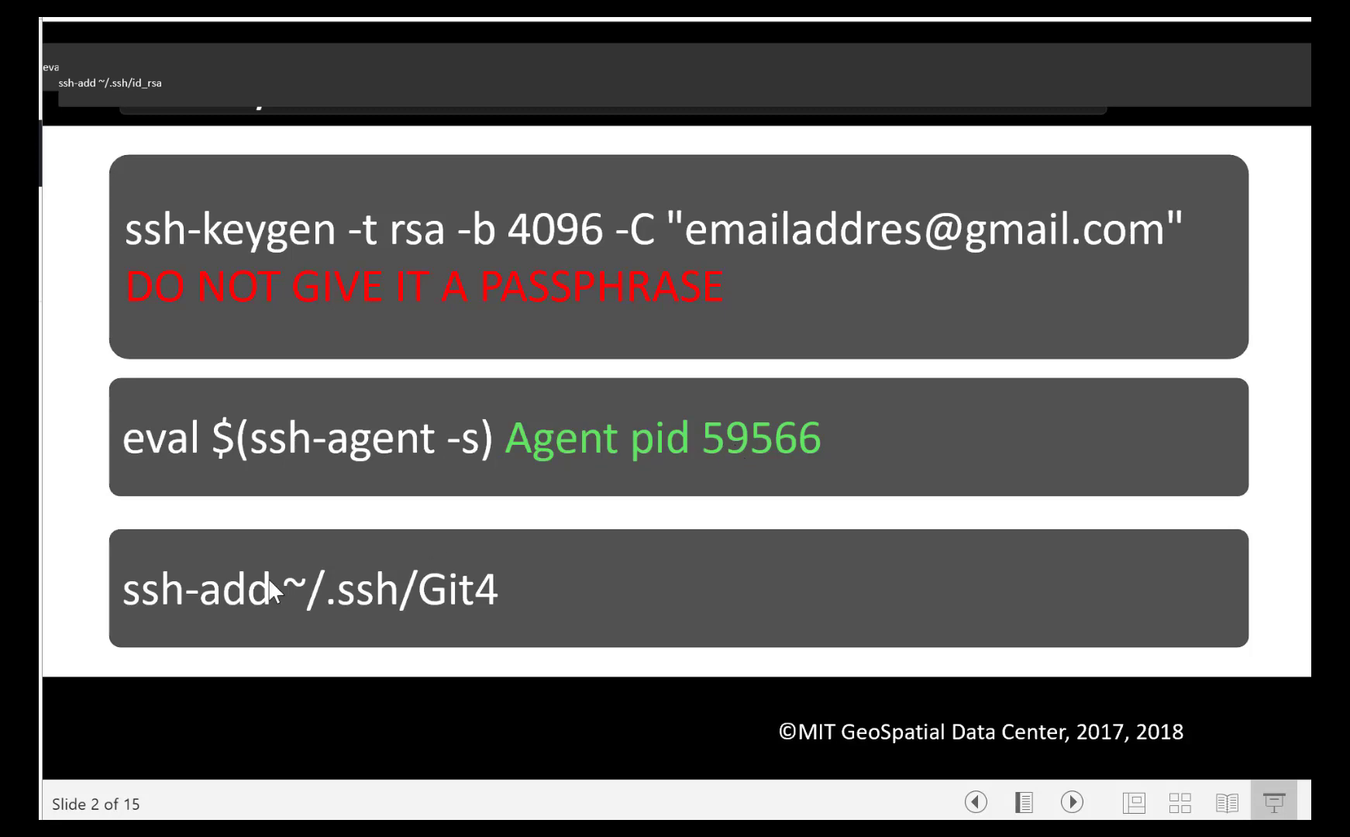
pyautogui.moveTo(370, 615)
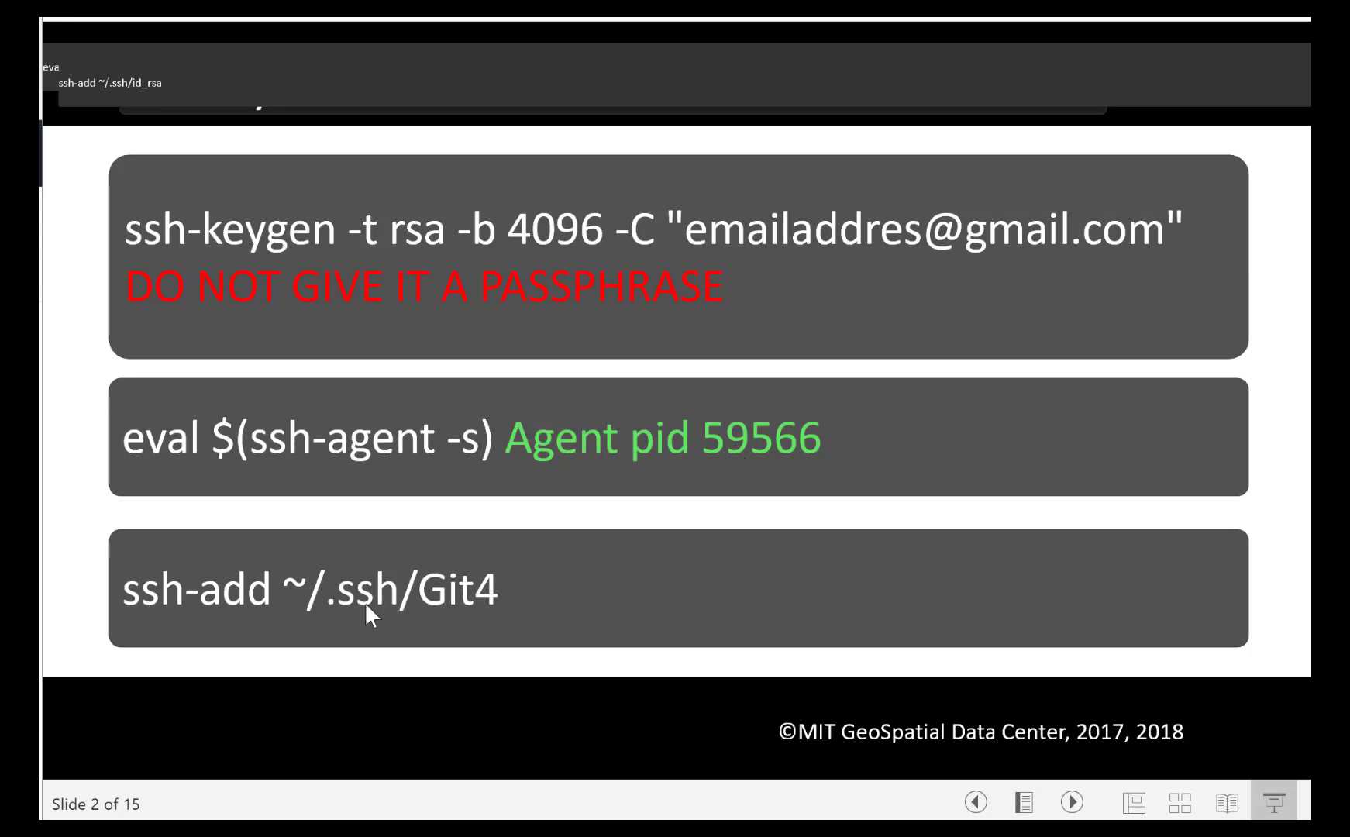
pyautogui.moveTo(544, 599)
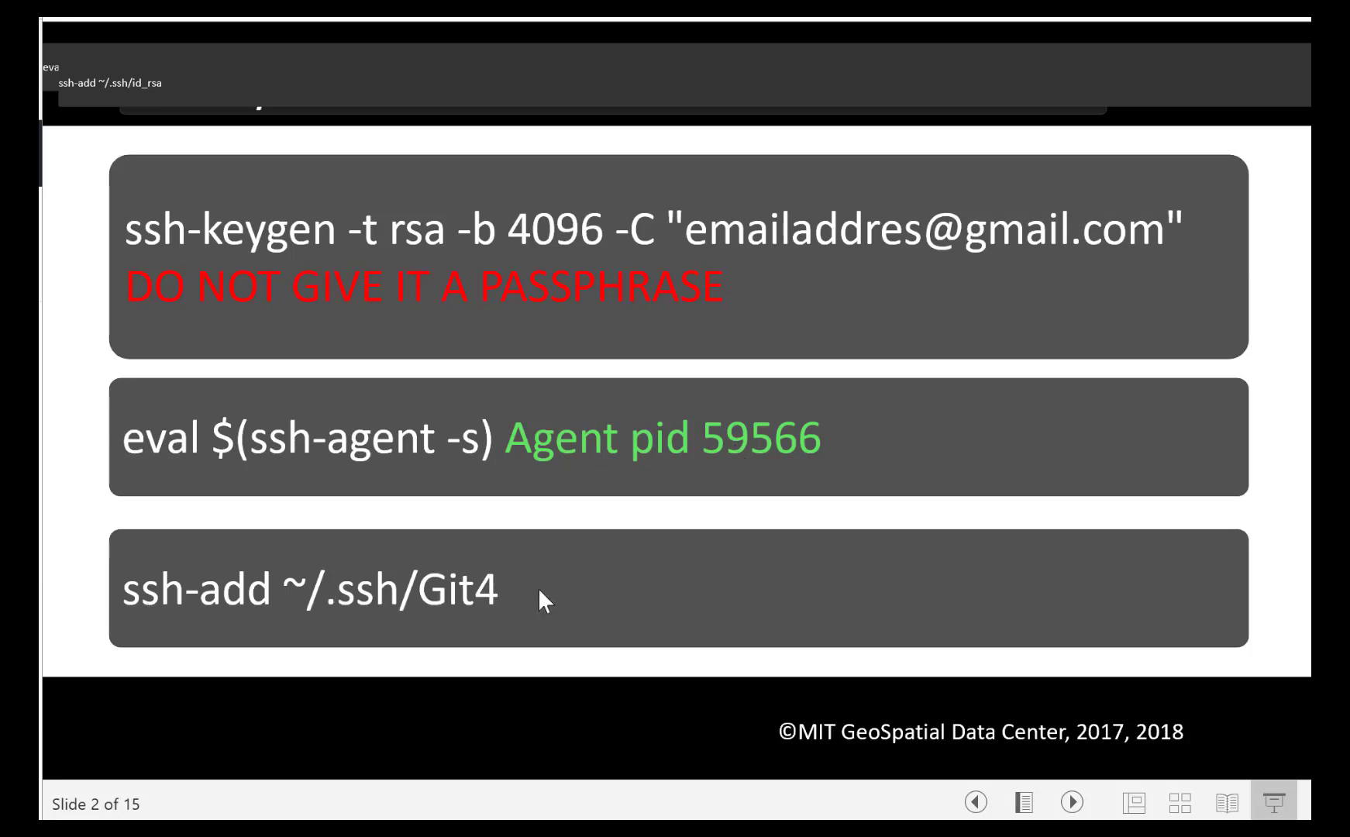
pyautogui.moveTo(606, 515)
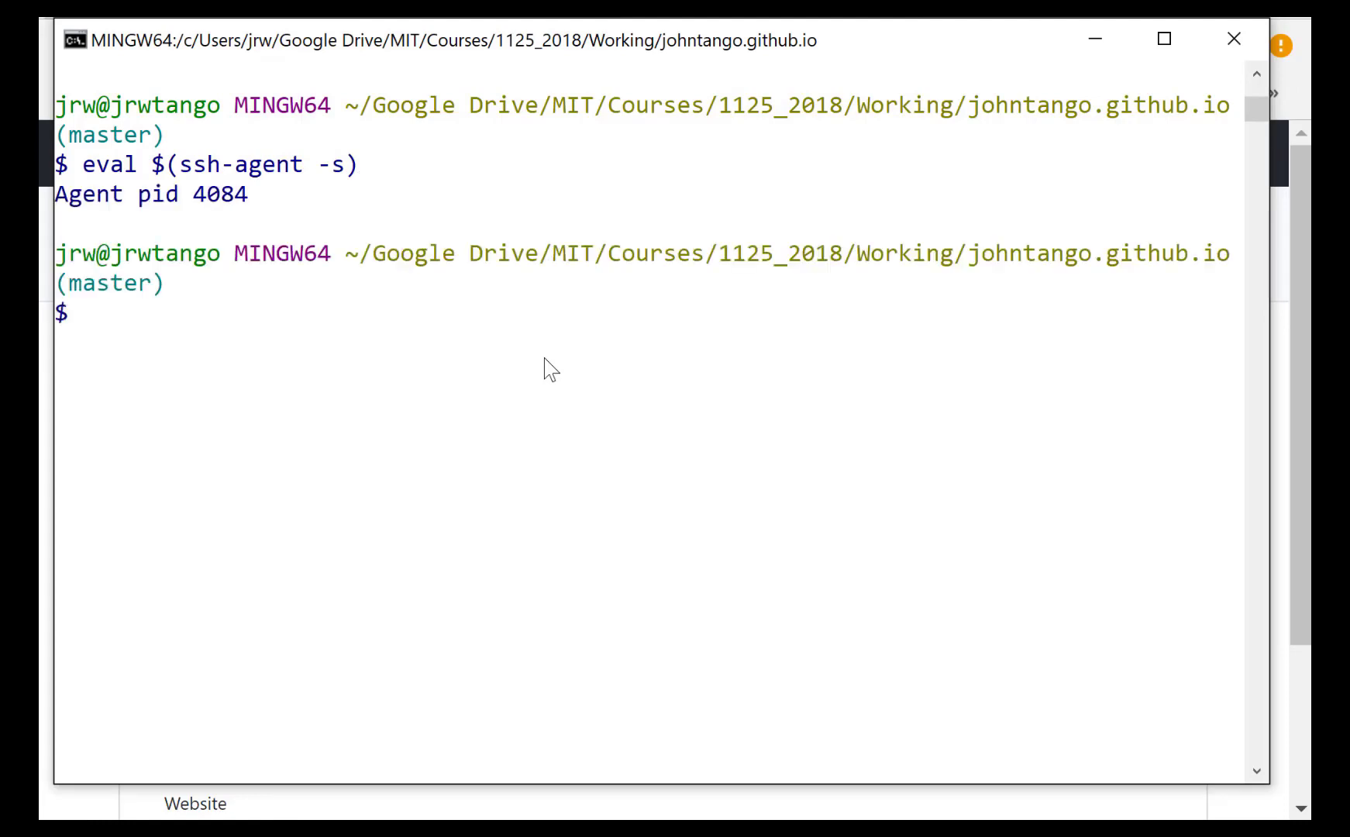
# Add the ~/.ssh/git4 private key to the running SSH agent
pyautogui.write('ssh-add ~/.ssh/git4')
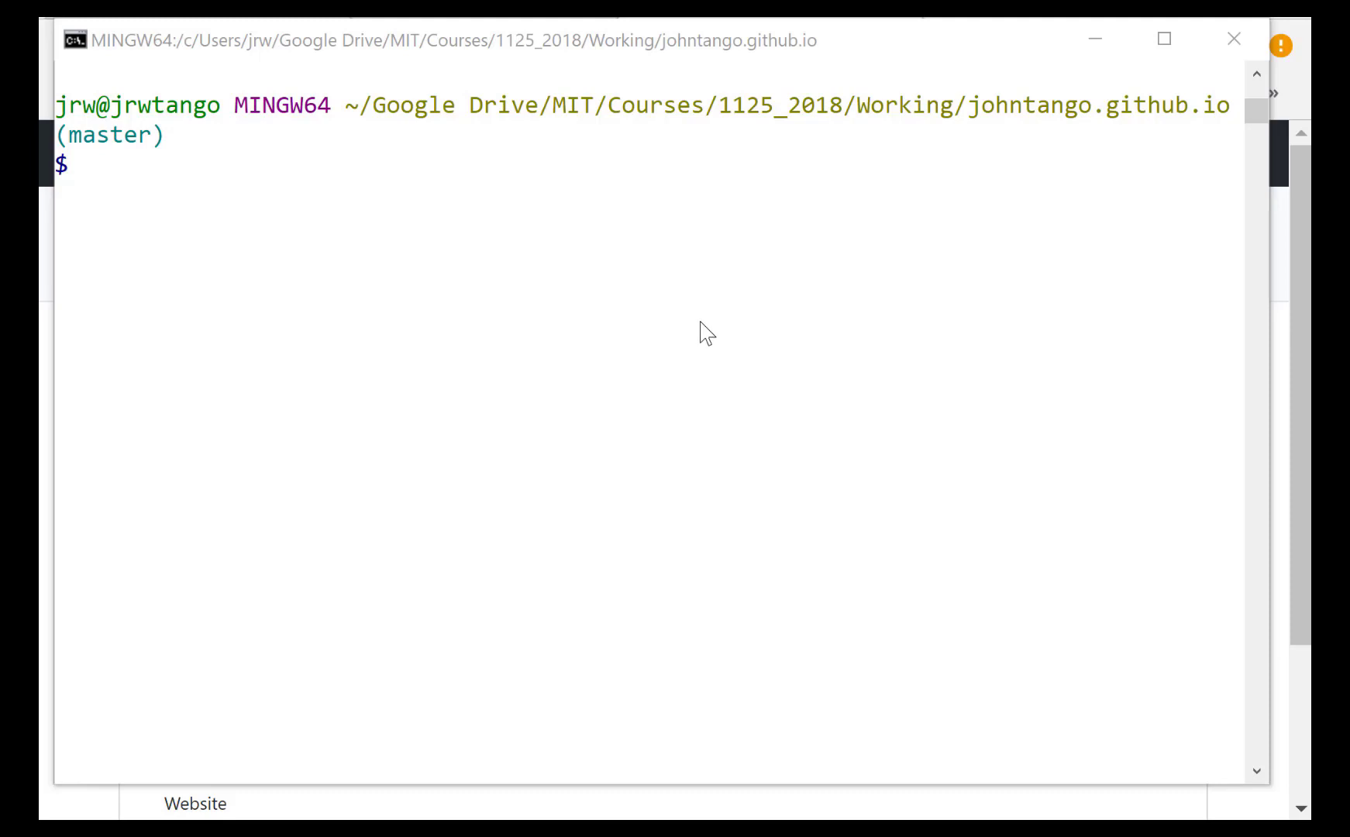
pyautogui.moveTo(582, 310)
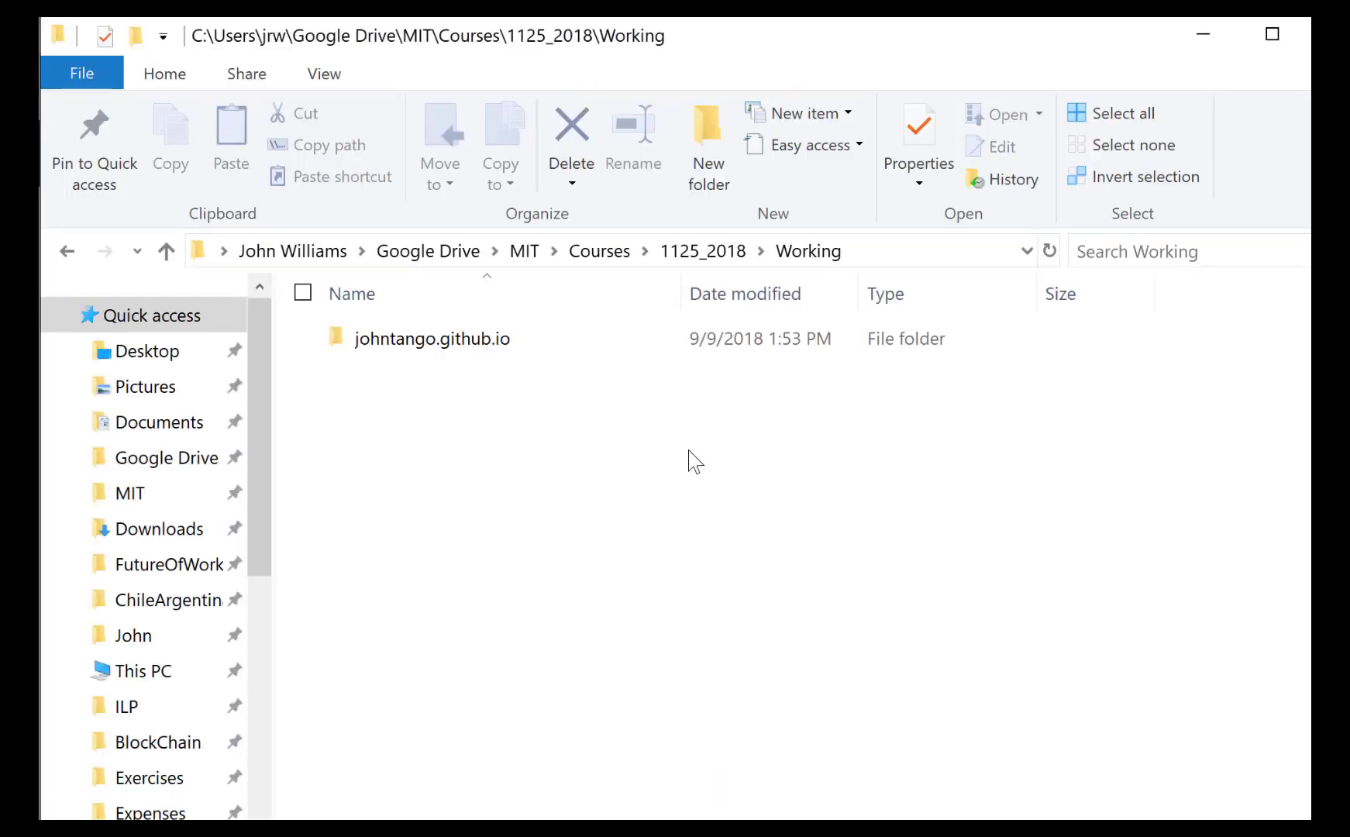
pyautogui.moveTo(158, 421)
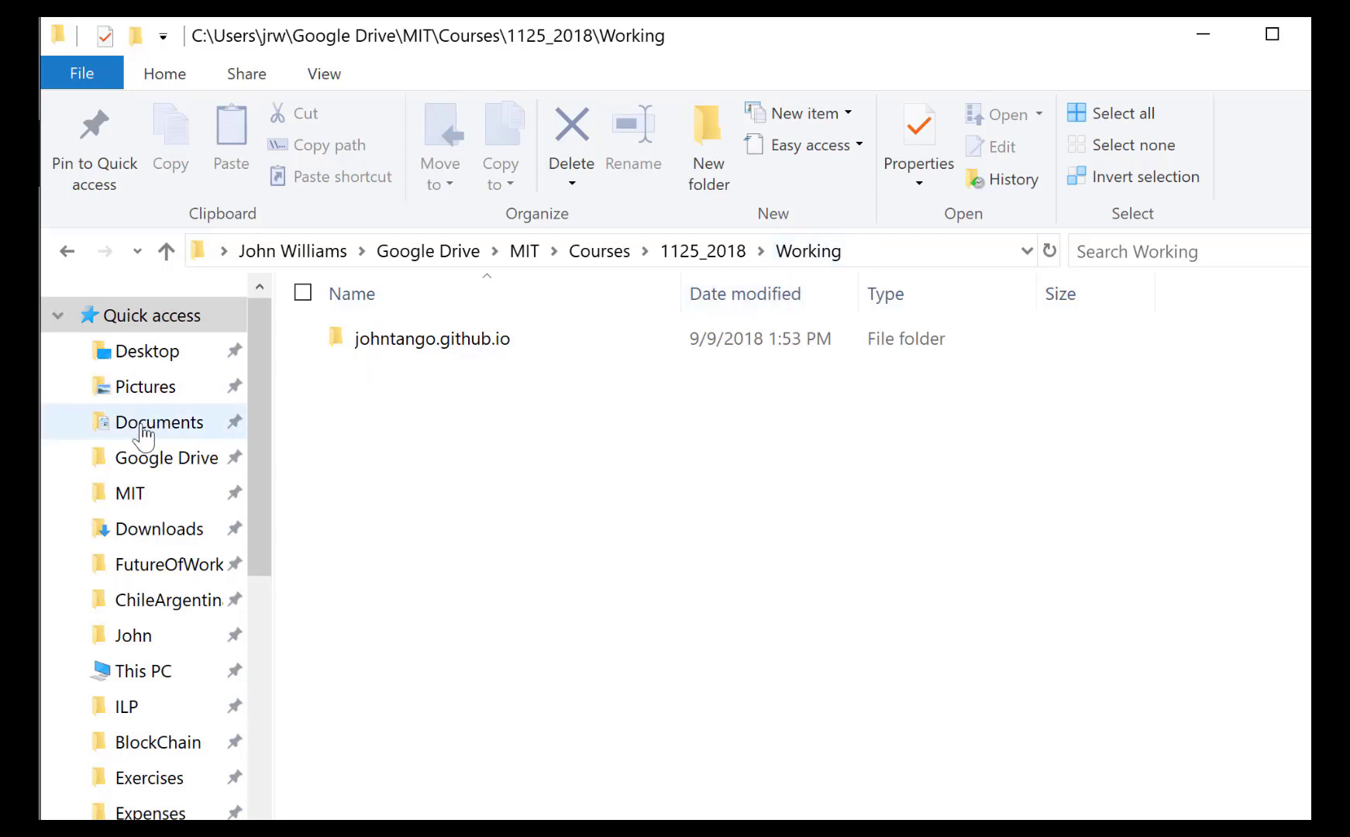
# Browse from the C: drive through Users\jrw into .ssh and select git4
pyautogui.click(129, 493)
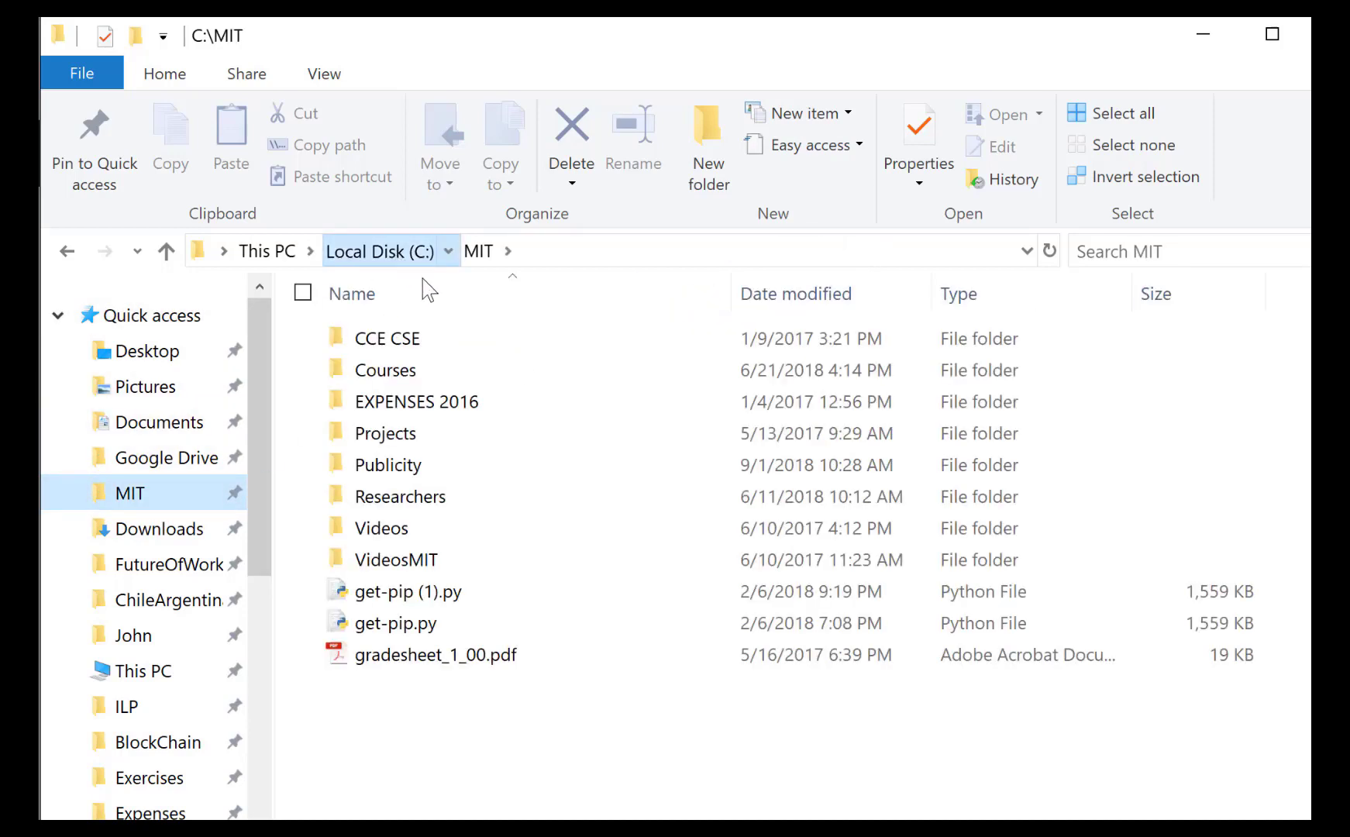
pyautogui.click(380, 251)
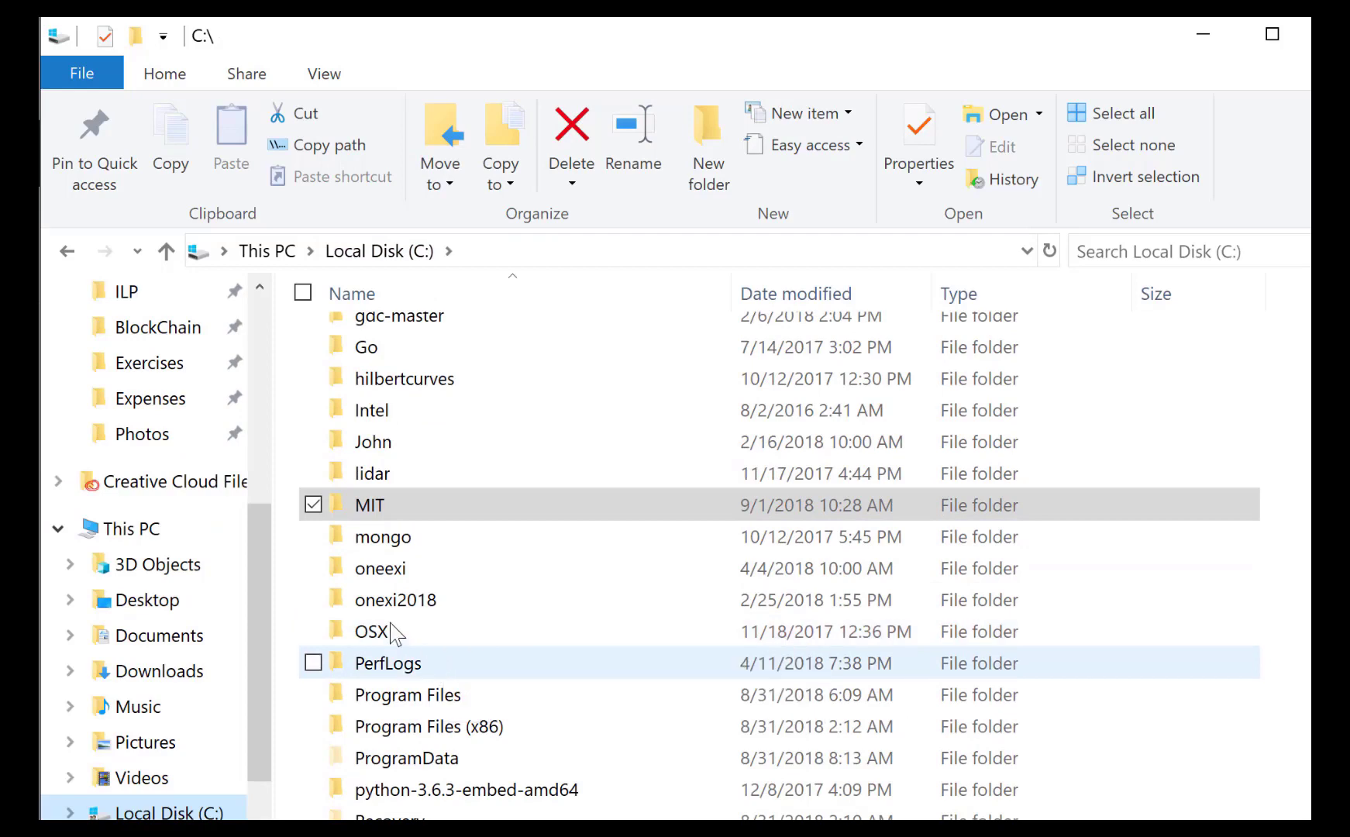
pyautogui.scroll(-3)
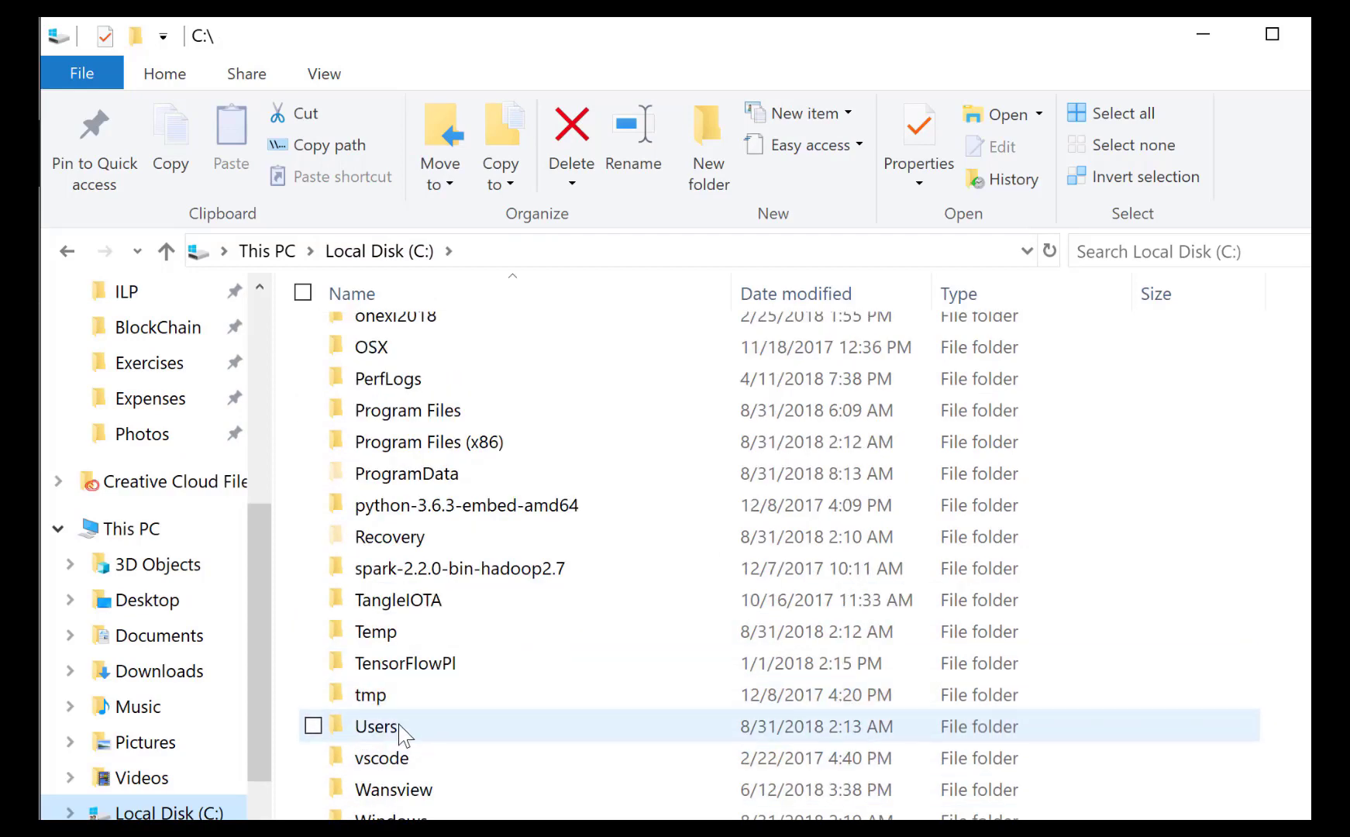
pyautogui.doubleClick(374, 726)
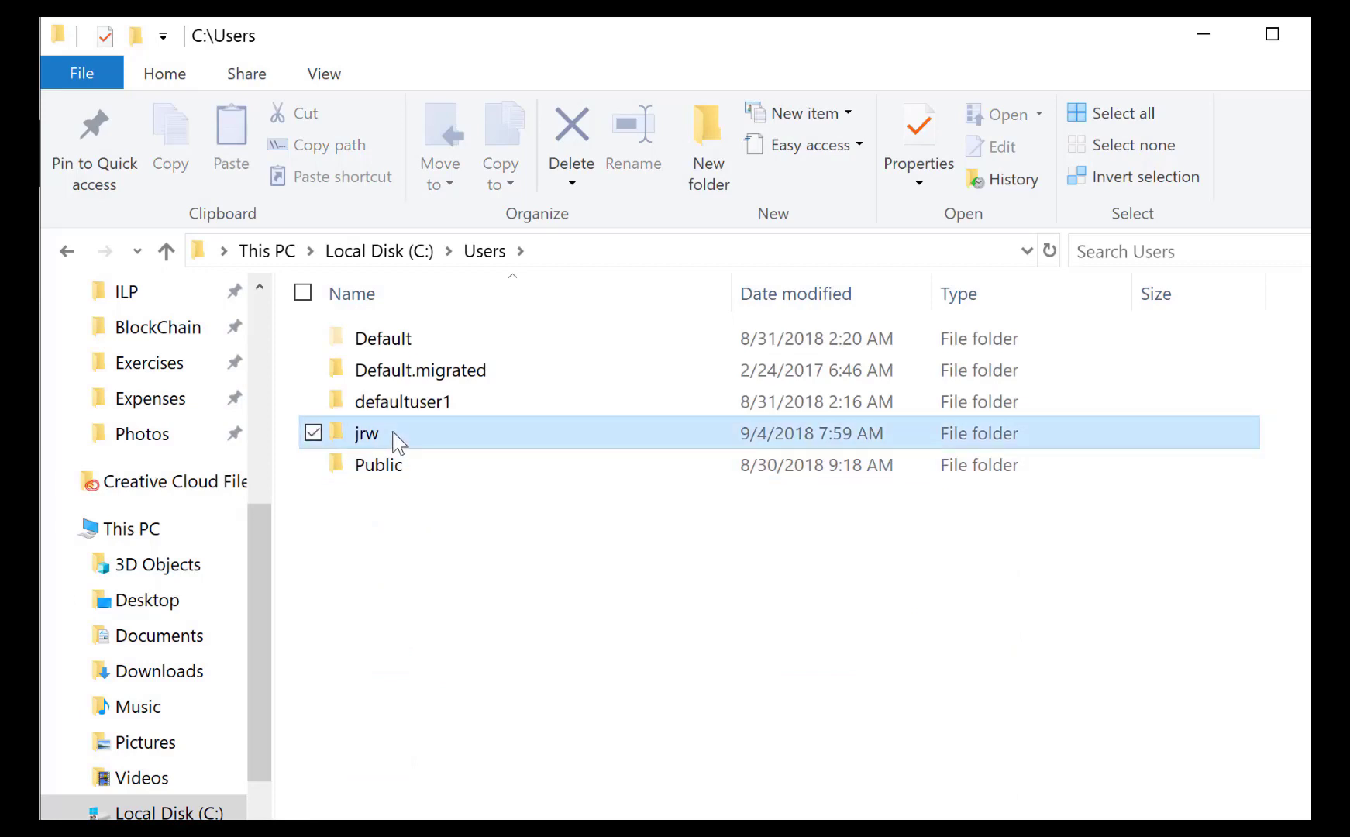
pyautogui.doubleClick(366, 433)
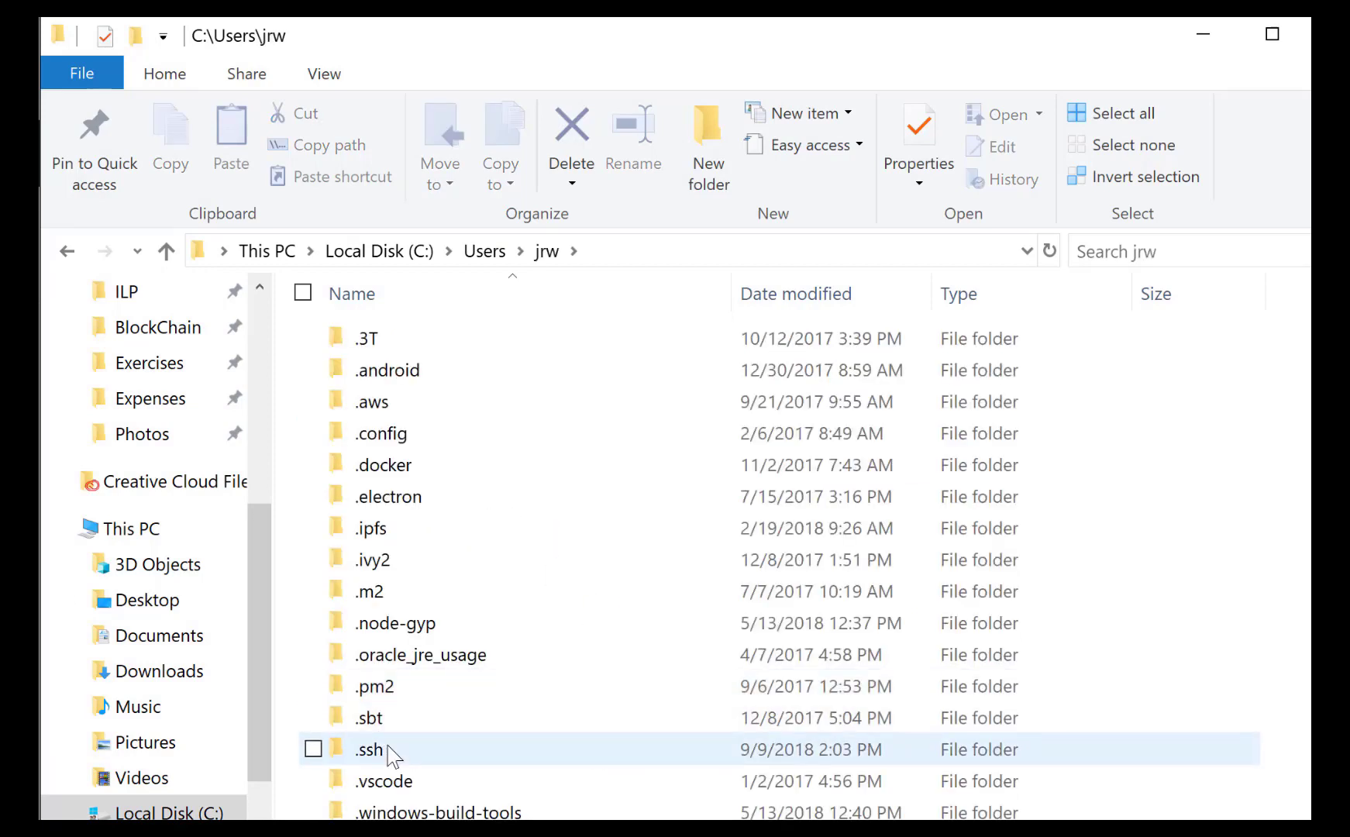
pyautogui.doubleClick(368, 749)
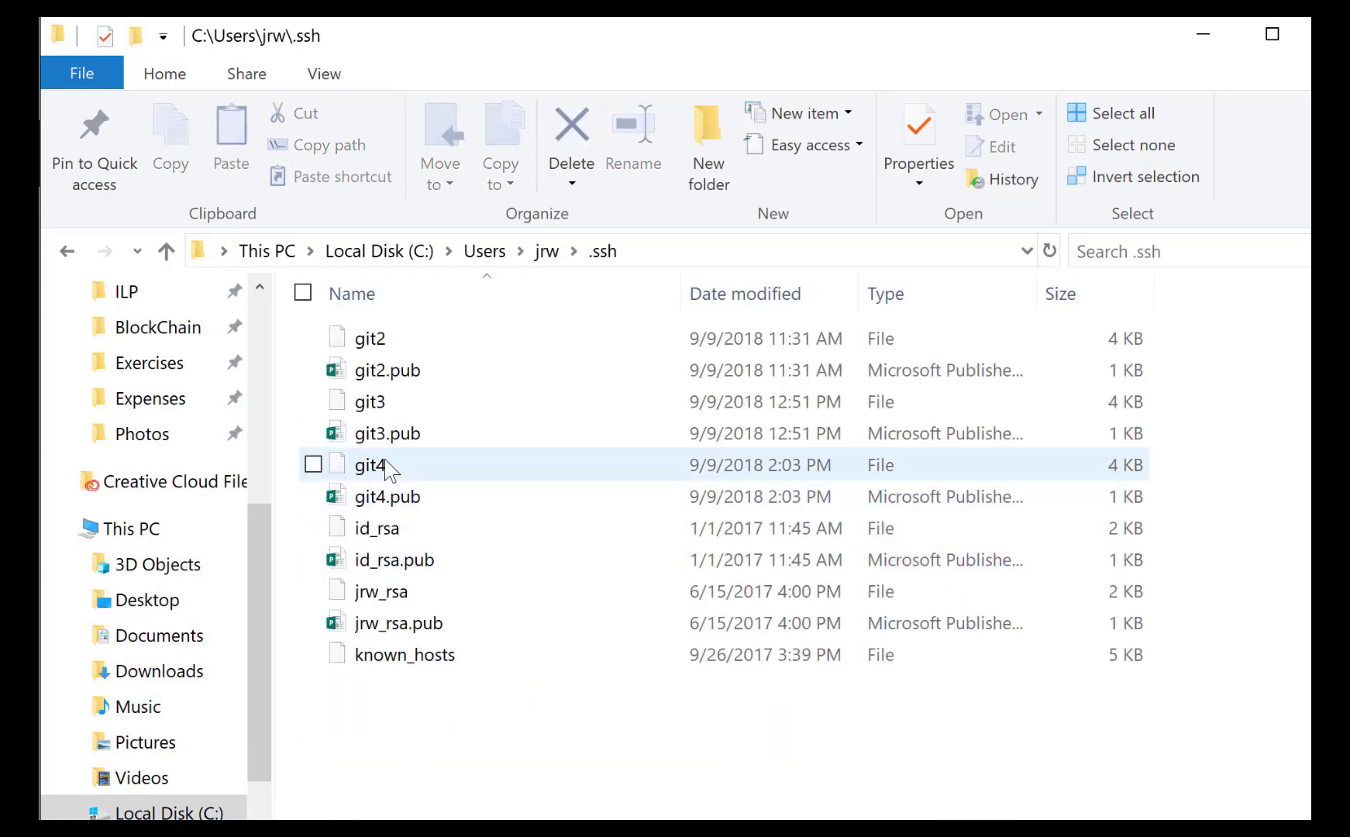
pyautogui.click(388, 497)
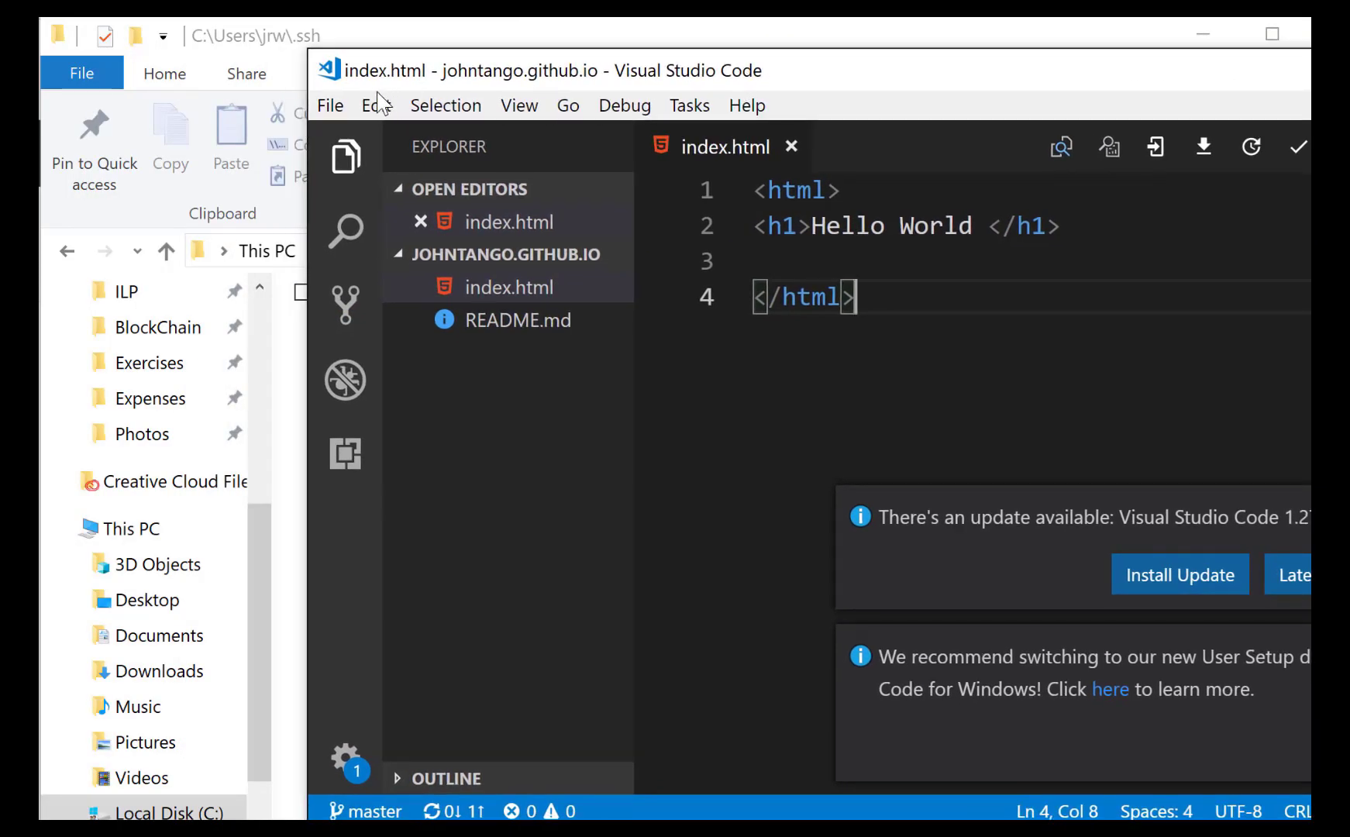
# Open git4.pub in VS Code with word wrap on and copy the entire key
pyautogui.click(331, 105)
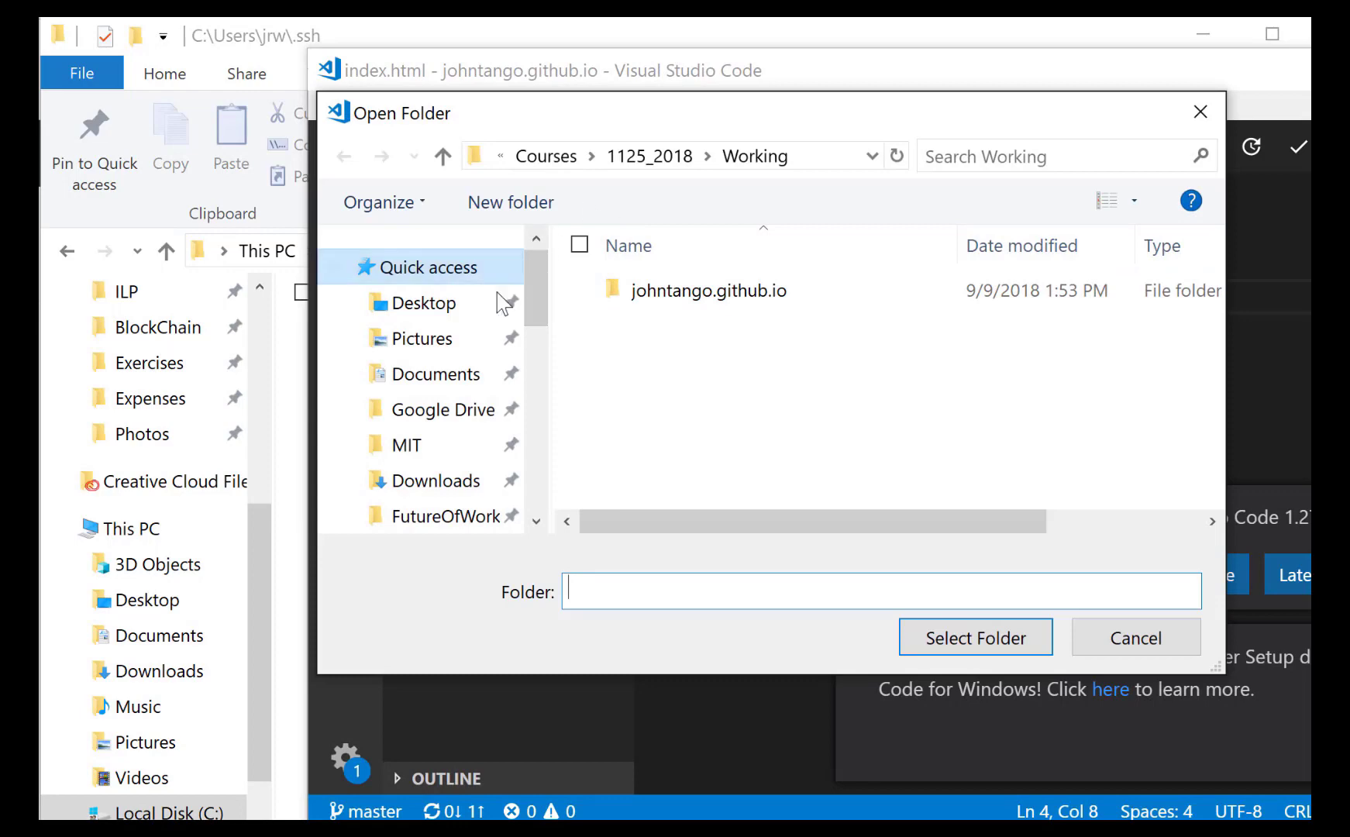
pyautogui.click(404, 445)
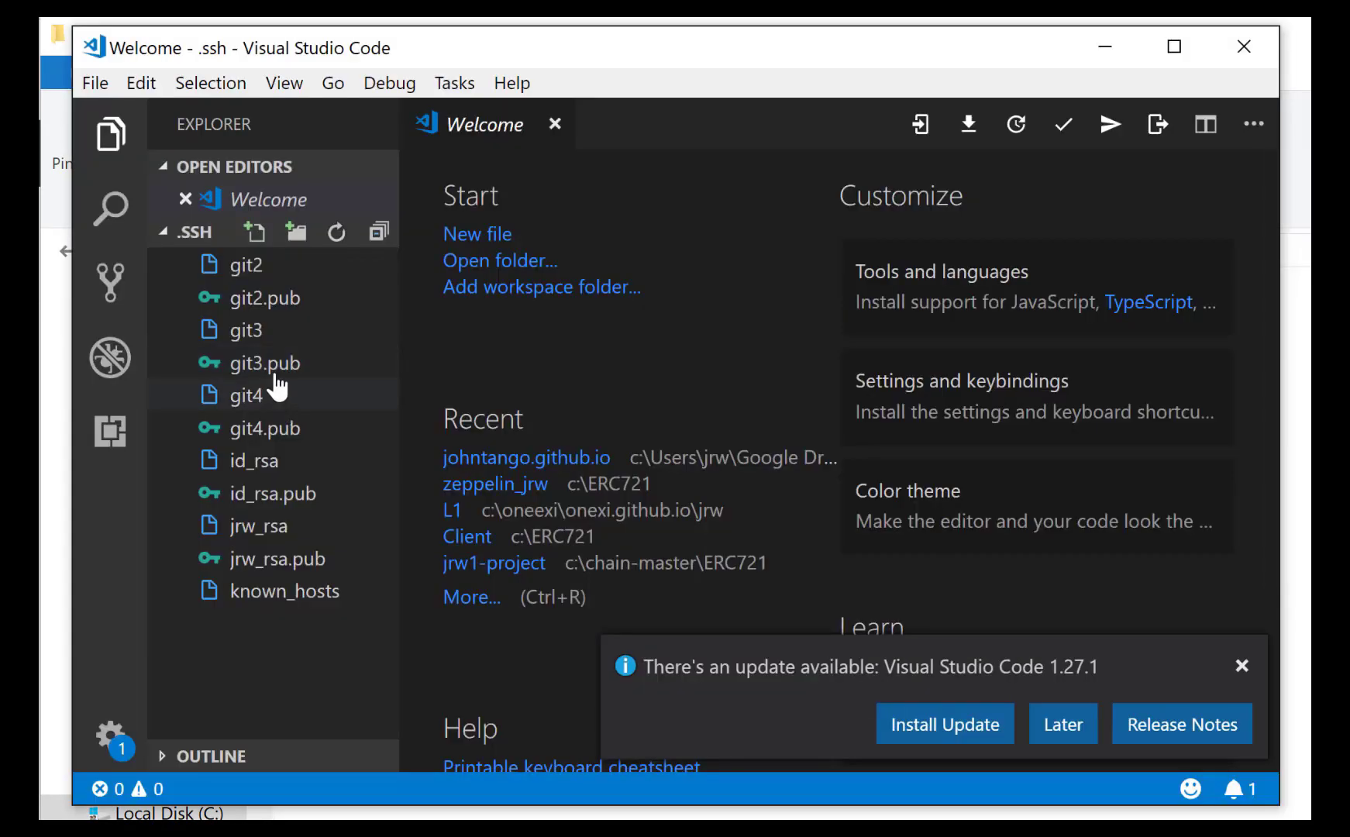
pyautogui.doubleClick(265, 428)
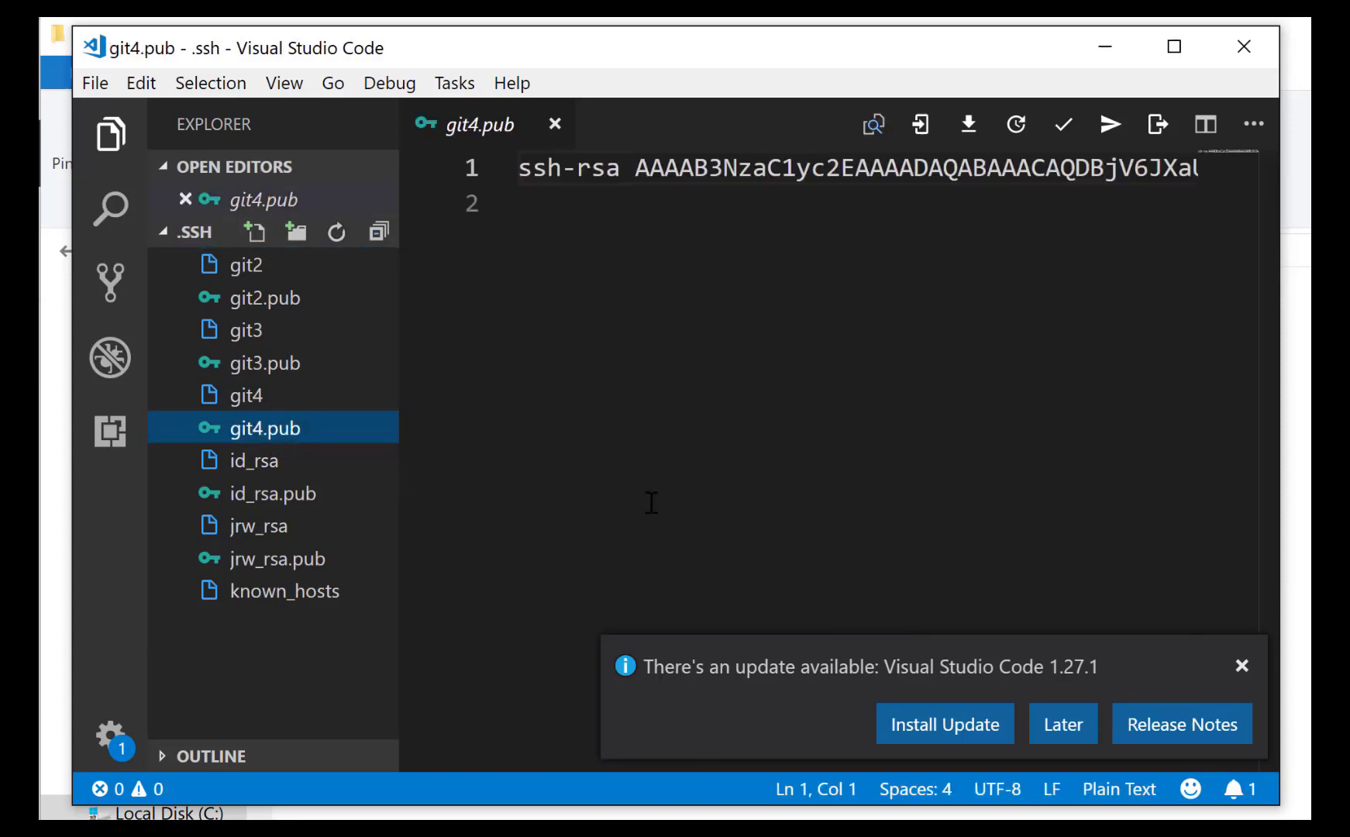
pyautogui.click(285, 83)
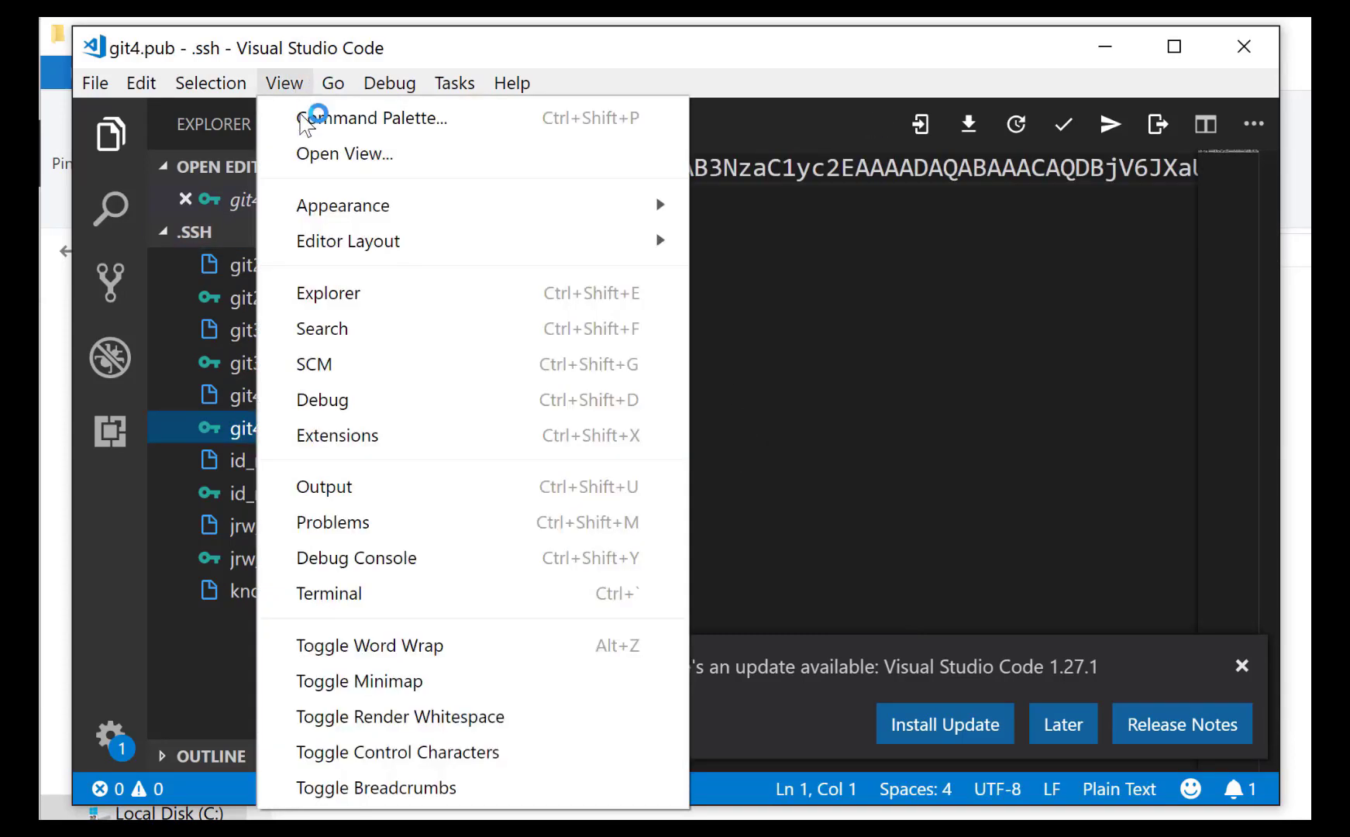
pyautogui.moveTo(368, 645)
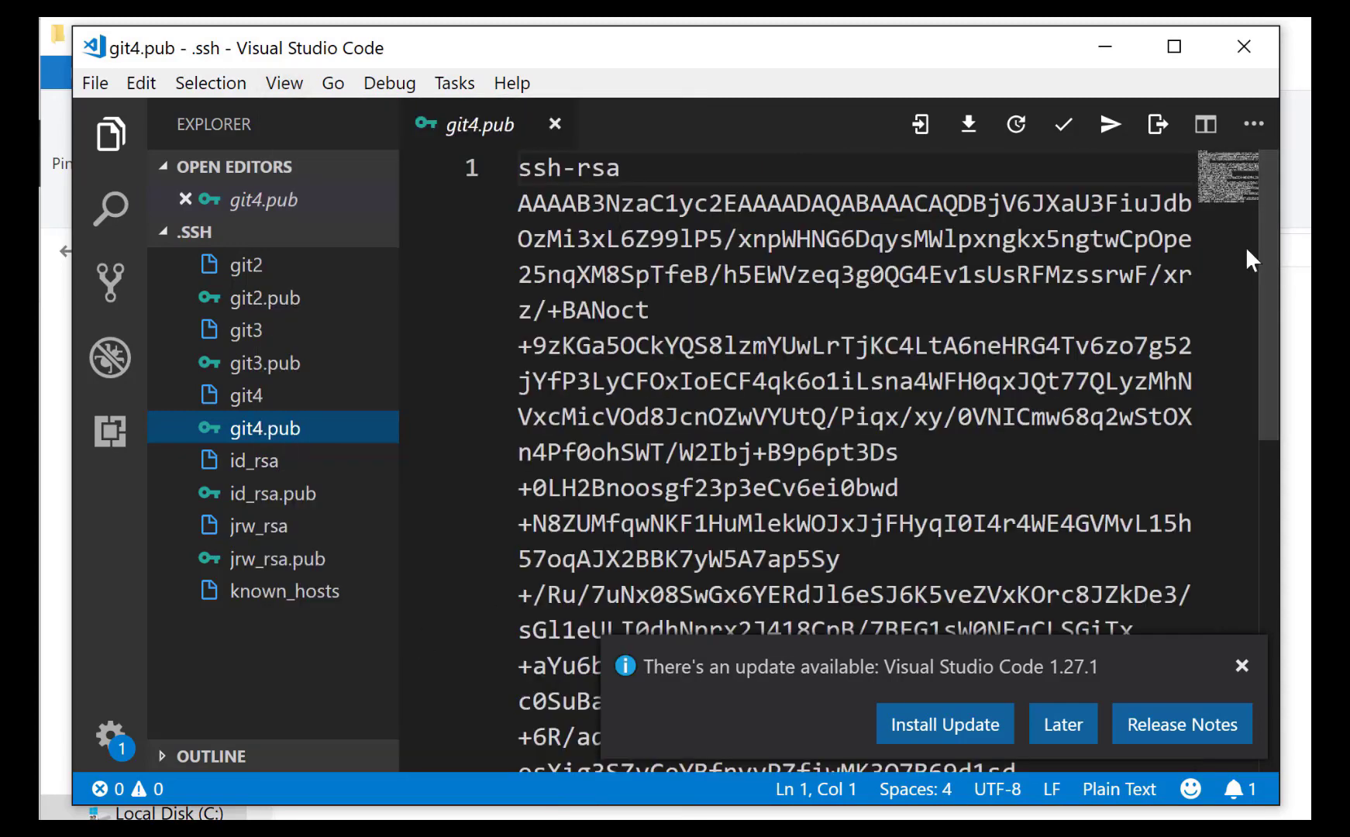
pyautogui.scroll(-3)
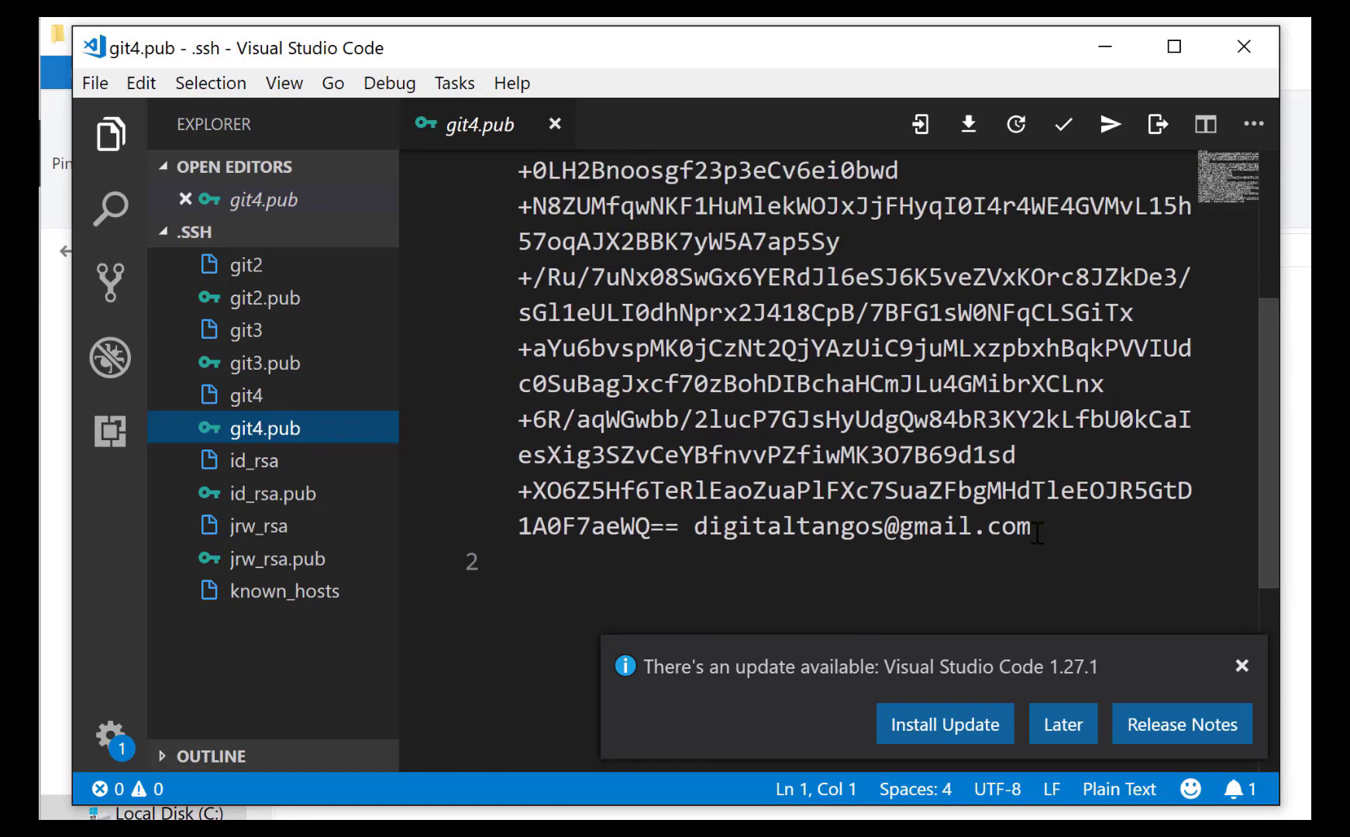
pyautogui.press('ctrl+a')
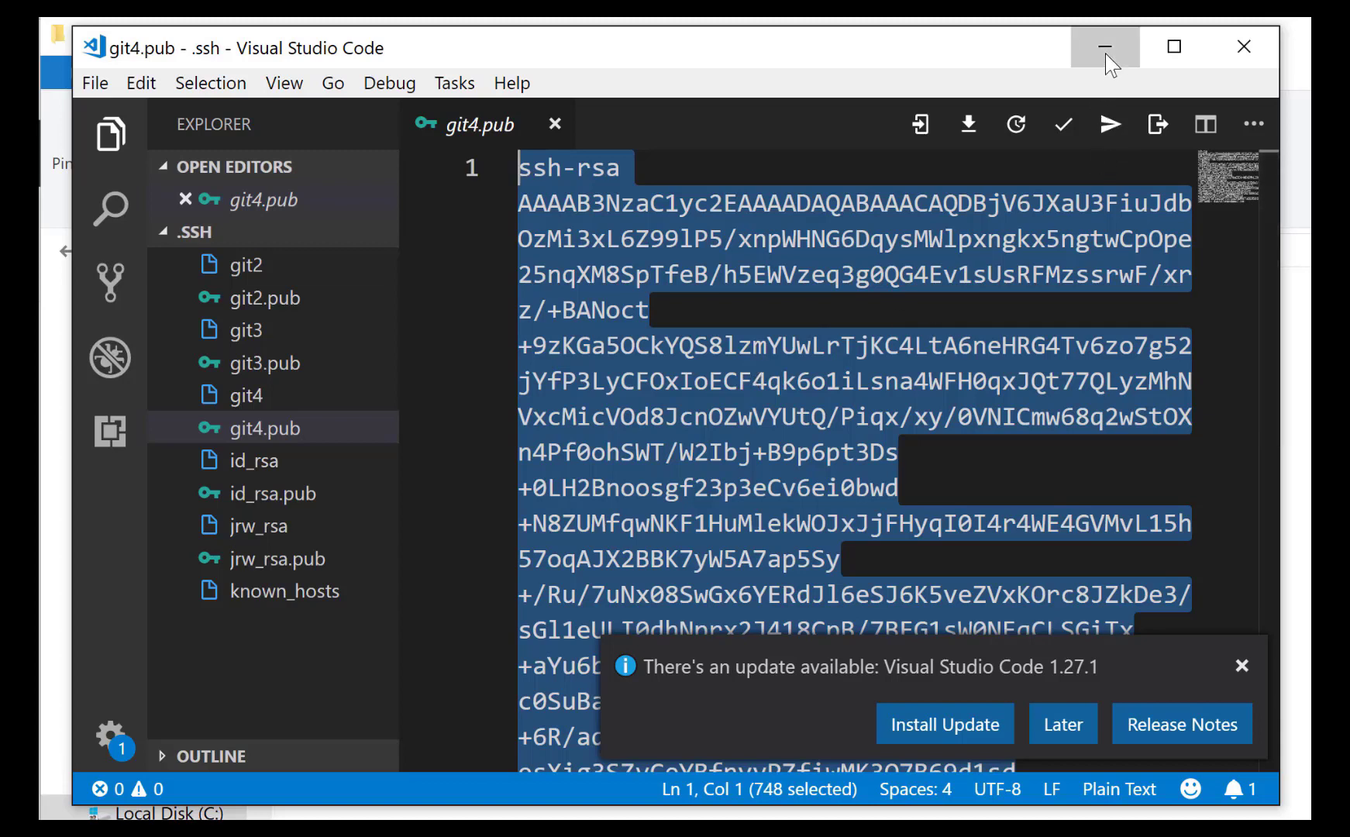
pyautogui.click(1105, 47)
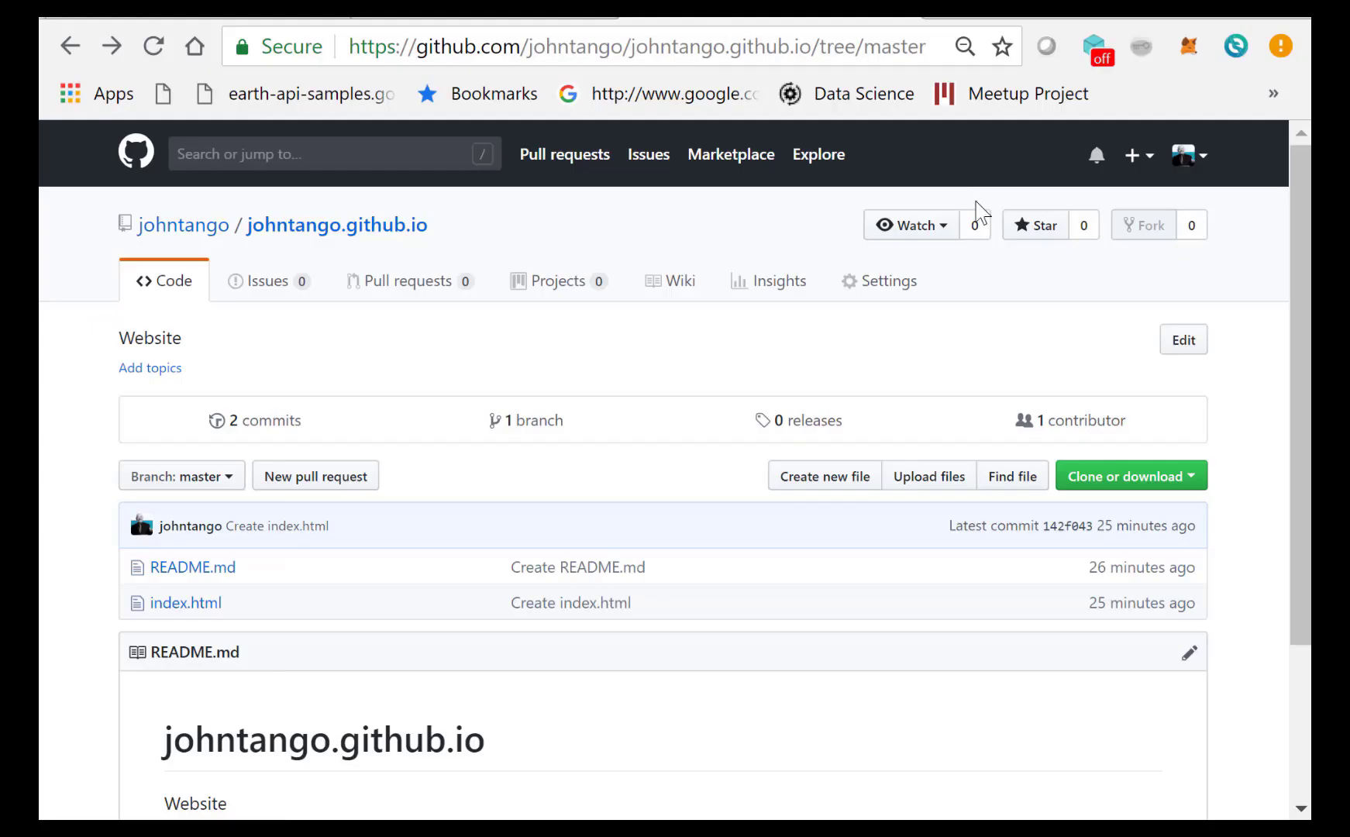
pyautogui.moveTo(1195, 164)
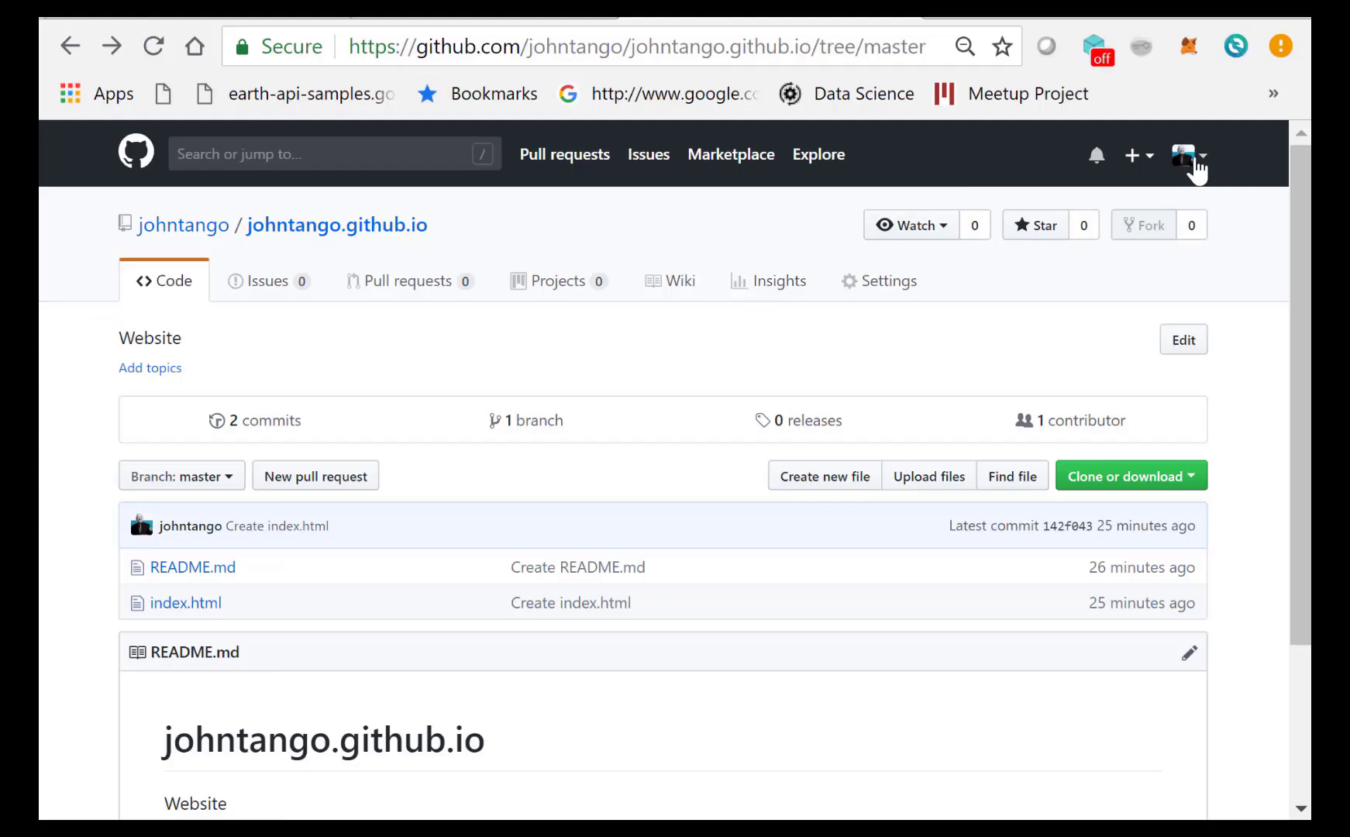
# Delete the Git3 key under SSH and GPG keys and start a new SSH key
pyautogui.click(1188, 154)
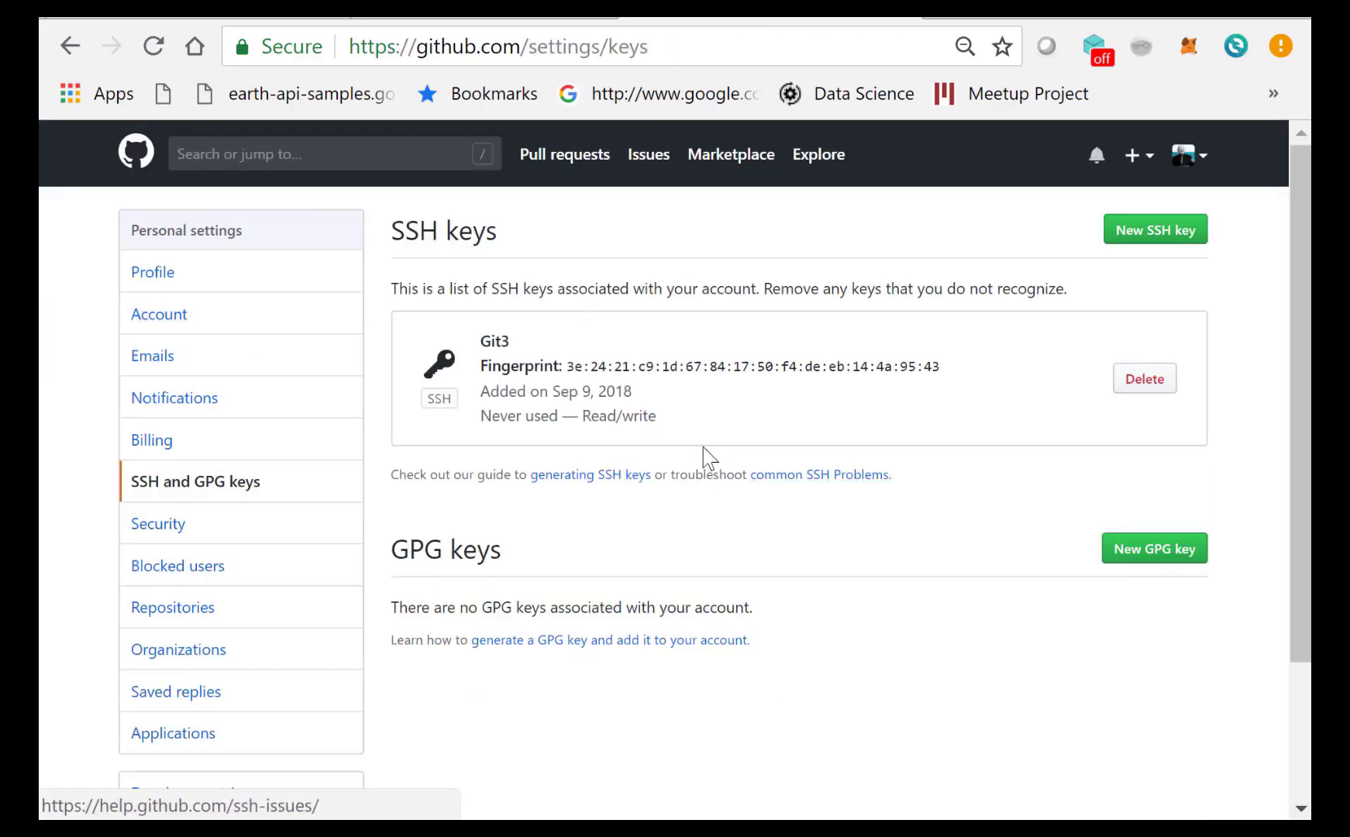
pyautogui.click(1144, 378)
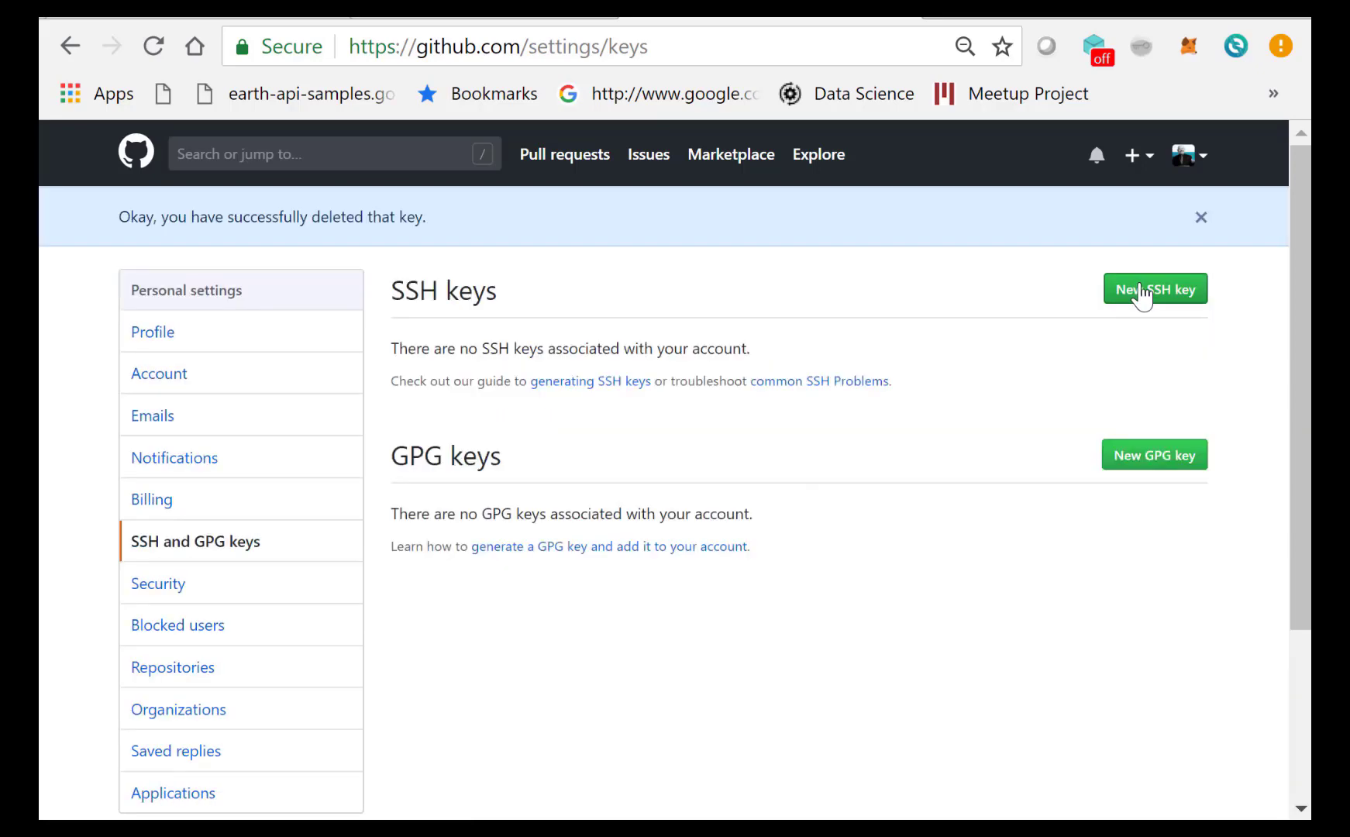
pyautogui.click(1154, 288)
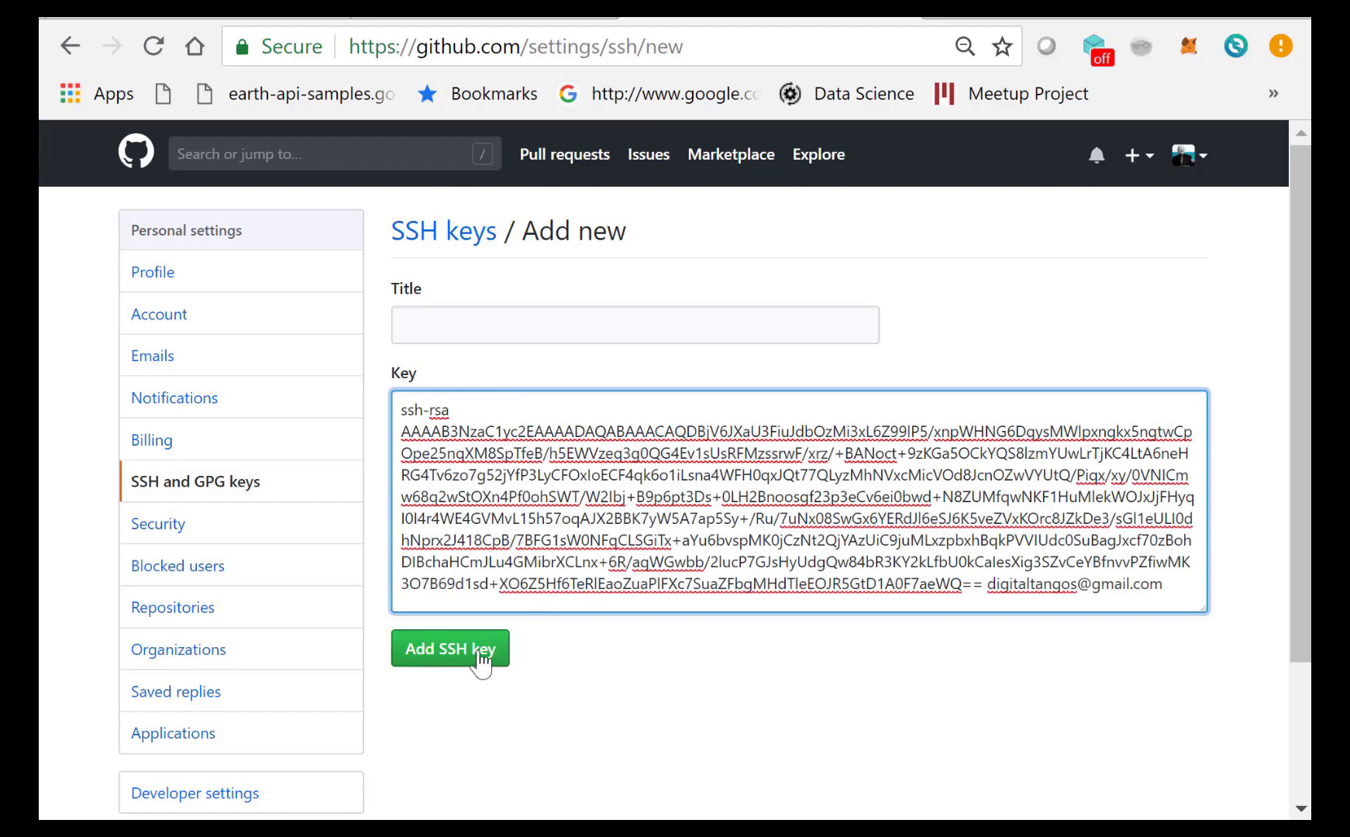
# Title the pasted public key 'git4' and save it as a new SSH key
pyautogui.click(635, 325)
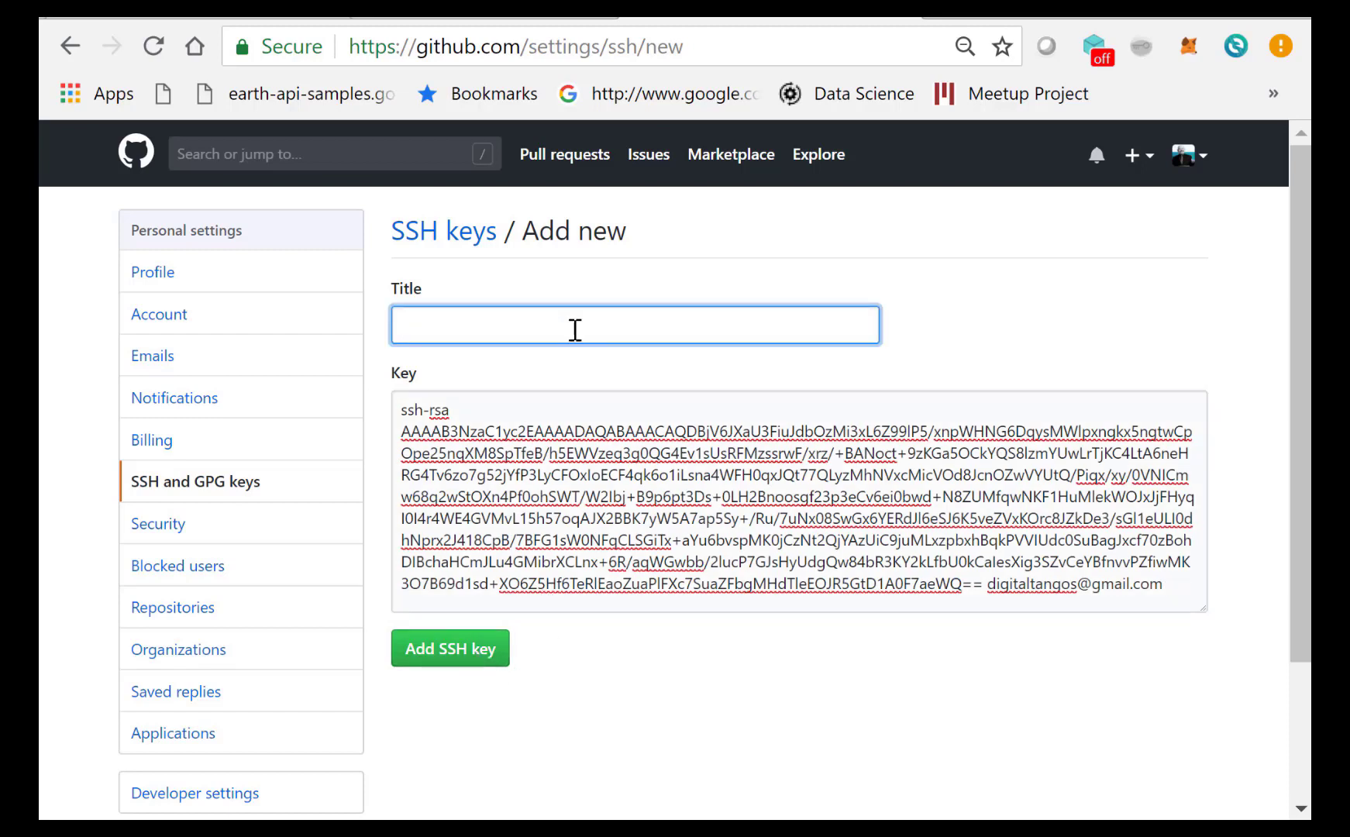
pyautogui.write('git4')
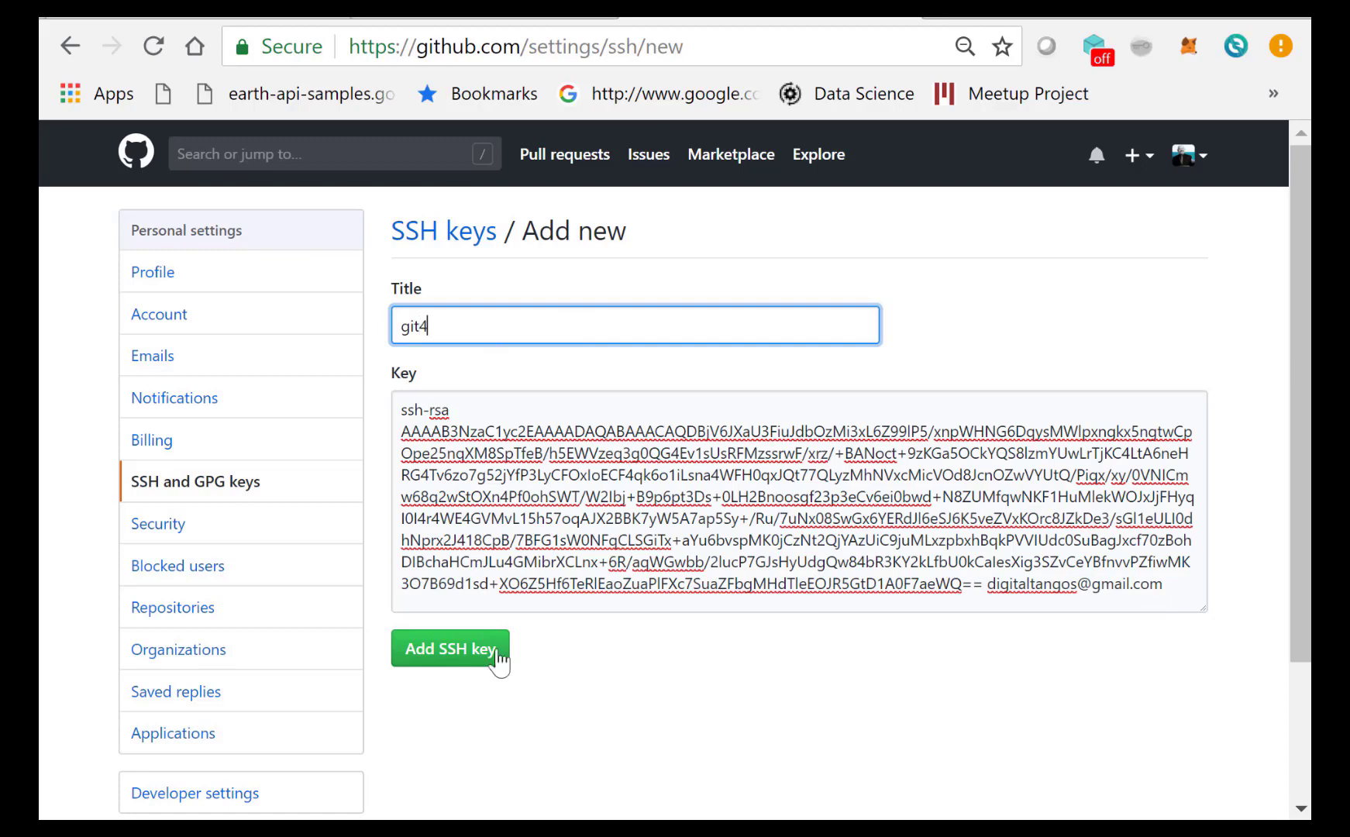
pyautogui.click(449, 649)
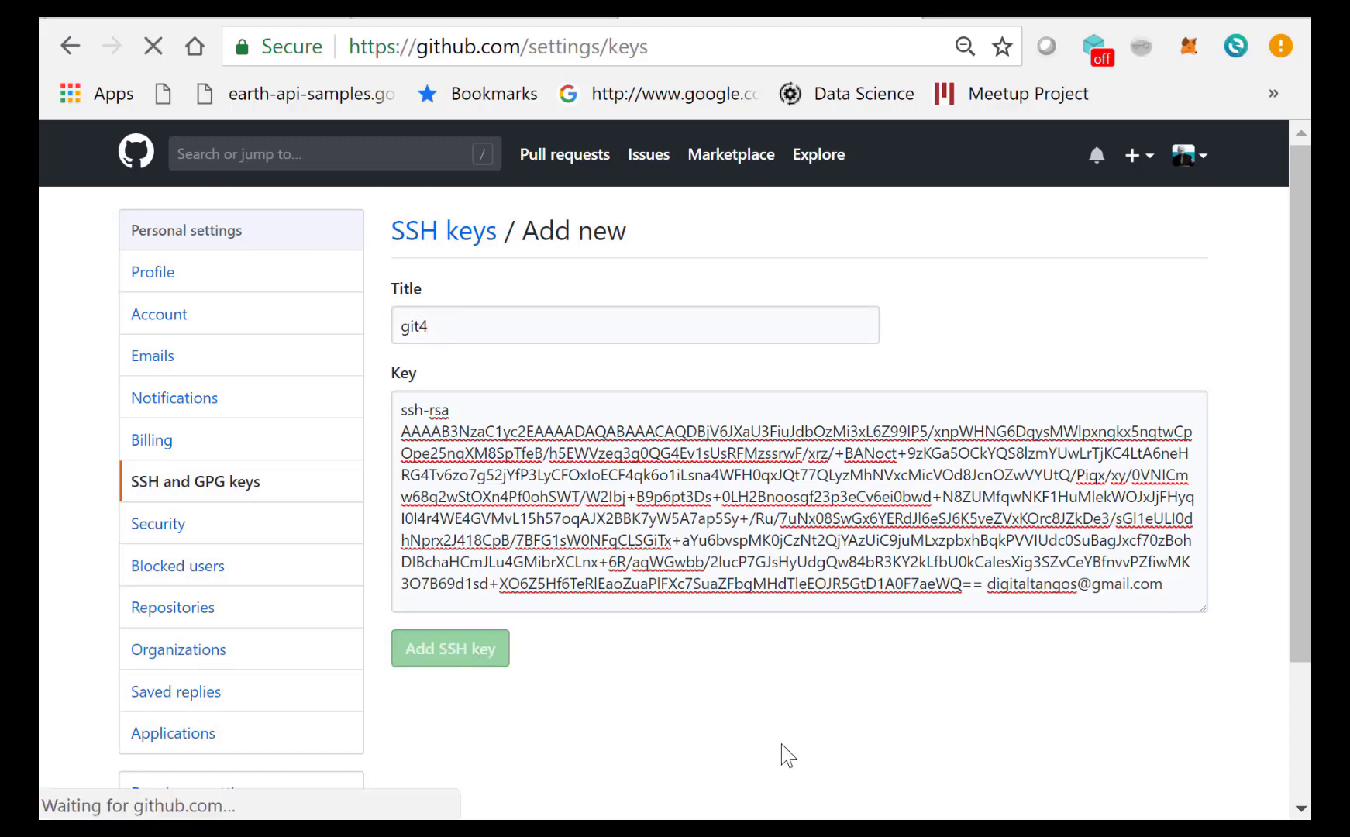
pyautogui.click(449, 648)
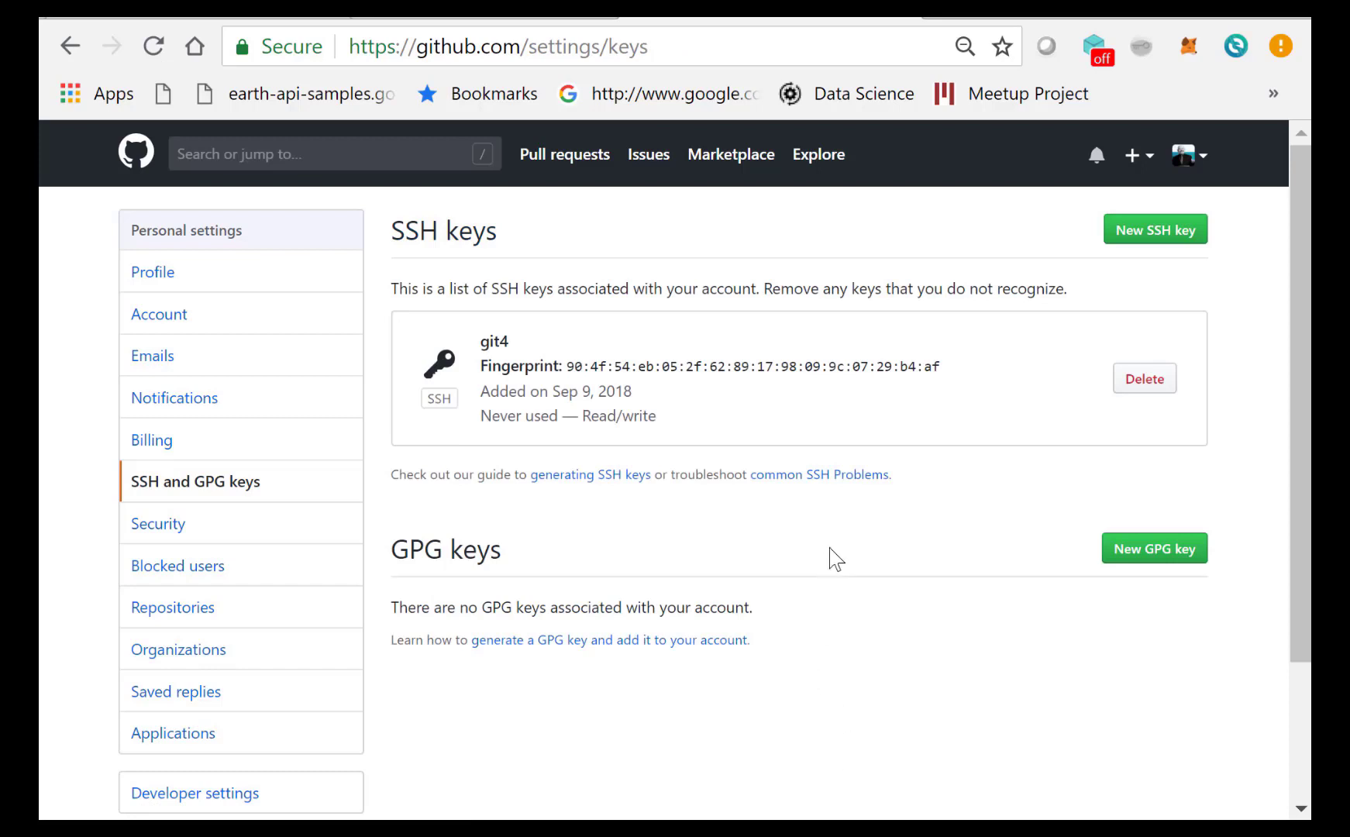
pyautogui.moveTo(845, 473)
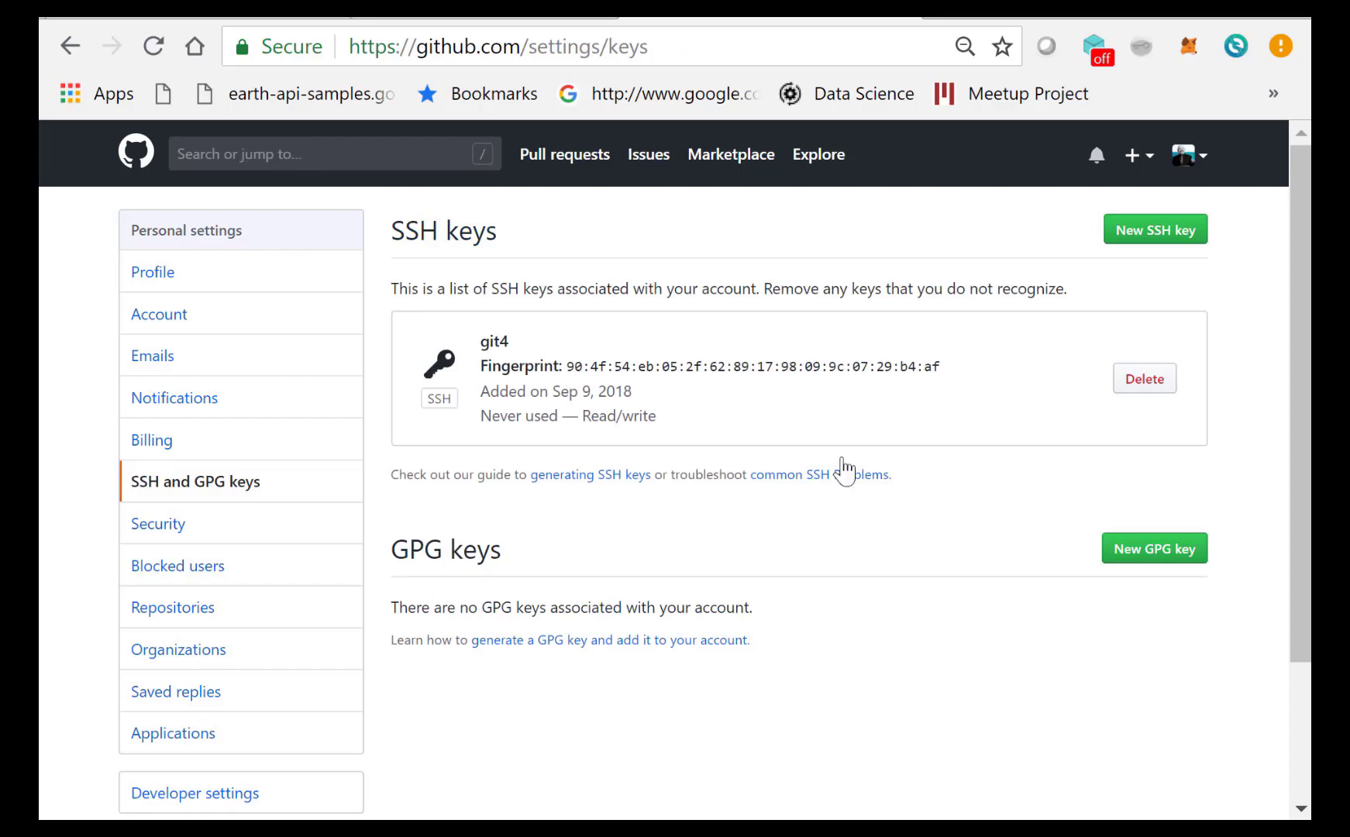
pyautogui.tripleClick(569, 607)
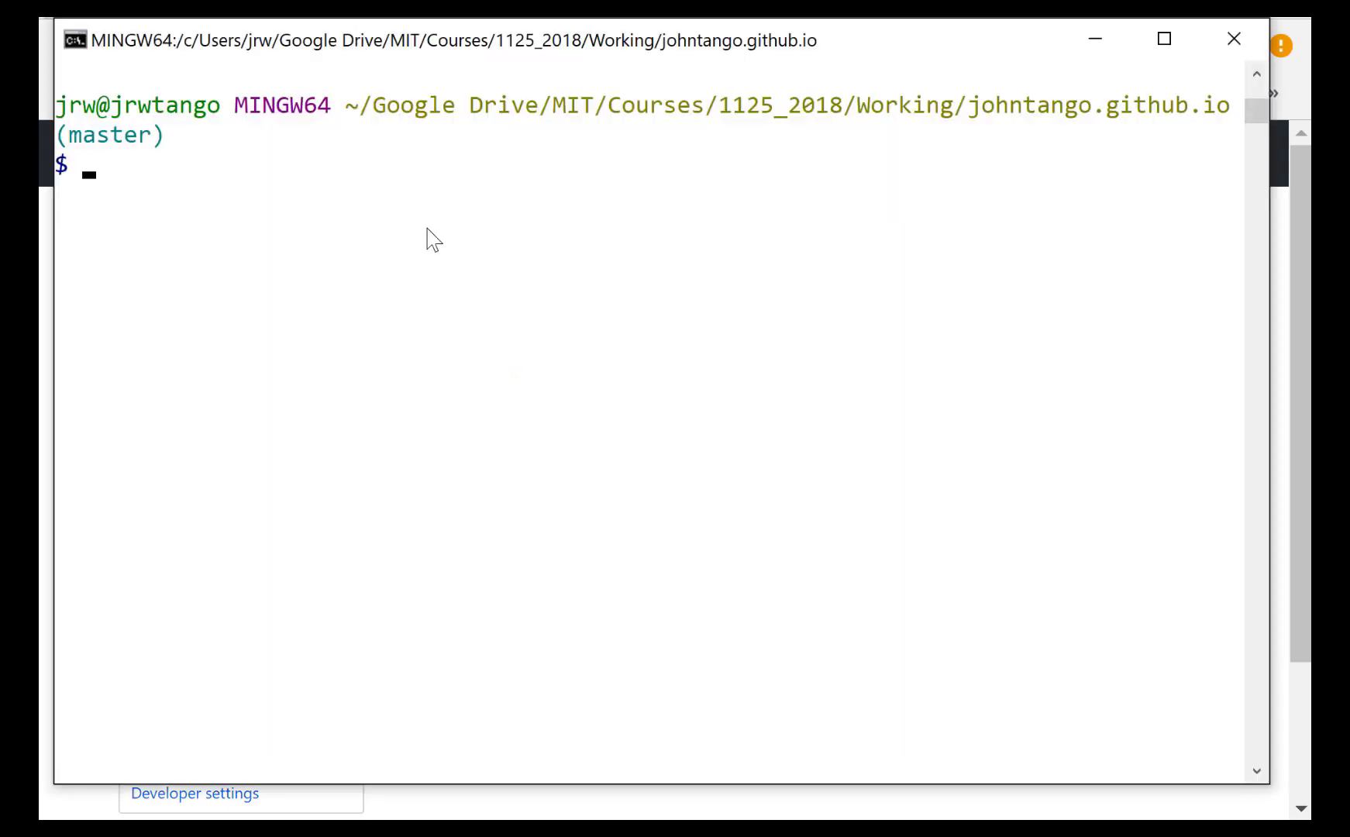
pyautogui.write('git push git@github.com:johntango/johntango.github.io.git')
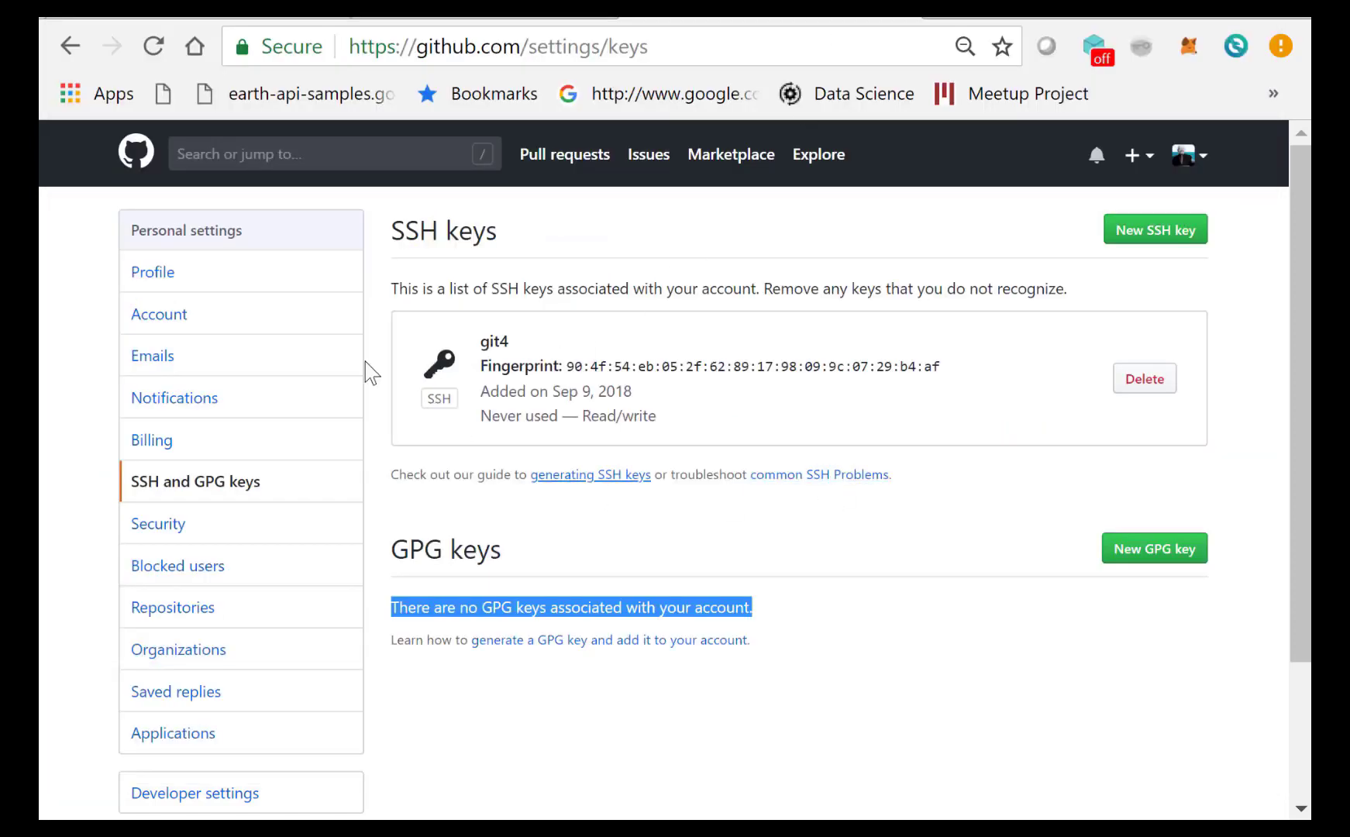
# Open johntango.github.io from Repositories and view its index.html Hello World heading
pyautogui.click(1187, 154)
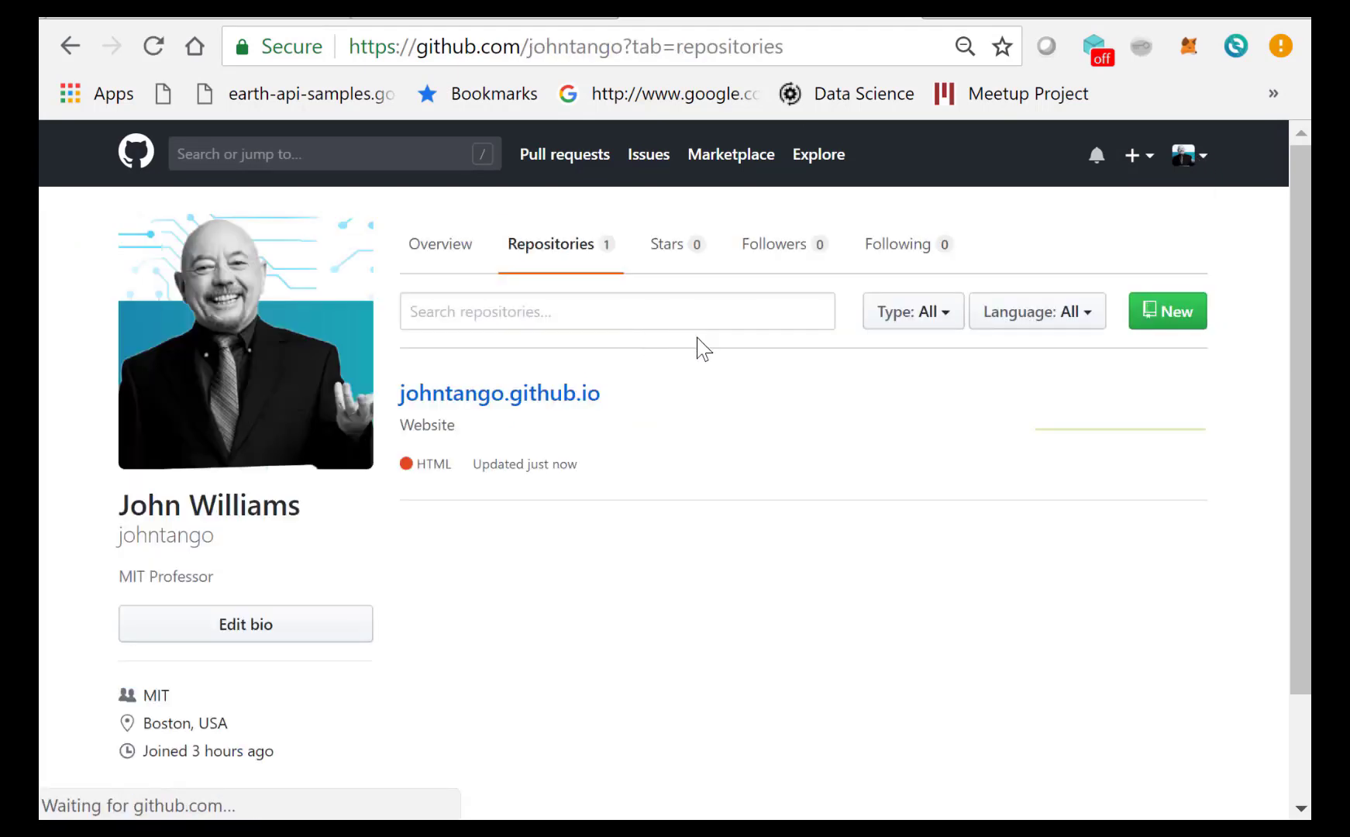
pyautogui.click(498, 394)
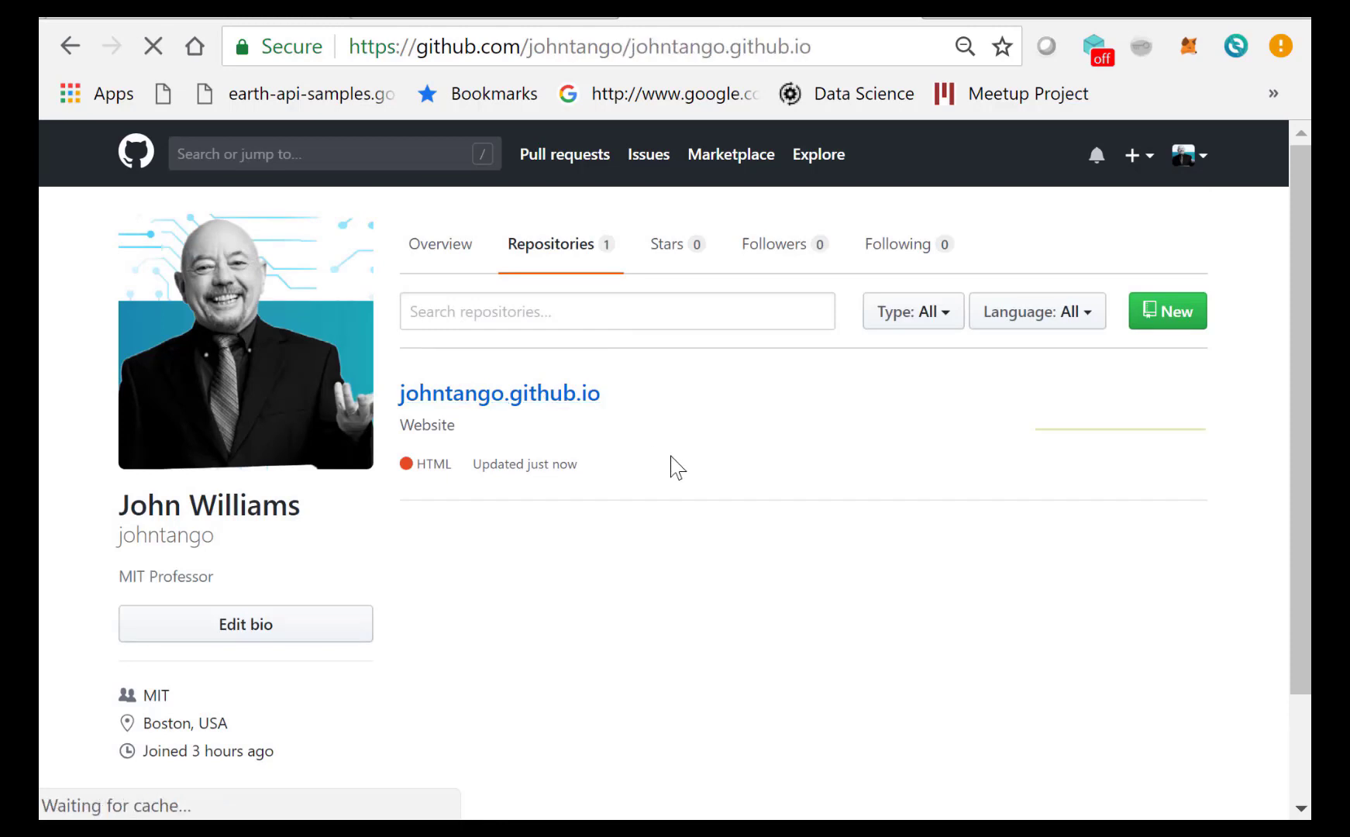
pyautogui.click(498, 393)
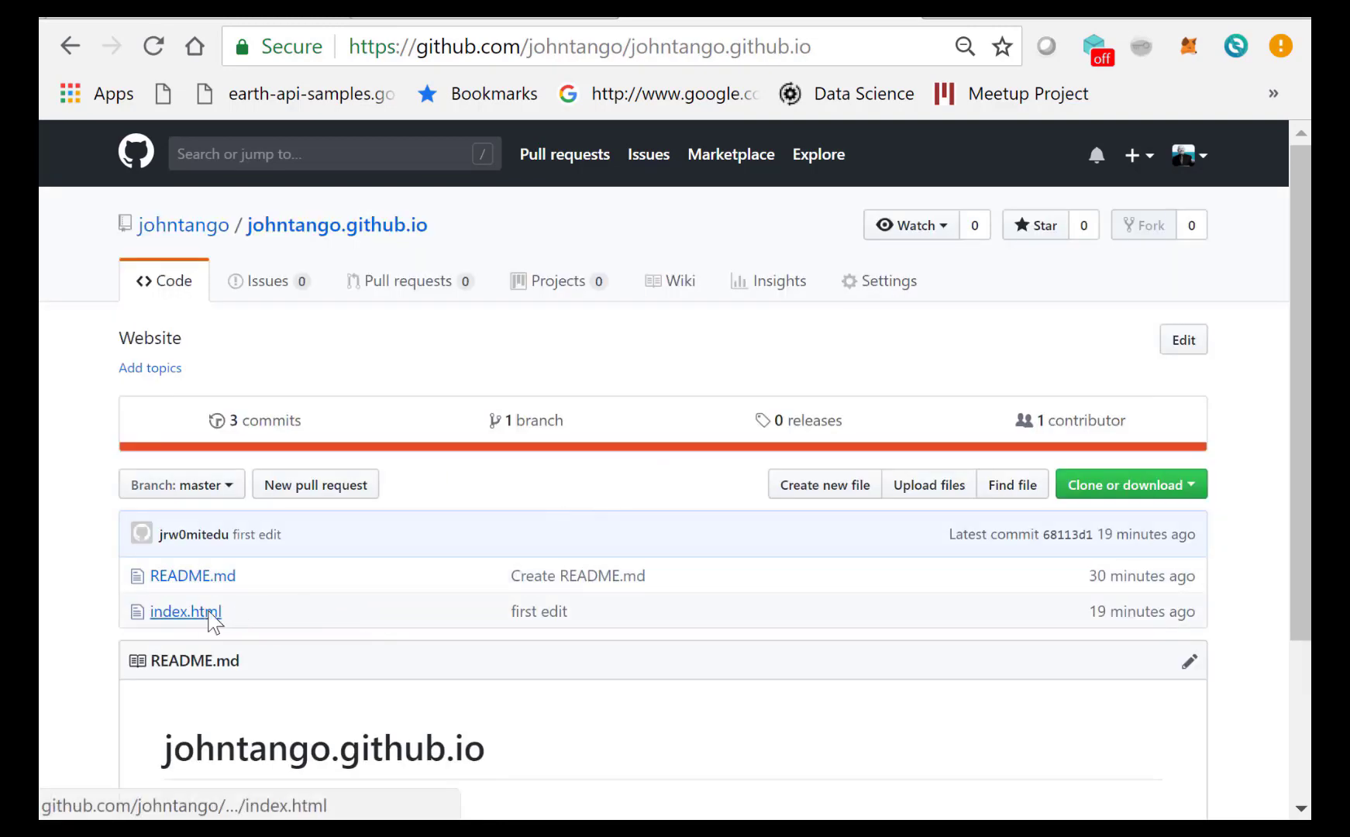
pyautogui.click(185, 611)
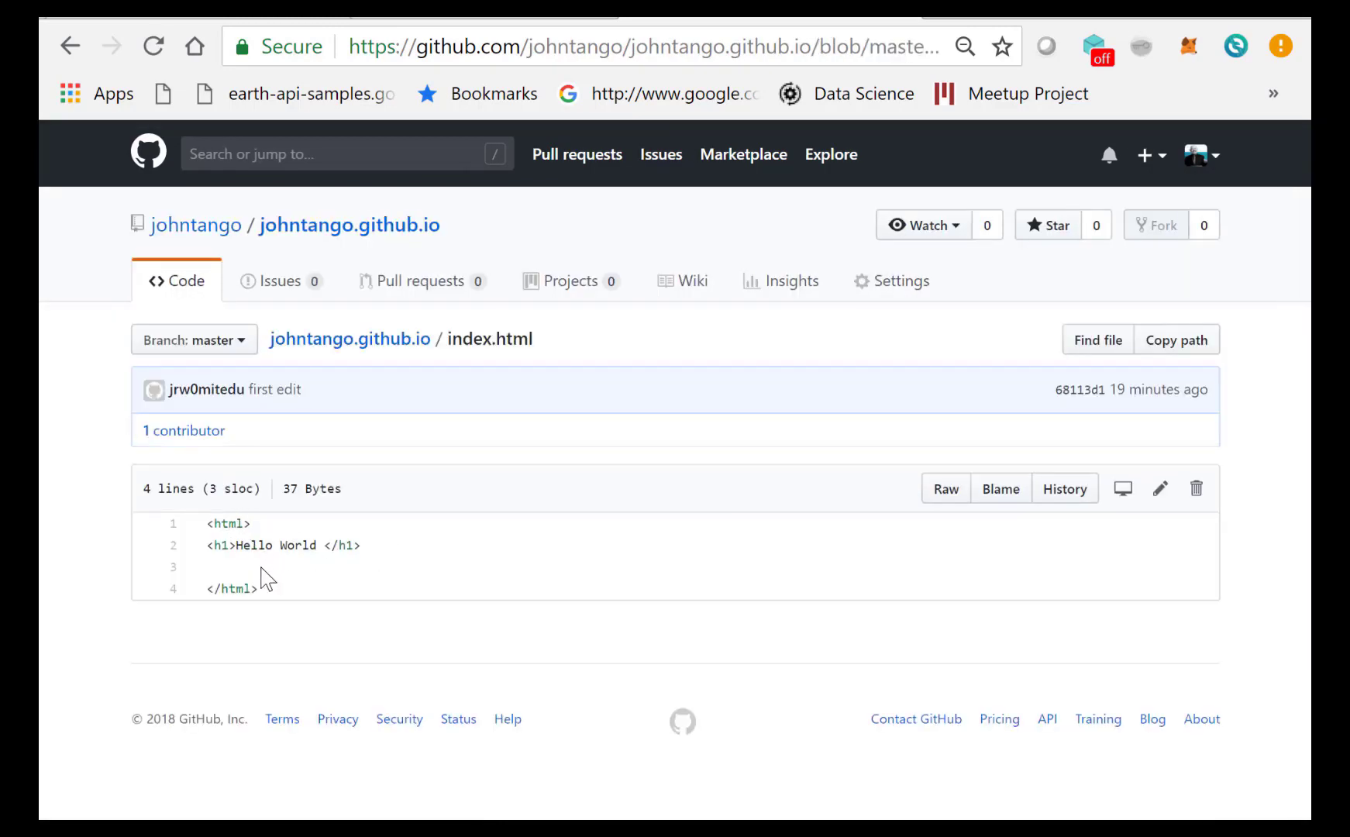
pyautogui.moveTo(380, 583)
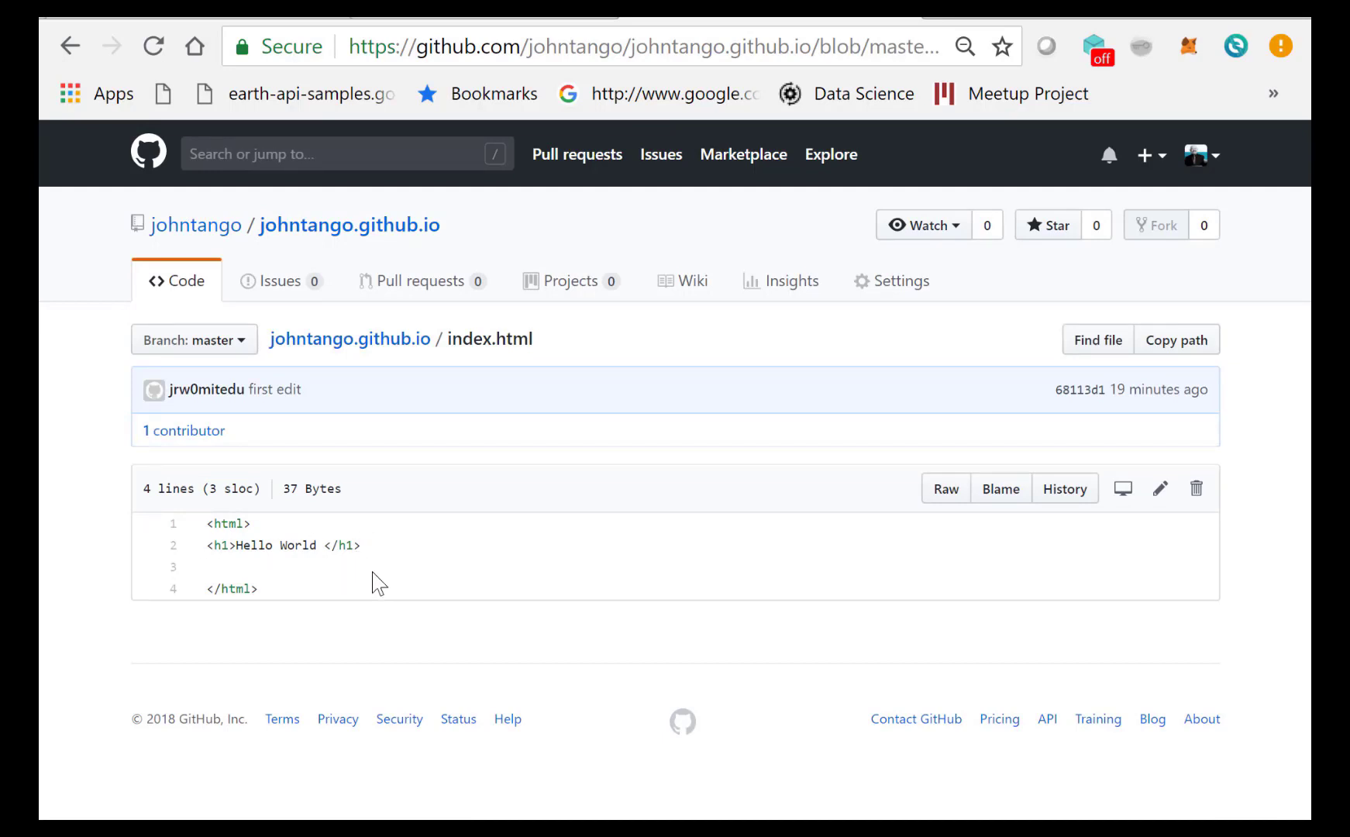
pyautogui.moveTo(492, 127)
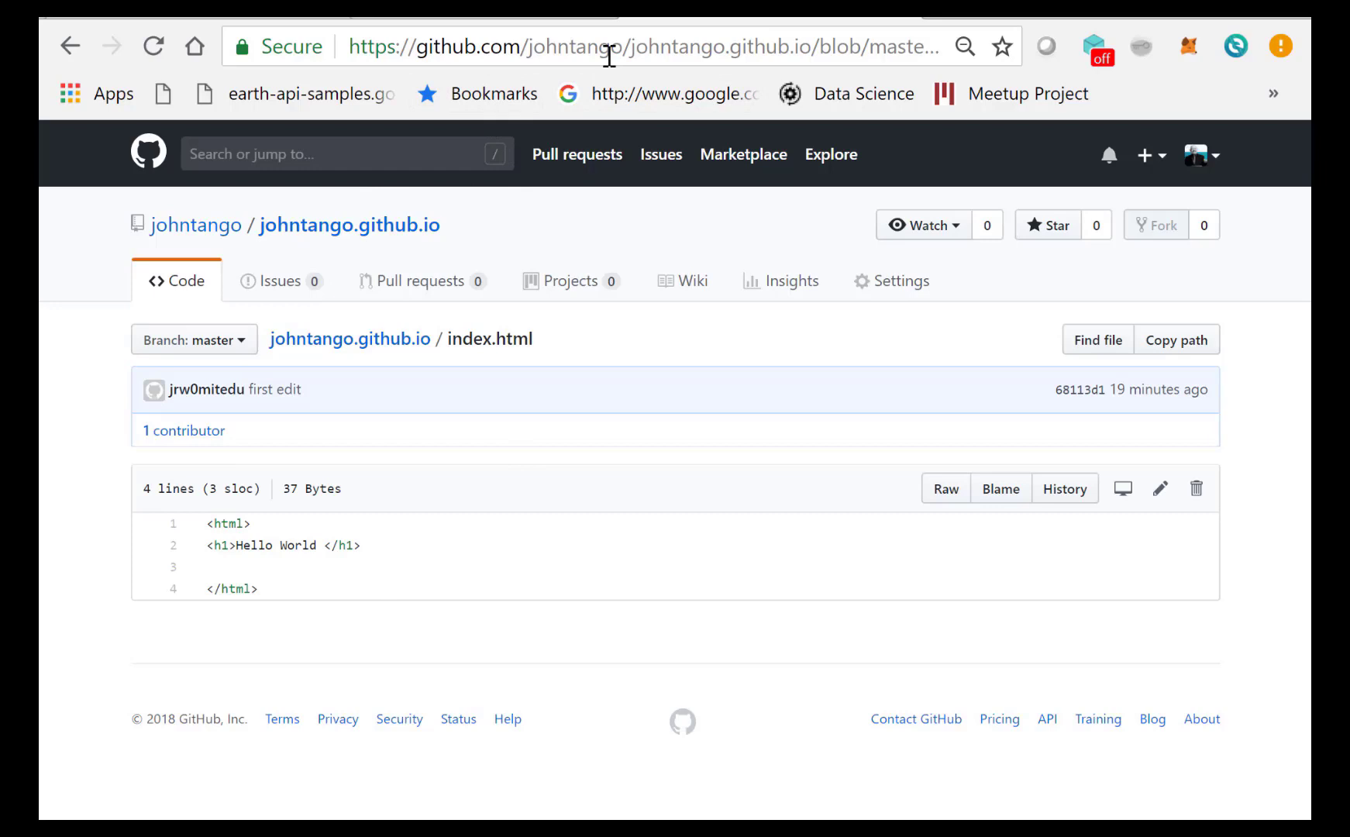
pyautogui.moveTo(619, 46)
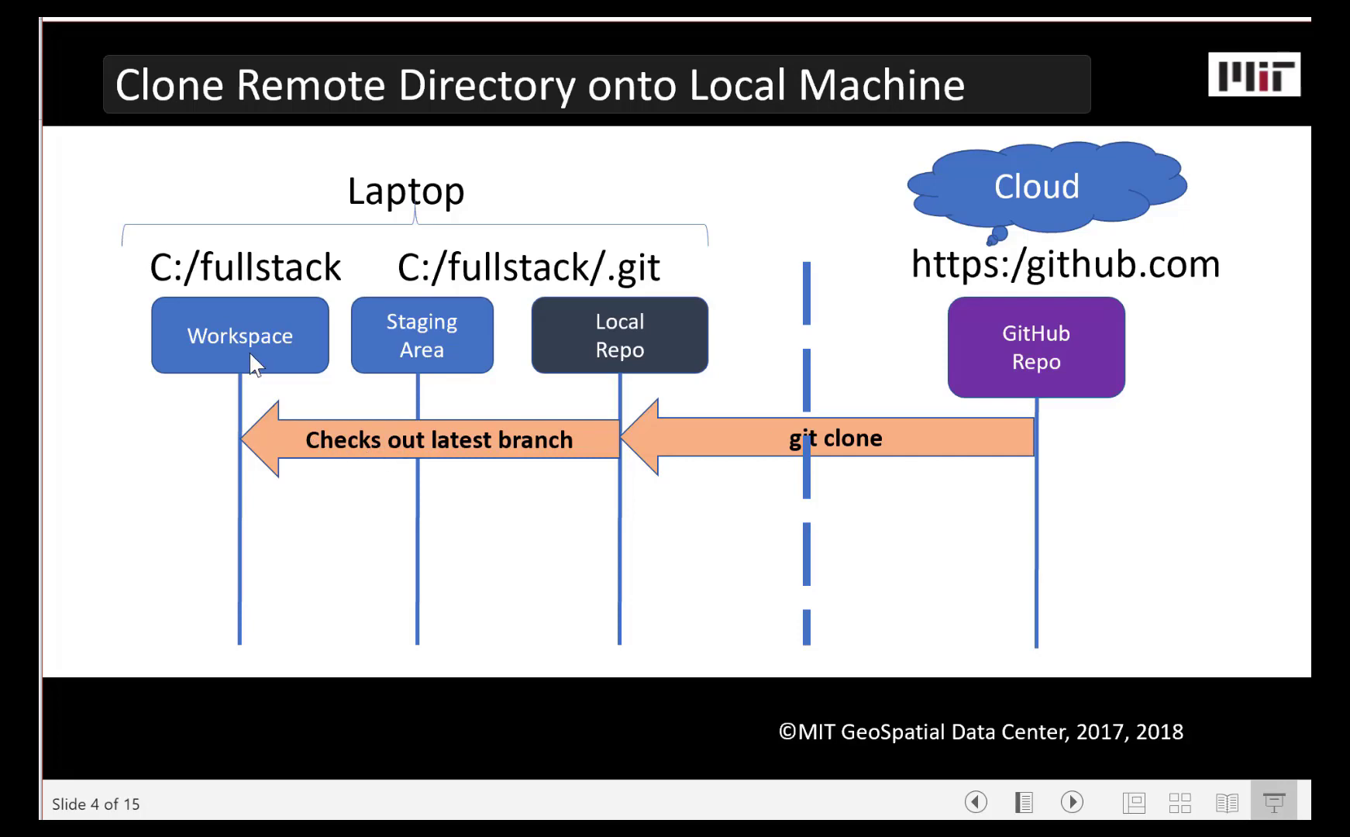
pyautogui.moveTo(361, 367)
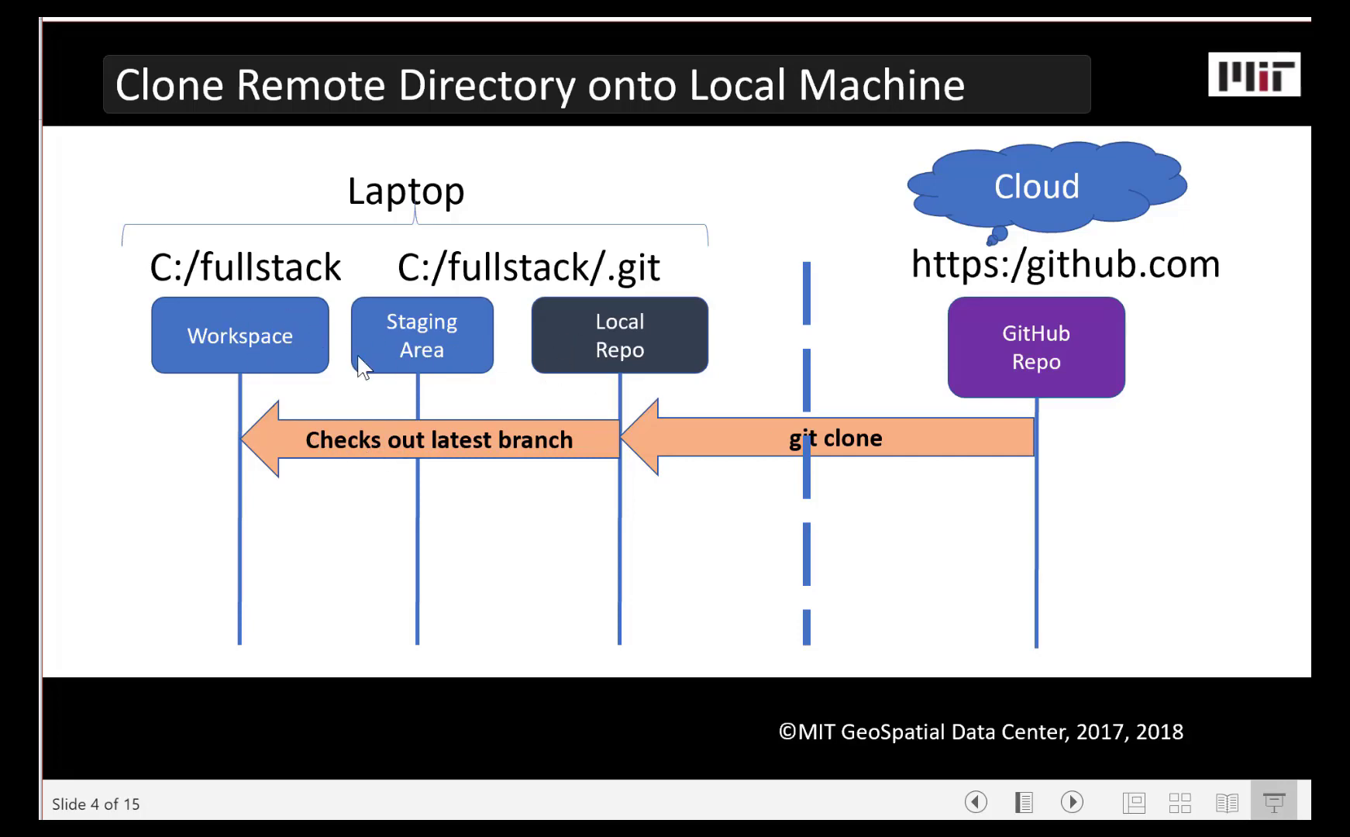
pyautogui.moveTo(297, 355)
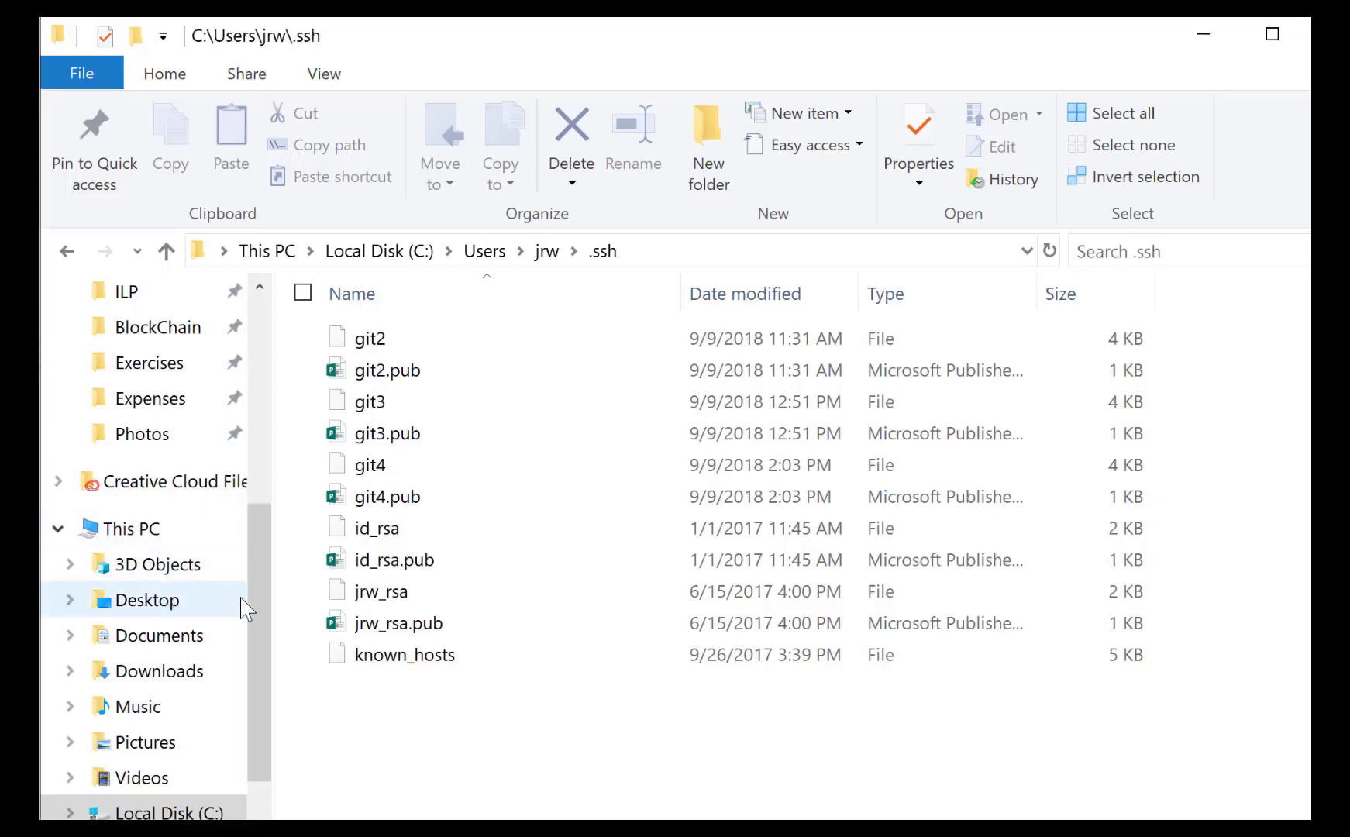
# Copy the portrait photo from Pictures into the johntango.github.io folder as jrw.jpg
pyautogui.click(147, 671)
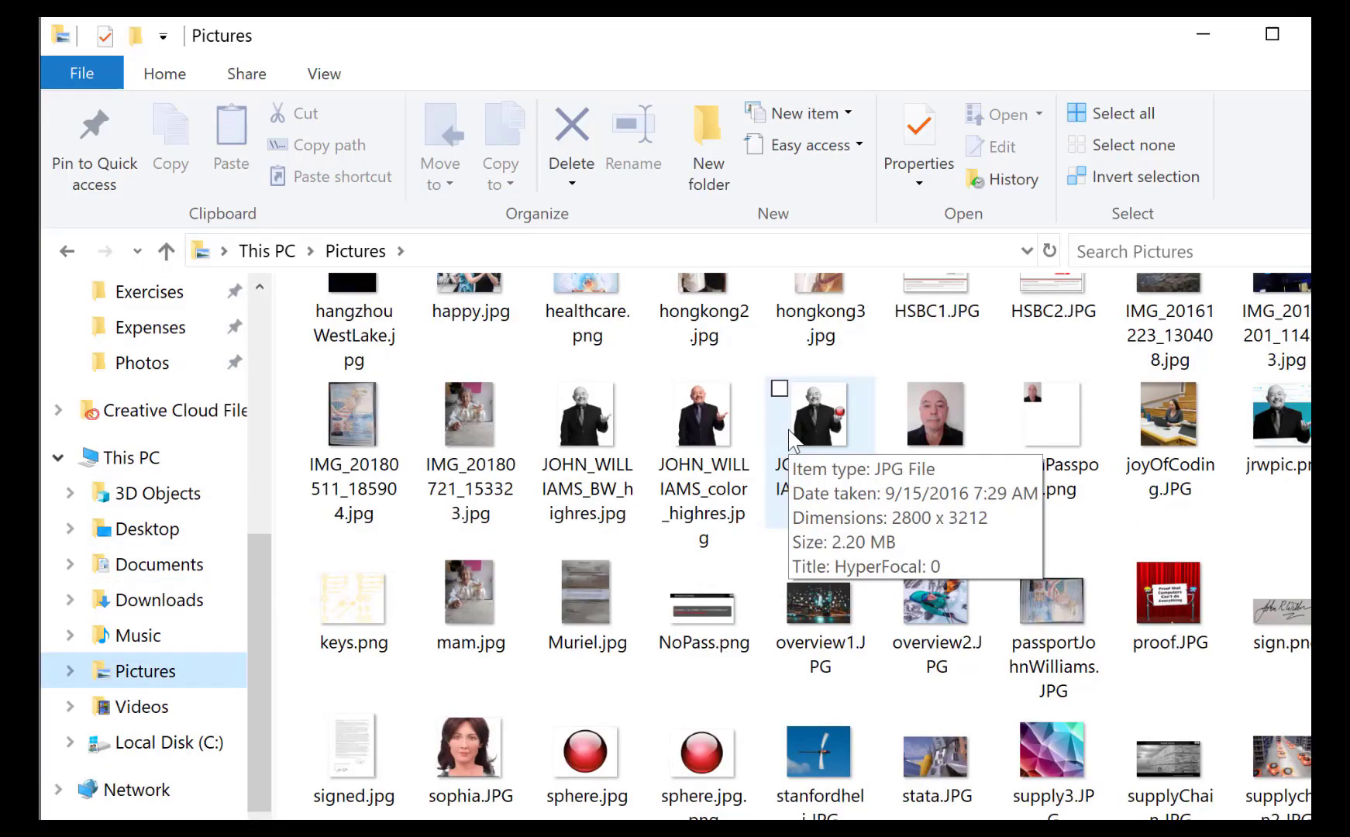
pyautogui.rightClick(819, 416)
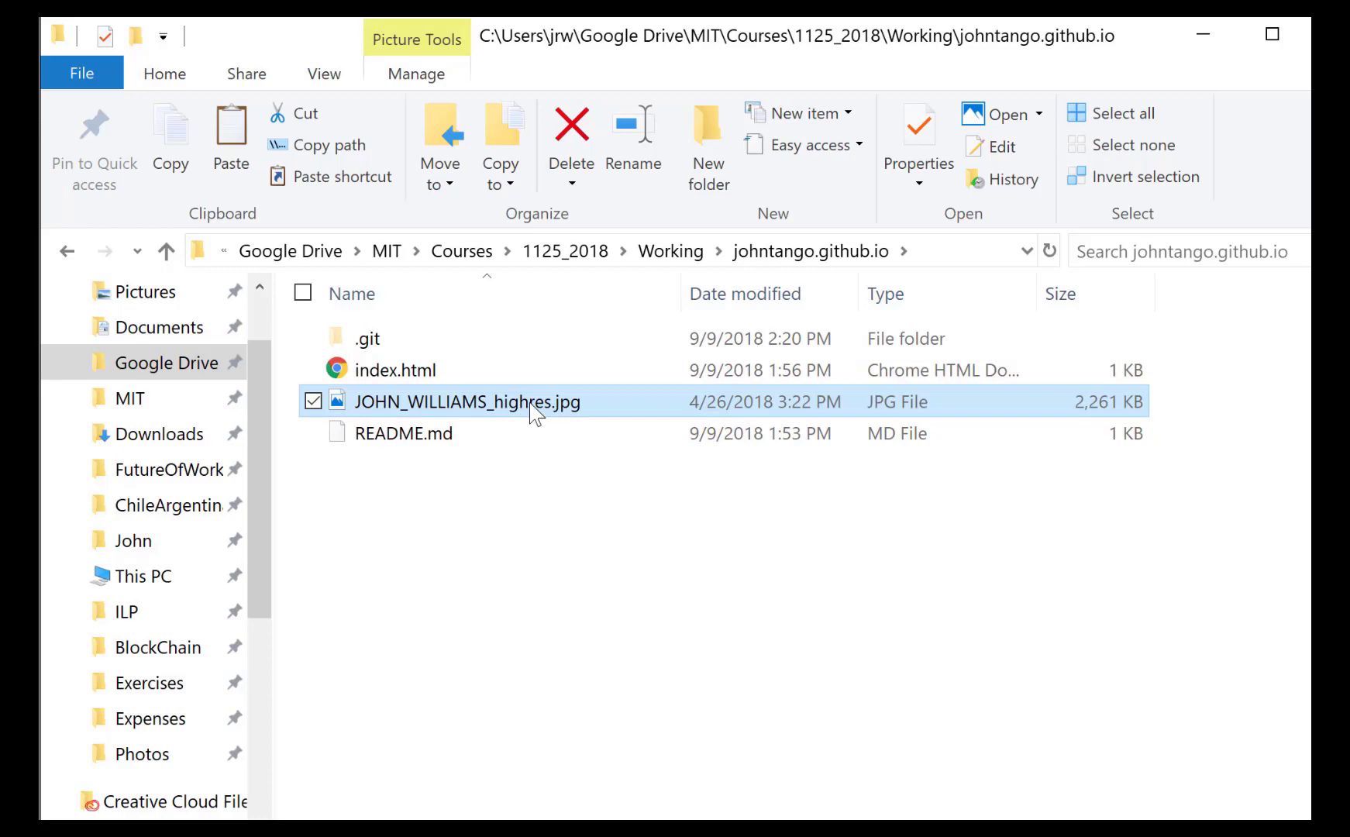
pyautogui.click(467, 402)
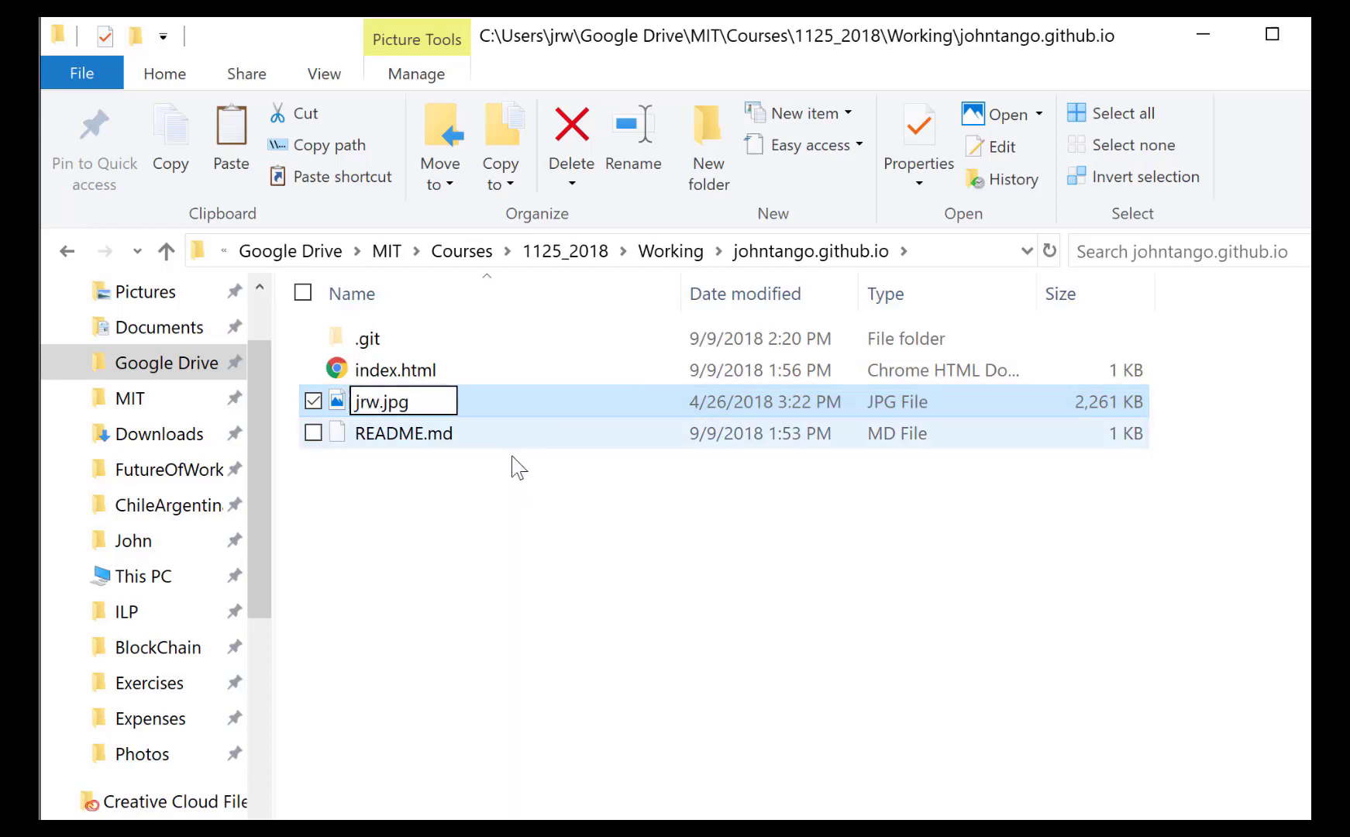
pyautogui.click(1038, 713)
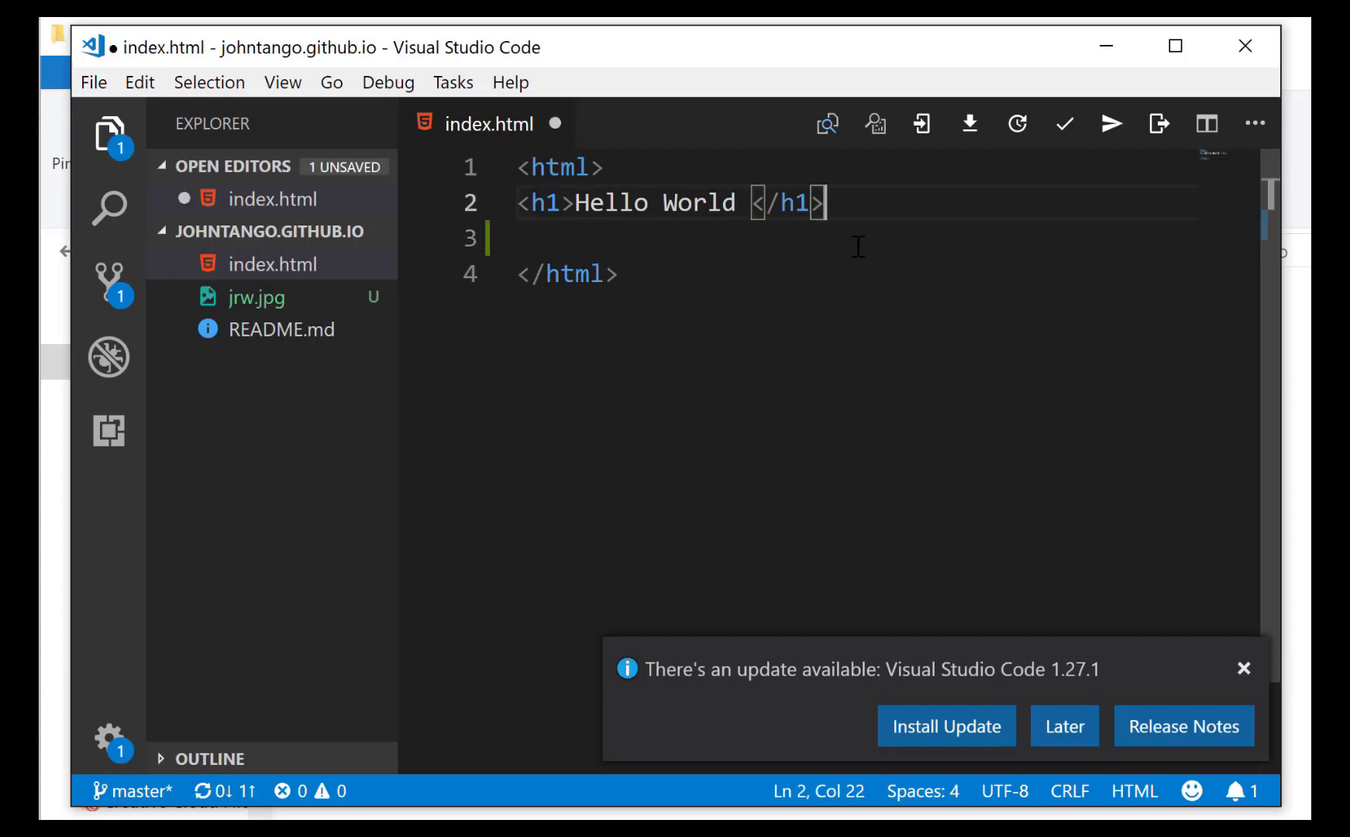
# Add a div with <img src="jrw.jpg" height="200"> to index.html and save
pyautogui.write('<')
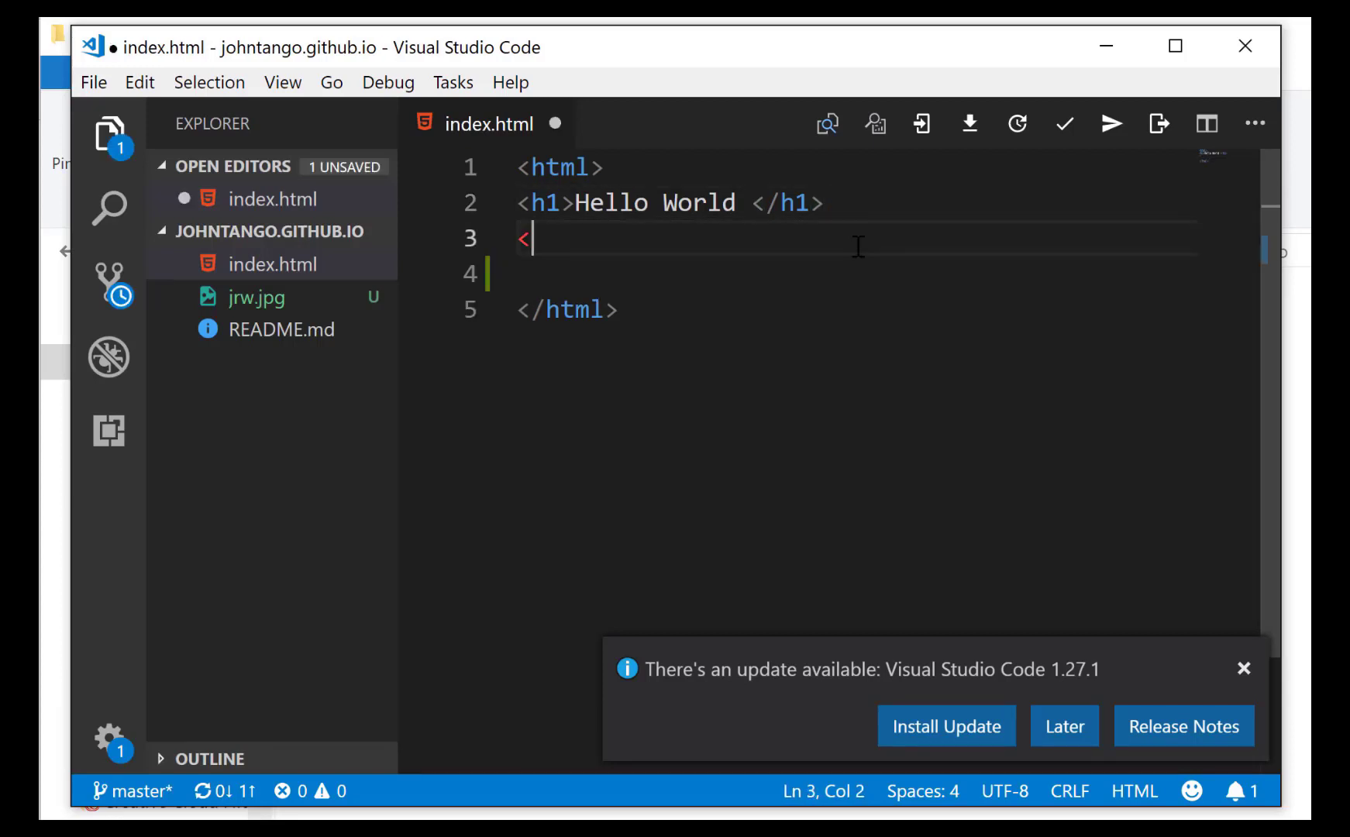
pyautogui.write('div>')
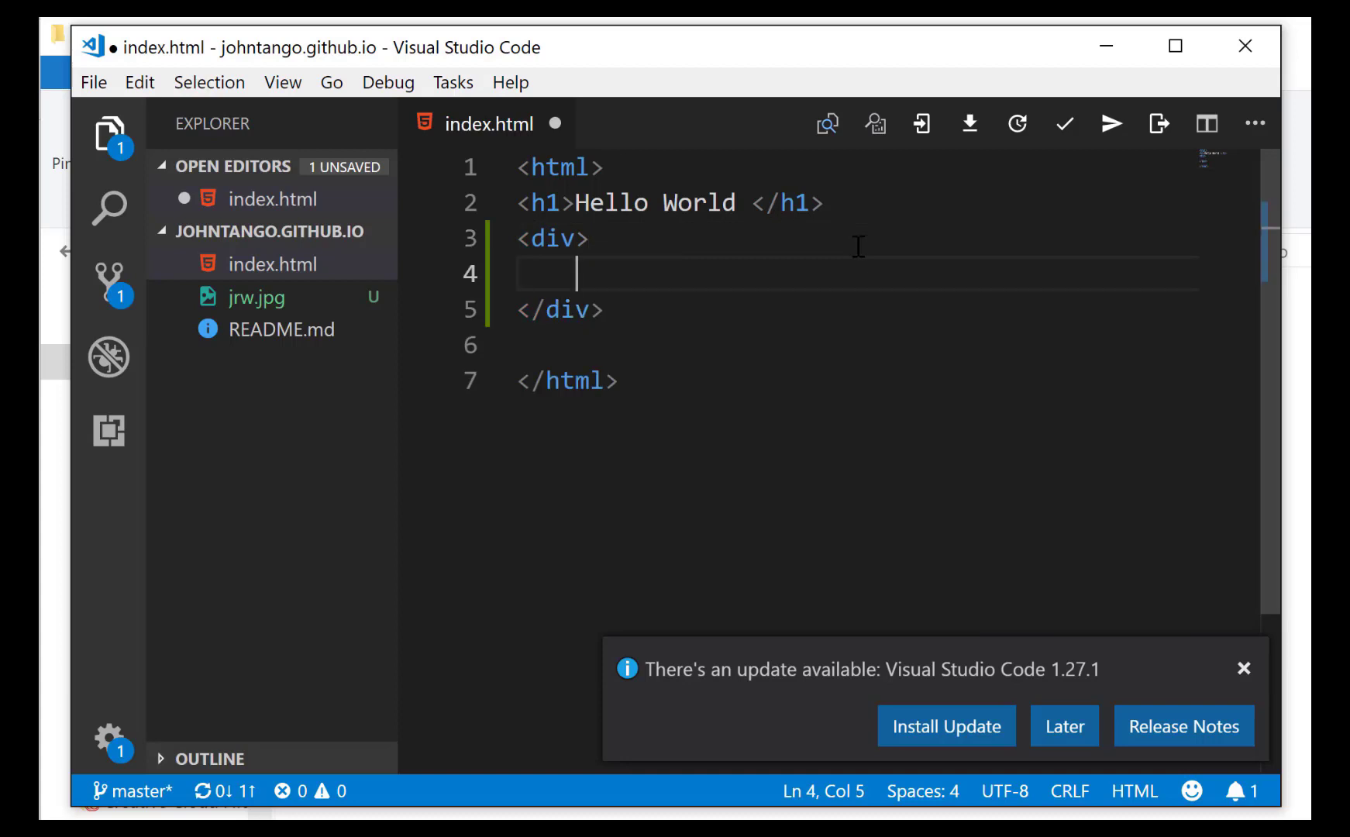
pyautogui.write('<img')
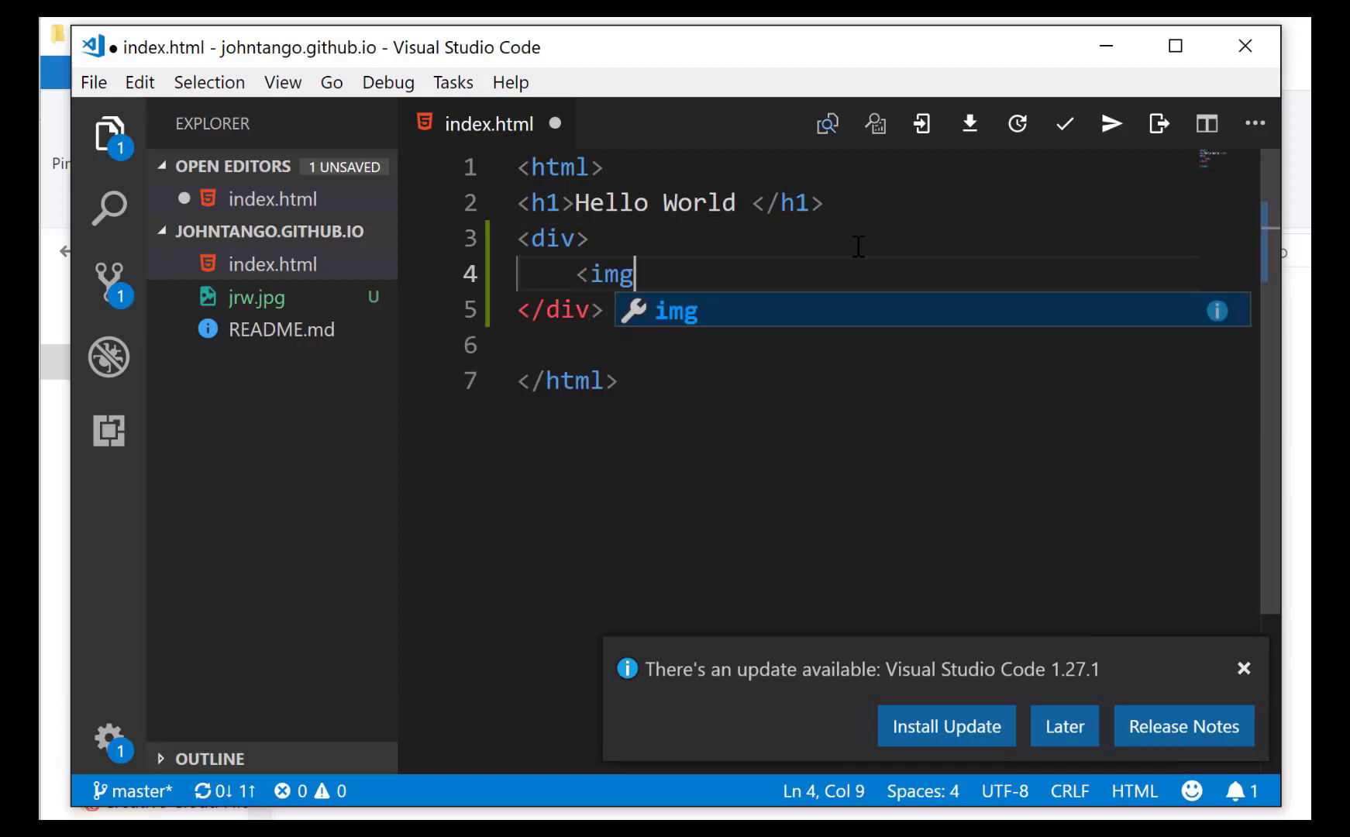
pyautogui.write('src')
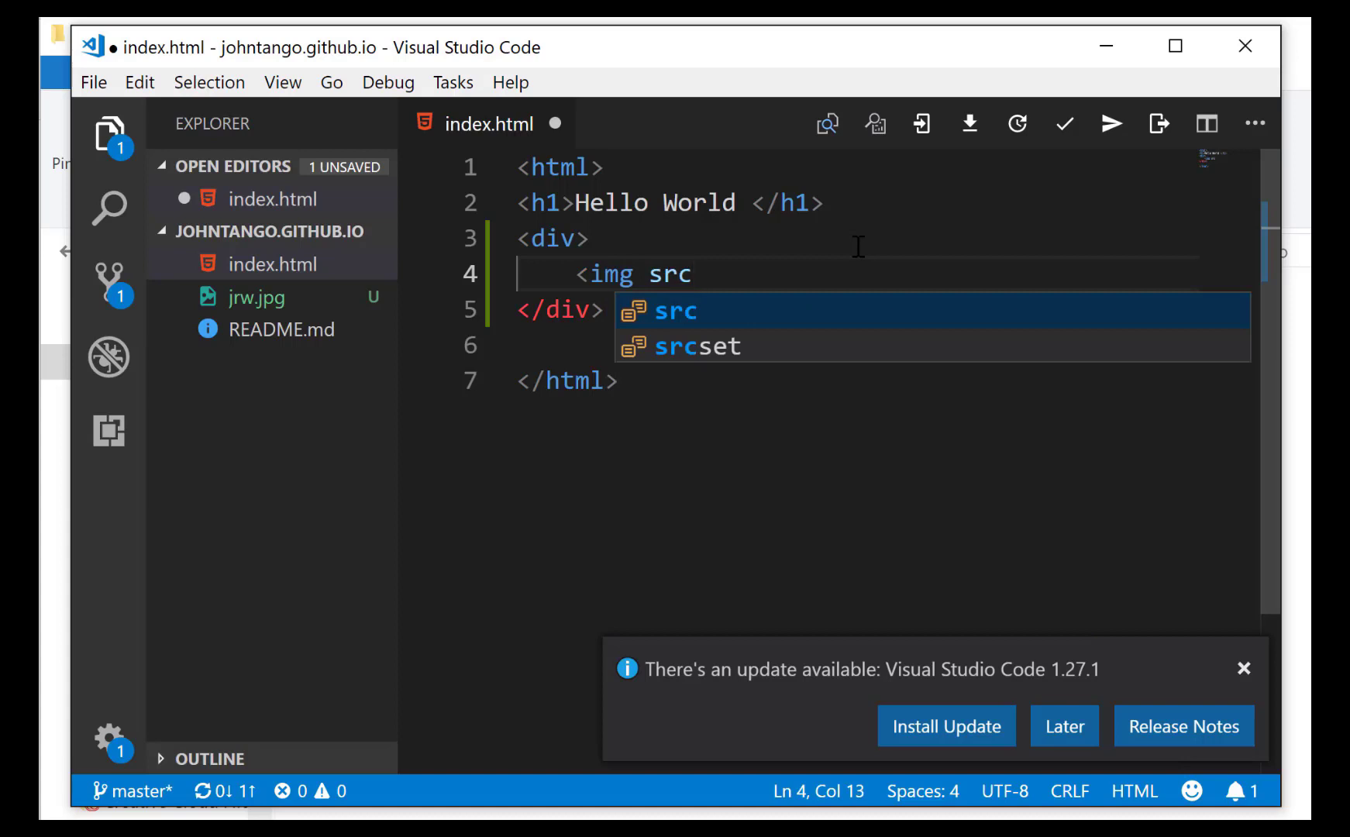
pyautogui.write('=')
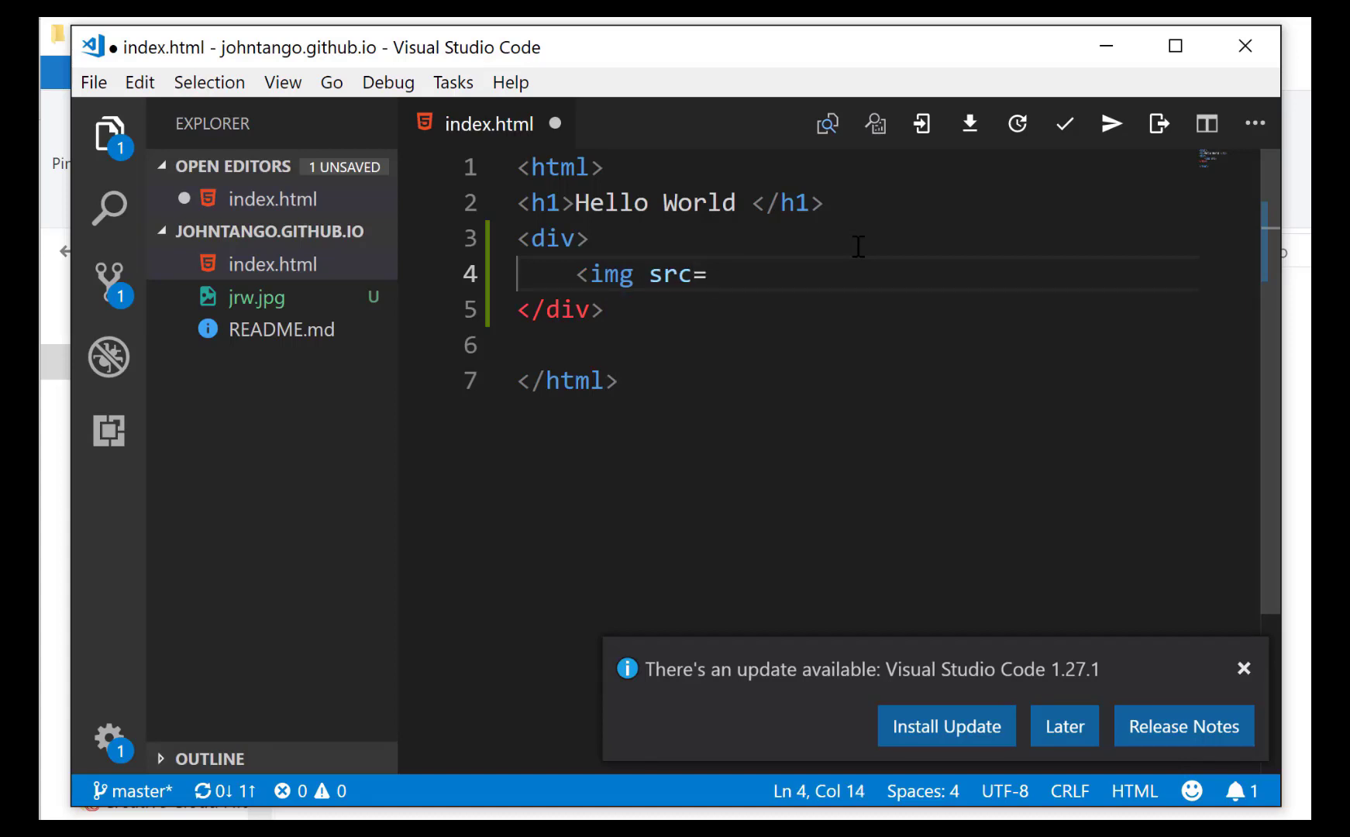
pyautogui.write('"jr')
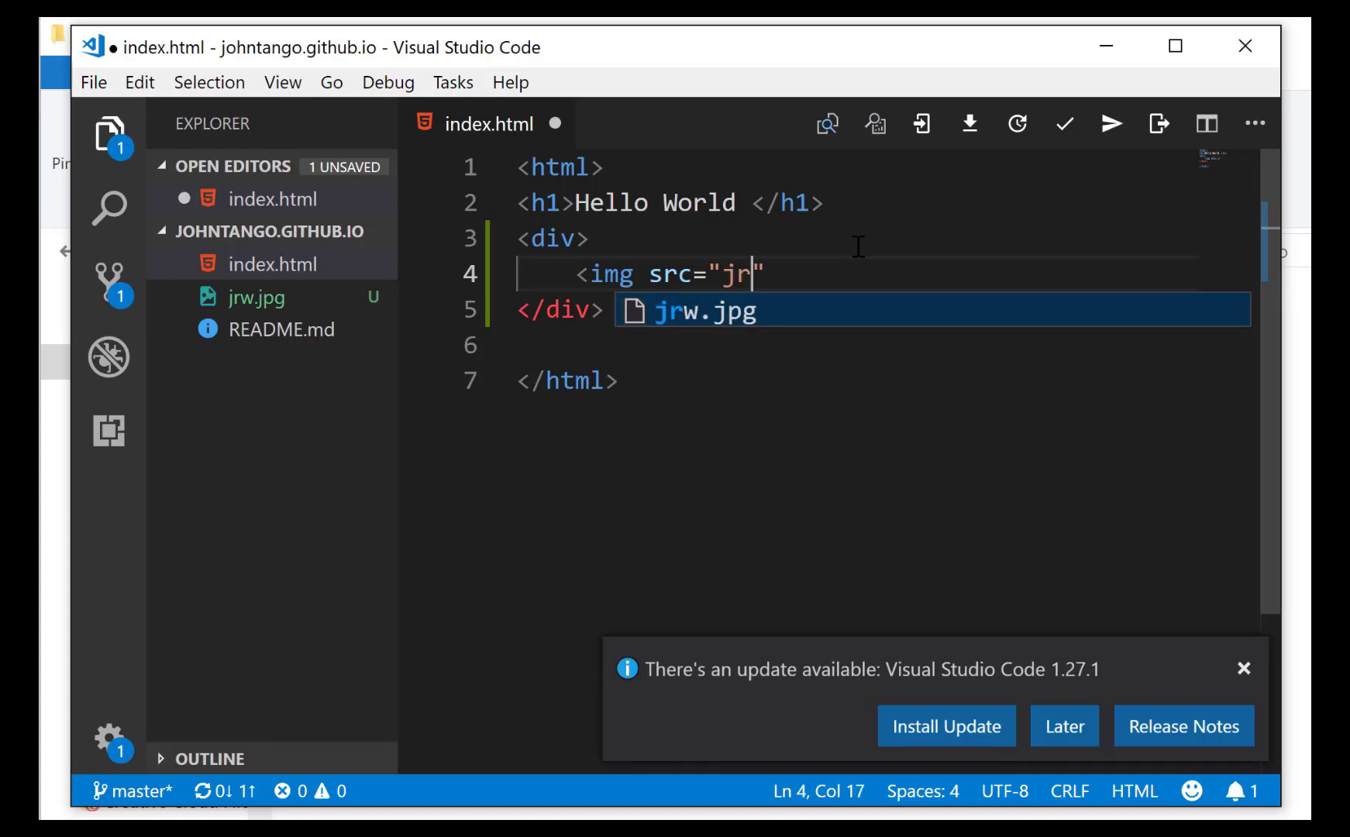
pyautogui.press('Tab')
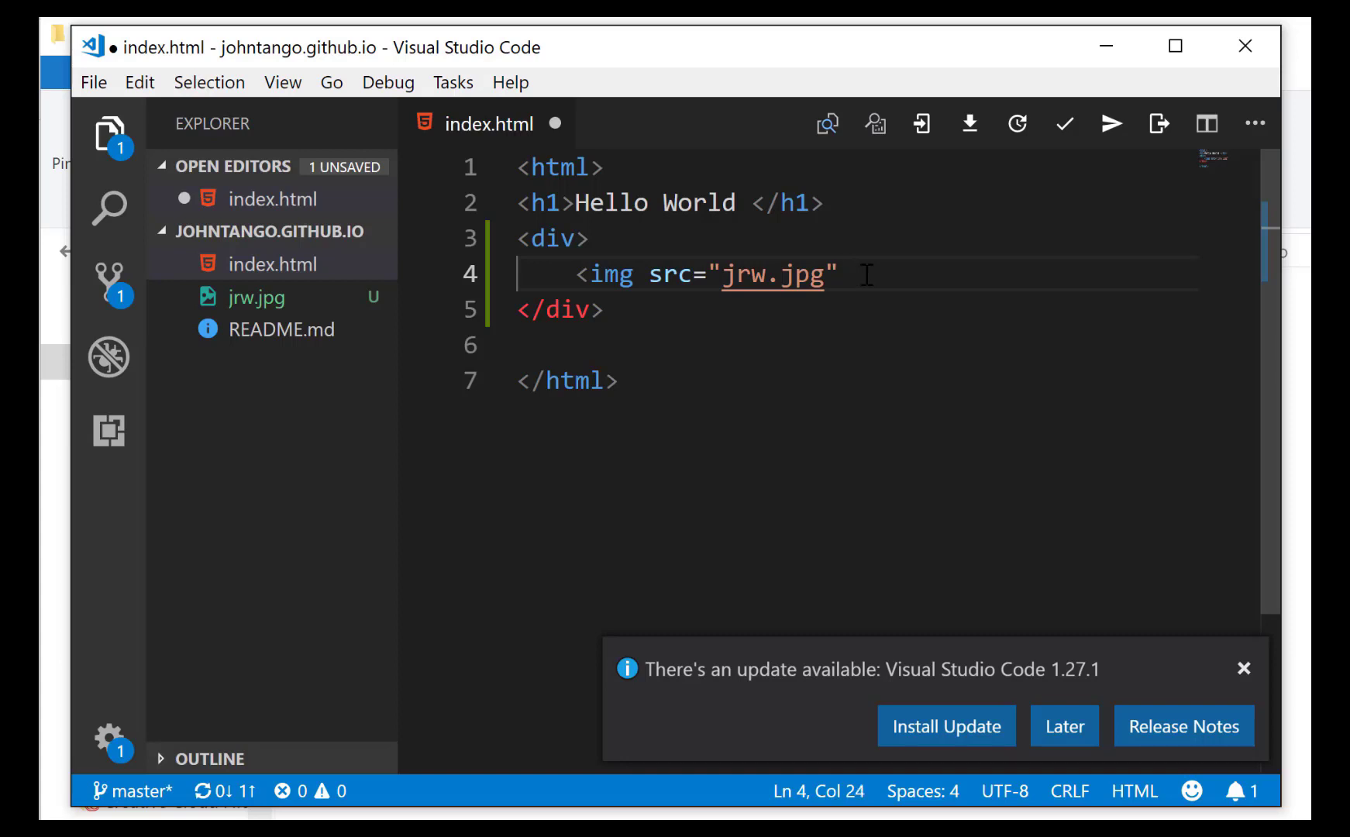
pyautogui.write('height=')
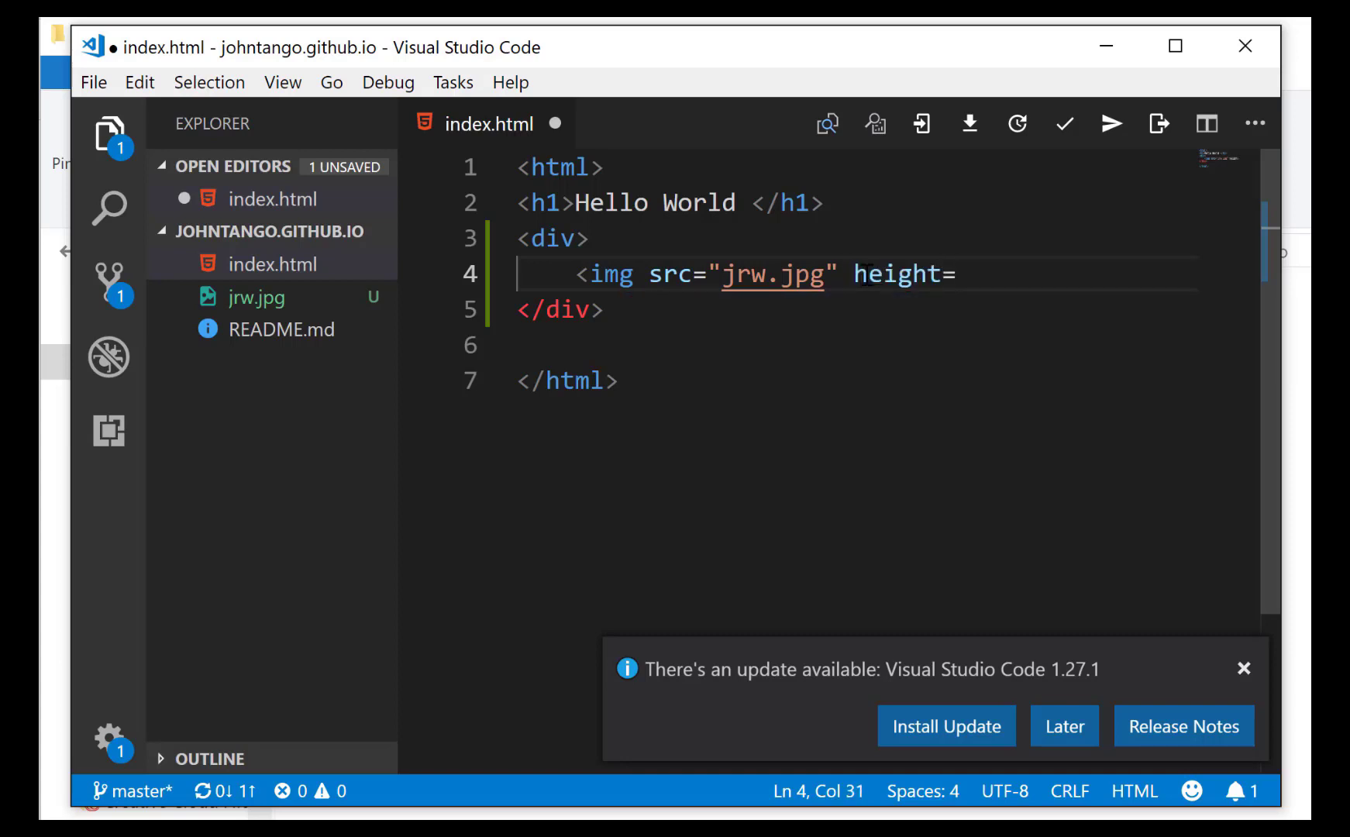
pyautogui.write('""')
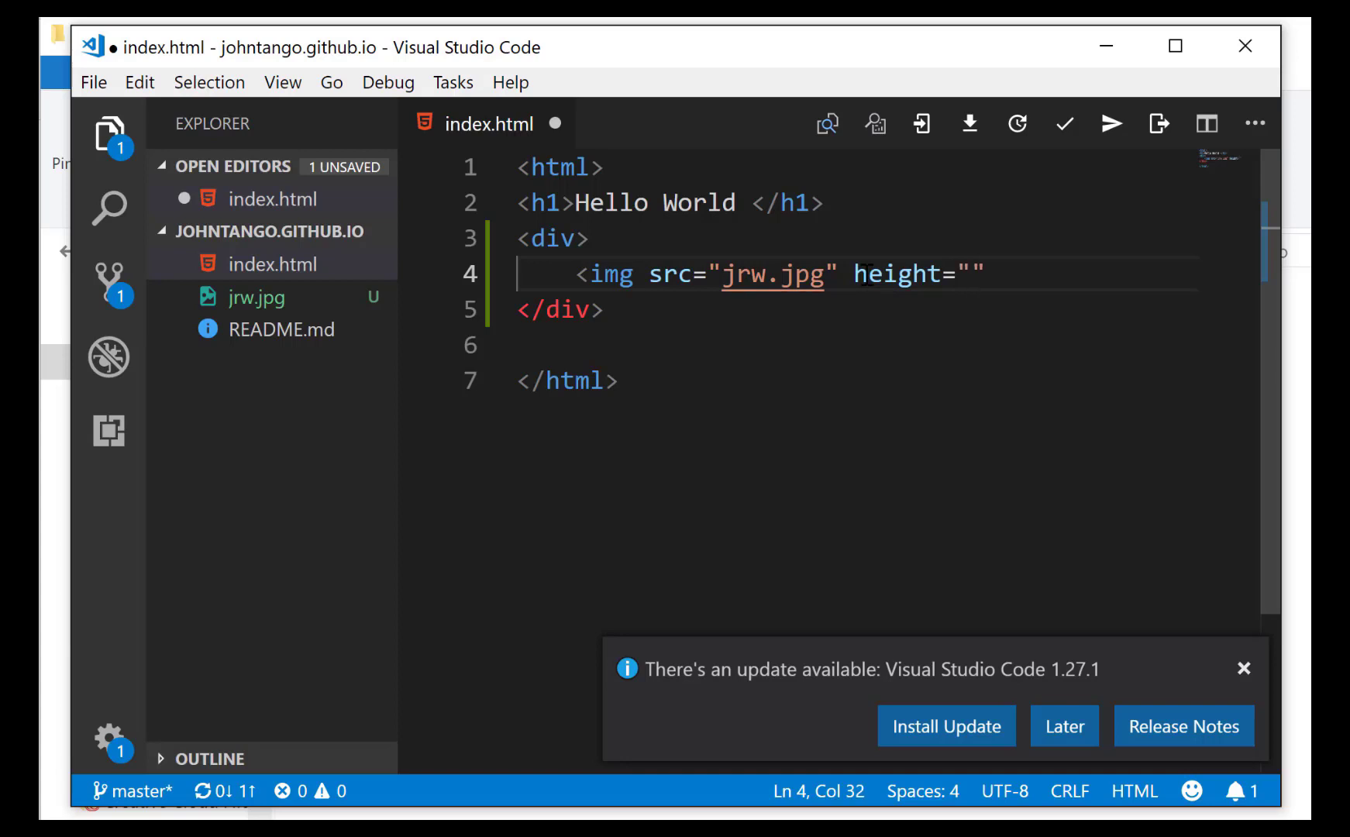
pyautogui.write('200')
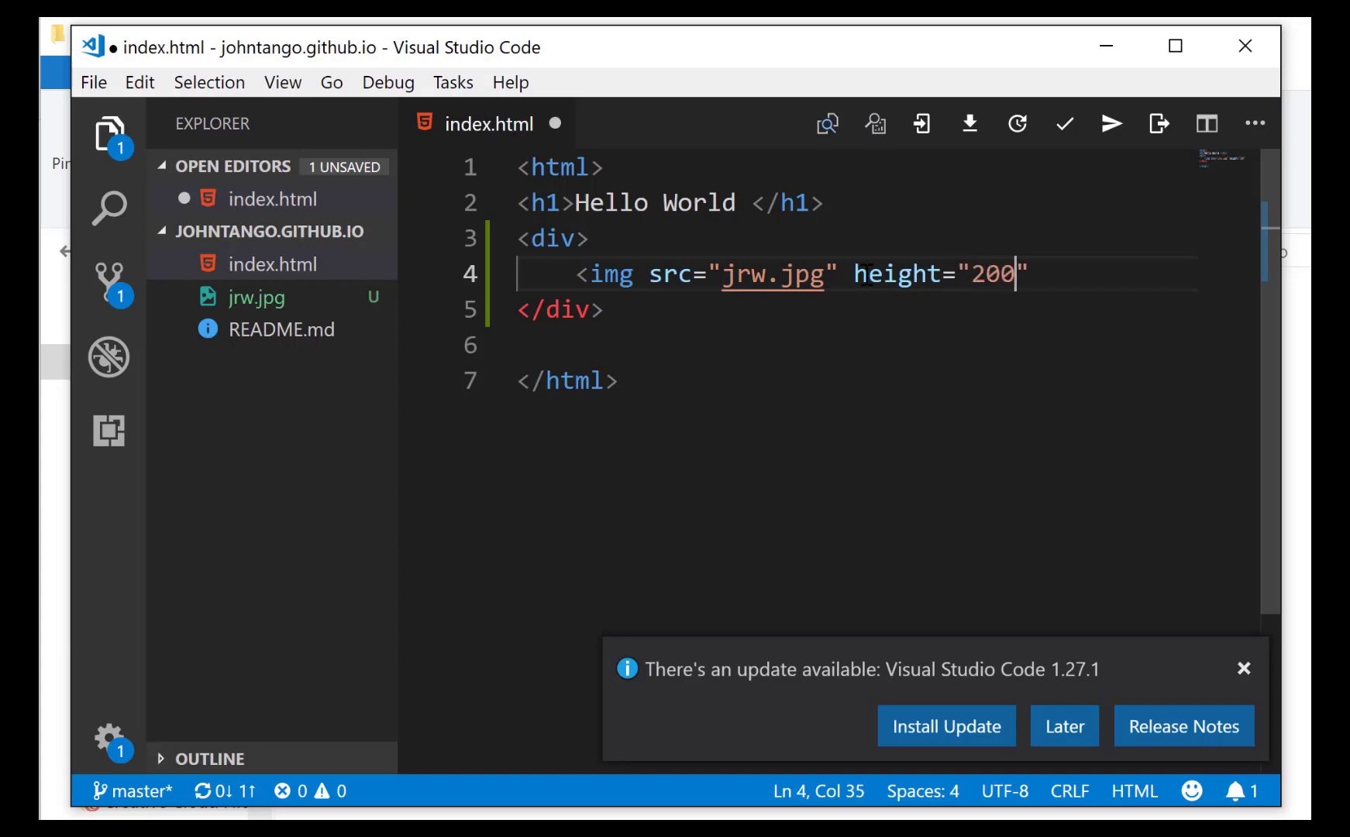
pyautogui.write('>')
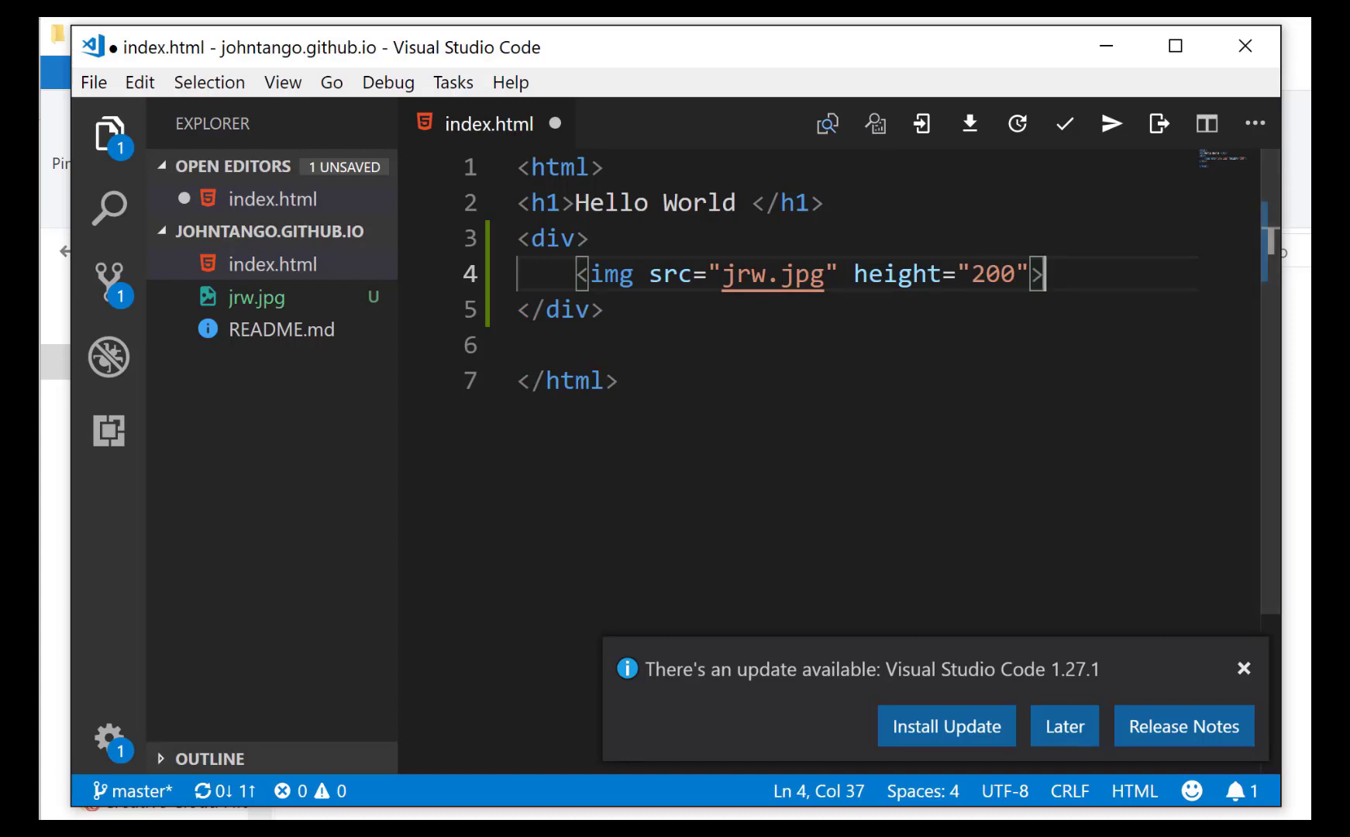
pyautogui.press('ctrl+s')
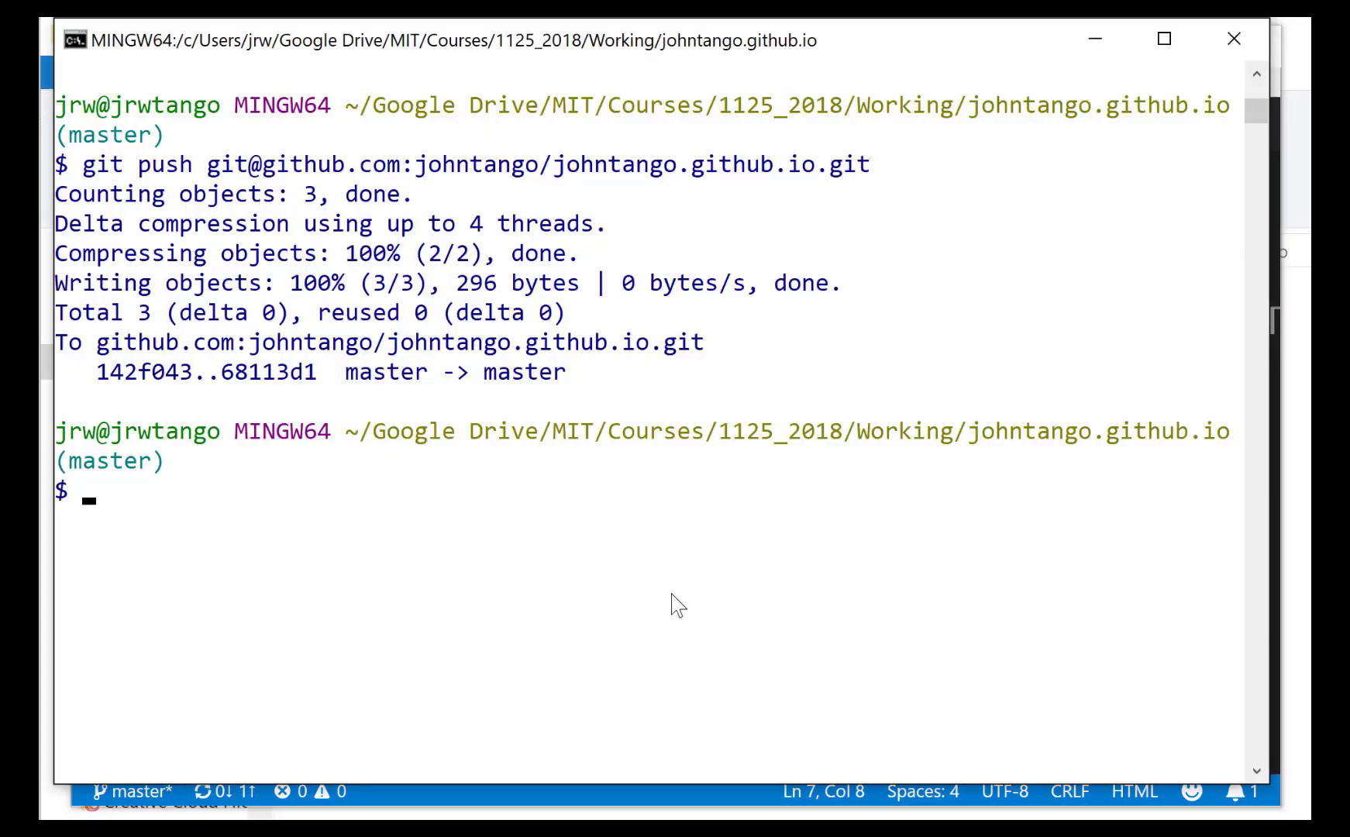
# Commit the staged changes in Git Bash with the message 'add image'
pyautogui.write('git push git@github.com:johntango/johntango.github.io.git')
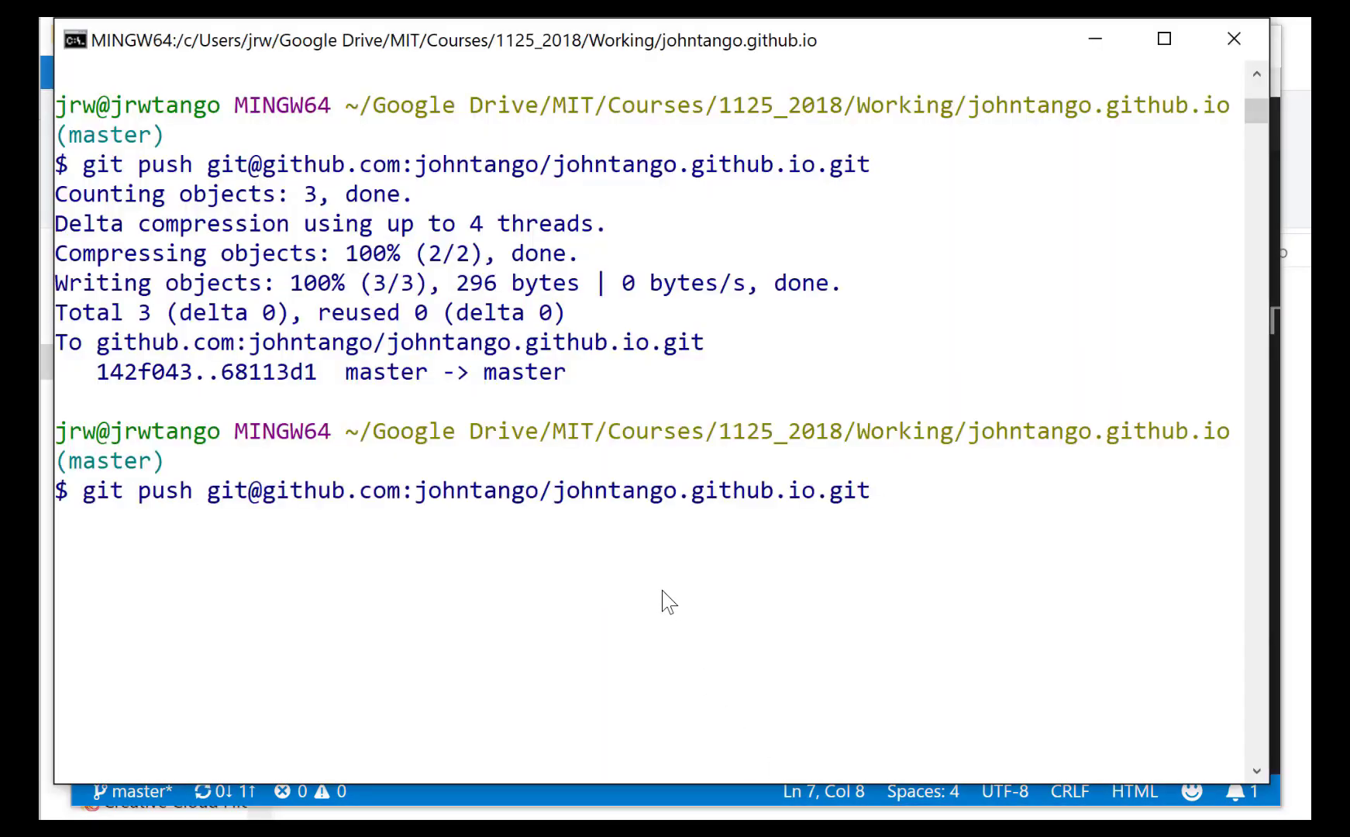
pyautogui.write('clear')
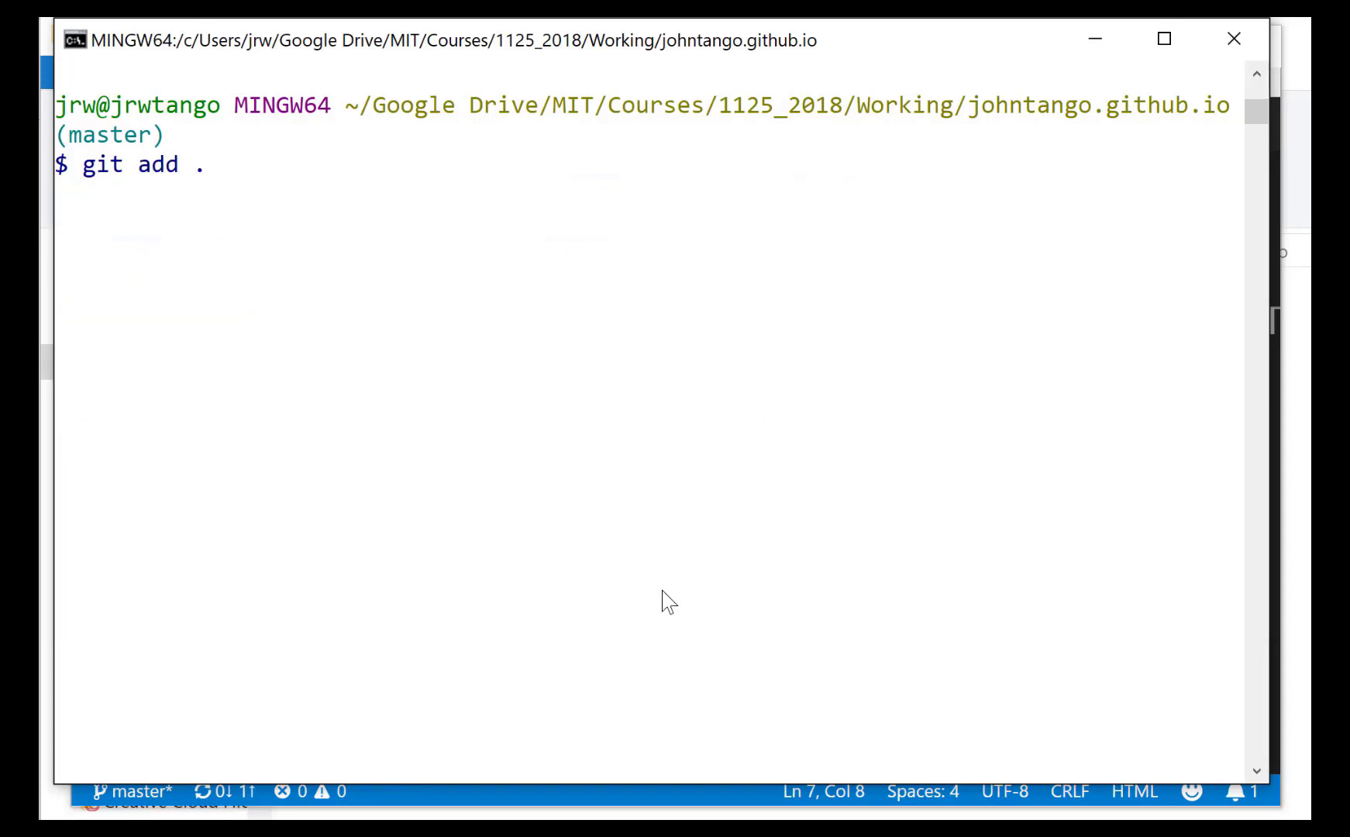
pyautogui.write('git com')
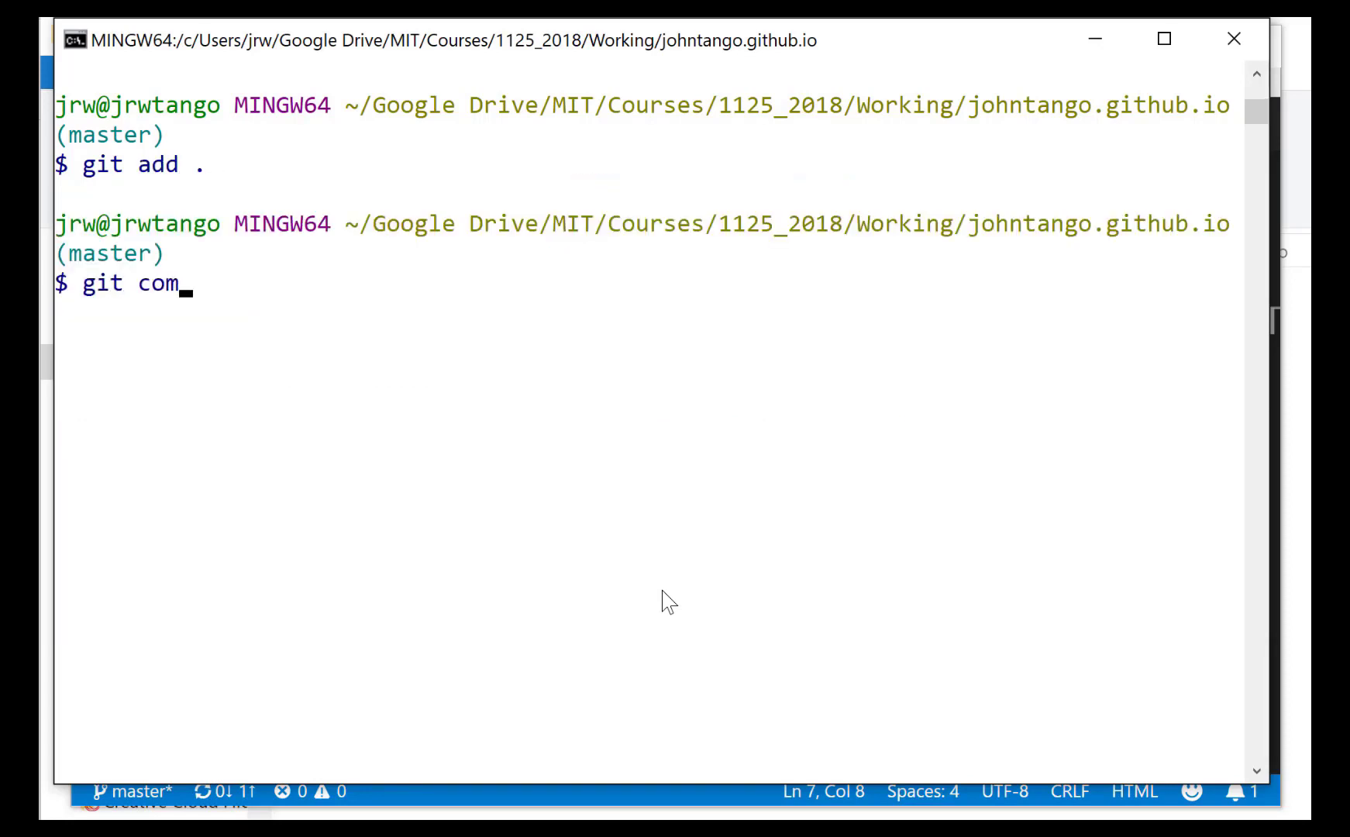
pyautogui.write('mit')
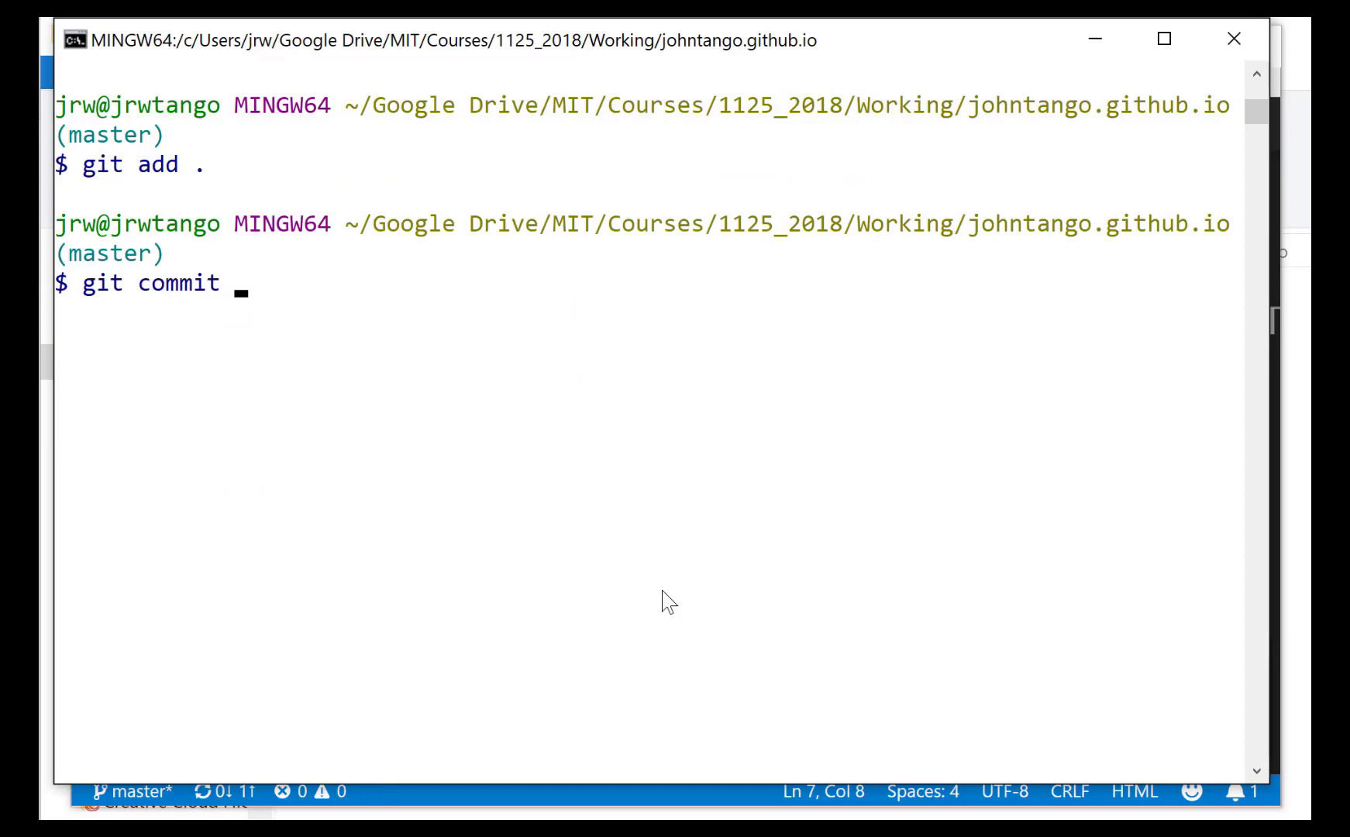
pyautogui.write("-m '")
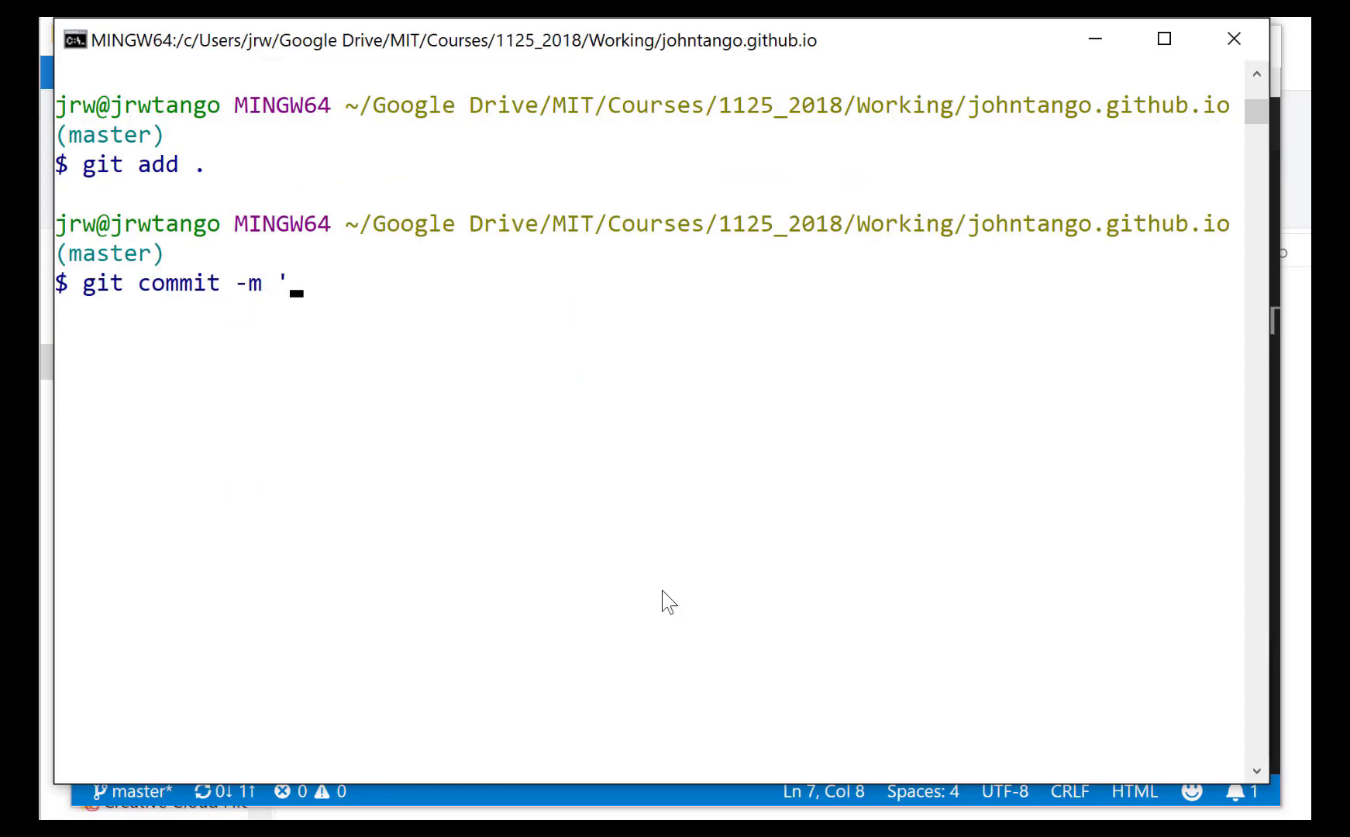
pyautogui.write('add')
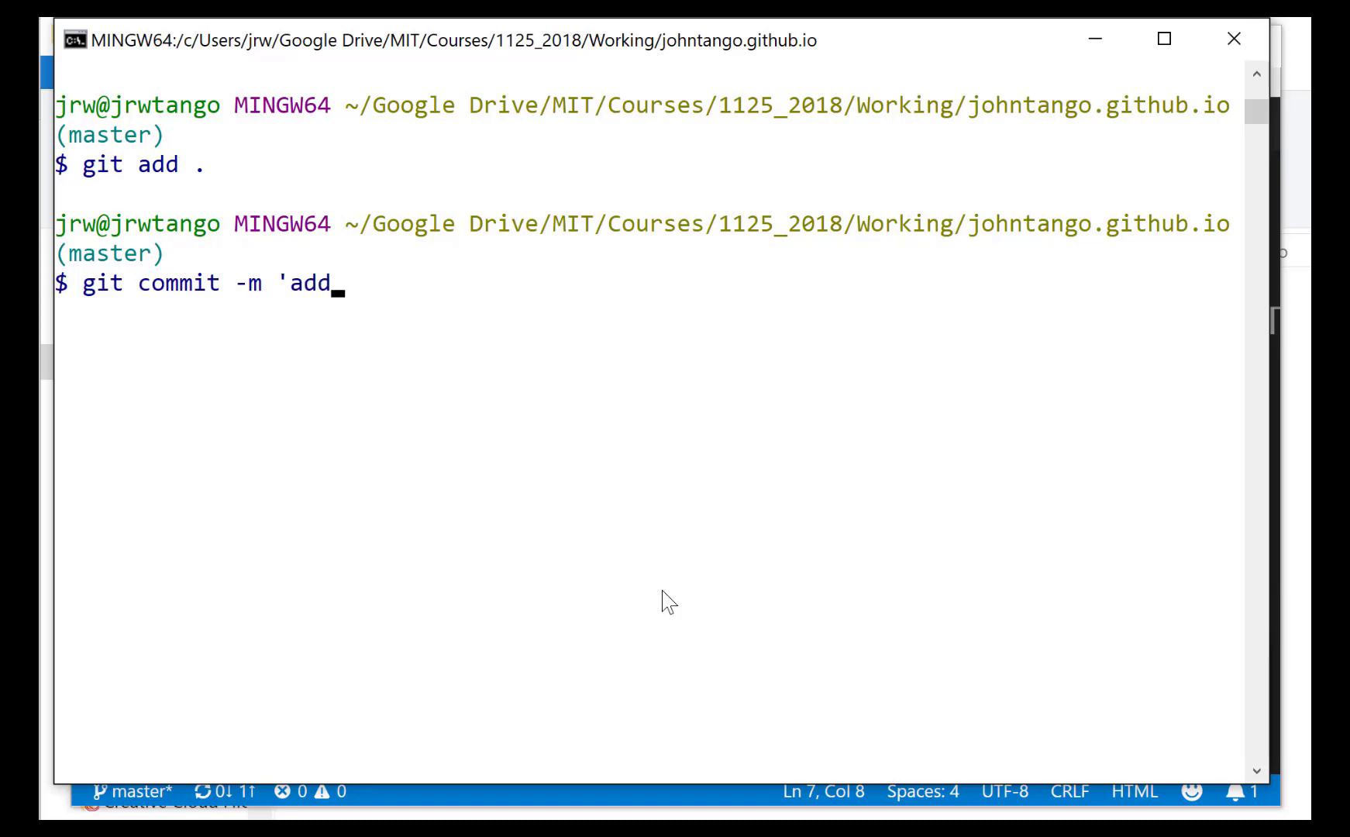
pyautogui.write("image'")
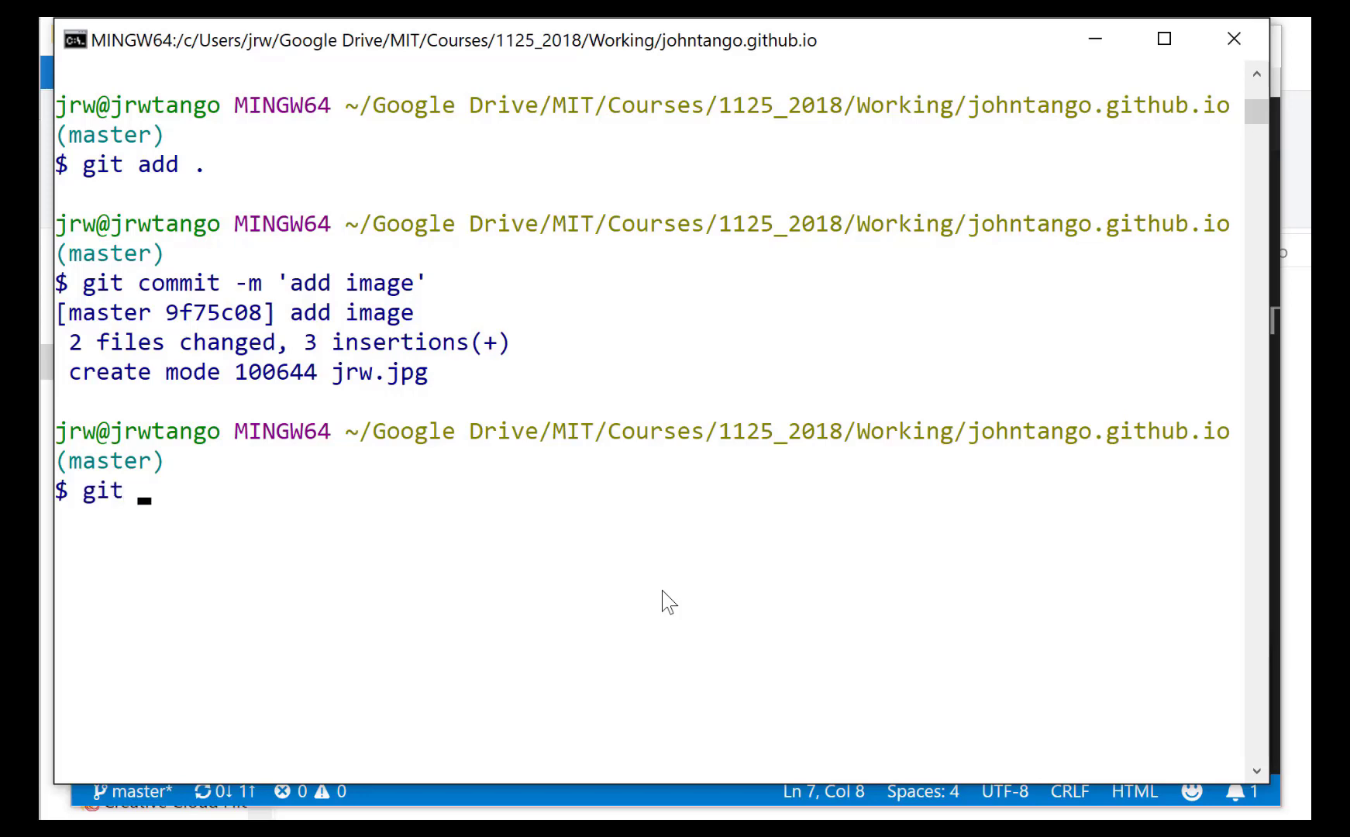
pyautogui.press('BackSpace')
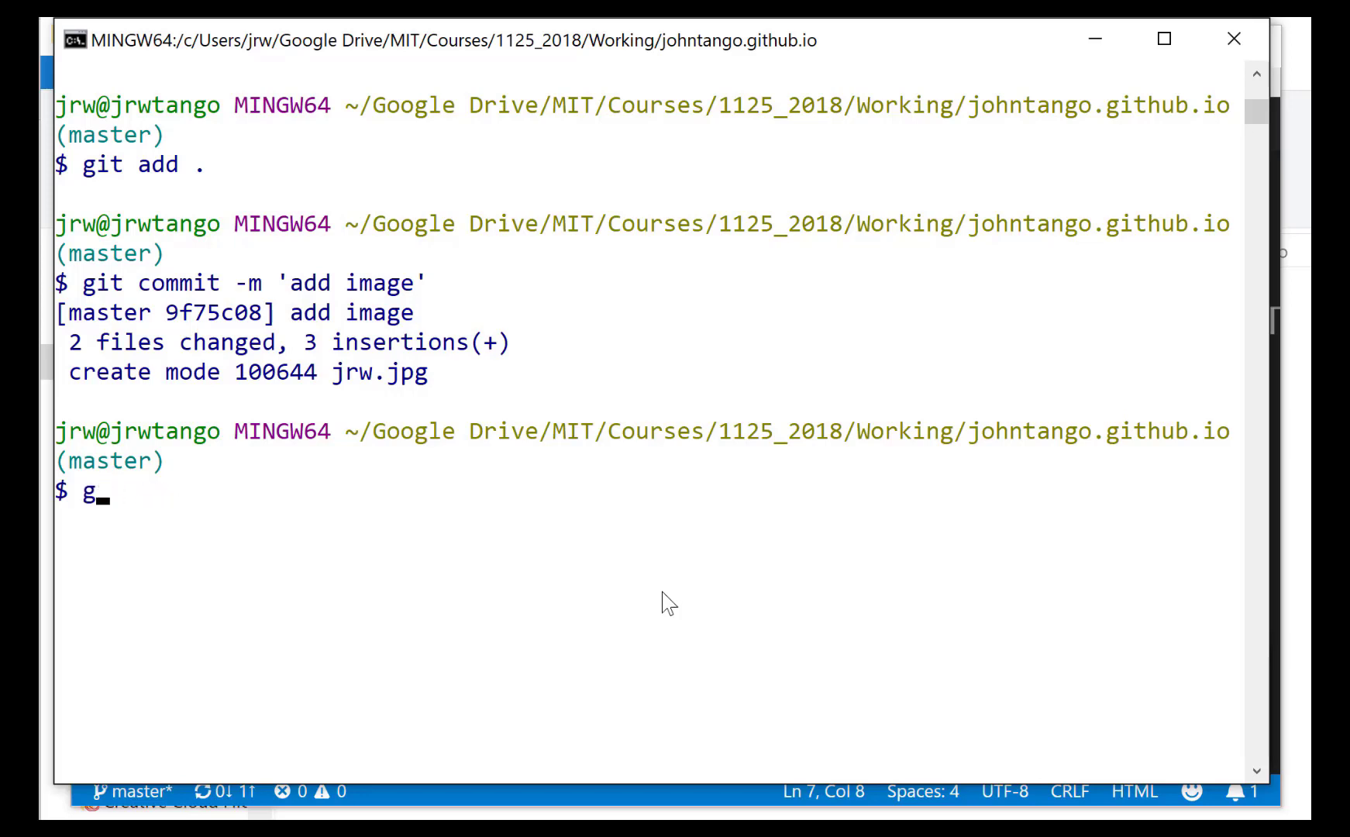
pyautogui.write('lear')
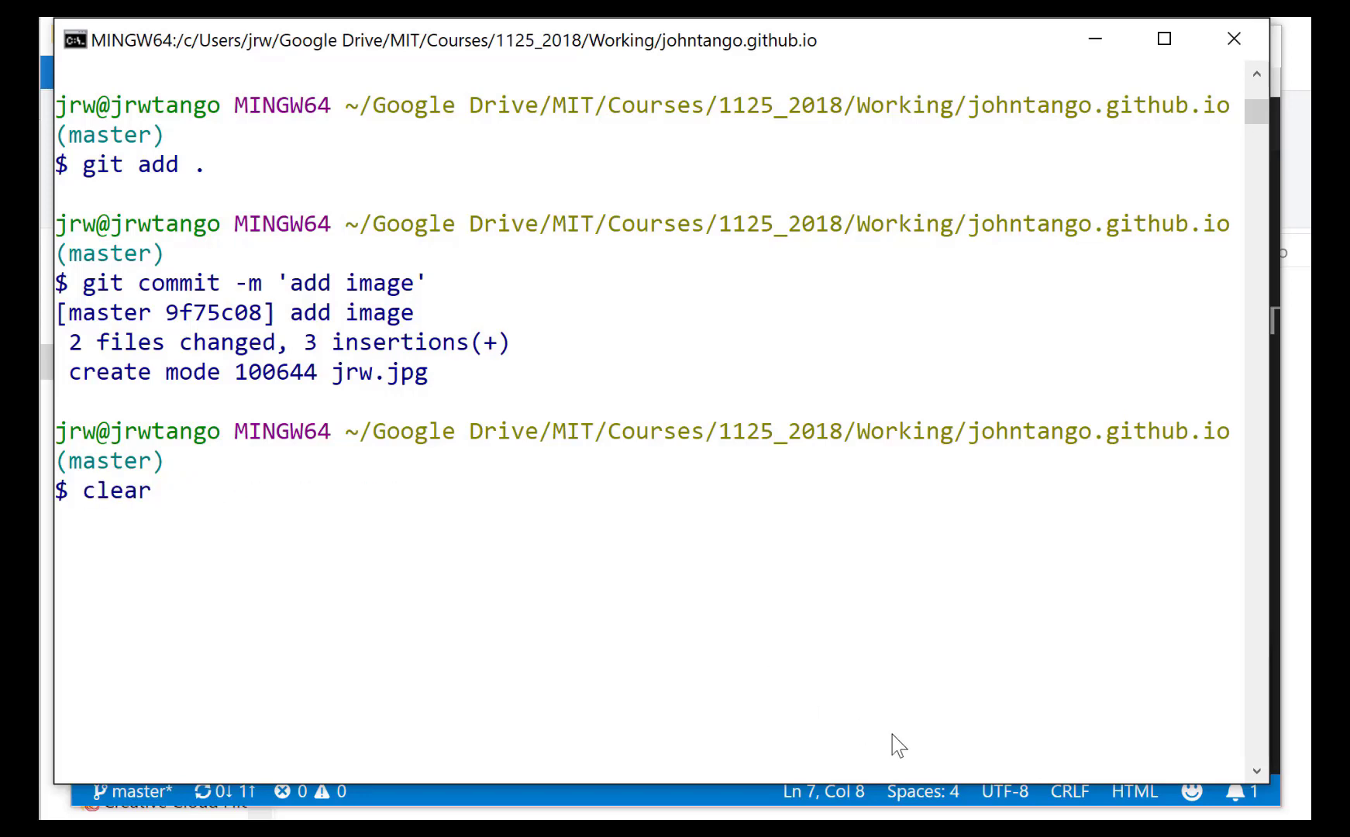
pyautogui.write('git push git@github.com:johntango/johntango.github.io.git')
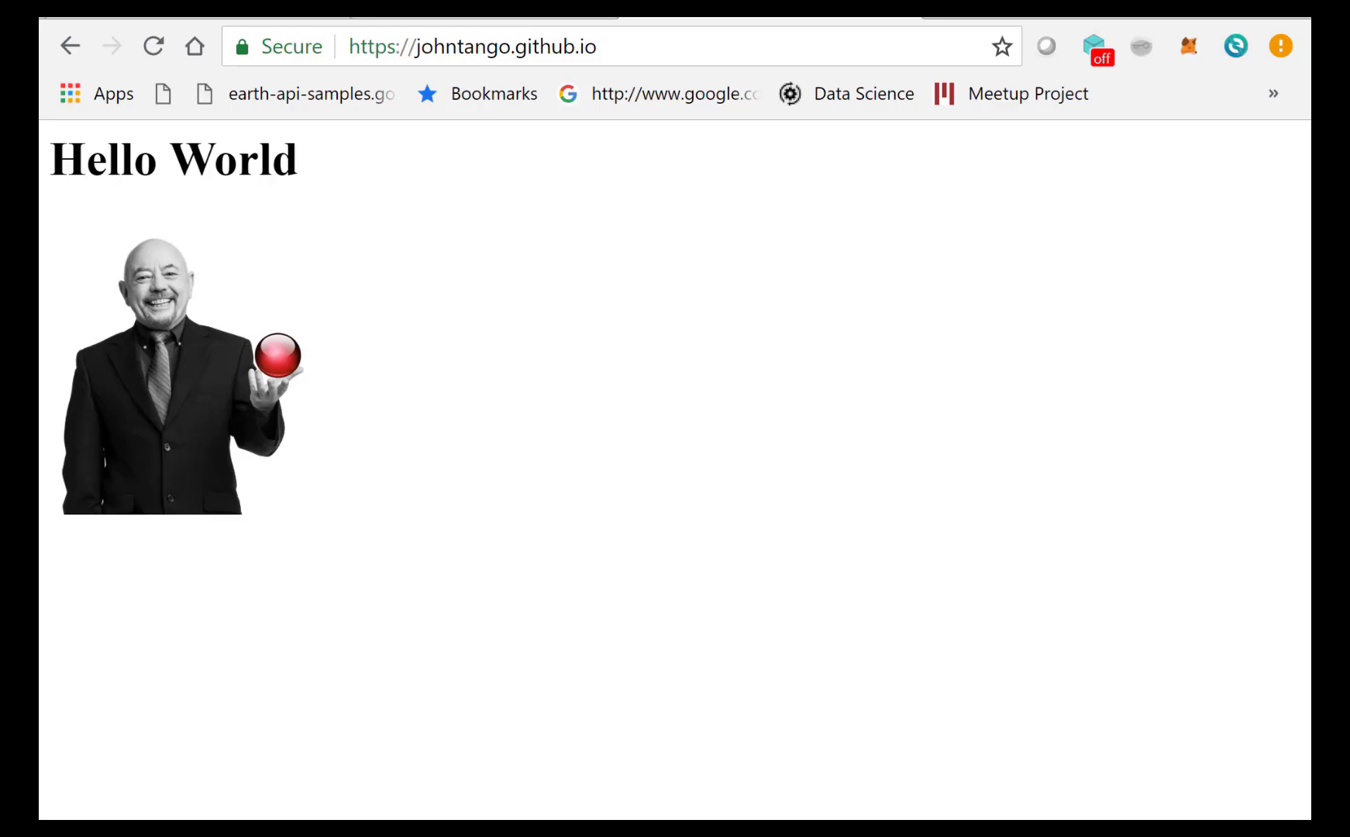
pyautogui.moveTo(447, 418)
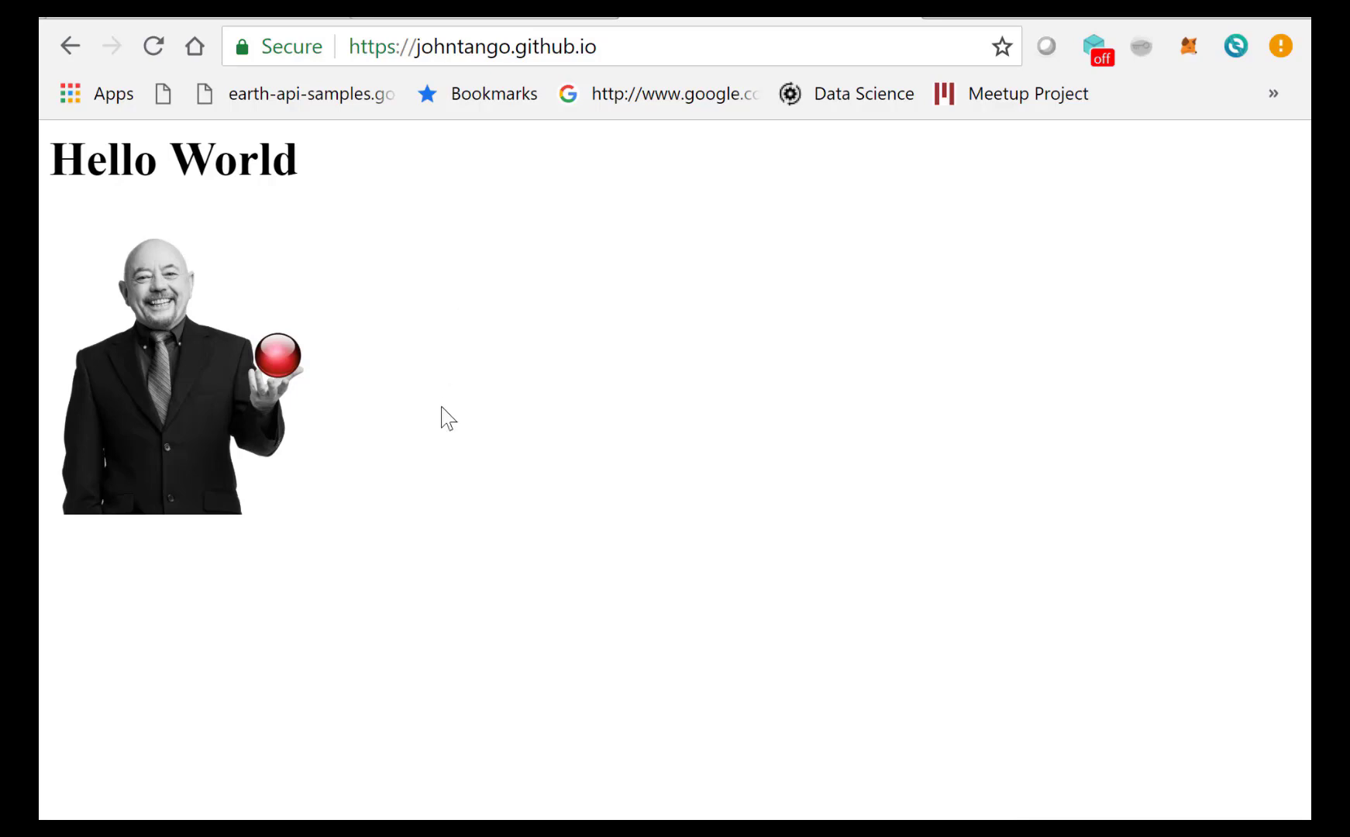
pyautogui.moveTo(317, 506)
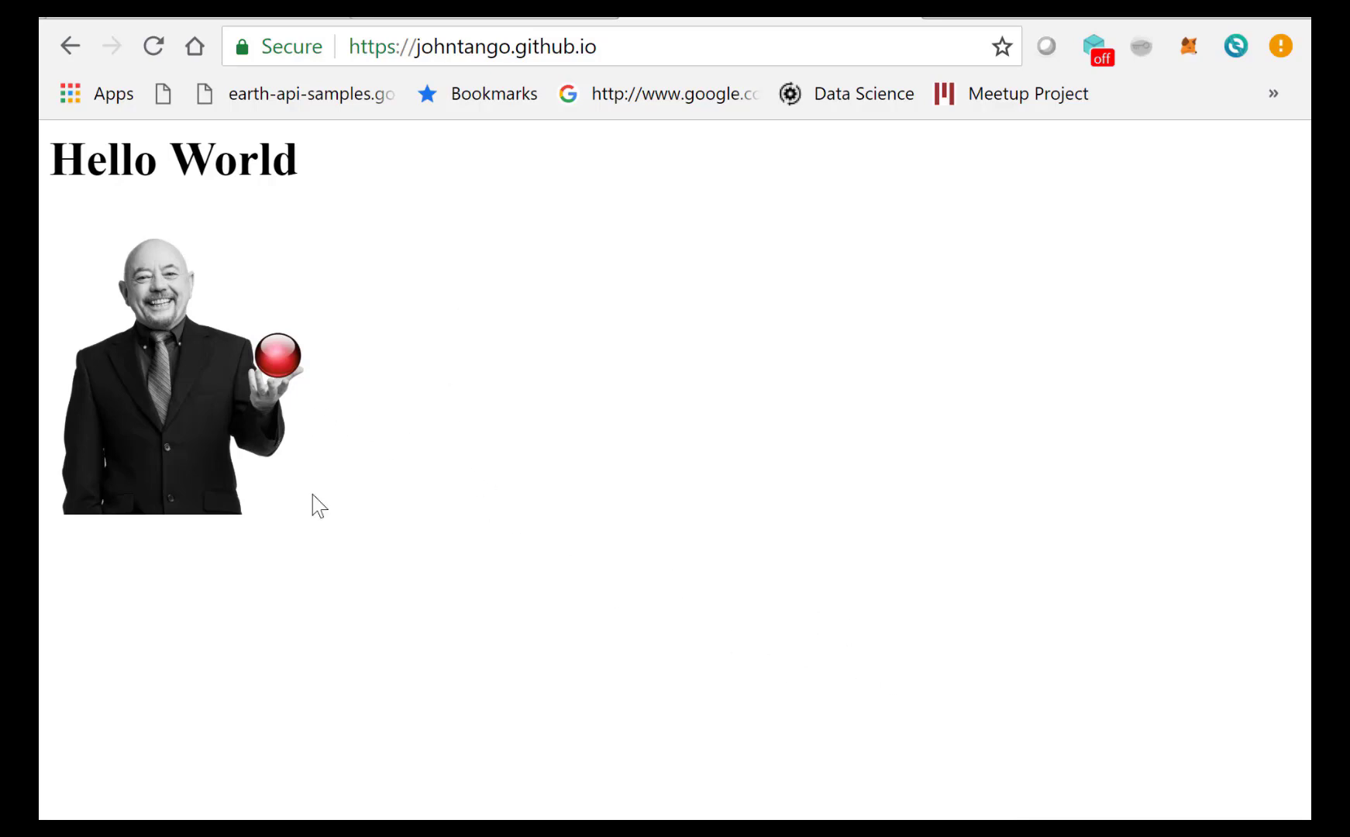
pyautogui.moveTo(696, 728)
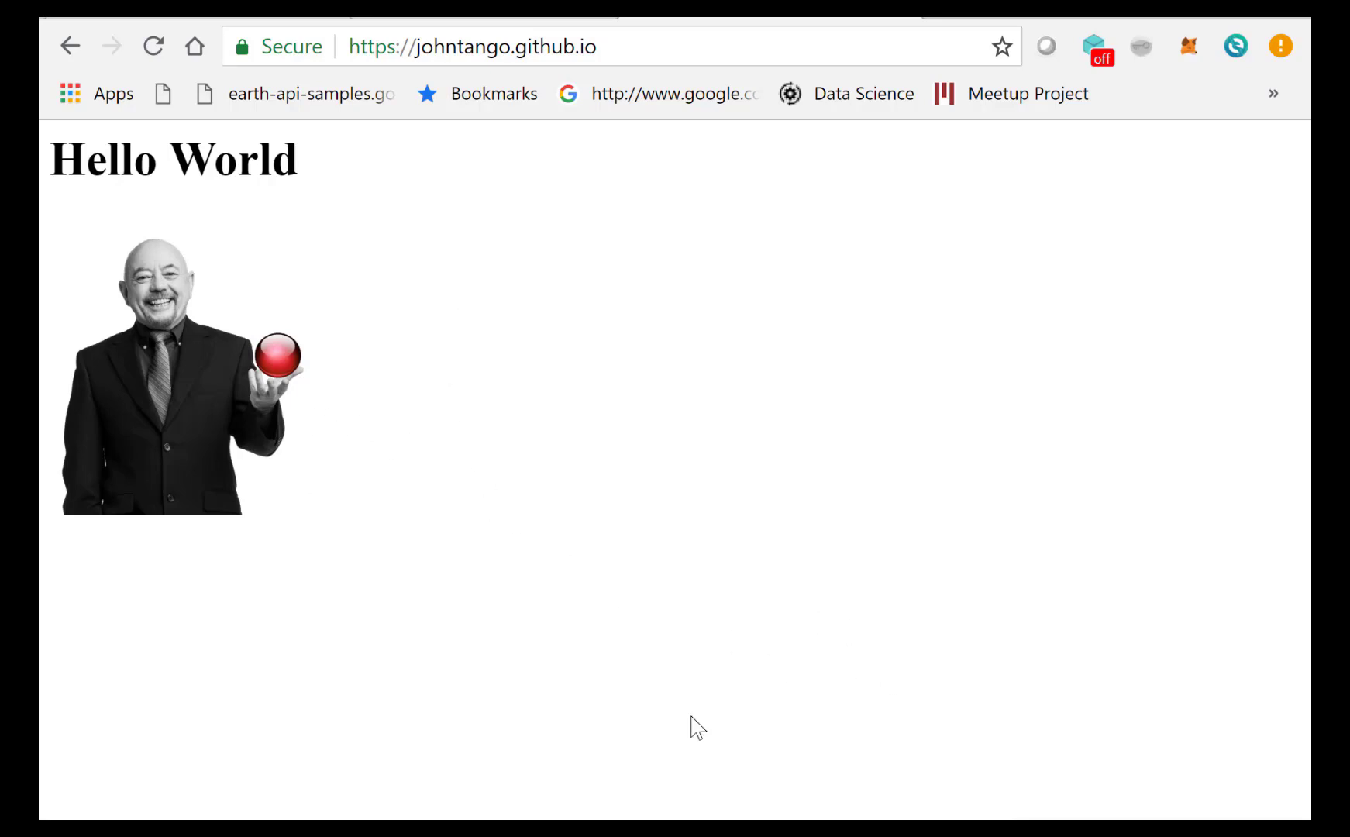